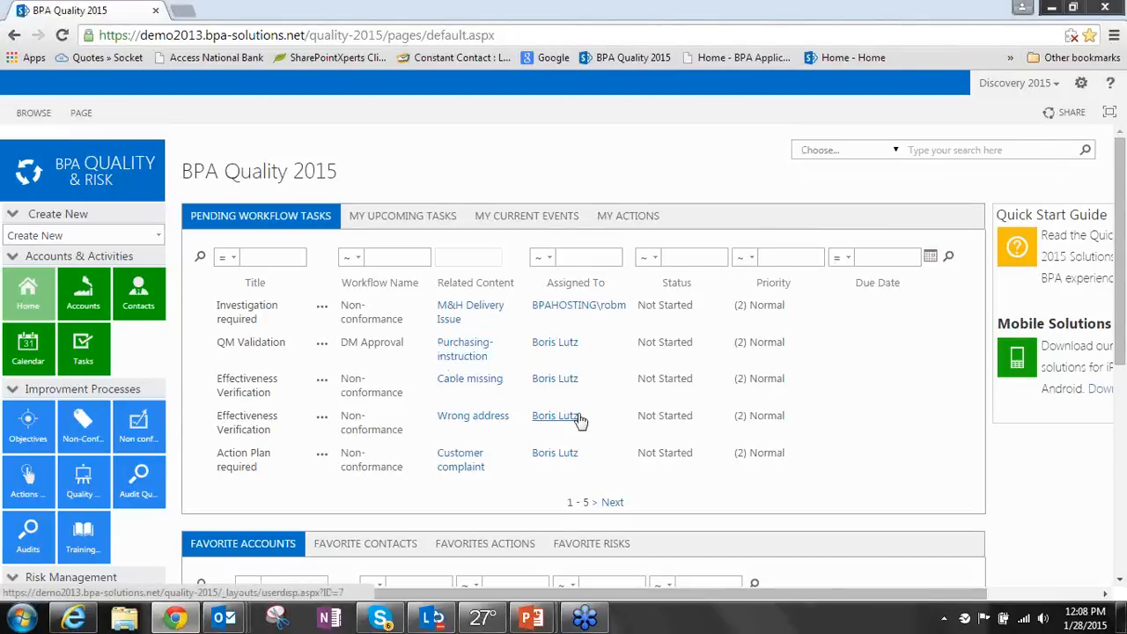
mouse_move(581, 424)
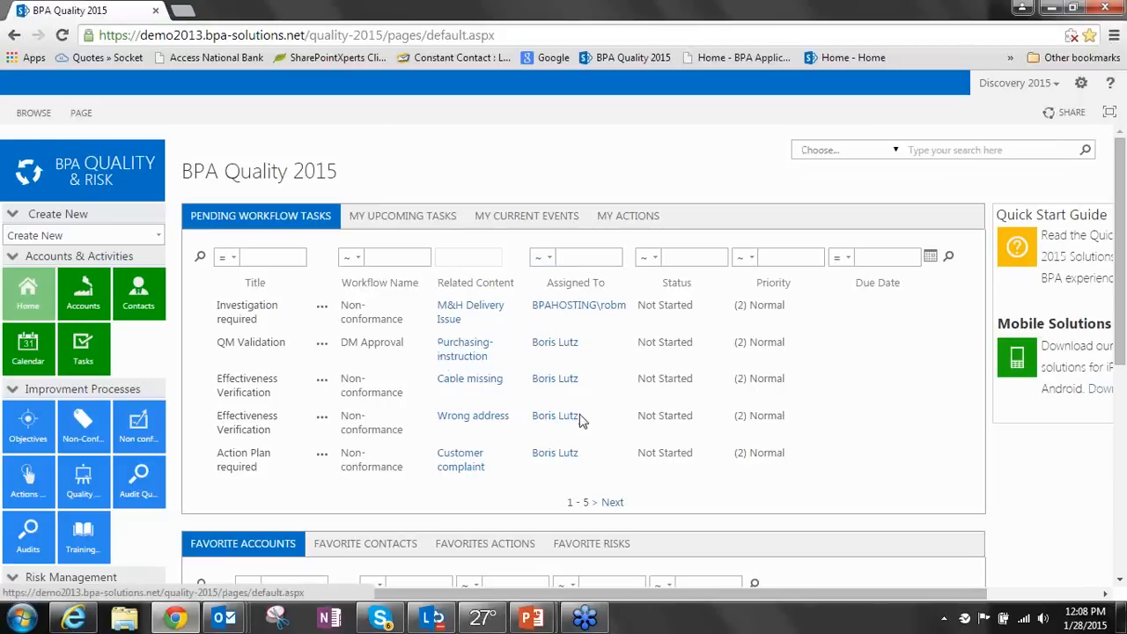
mouse_move(381, 385)
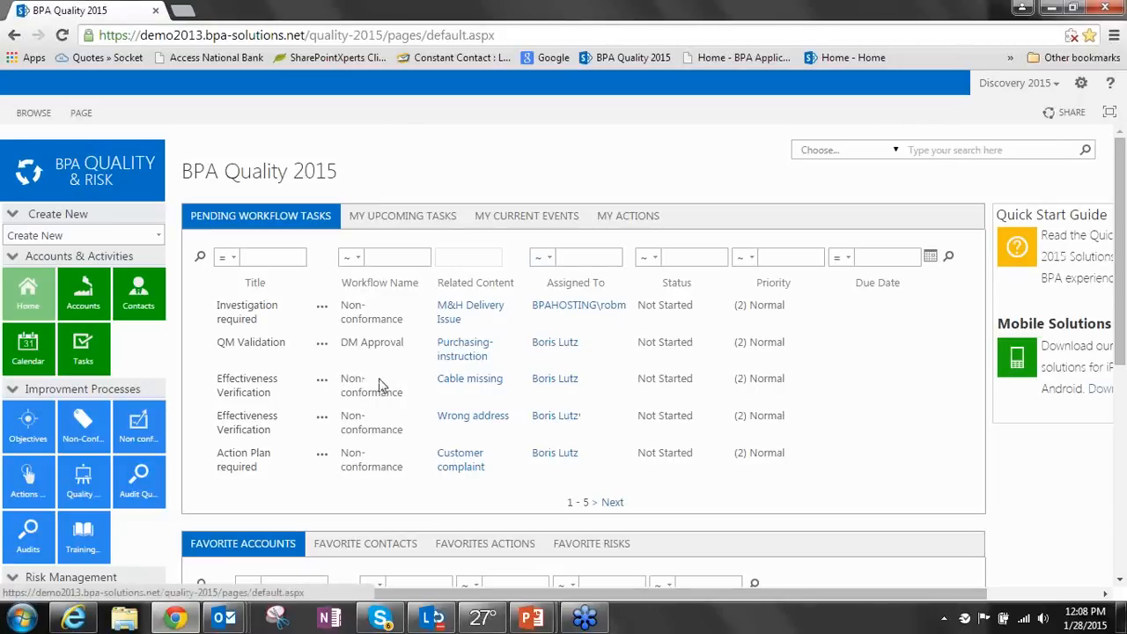
mouse_move(703, 396)
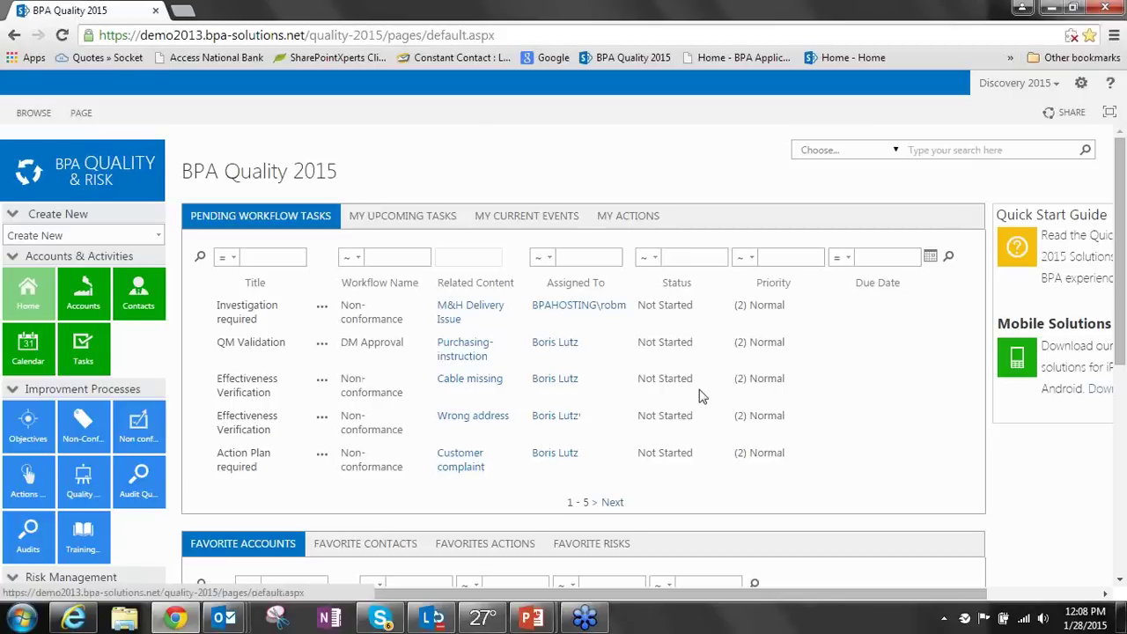
mouse_move(249, 197)
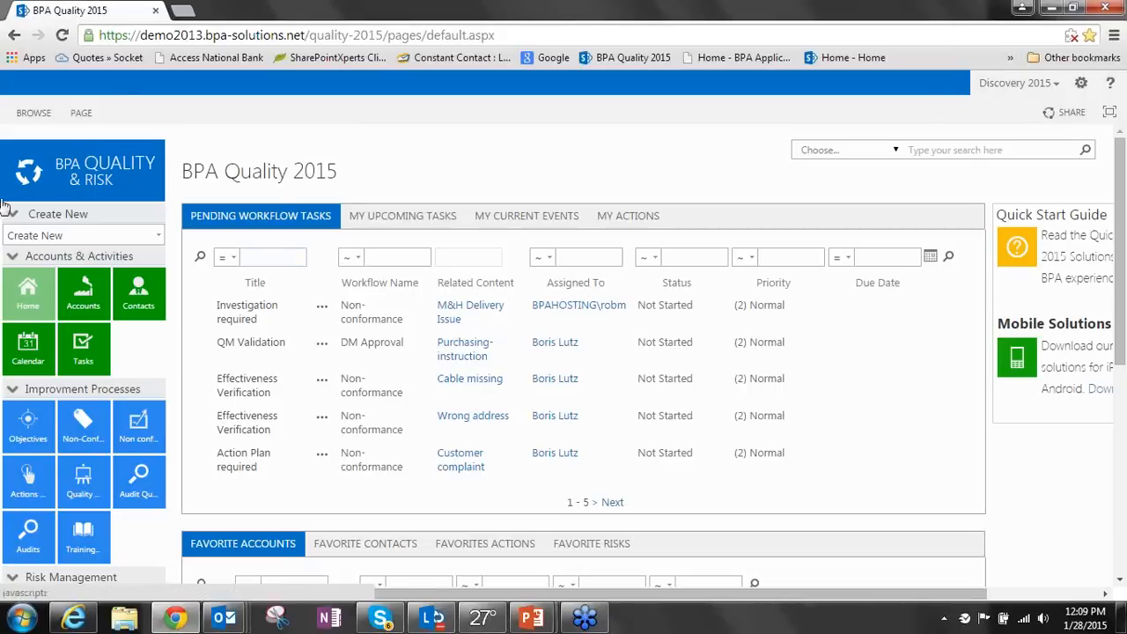
Go to the Accounts area from the home tiles and browse the customer list
scroll(down, 3)
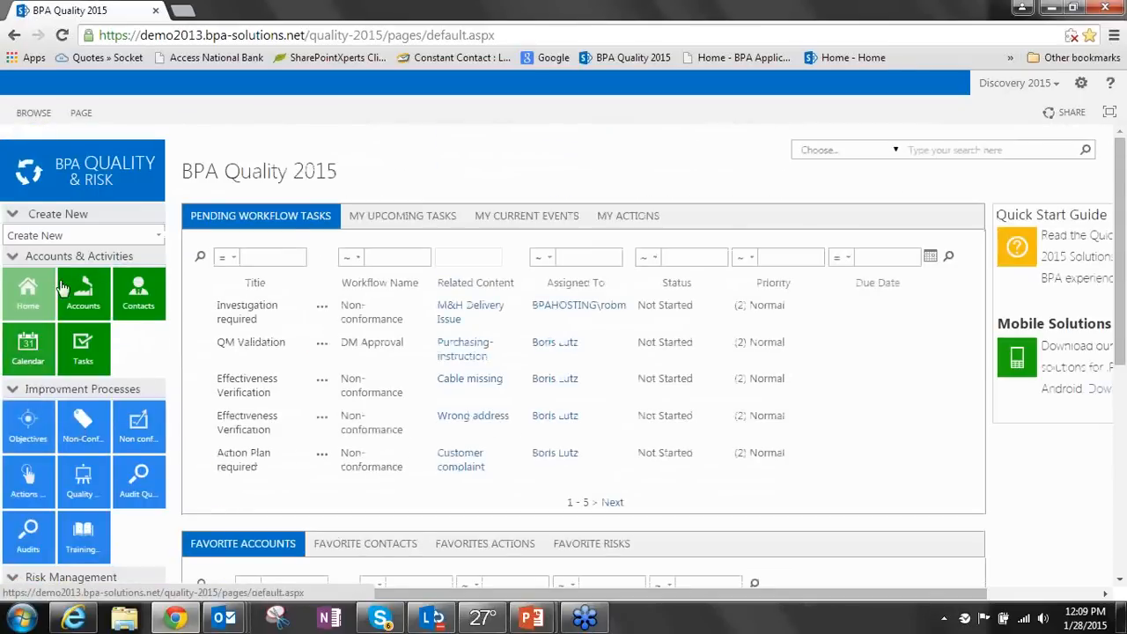
scroll(down, 3)
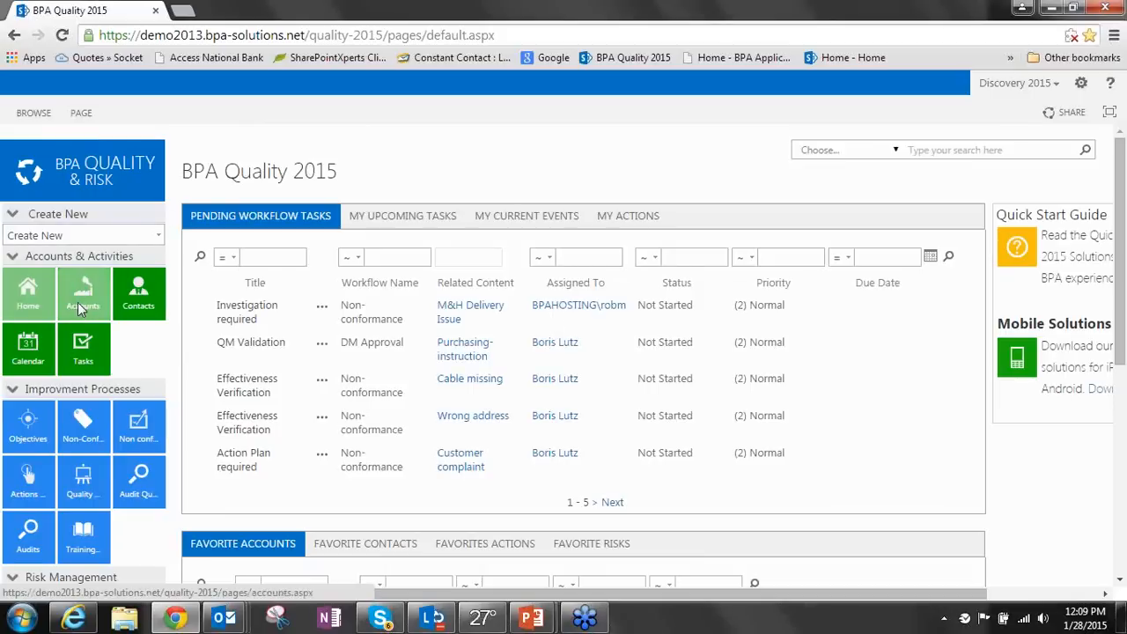
click(83, 293)
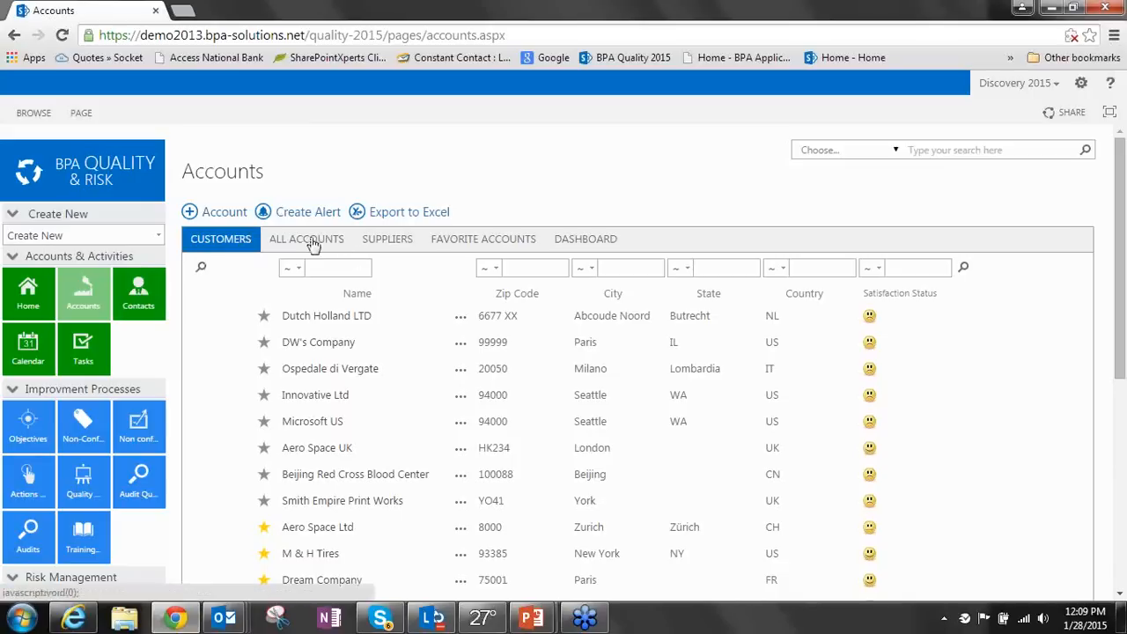
mouse_move(361, 244)
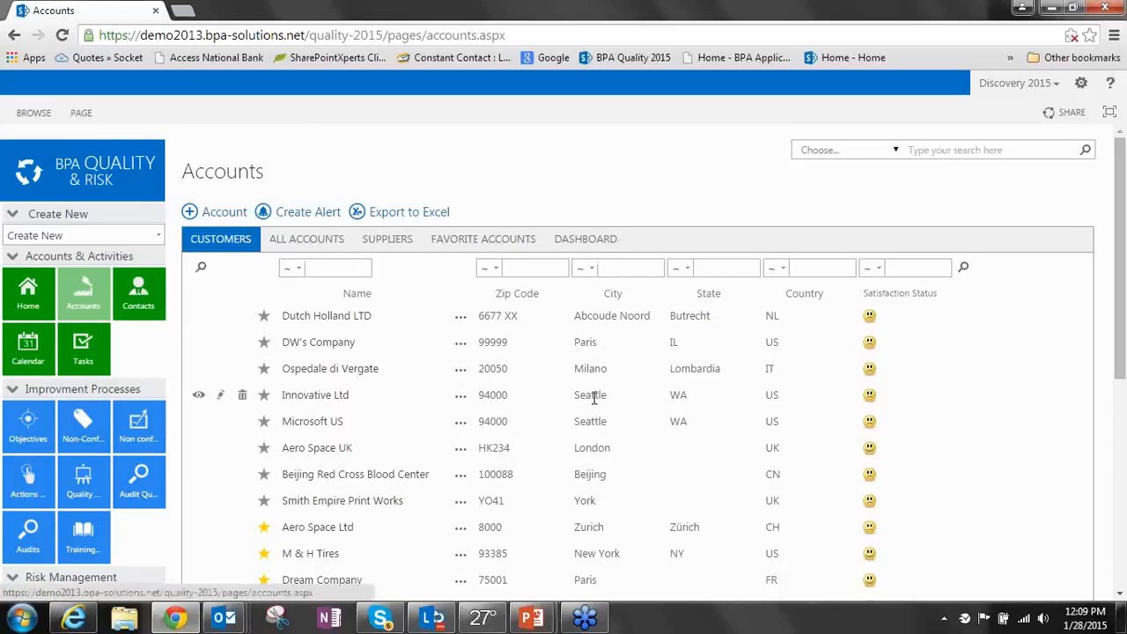
scroll(down, 3)
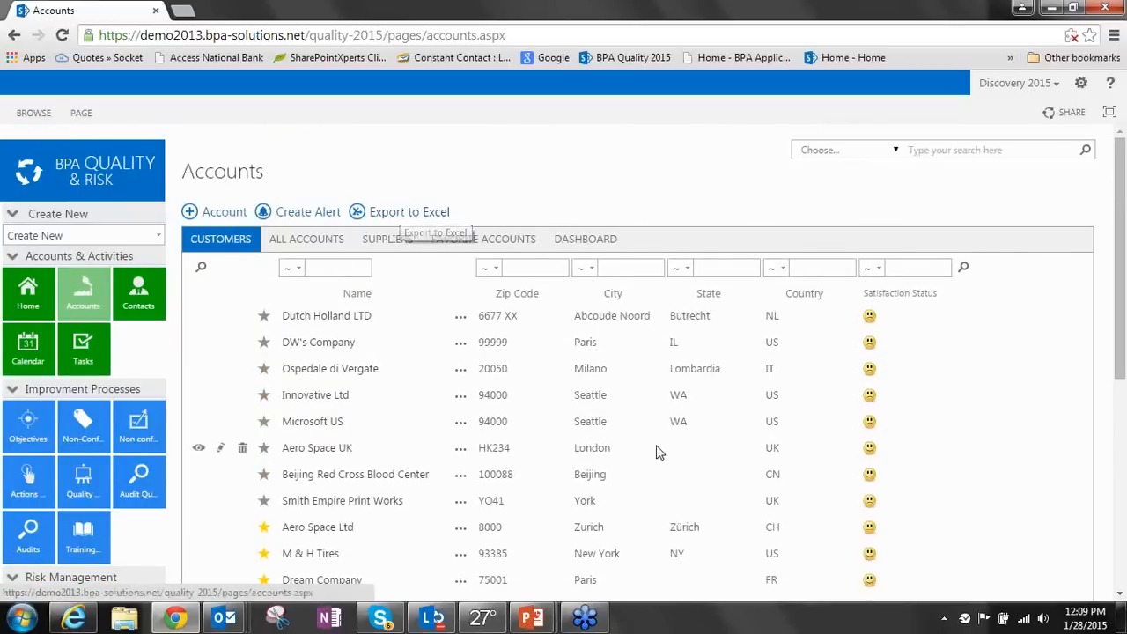
mouse_move(323, 353)
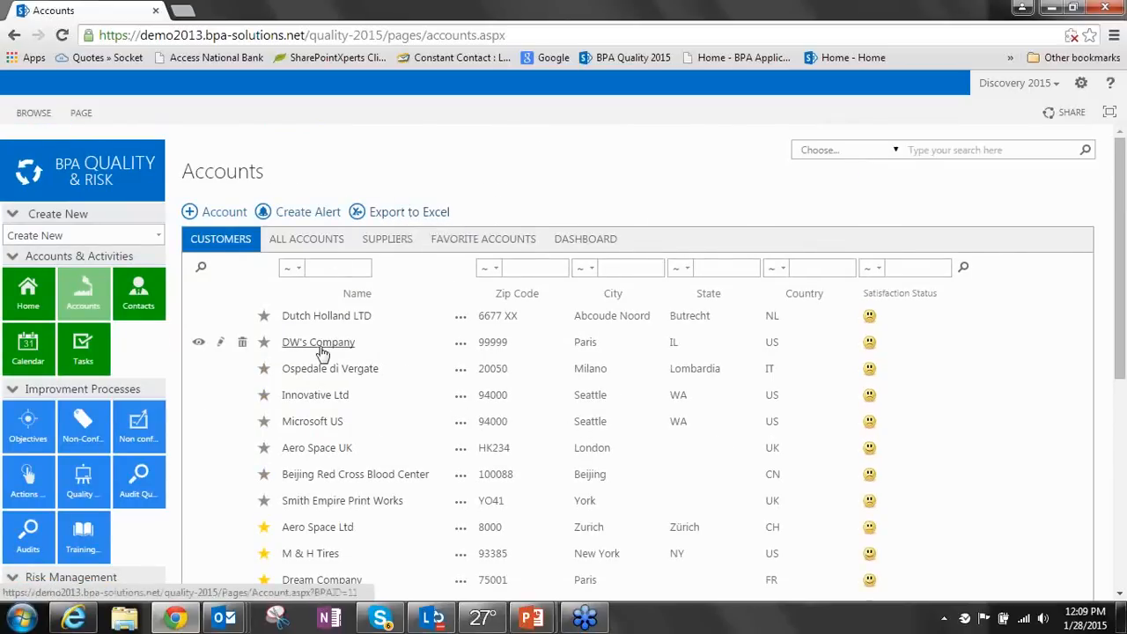
mouse_move(273, 474)
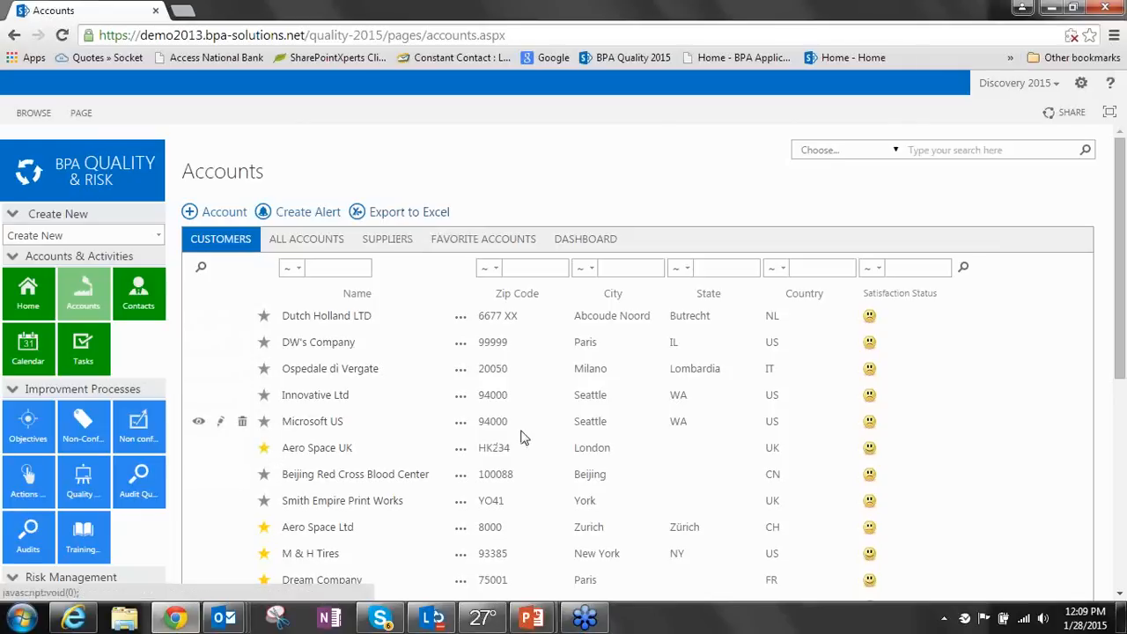
mouse_move(325, 465)
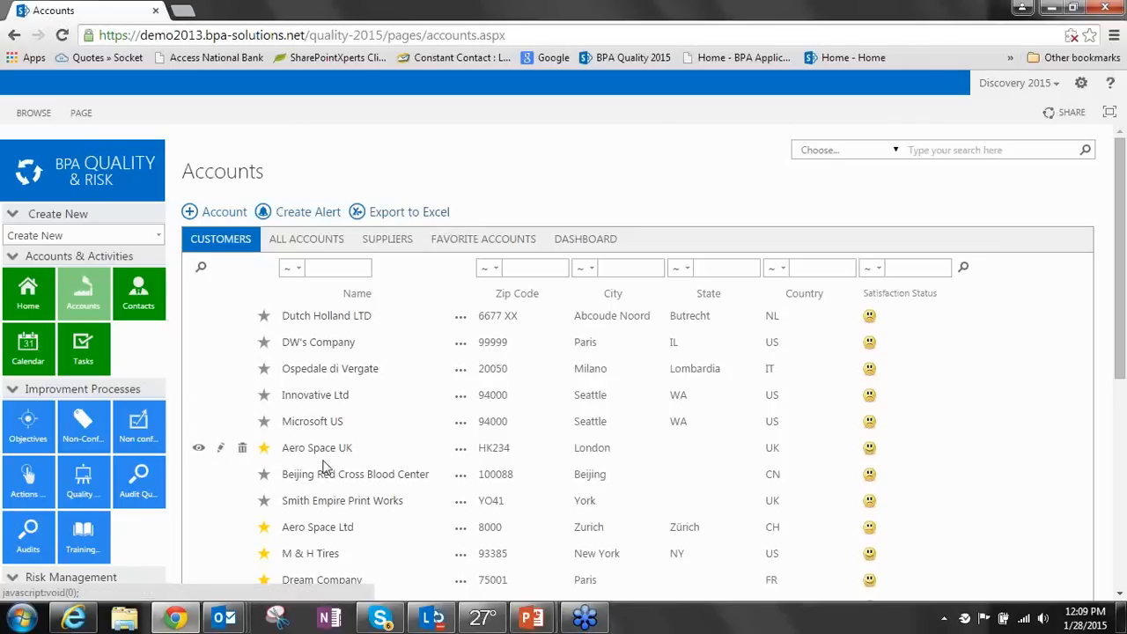
Star Aero Space UK as a favourite and switch between Favorite Accounts and Customers views
click(484, 239)
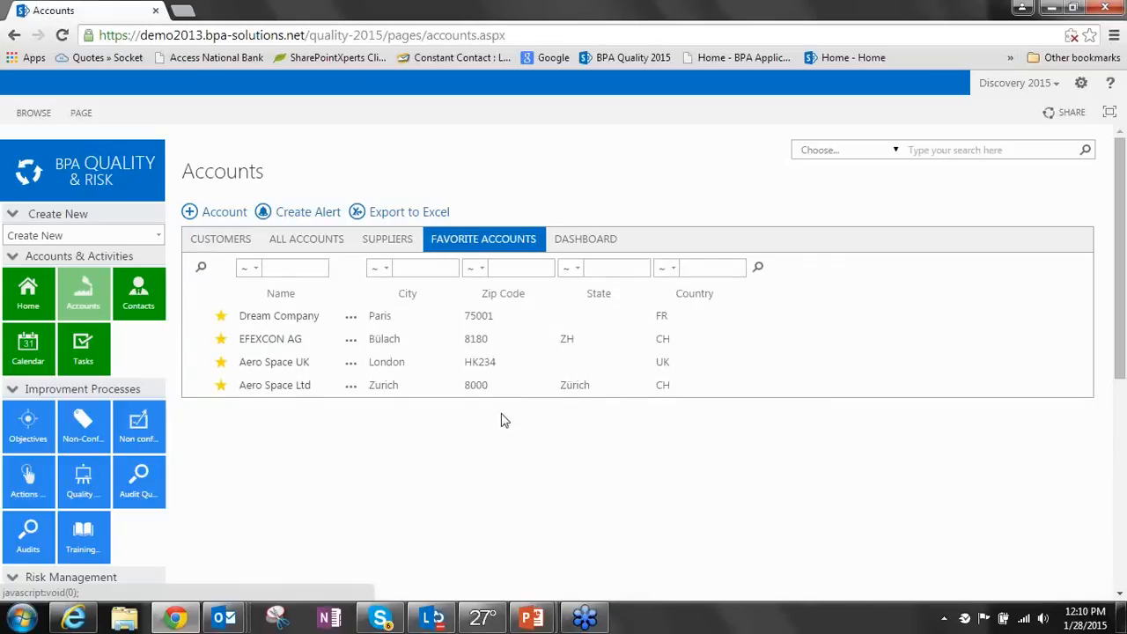
click(221, 239)
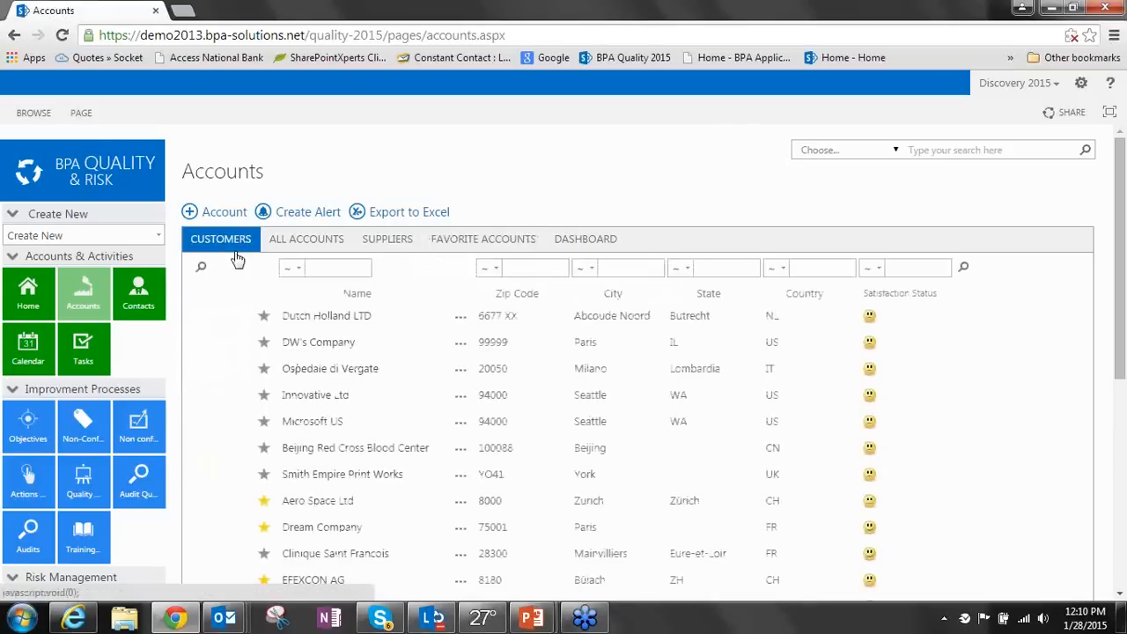
click(388, 239)
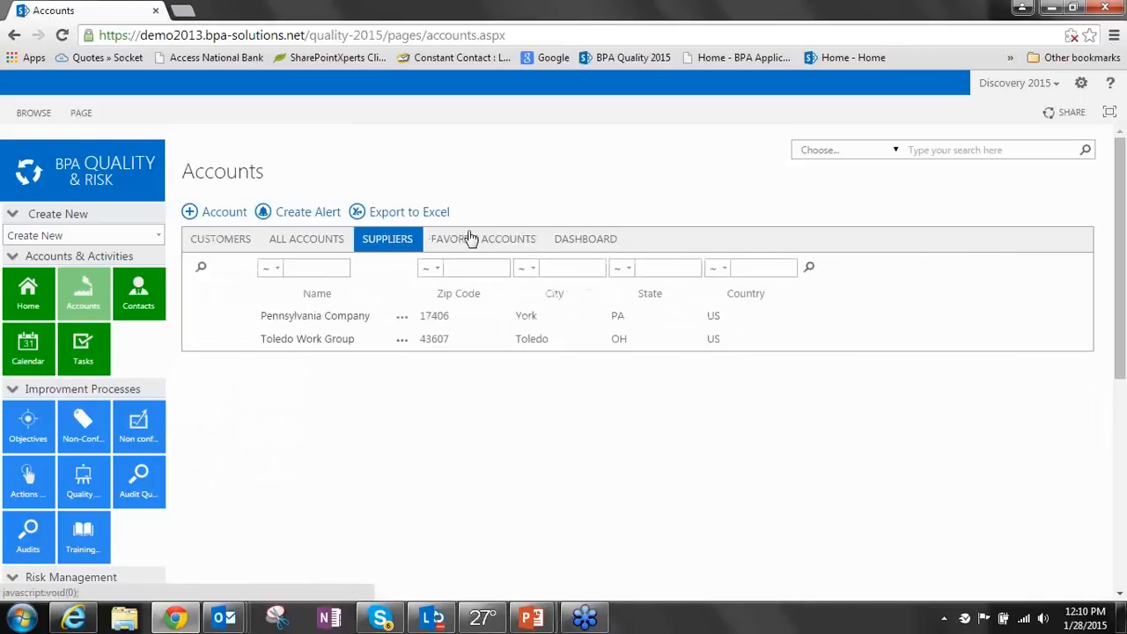
click(483, 239)
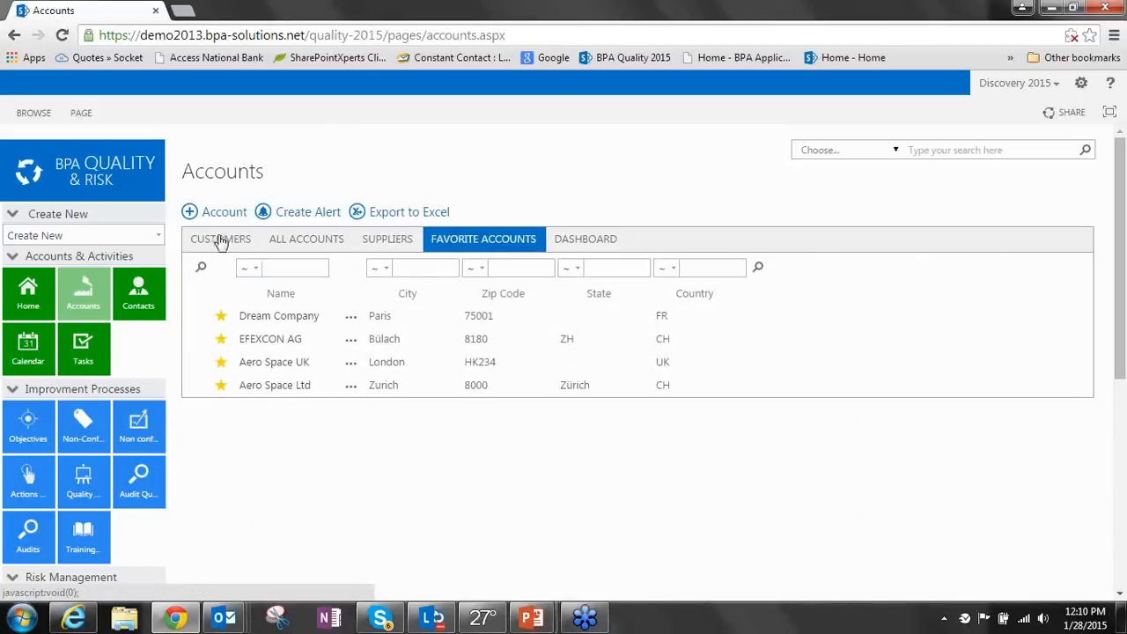
click(220, 238)
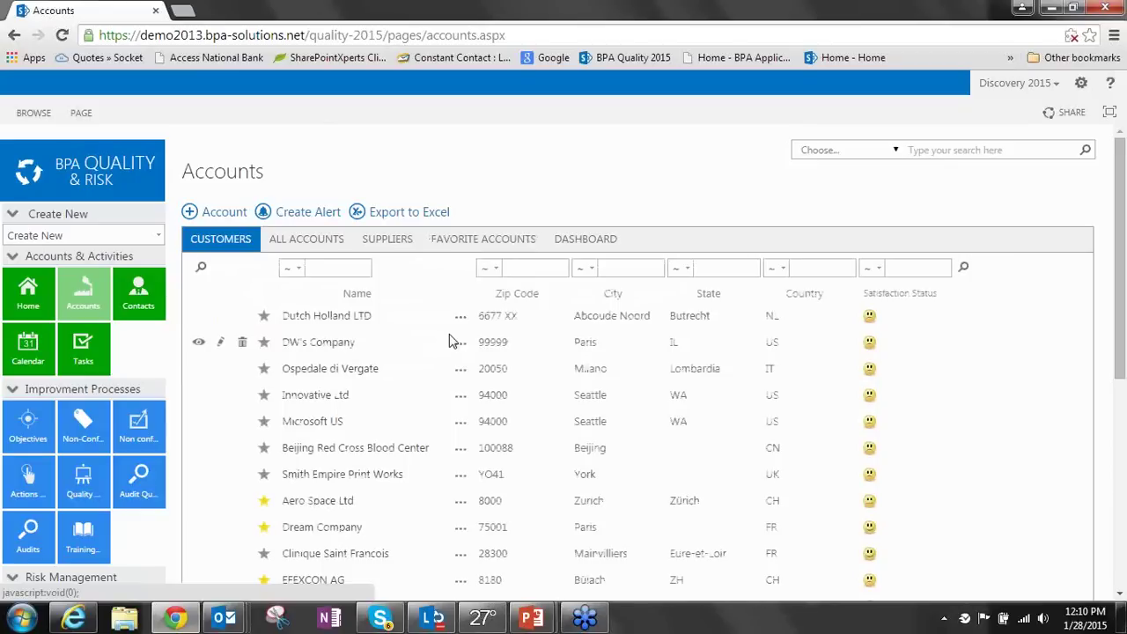
mouse_move(517, 441)
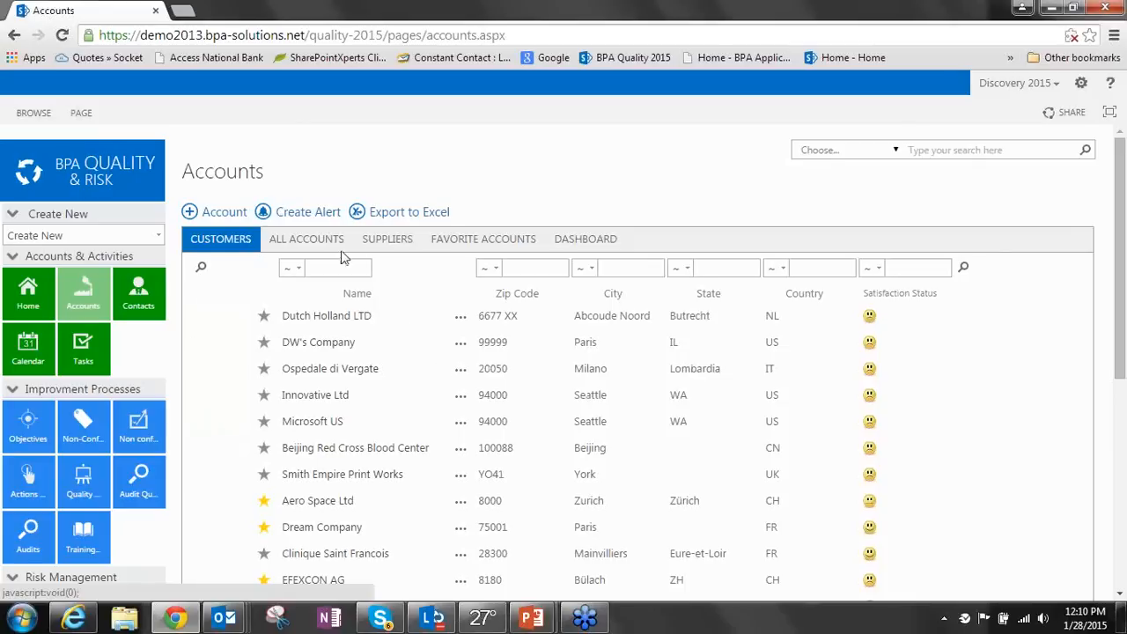
View the Accounts dashboard down to the Average Client Satisfaction gauge and reach the BPA Query page
click(586, 238)
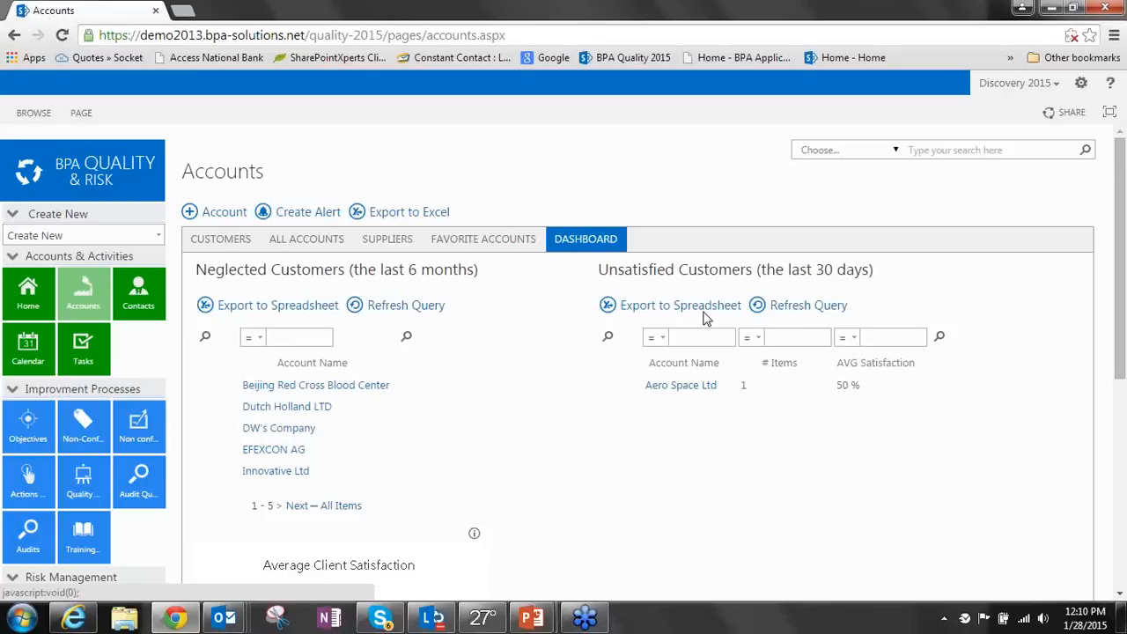
scroll(down, 3)
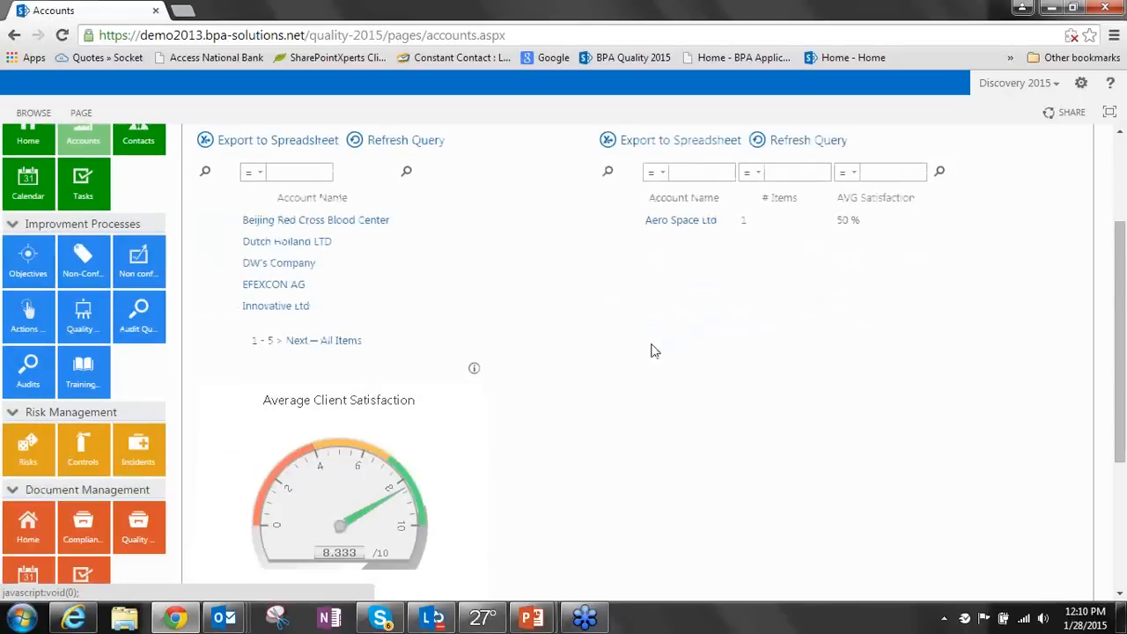
mouse_move(267, 224)
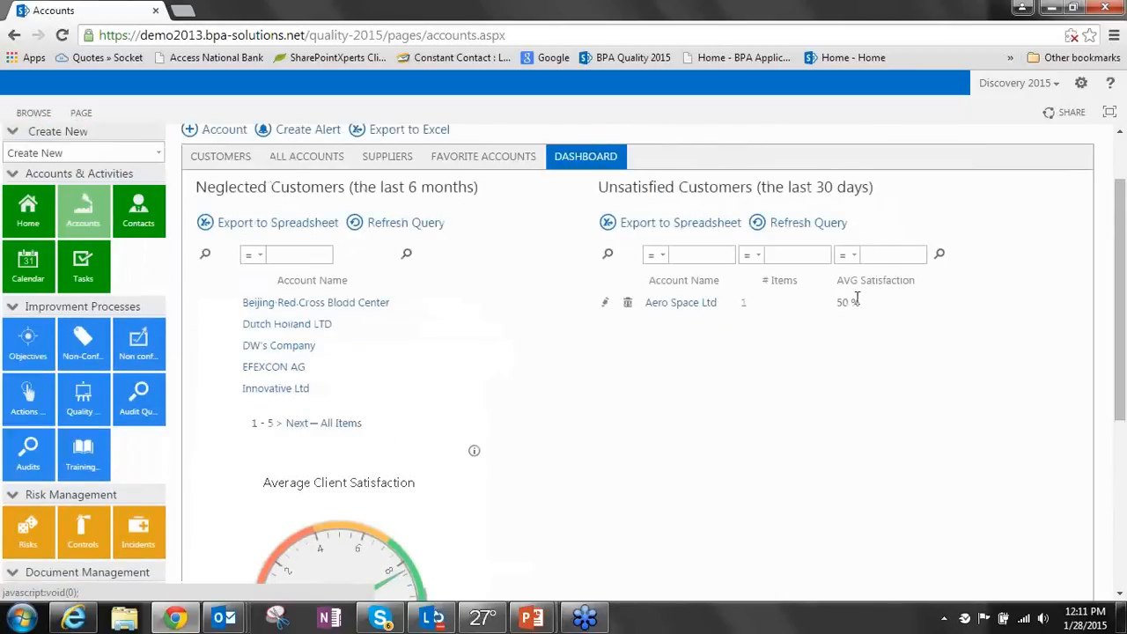
scroll(down, 3)
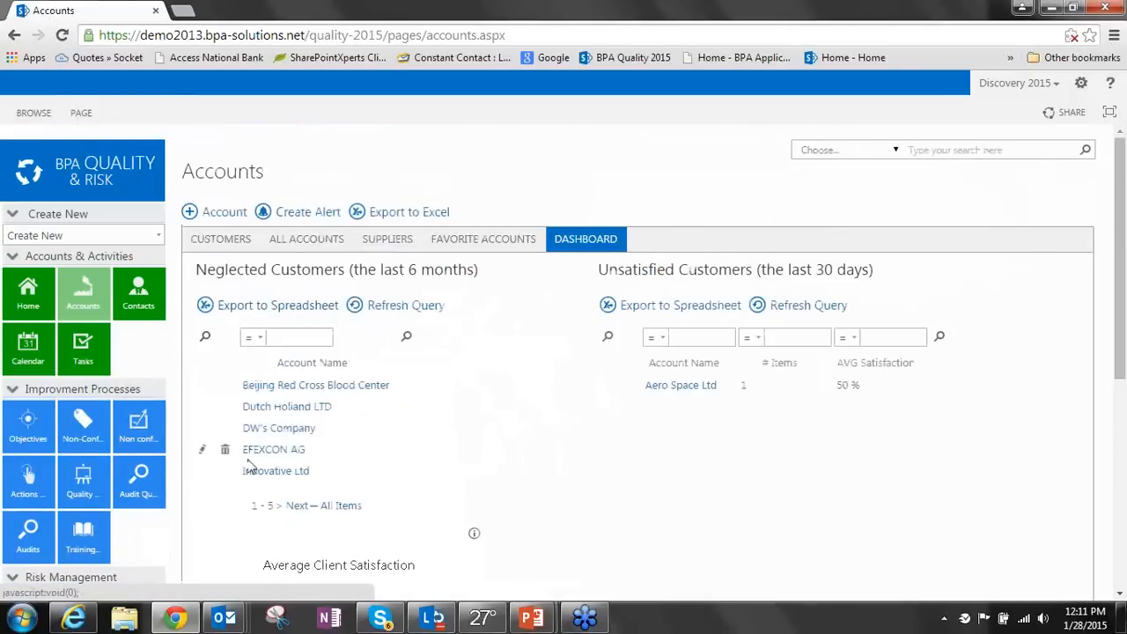
mouse_move(359, 250)
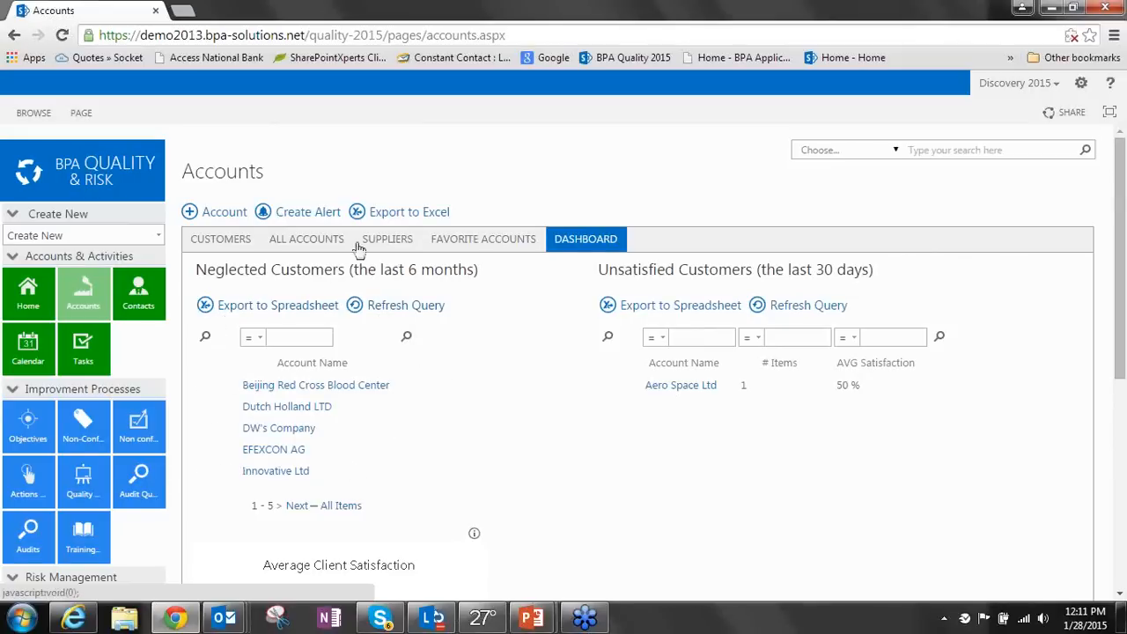
mouse_move(405, 396)
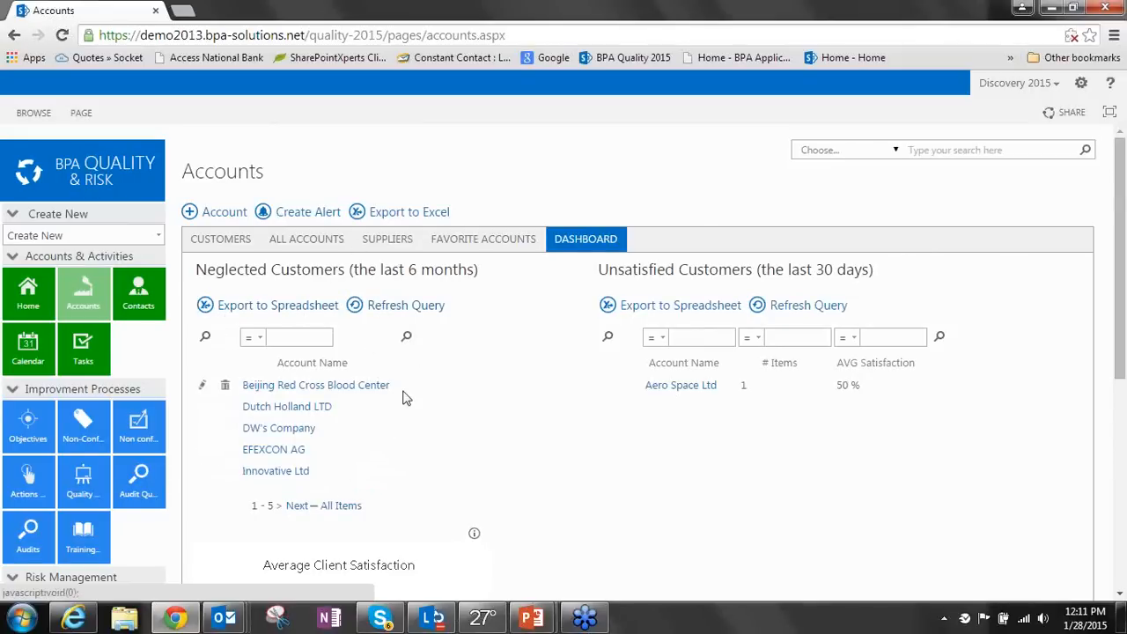
mouse_move(434, 365)
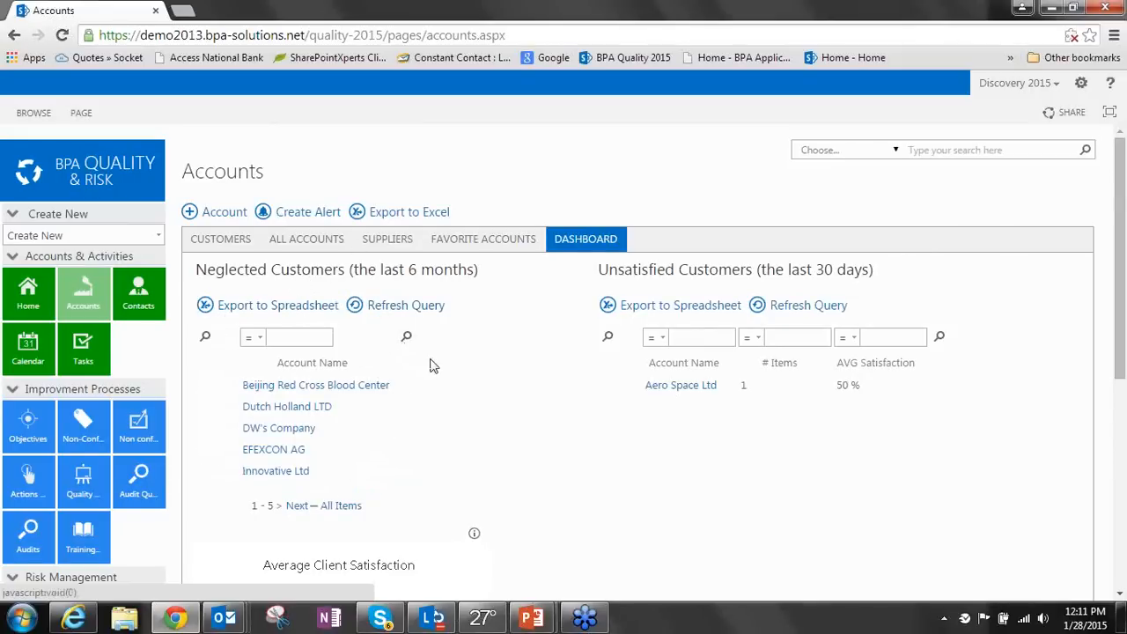
scroll(down, 3)
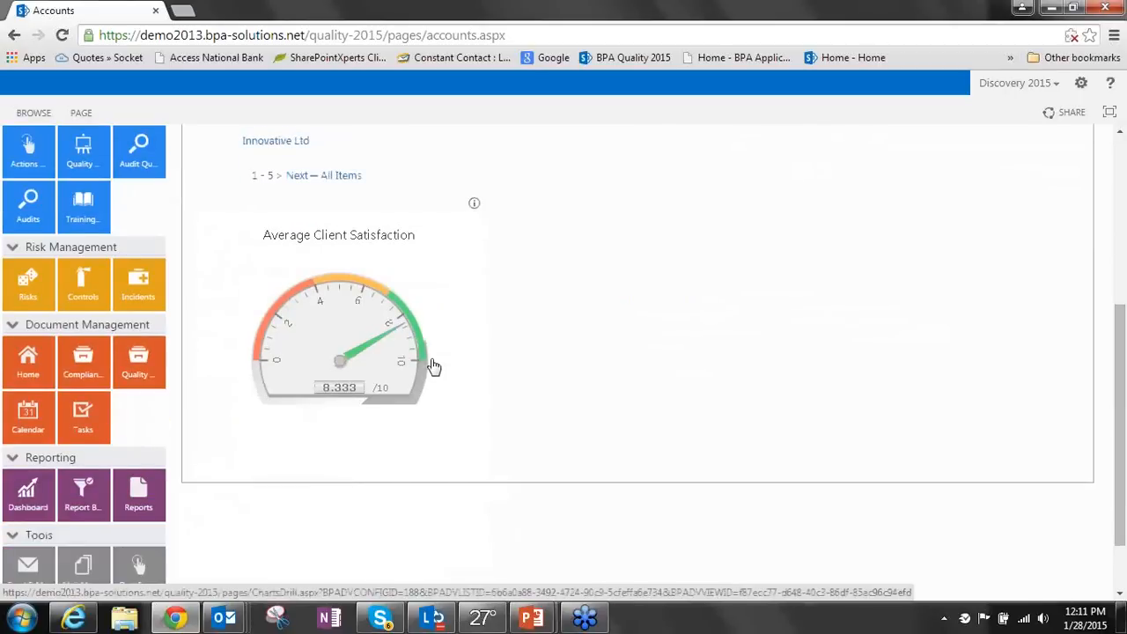
scroll(down, 3)
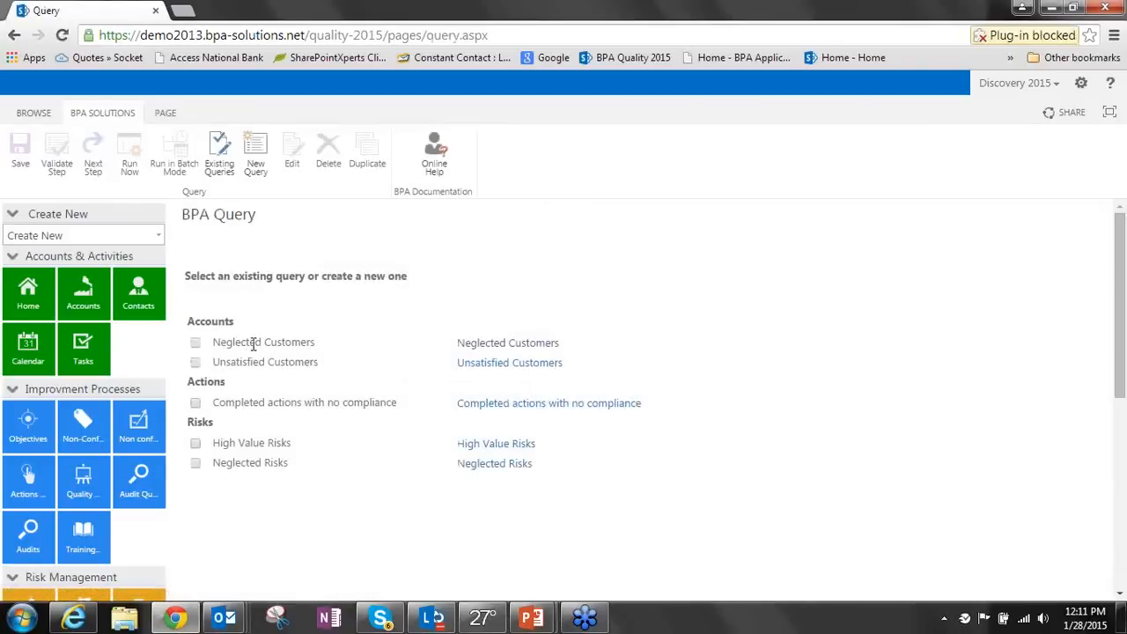
Select the Neglected Customers query and edit it, showing its summary with Accounts as main list
click(195, 341)
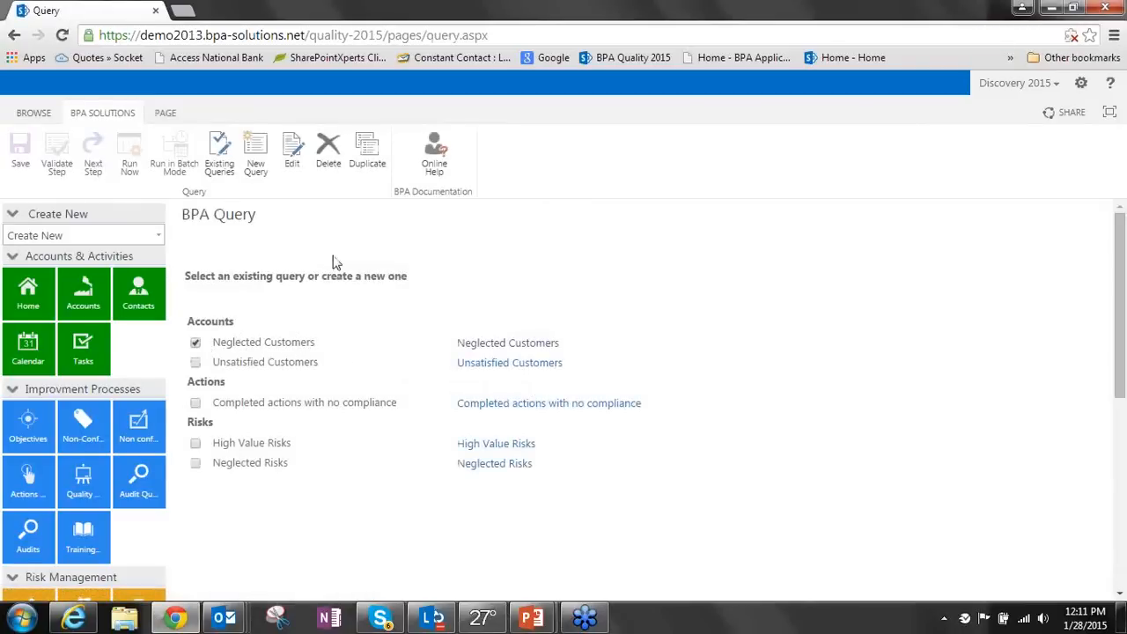
mouse_move(214, 205)
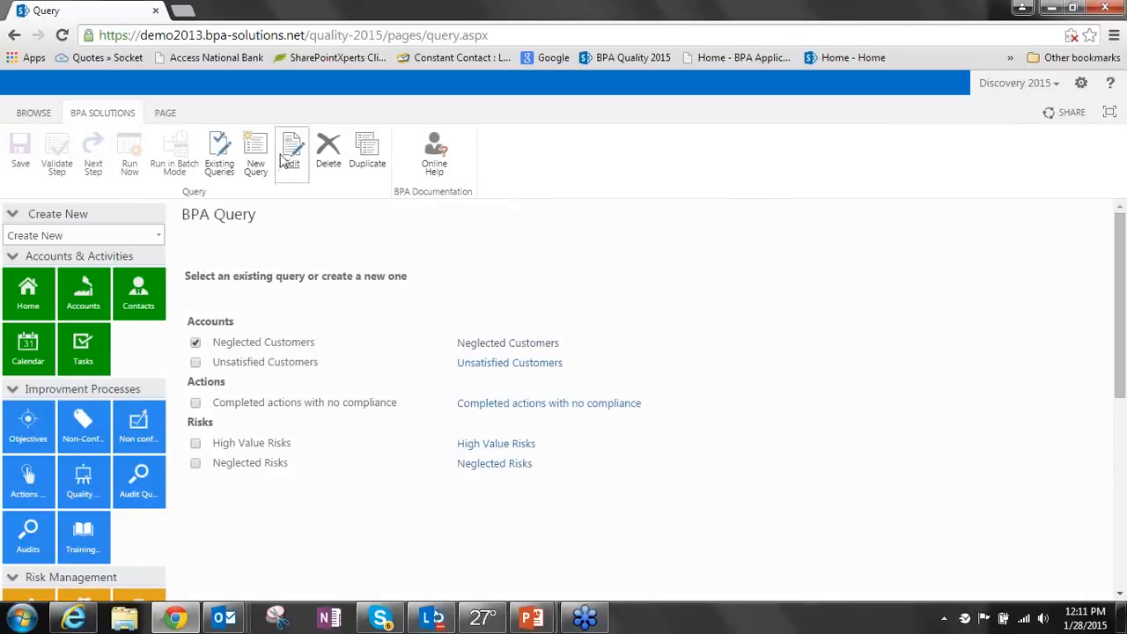
click(291, 150)
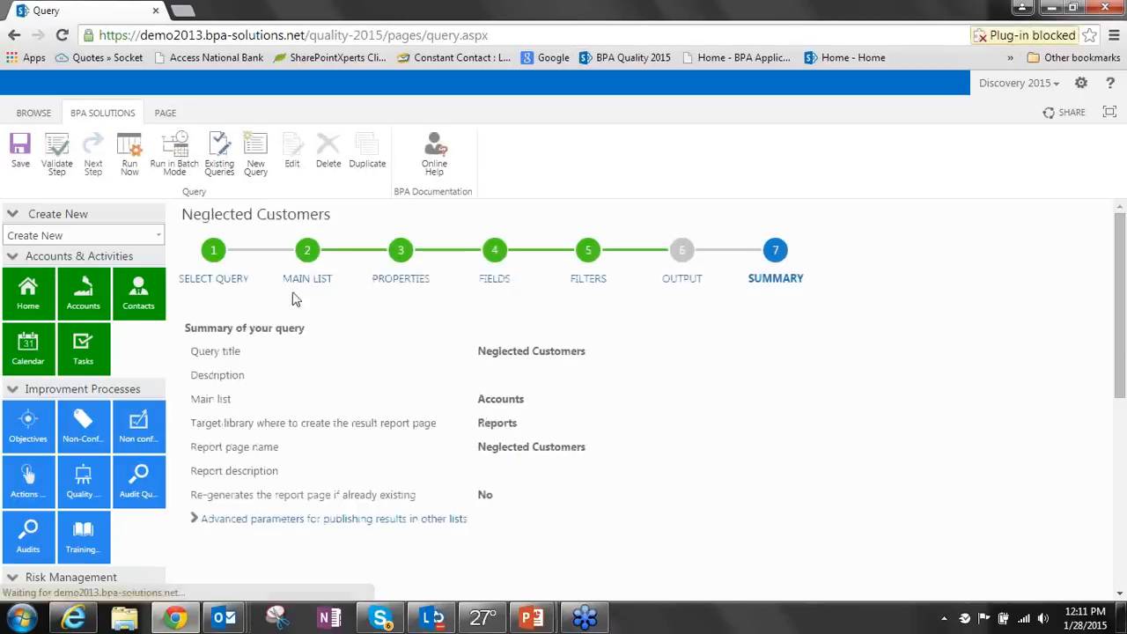
mouse_move(493, 284)
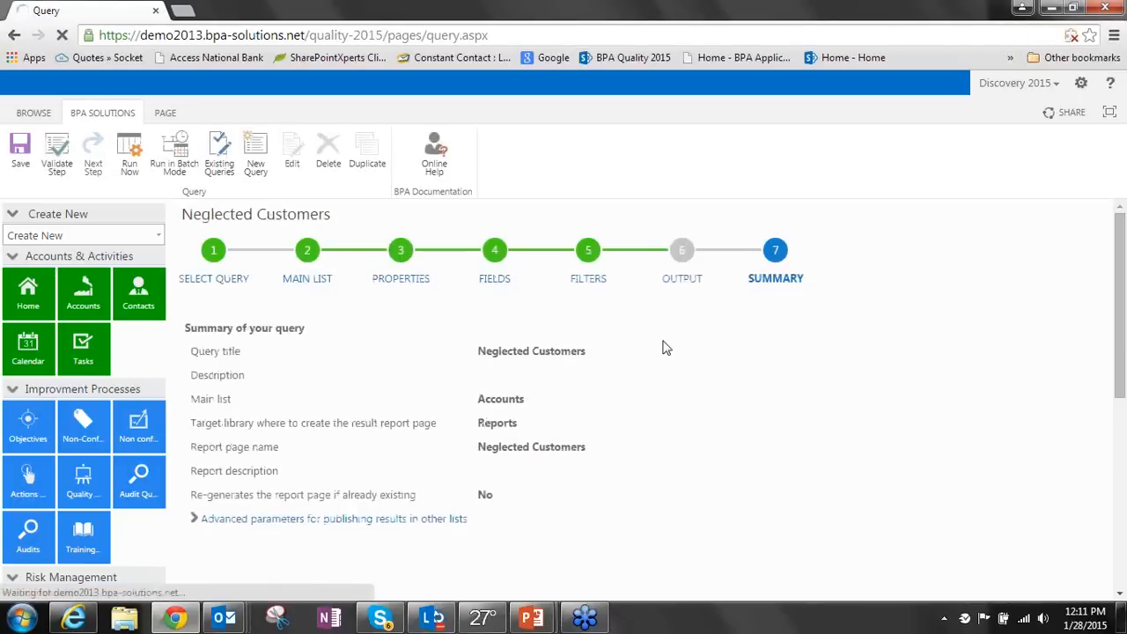
Review the query's extracted fields and its filters: Account Type = Customer, # Event = 0, # Task = 0
click(494, 250)
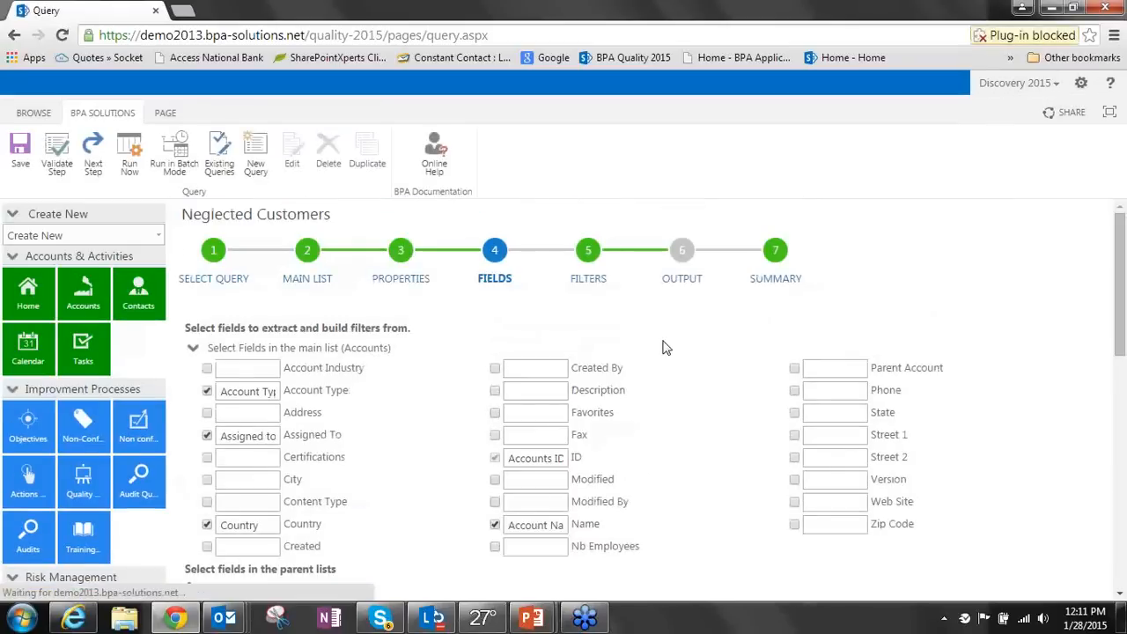
scroll(down, 3)
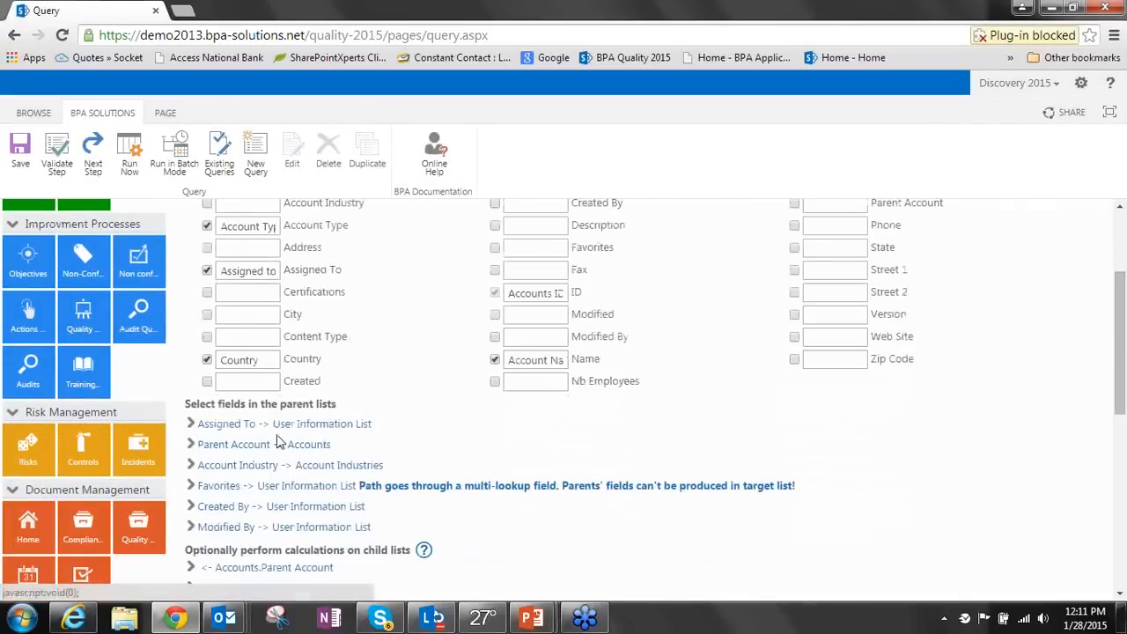
scroll(down, 3)
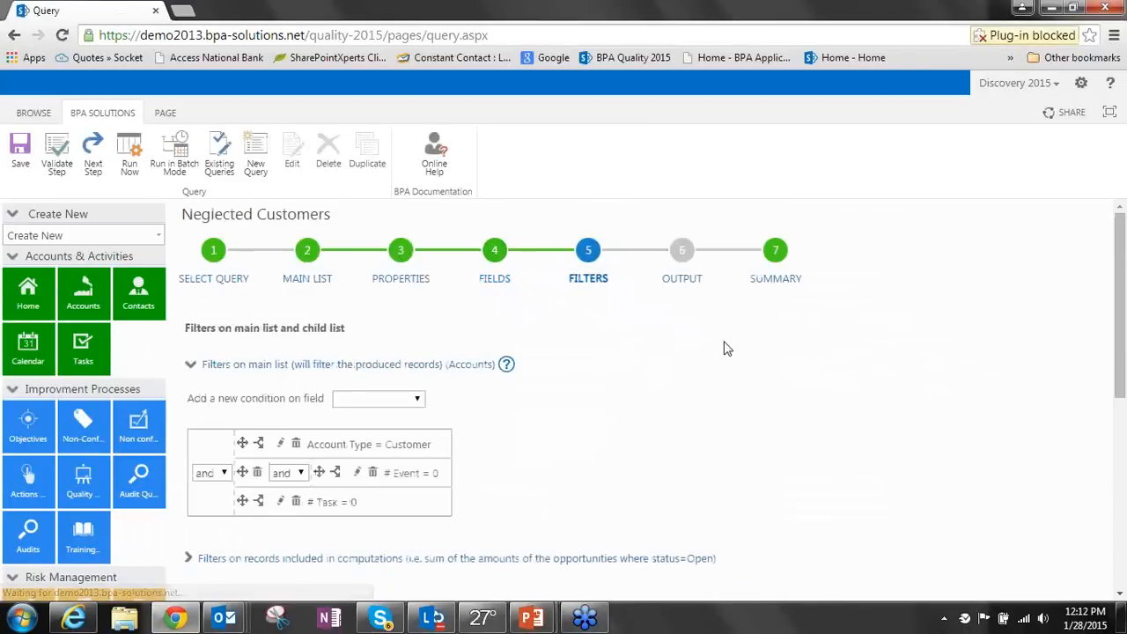
Review the child-list filter Event Date >= [today]-180, then return to the Accounts customer list
scroll(down, 3)
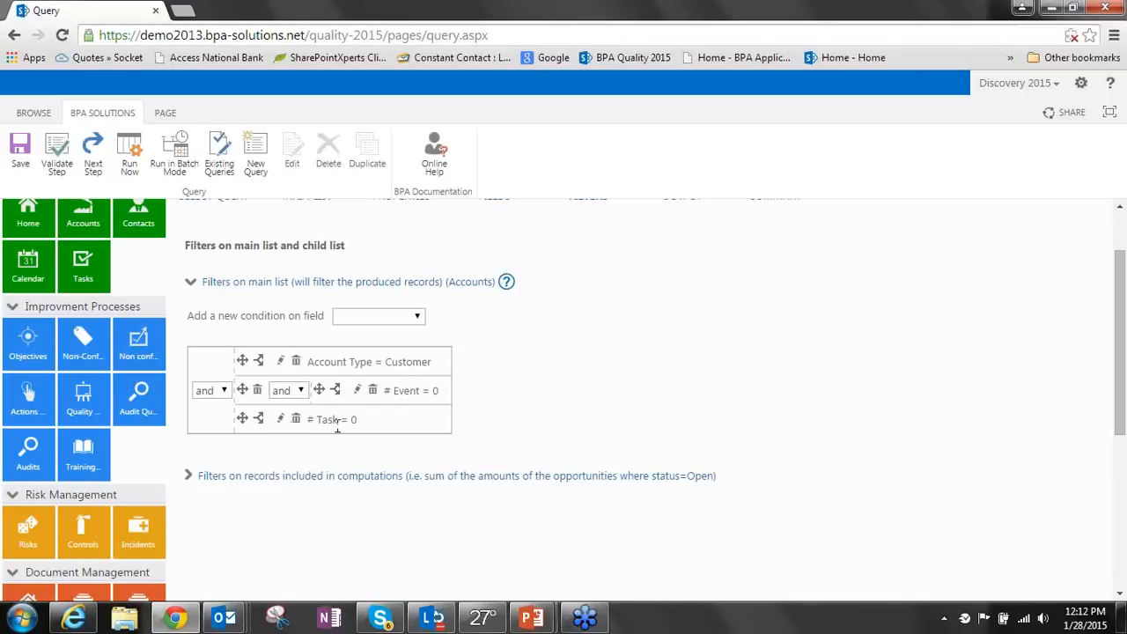
mouse_move(372, 432)
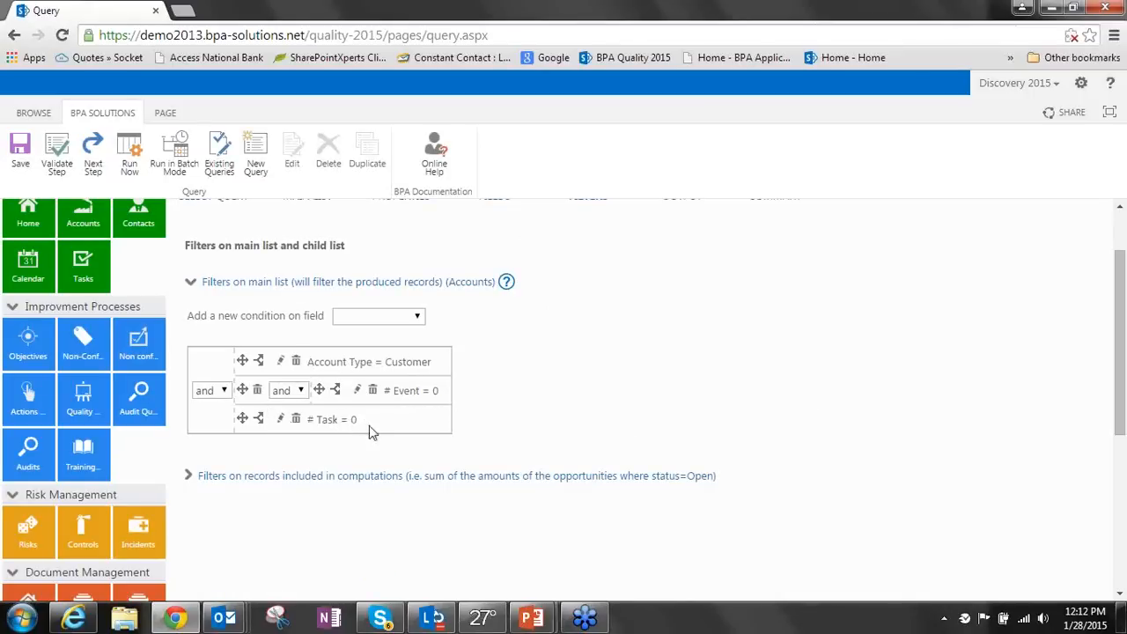
mouse_move(535, 365)
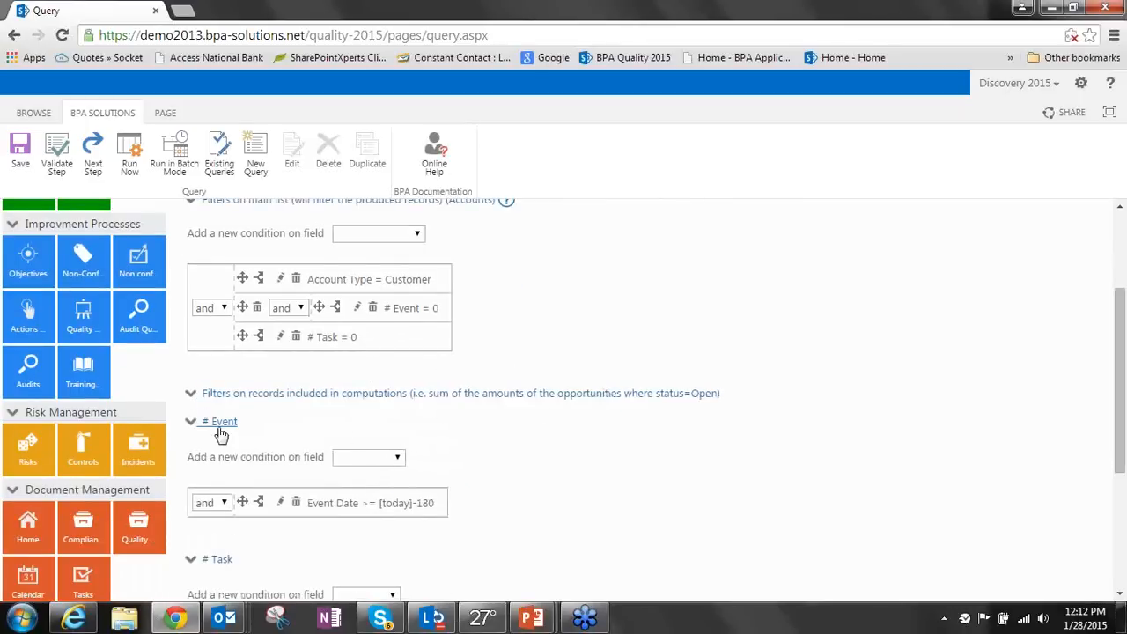
scroll(down, 3)
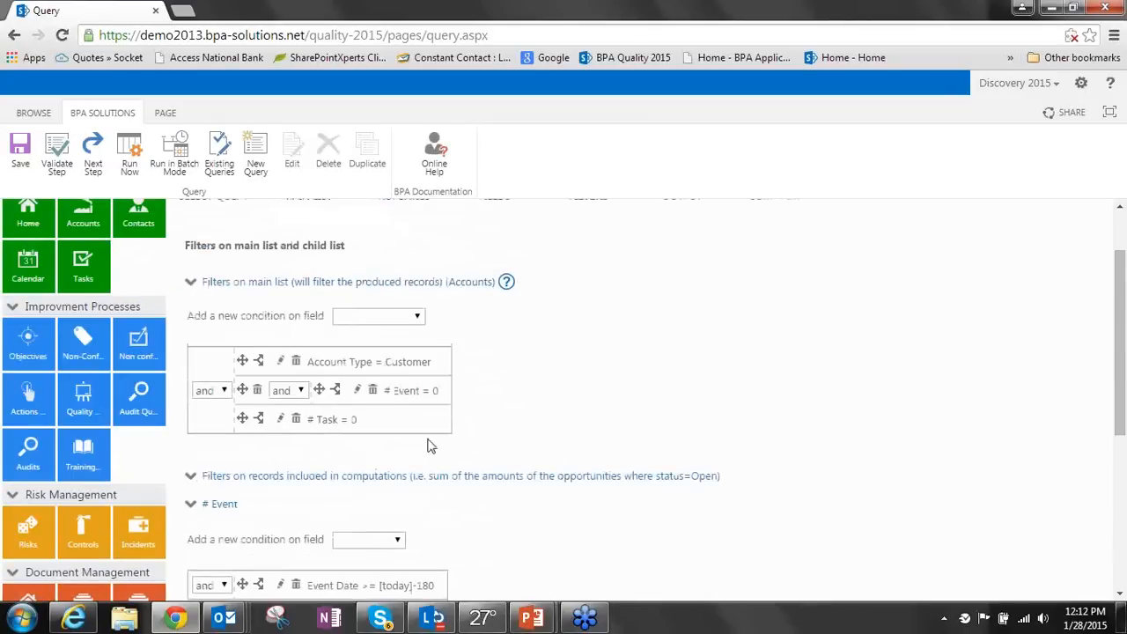
mouse_move(528, 418)
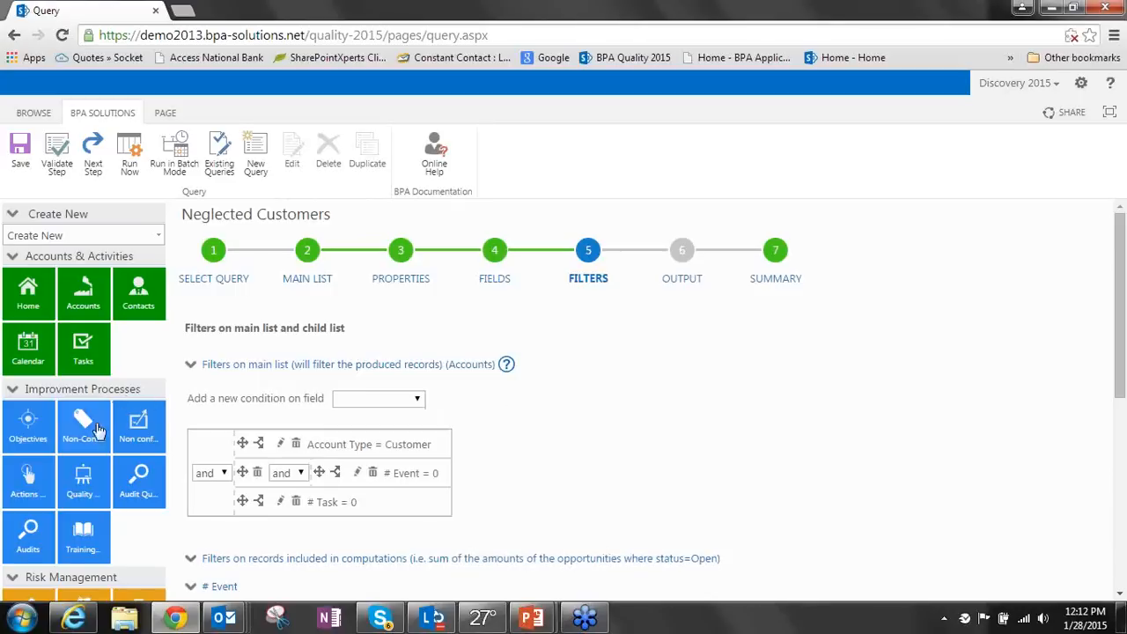
click(83, 293)
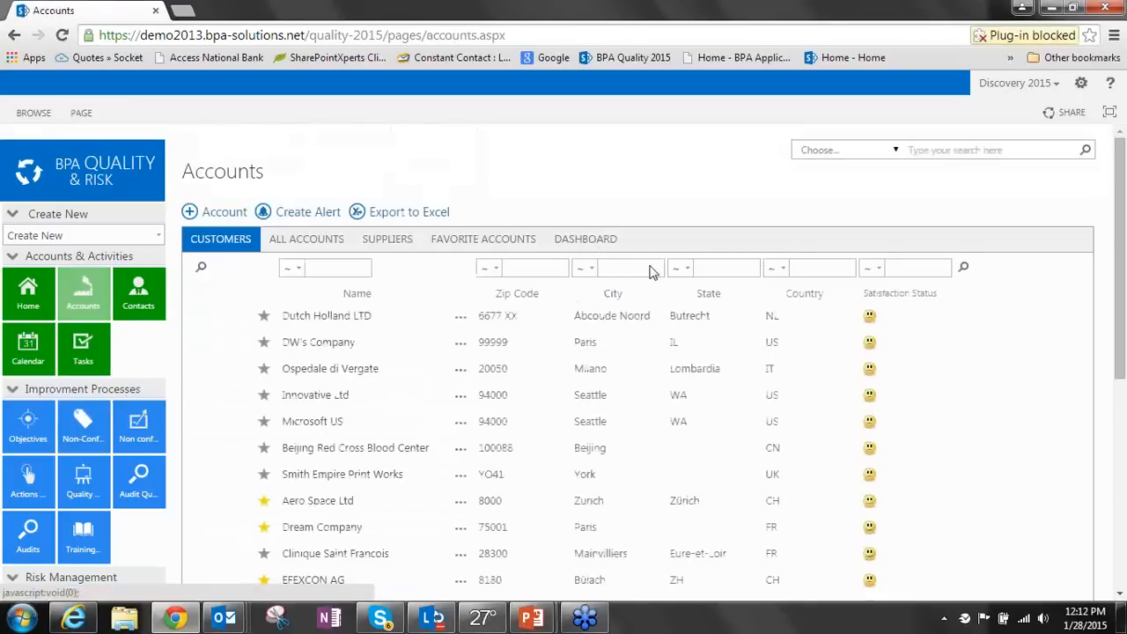
Show the Accounts dashboard with Neglected Customers and Unsatisfied Customers query results
click(586, 239)
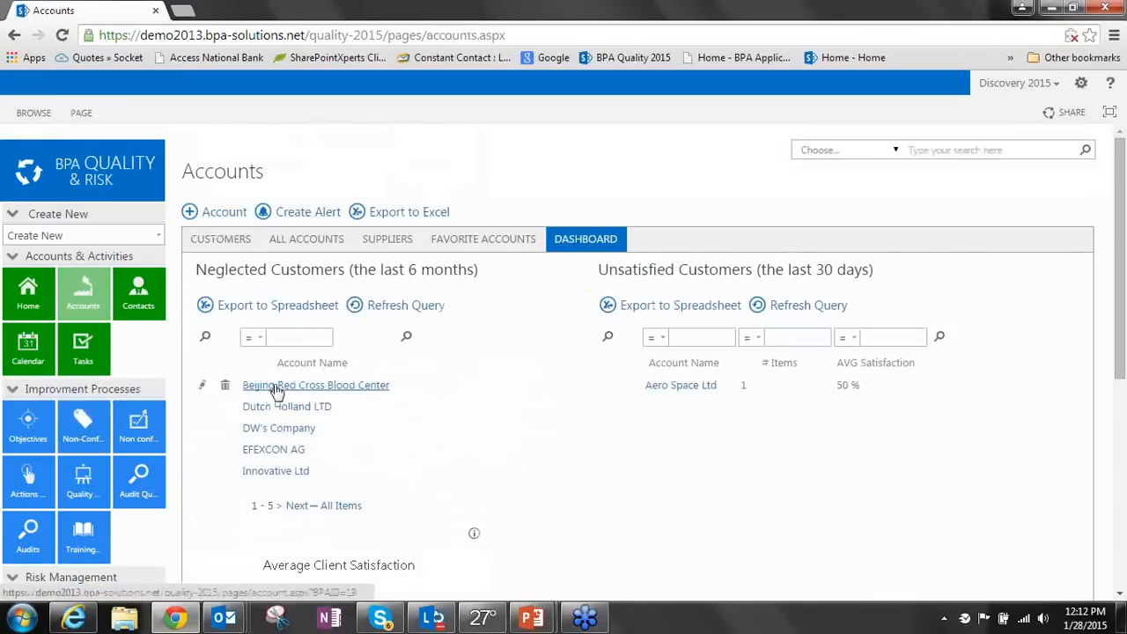
mouse_move(436, 478)
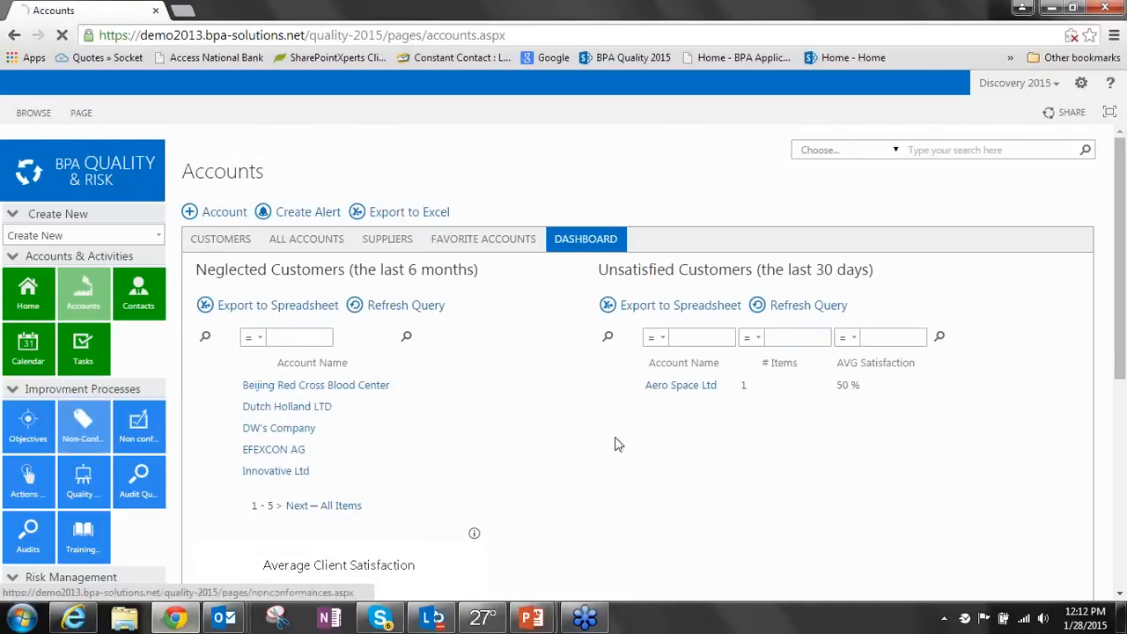
Go to Non-Conformances, view the closed ones, then return to the open non-conformances list
click(83, 426)
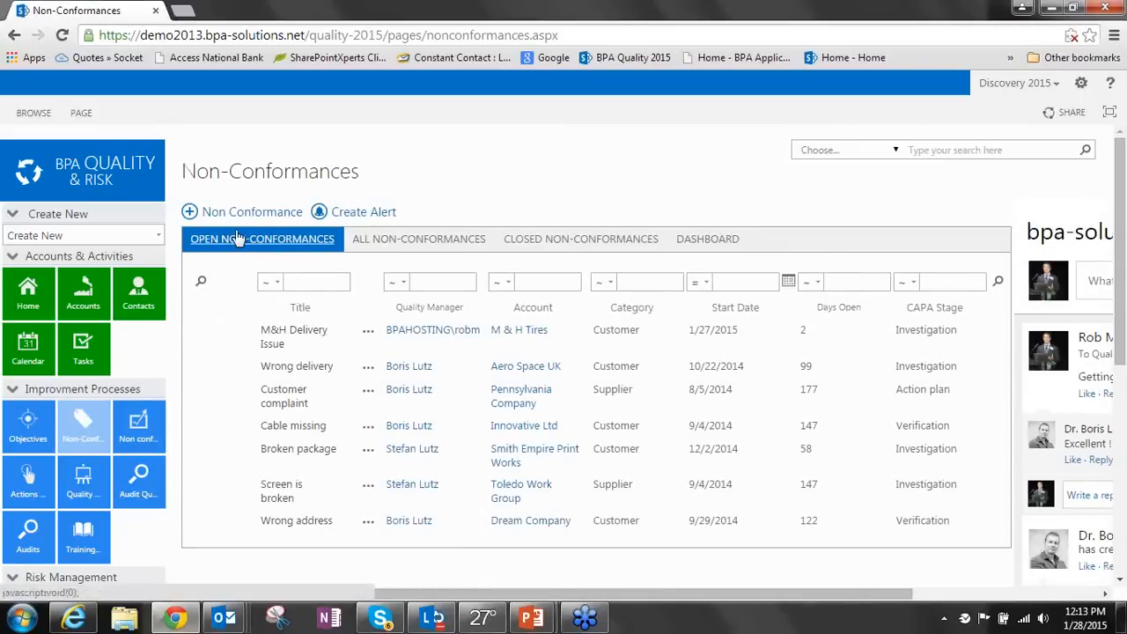
mouse_move(401, 247)
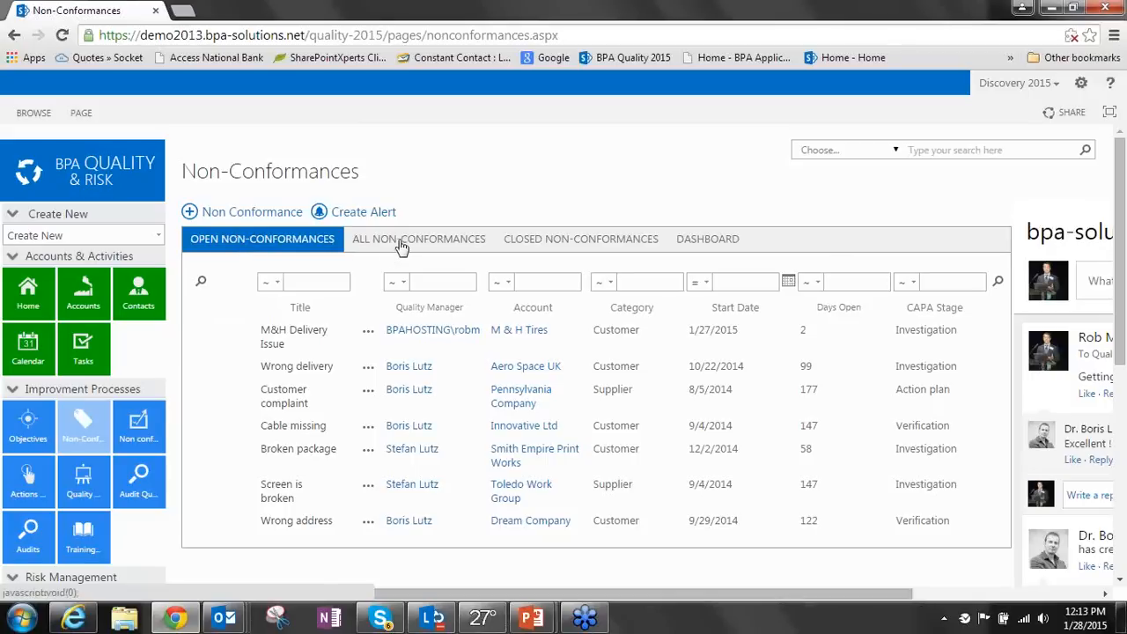
mouse_move(708, 243)
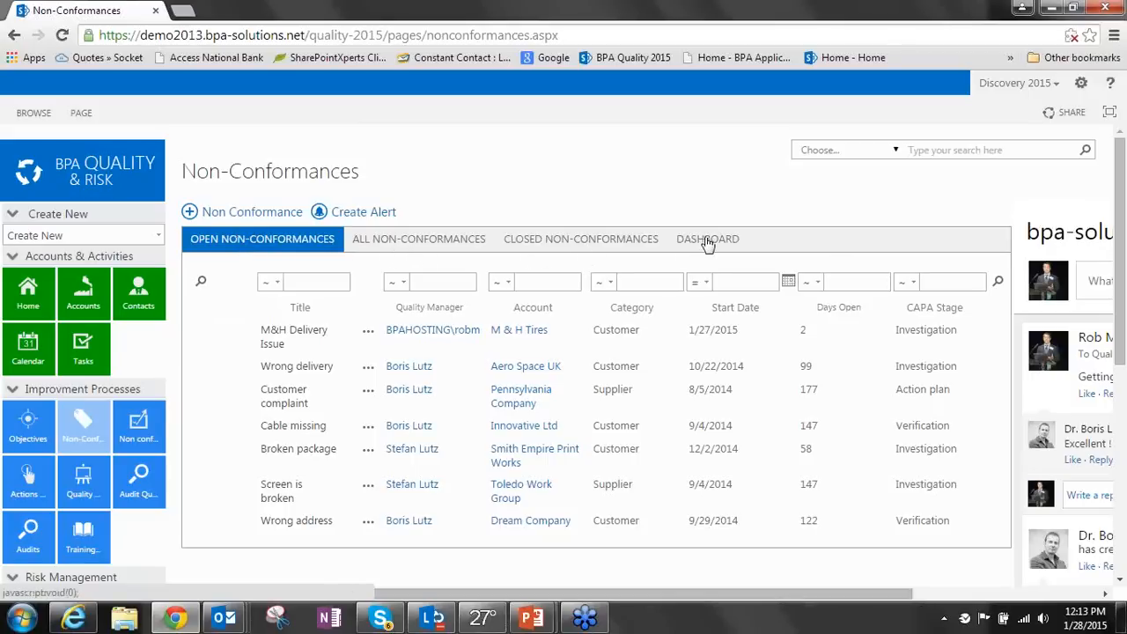
click(581, 239)
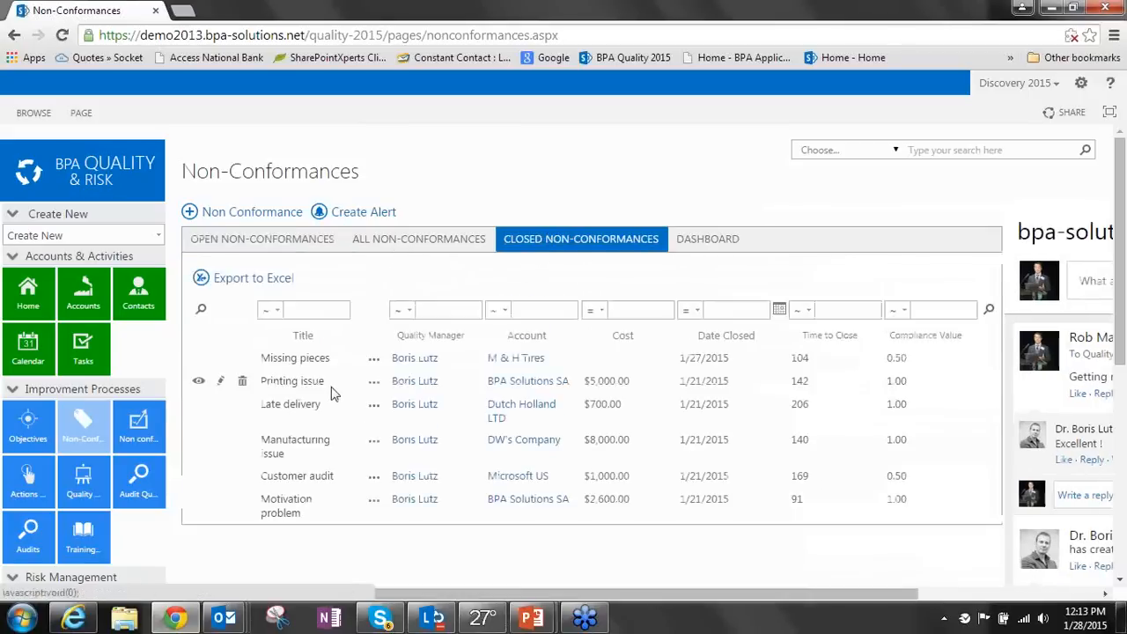
mouse_move(588, 428)
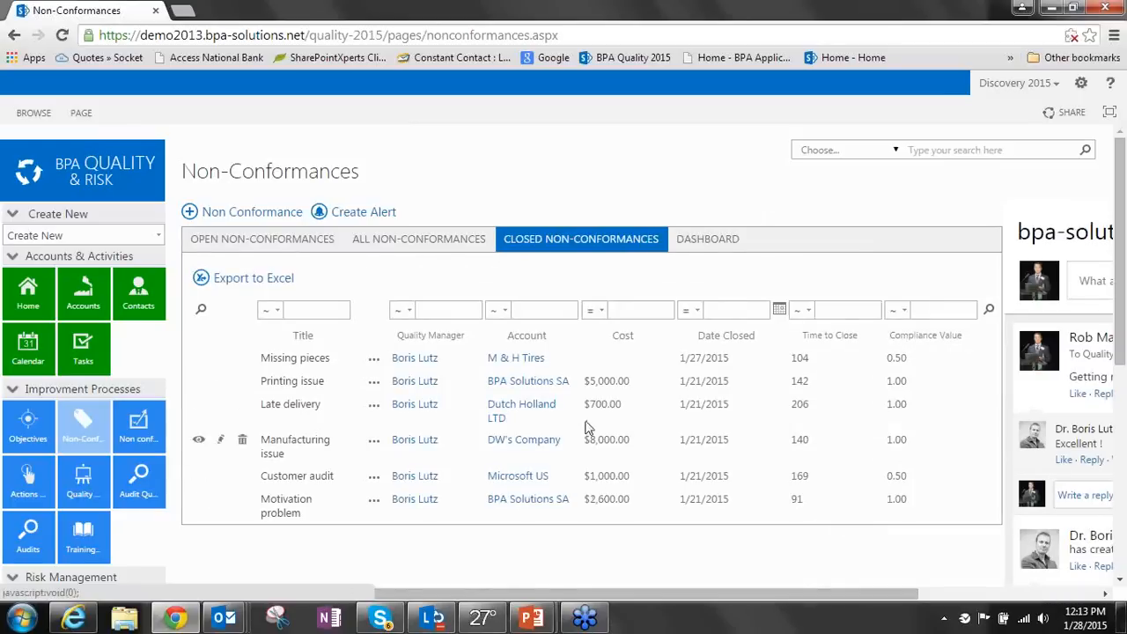
mouse_move(618, 401)
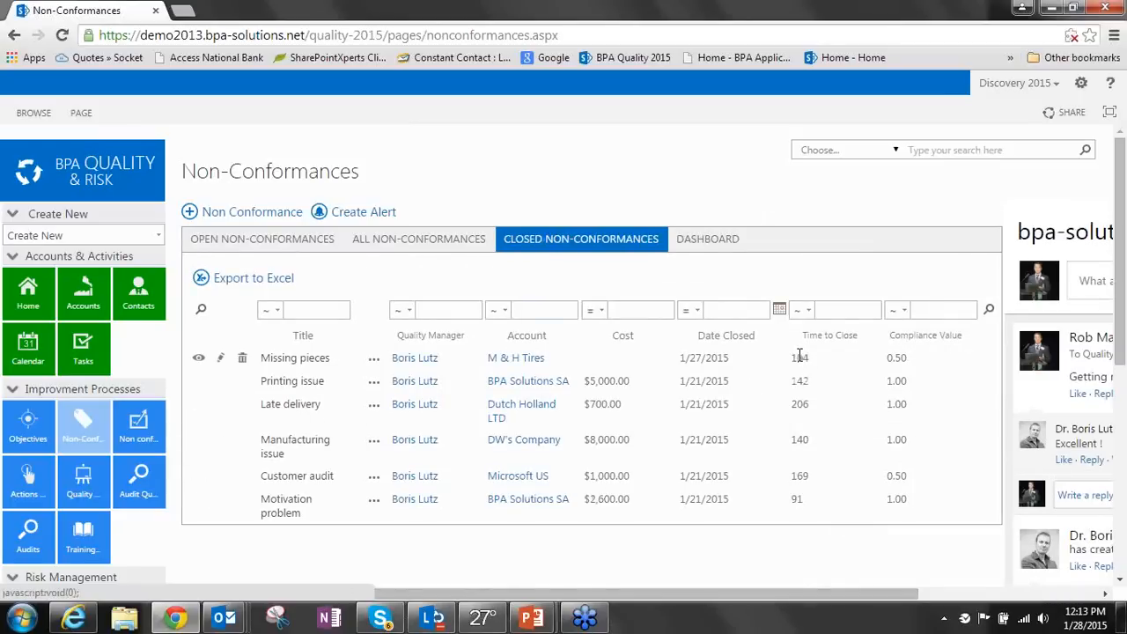
mouse_move(914, 364)
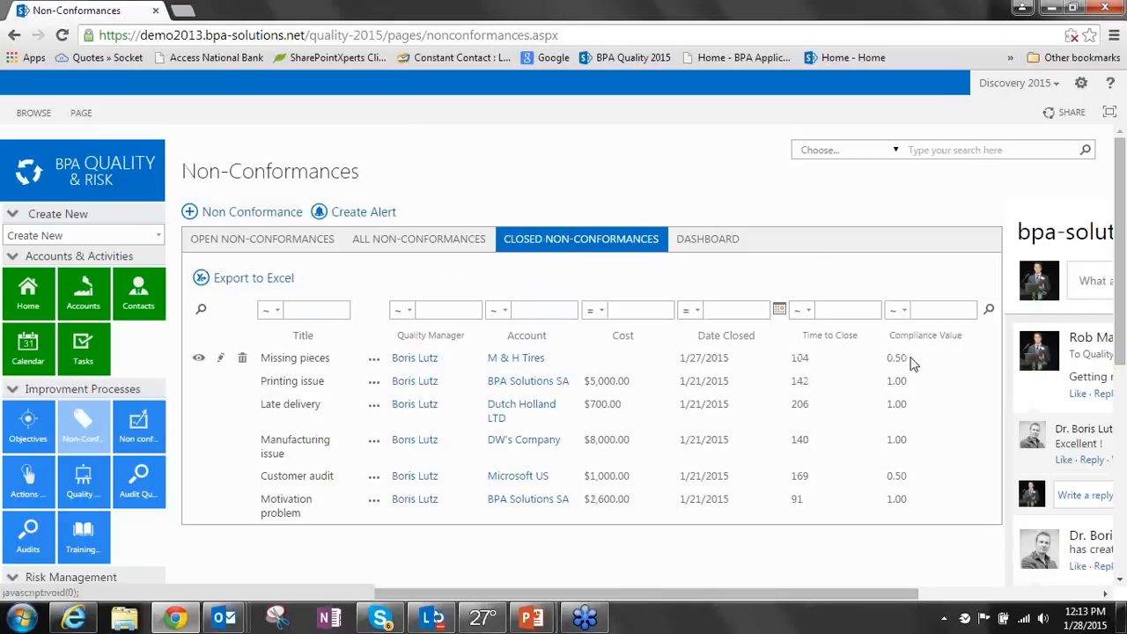
mouse_move(866, 374)
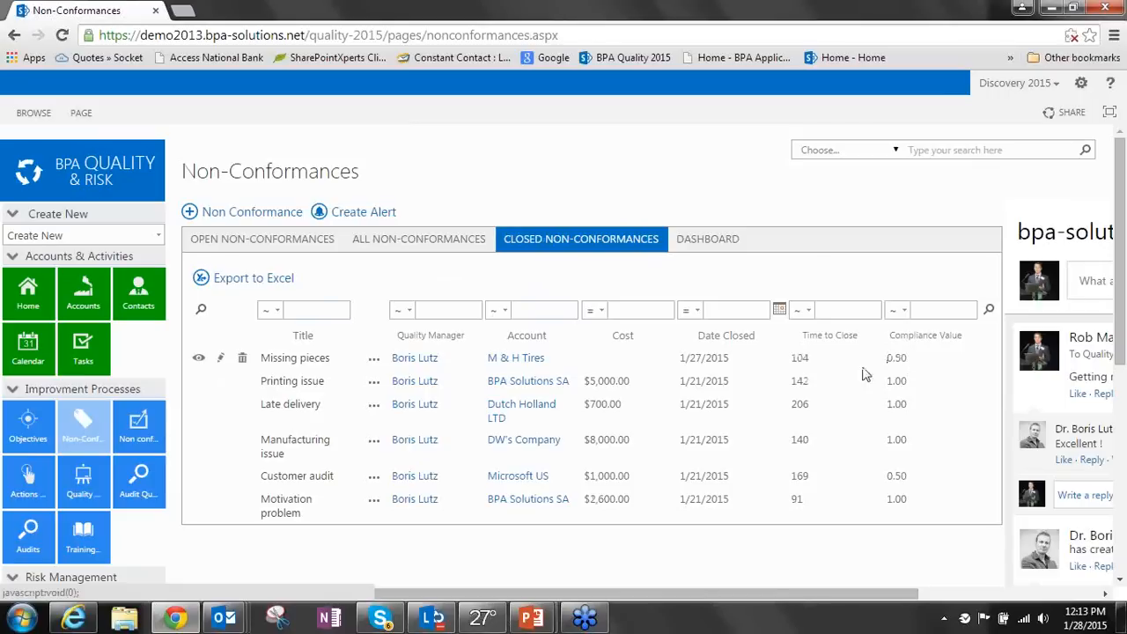
click(262, 239)
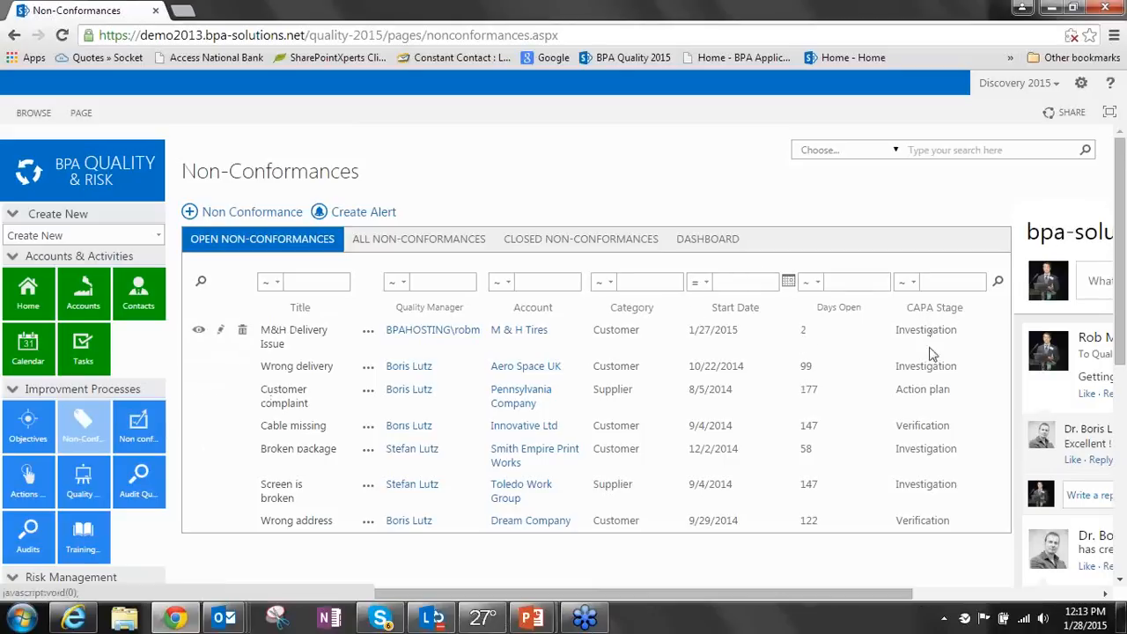
mouse_move(927, 395)
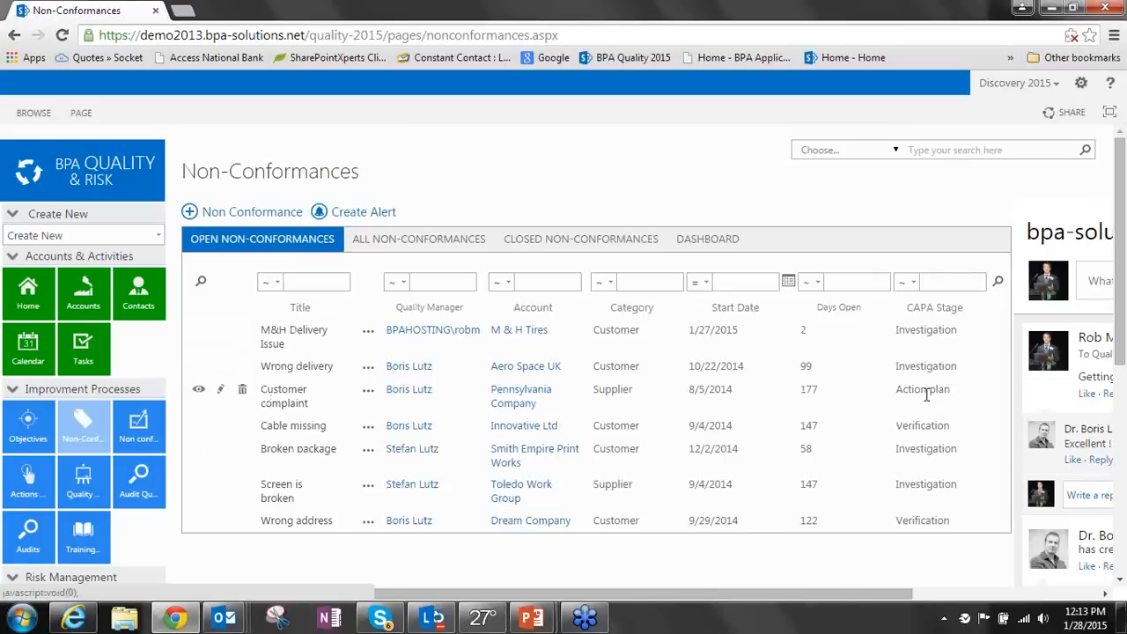
mouse_move(381, 408)
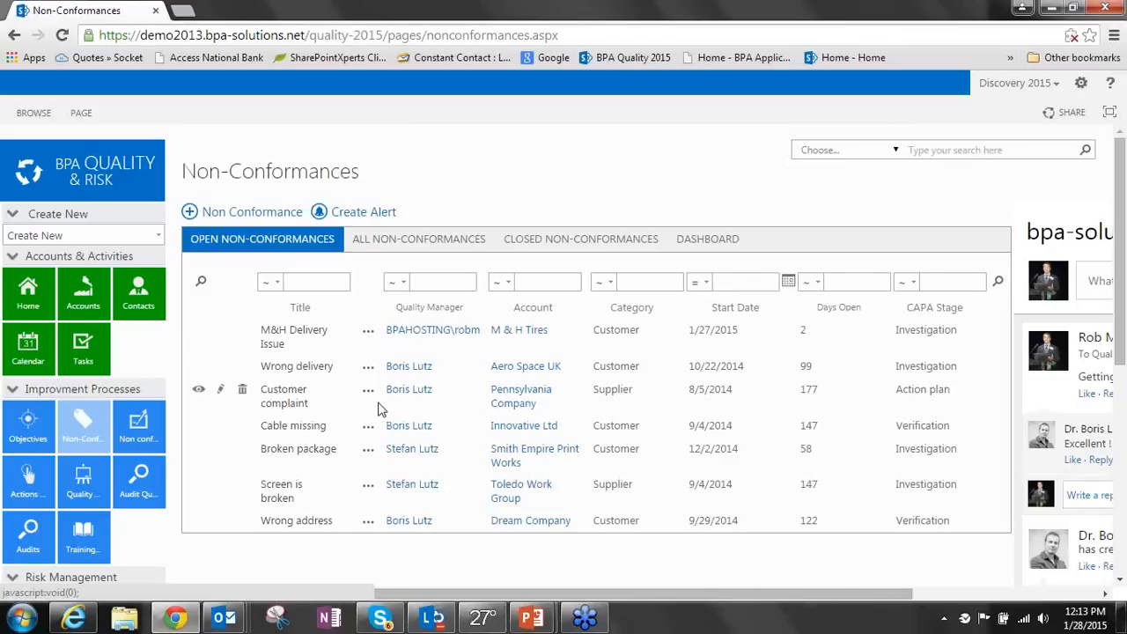
mouse_move(294, 336)
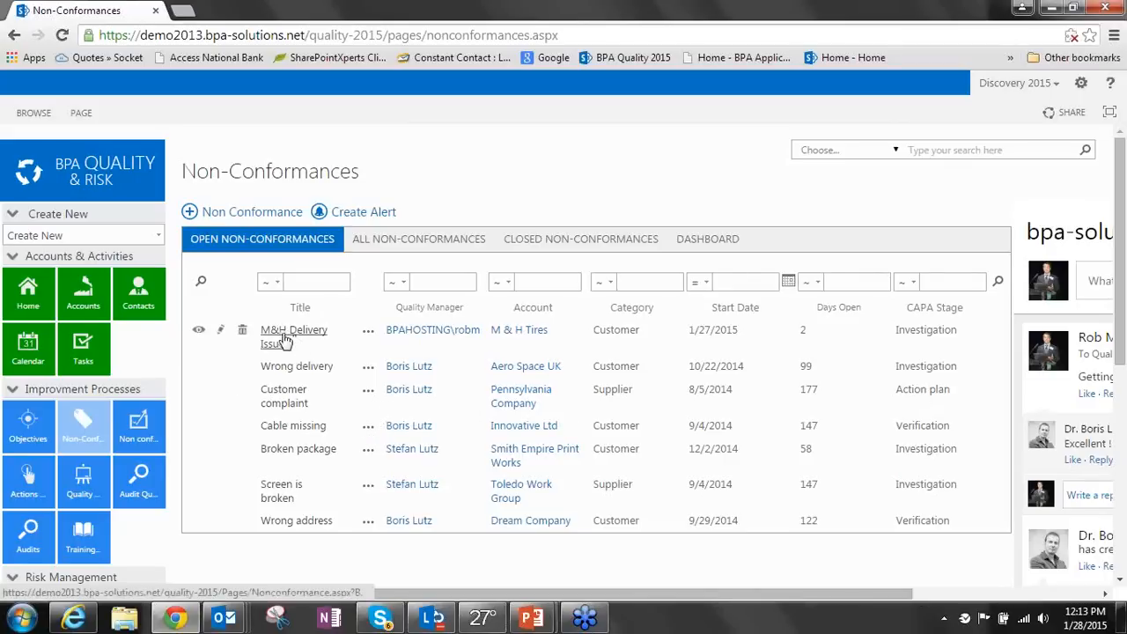
View the M&H Delivery Issue record: status In Progress, account M & H Tires
click(292, 330)
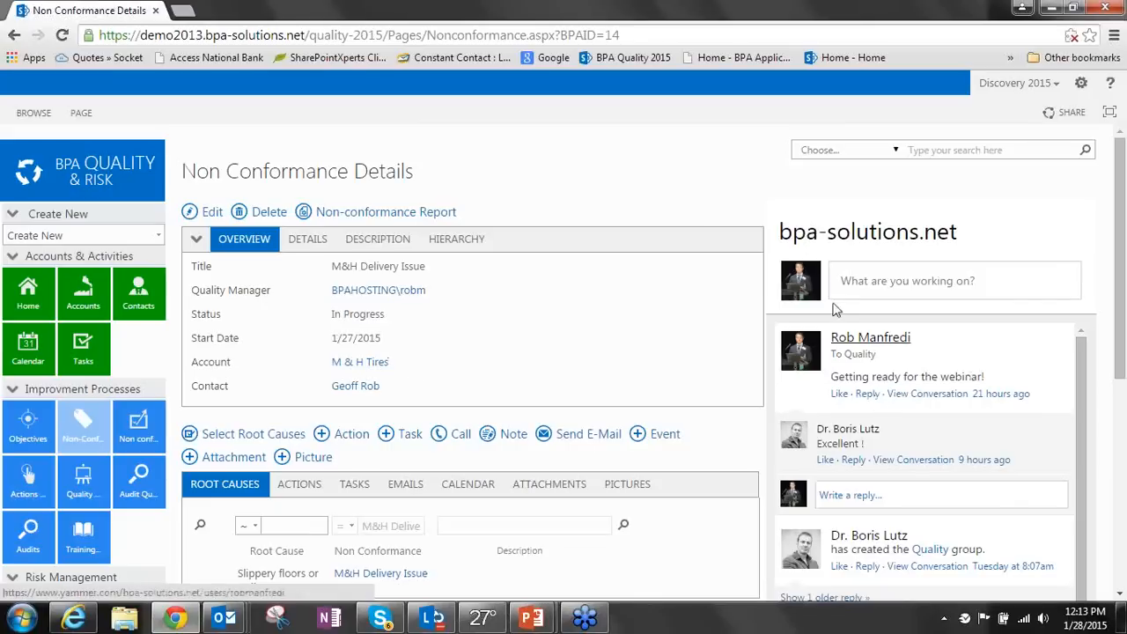
mouse_move(962, 419)
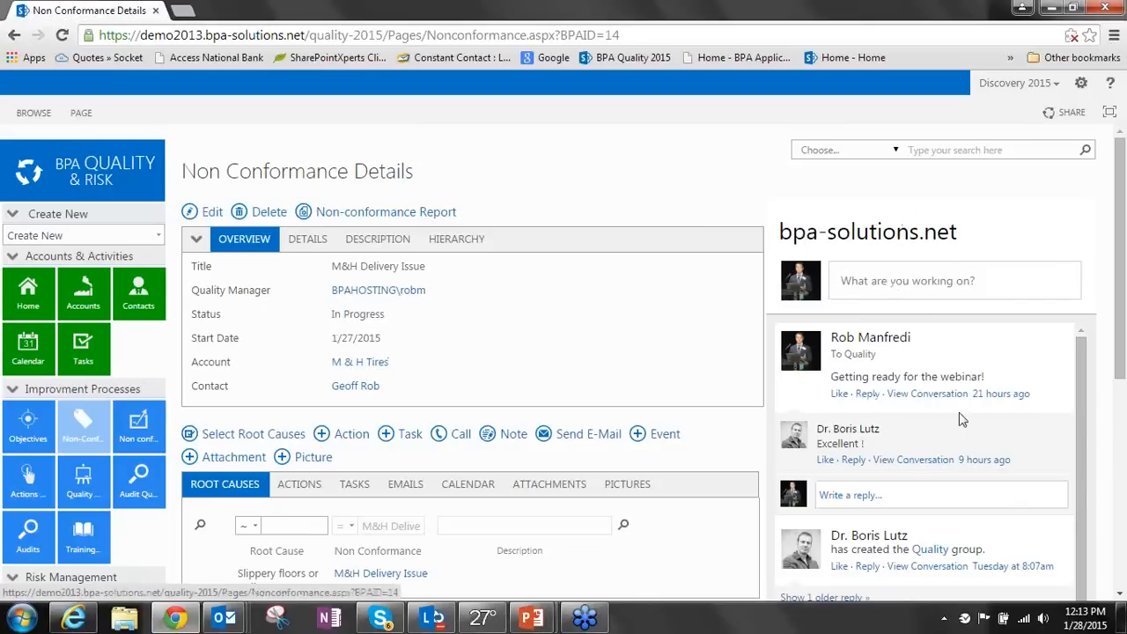
scroll(down, 3)
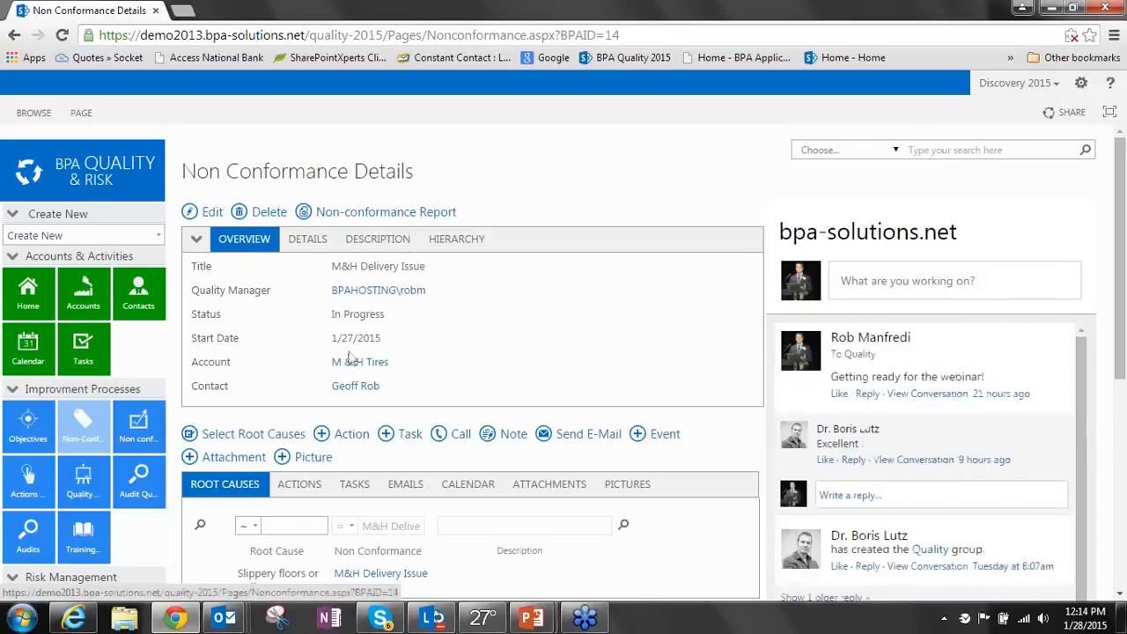
mouse_move(373, 362)
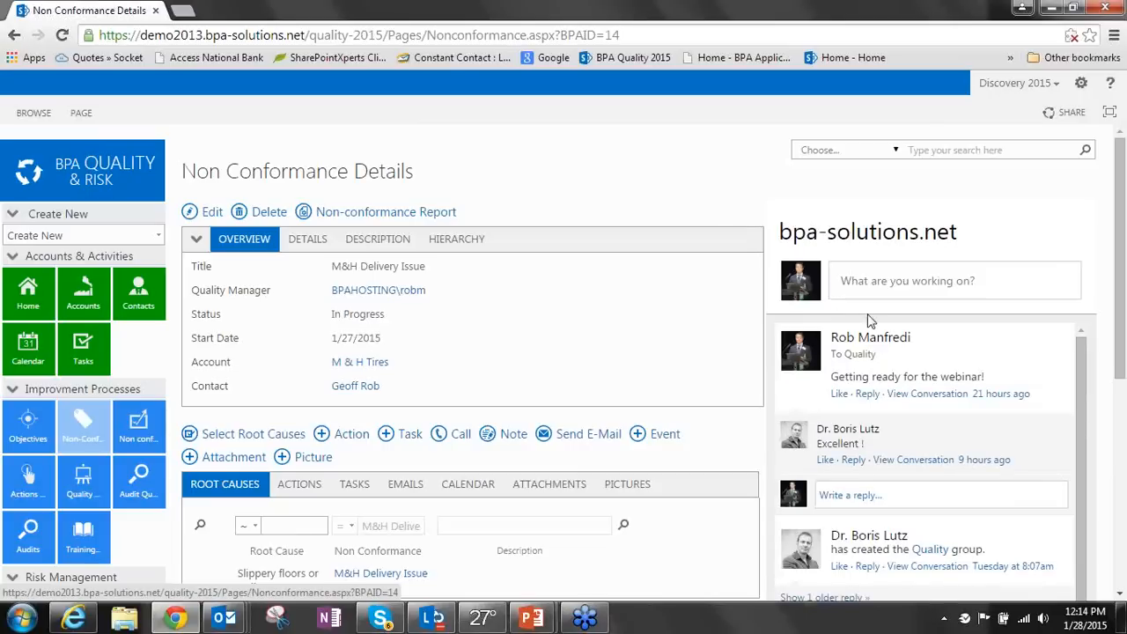
Post 'New discussion' to the Quality group newsfeed beside the non-conformance details
click(955, 280)
text(New )
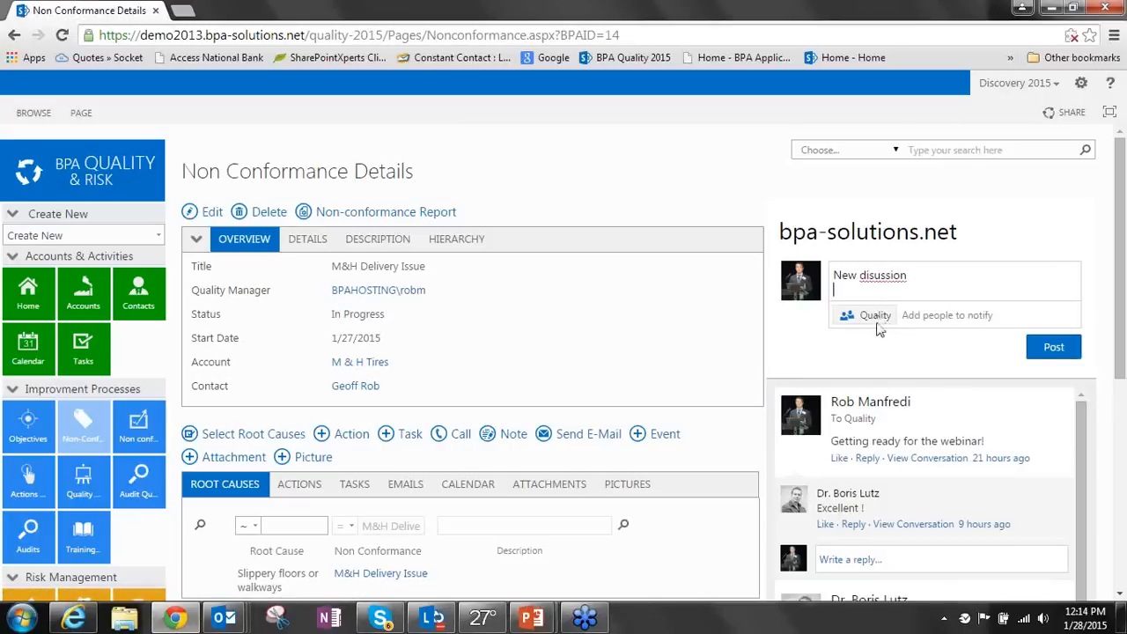
text(discussion)
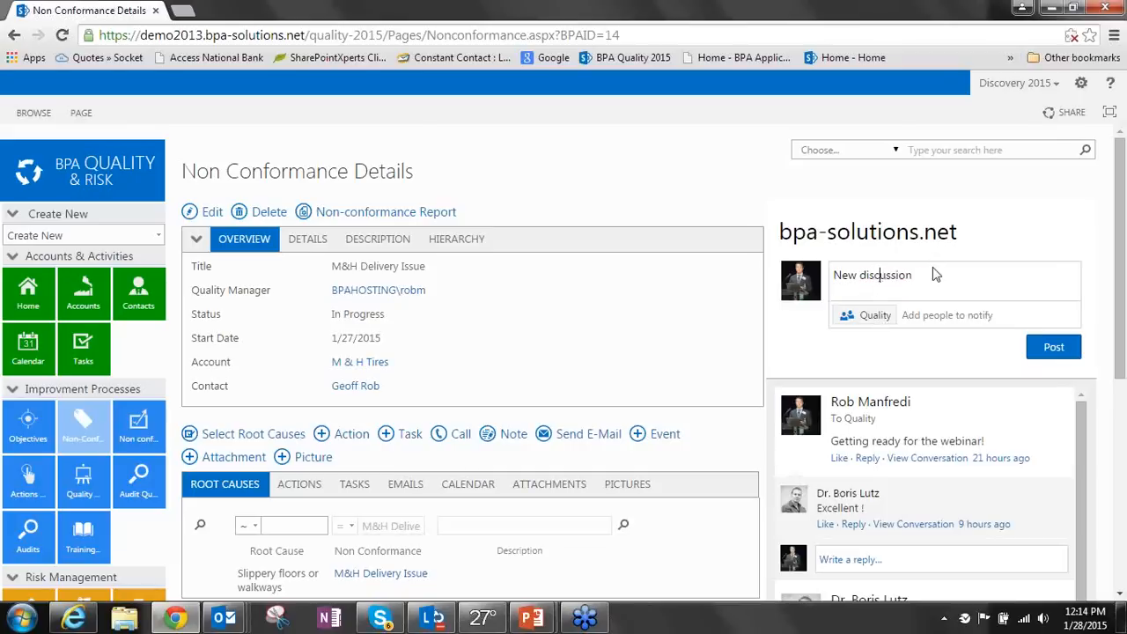
click(1053, 346)
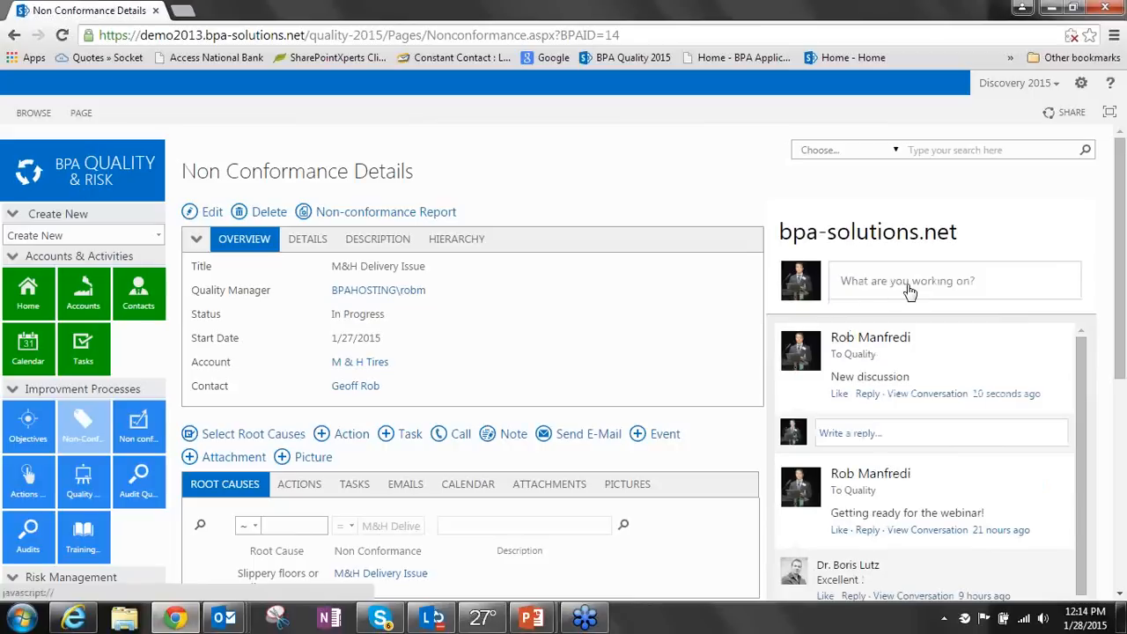
mouse_move(878, 368)
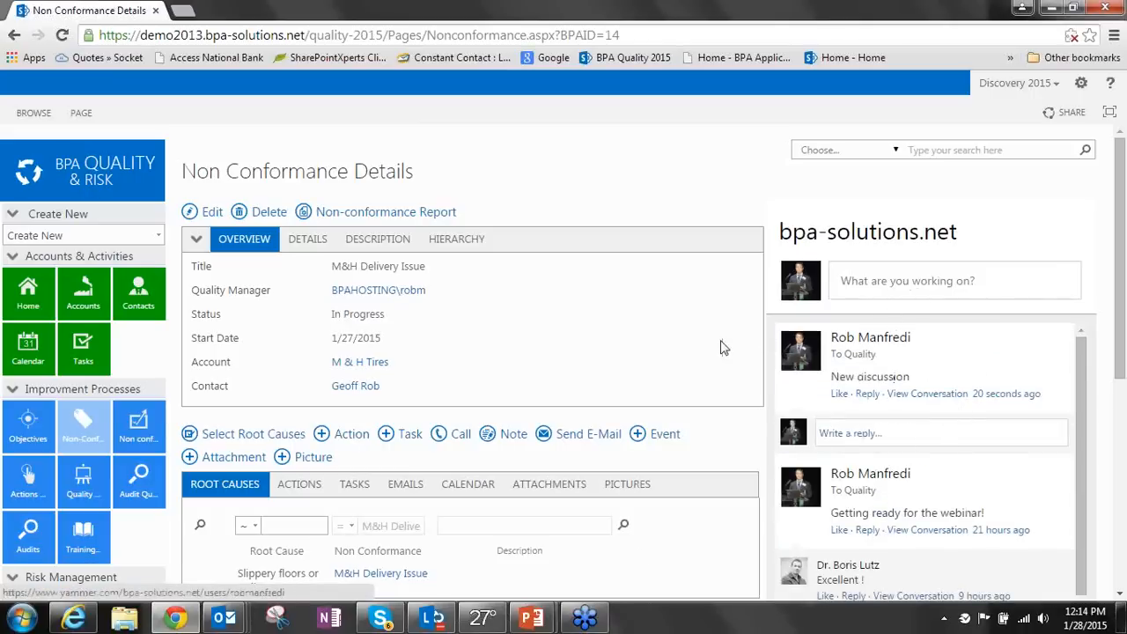
mouse_move(353, 223)
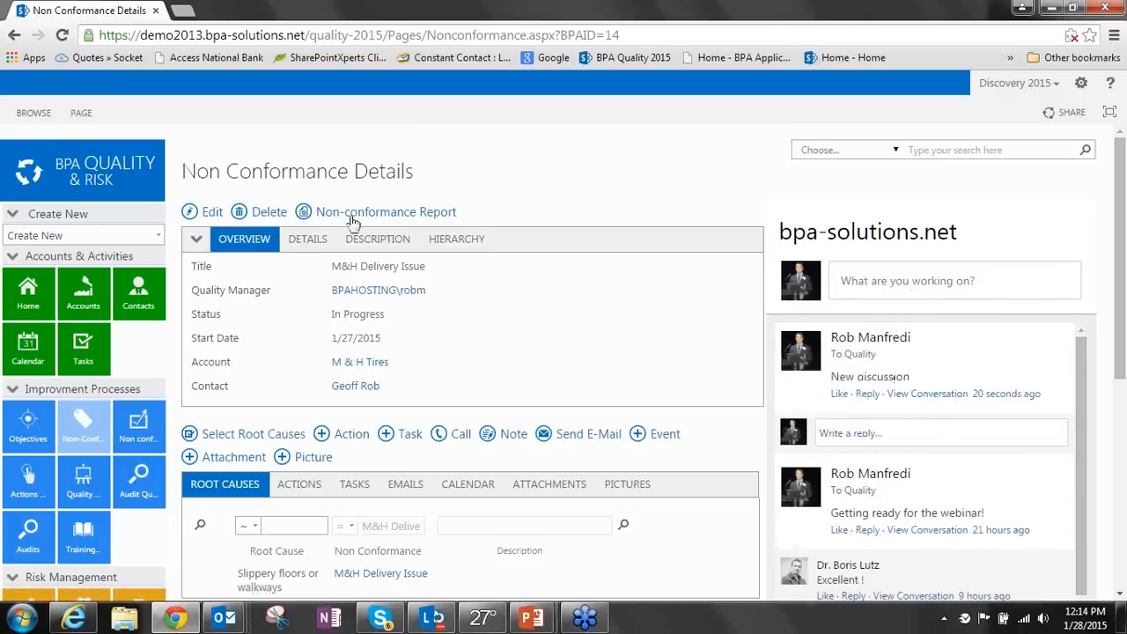
mouse_move(293, 251)
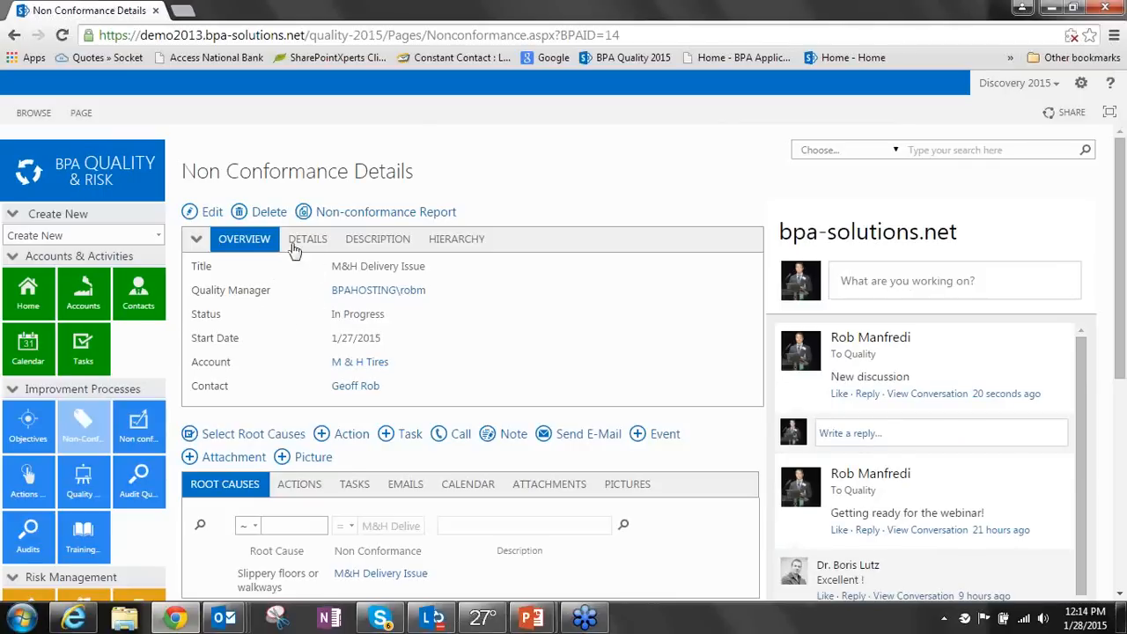
mouse_move(434, 277)
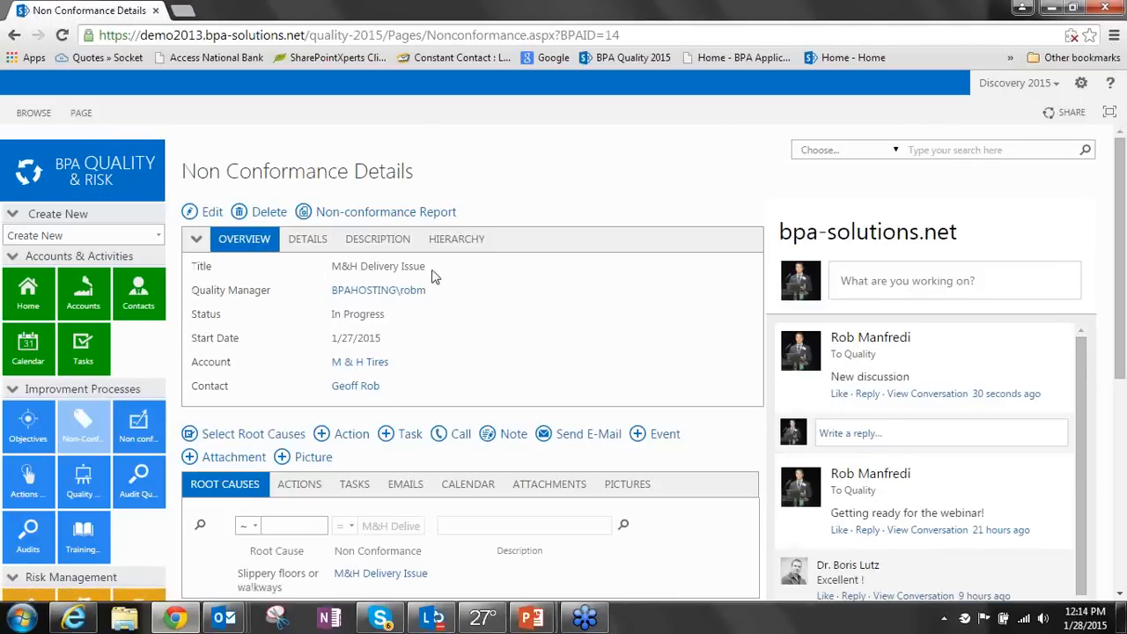
mouse_move(281, 185)
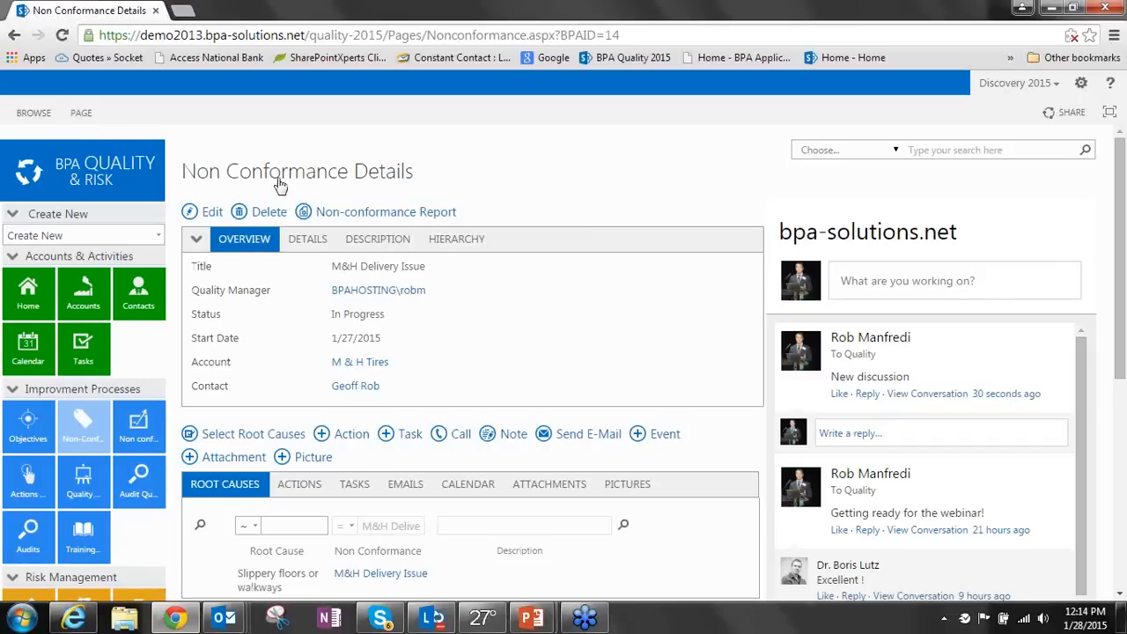
mouse_move(285, 304)
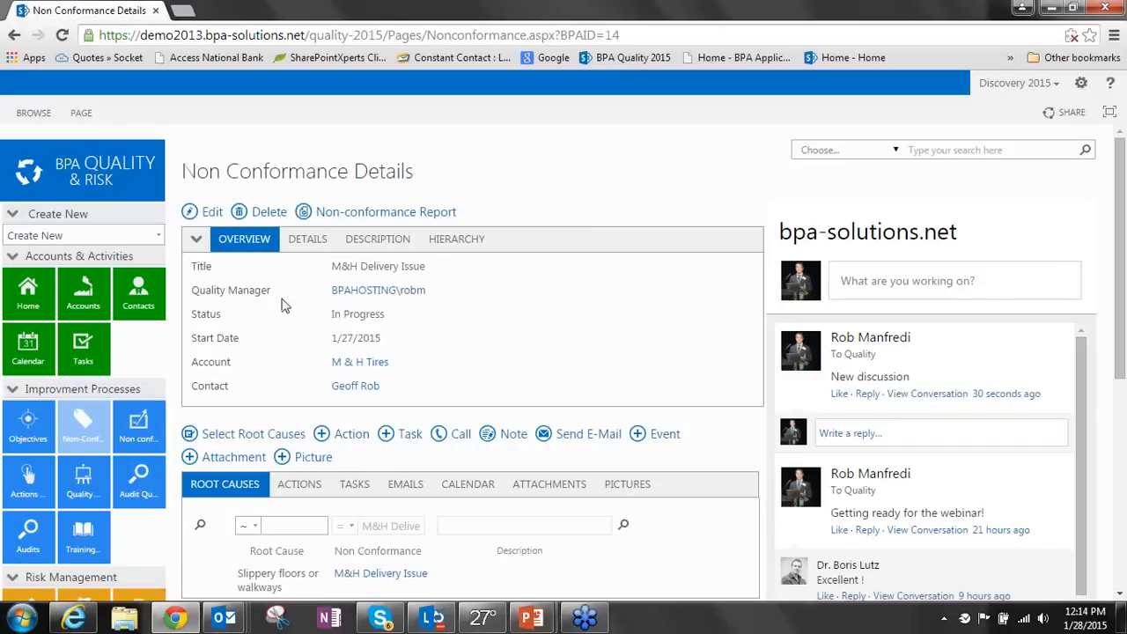
mouse_move(374, 293)
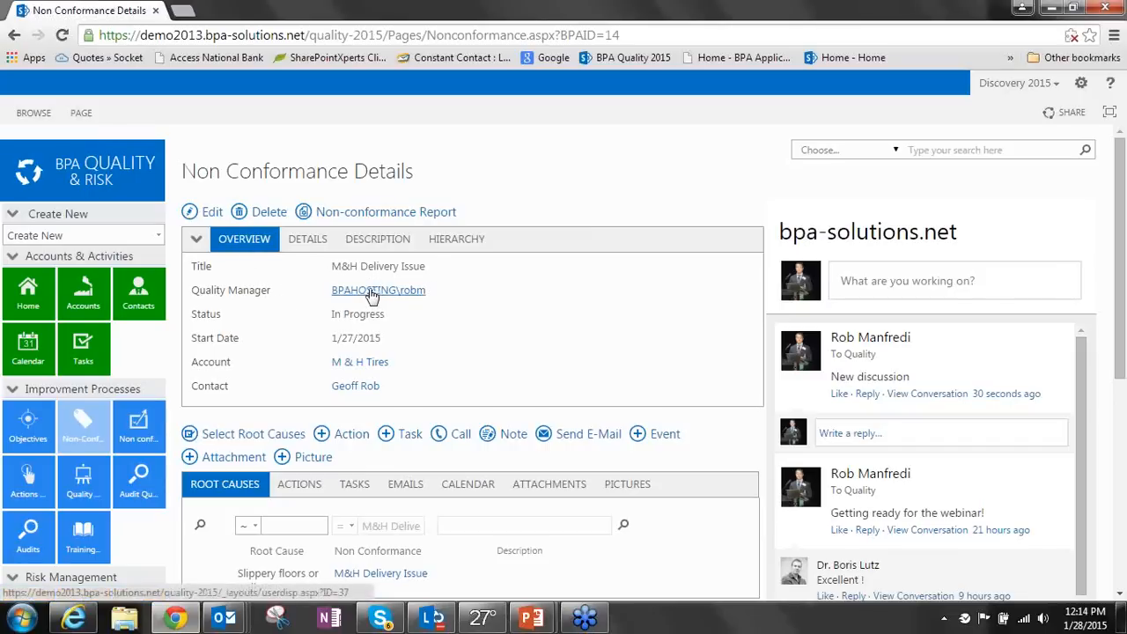
mouse_move(204, 352)
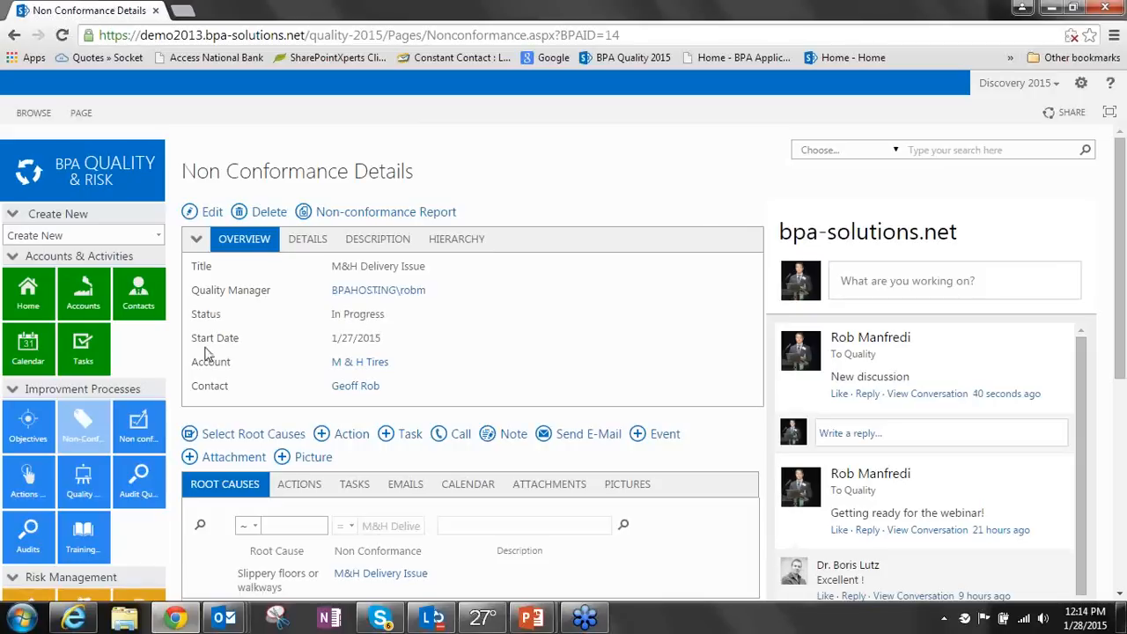
mouse_move(360, 362)
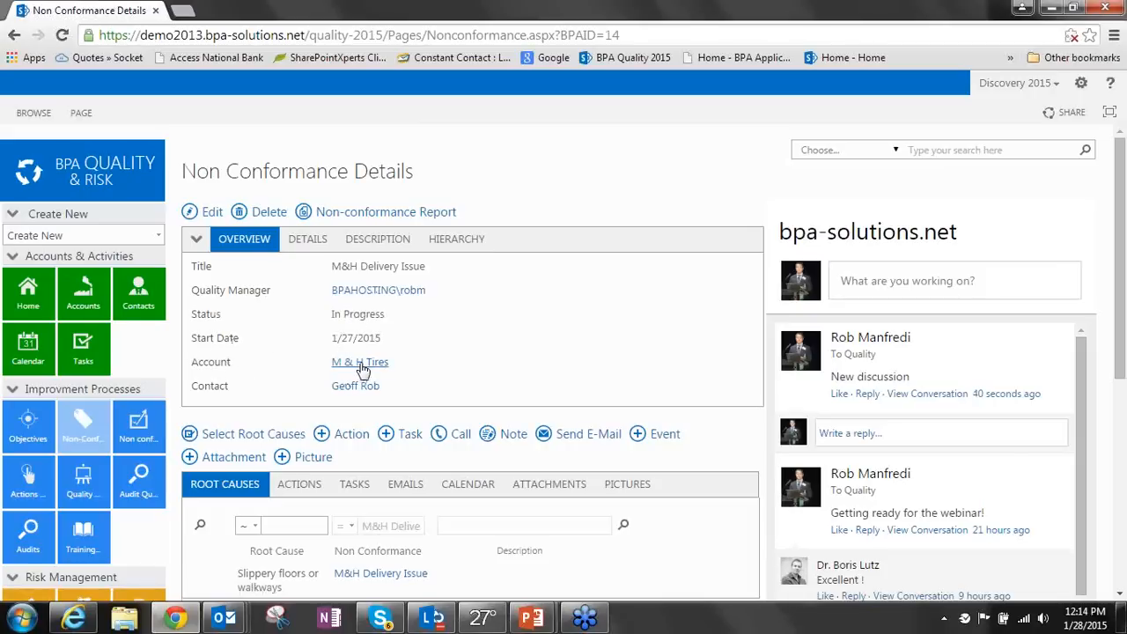
mouse_move(340, 396)
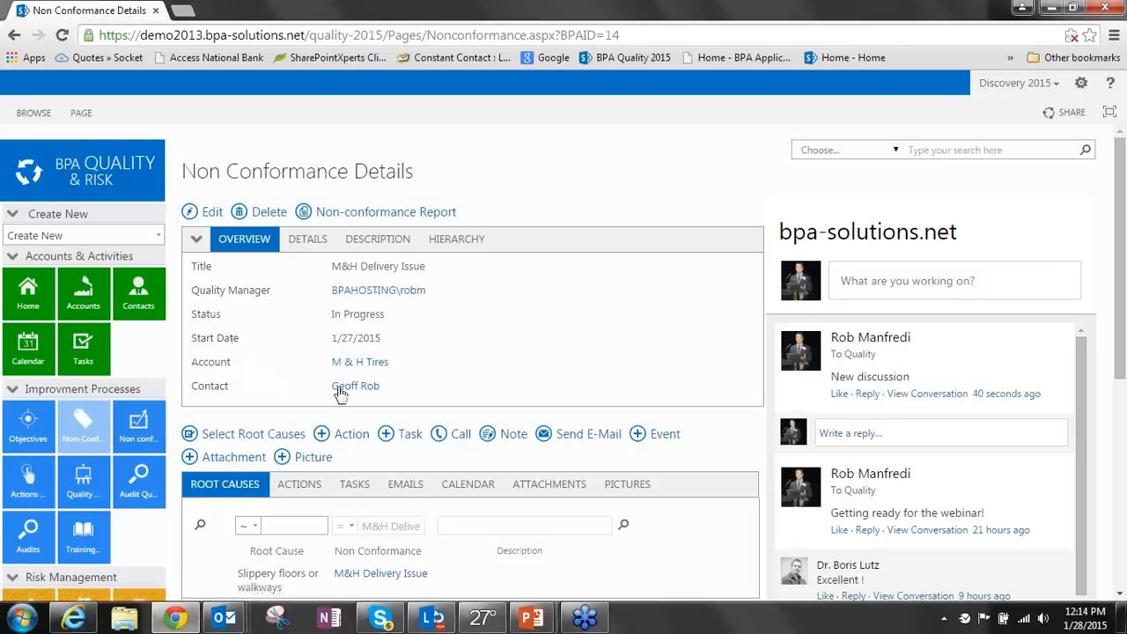
Show the record's Details: Customer category, (2) Normal priority, 50% complete, due 1/31/2015
click(307, 239)
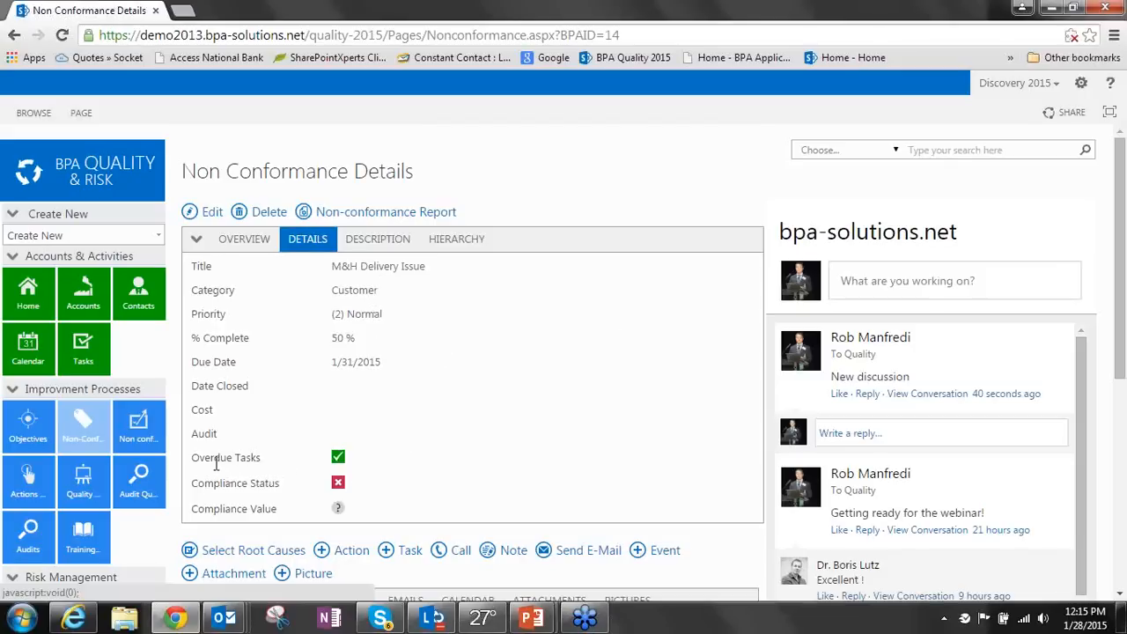
mouse_move(348, 459)
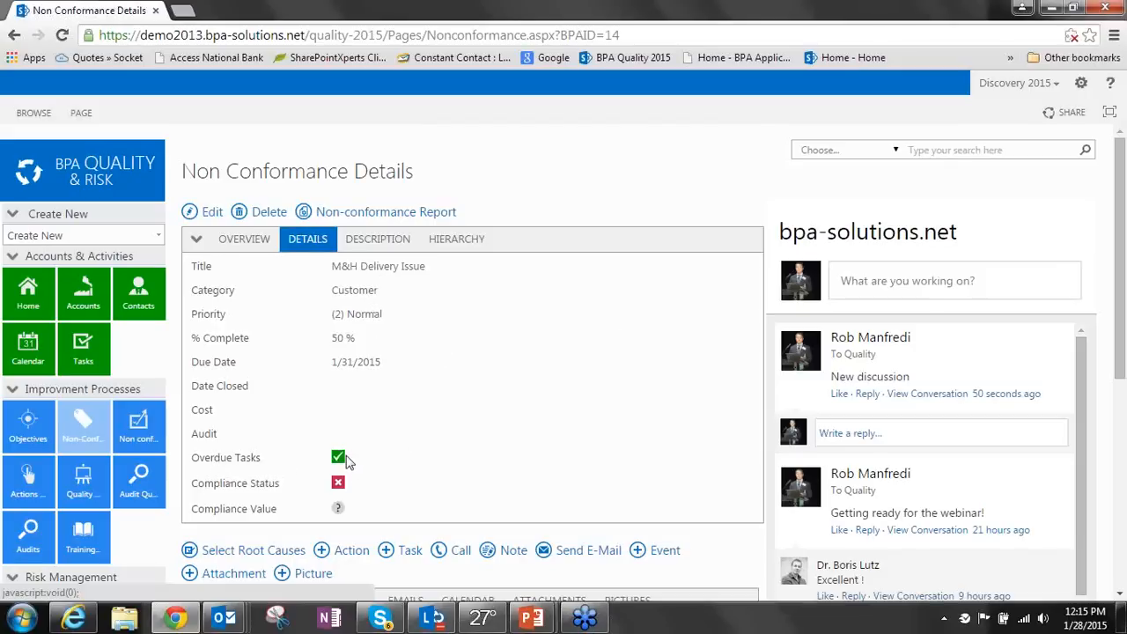
mouse_move(342, 514)
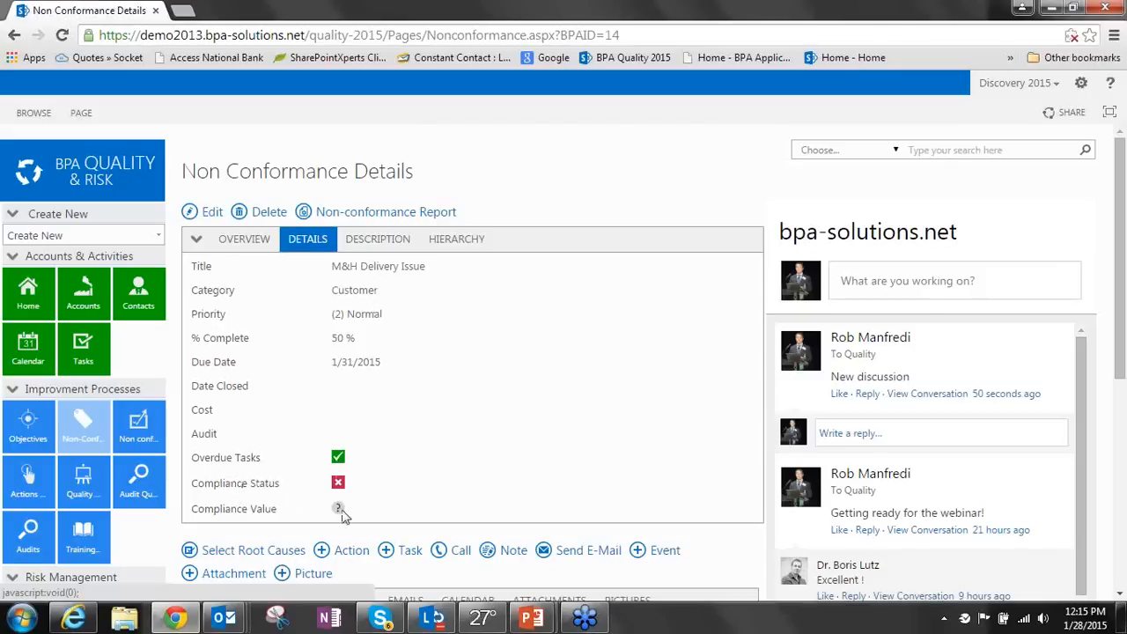
mouse_move(291, 419)
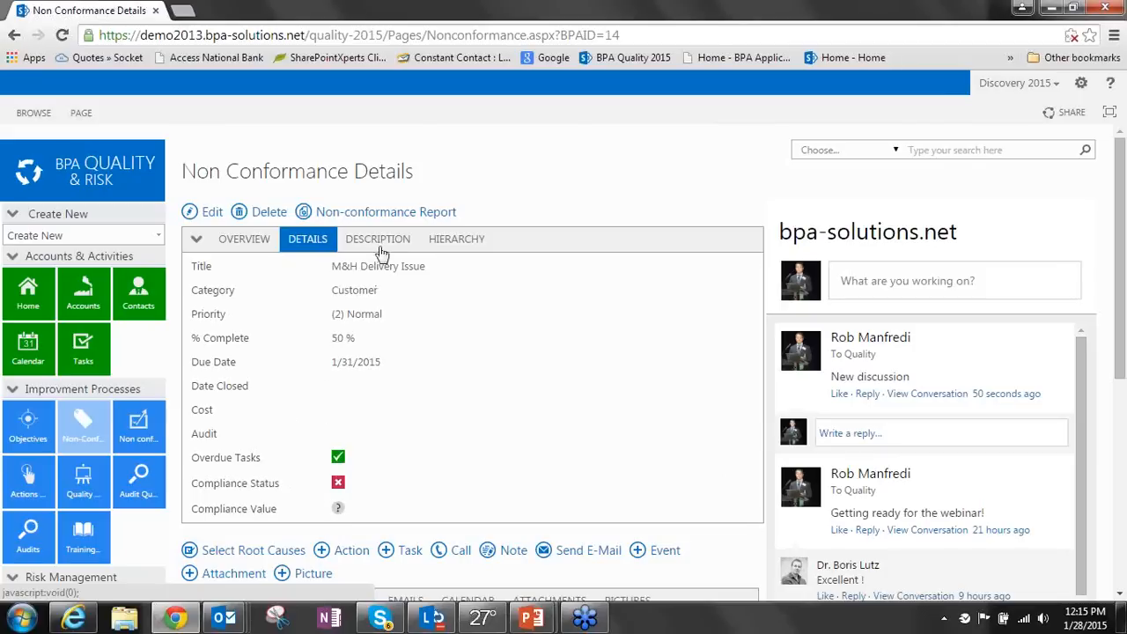
Show the M&H Delivery Issue hierarchy and expand Missing pieces to reveal Detectors and Review company policies
click(457, 239)
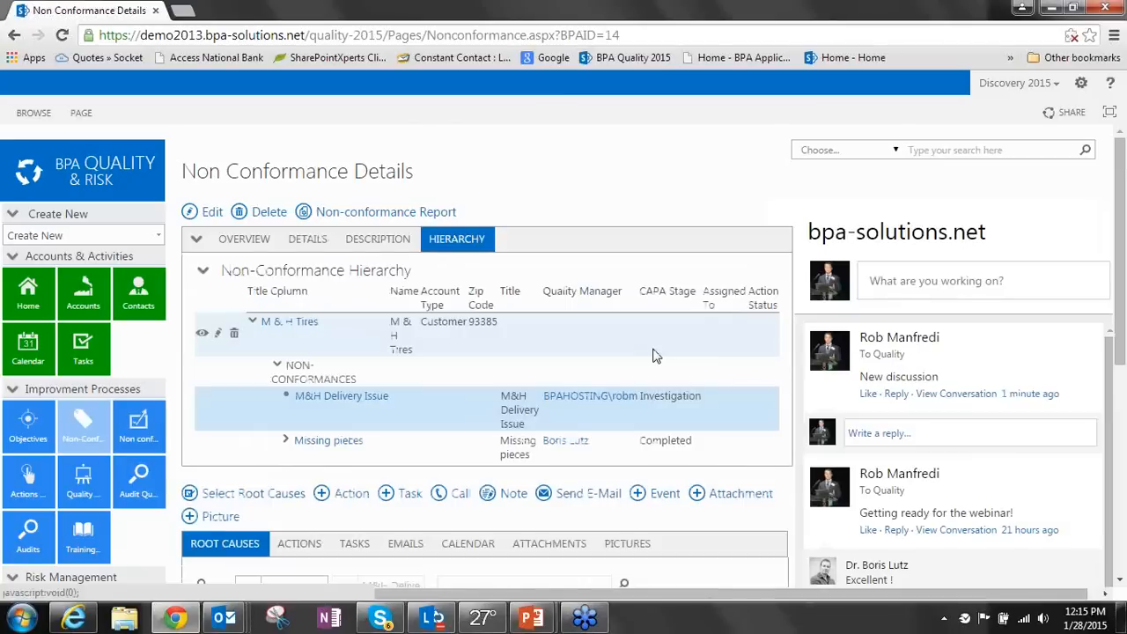
mouse_move(325, 344)
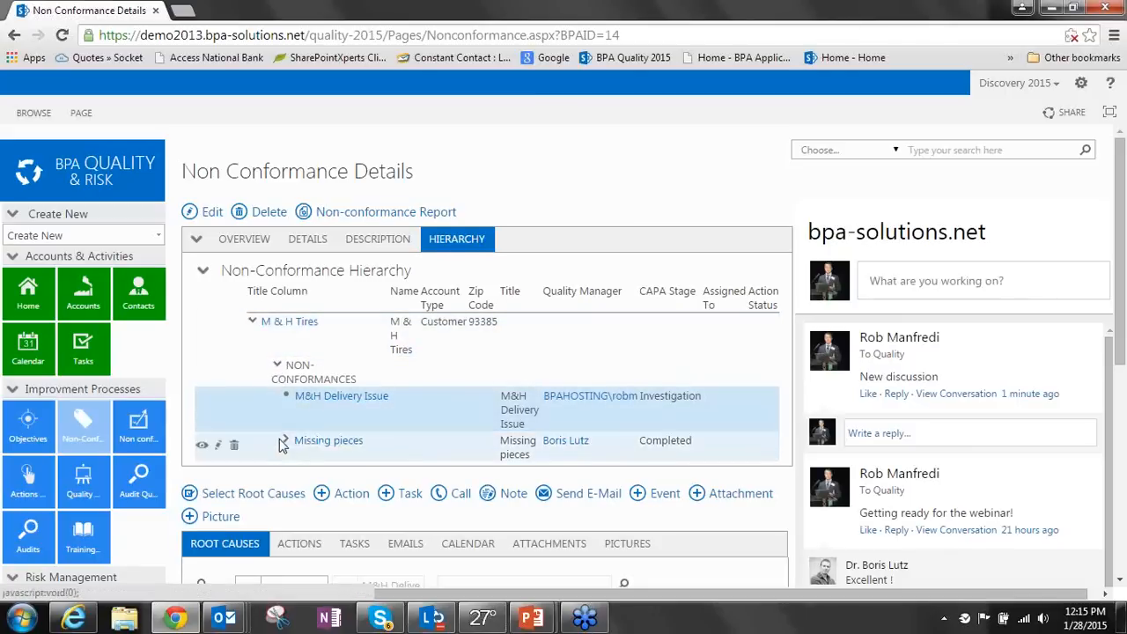
click(284, 440)
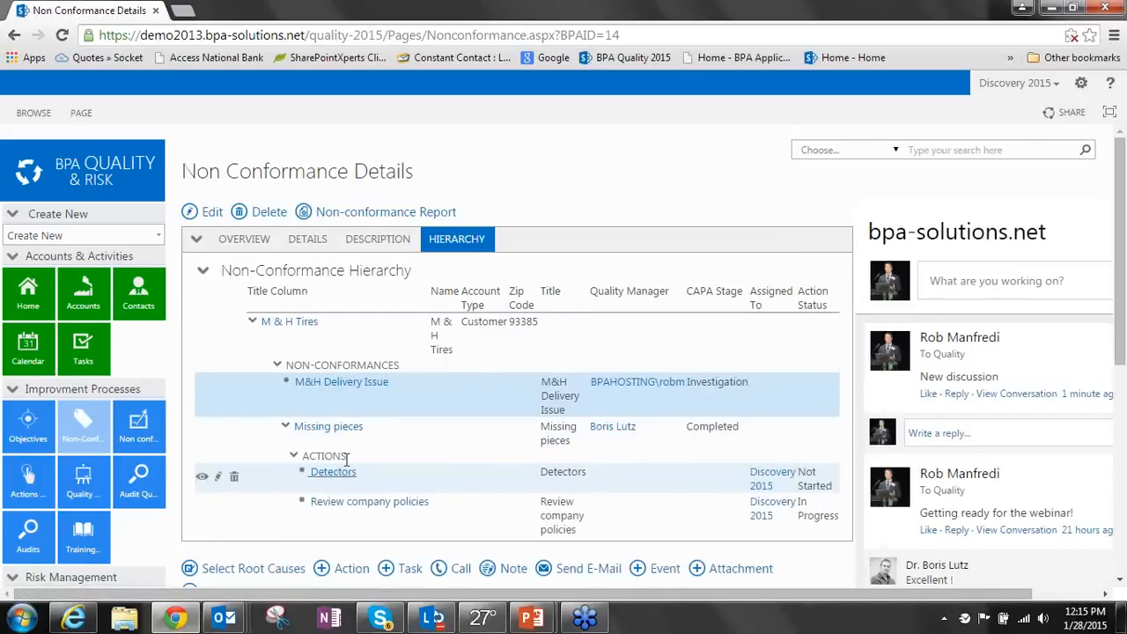
mouse_move(311, 392)
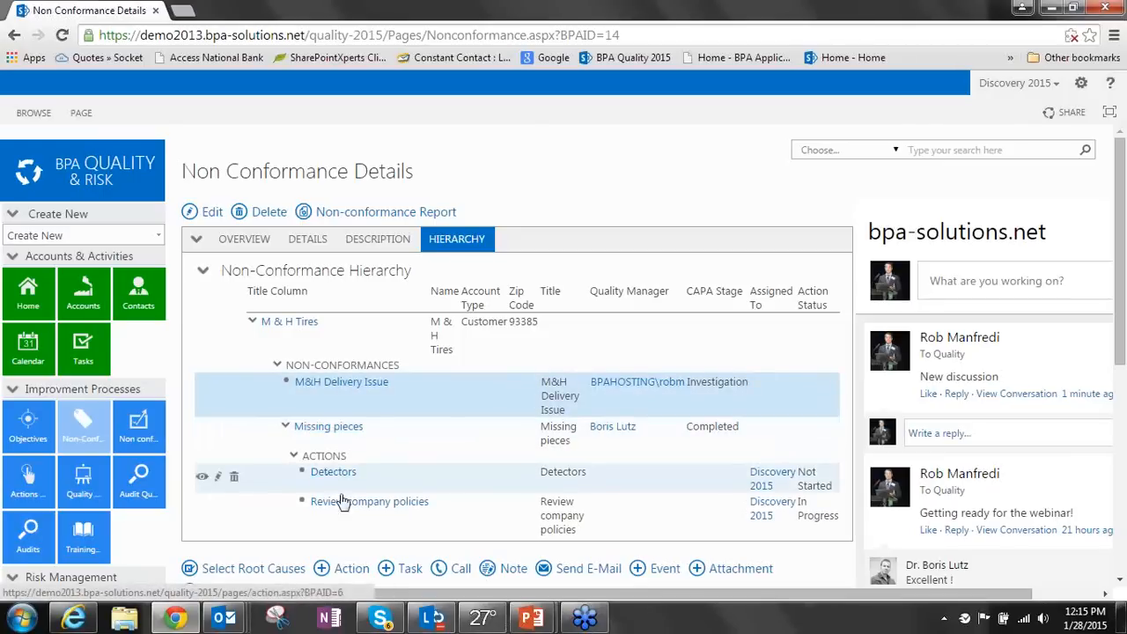
mouse_move(340, 472)
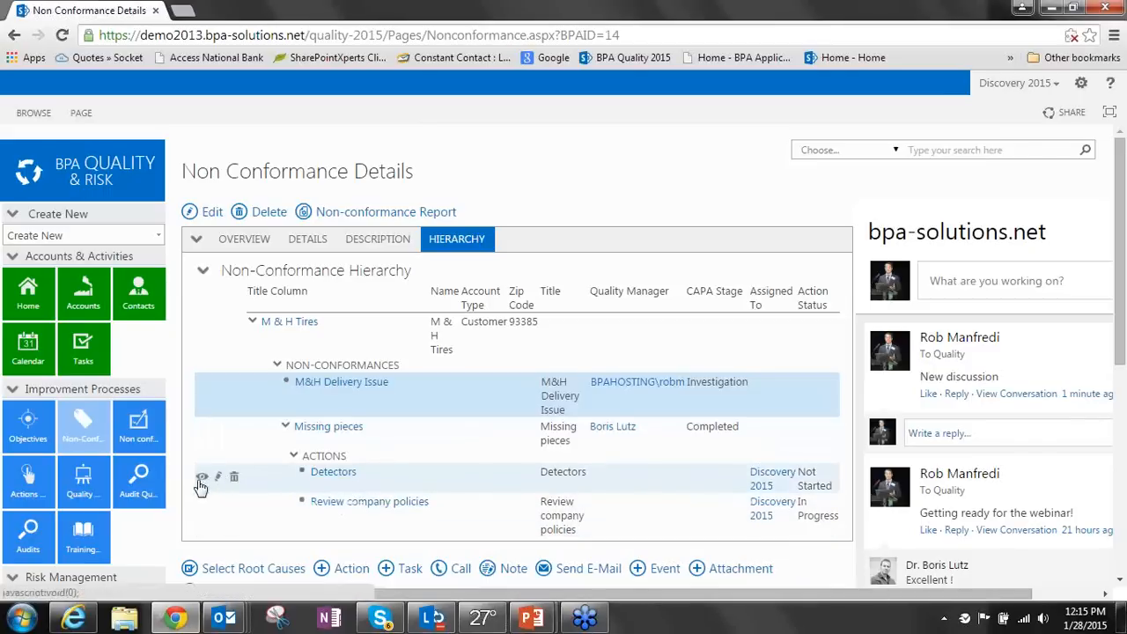
click(201, 477)
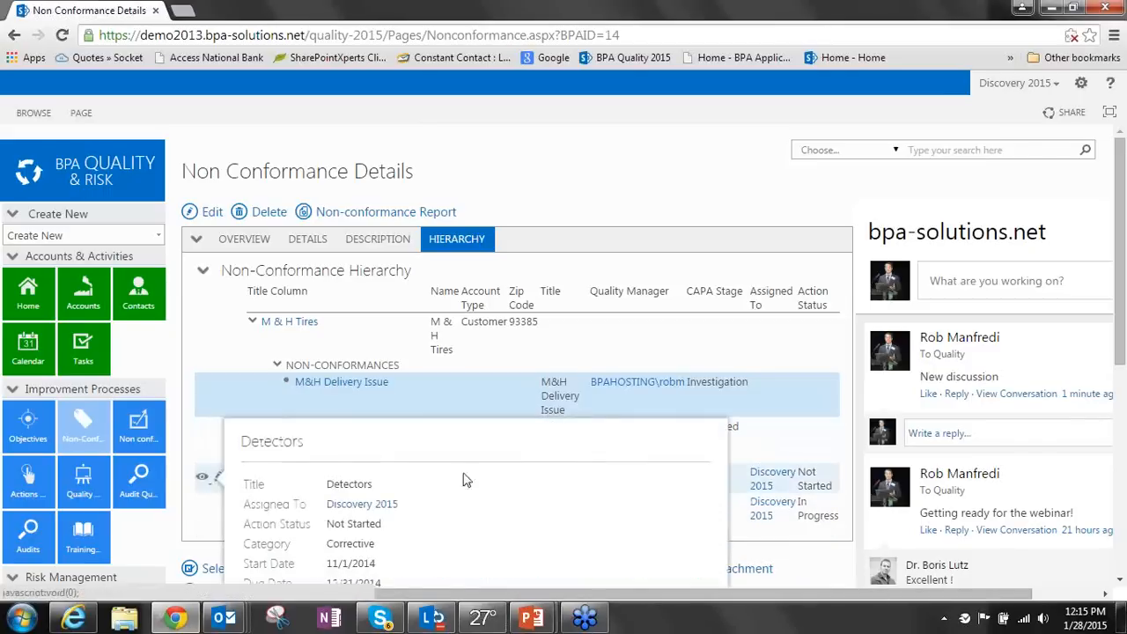
scroll(down, 3)
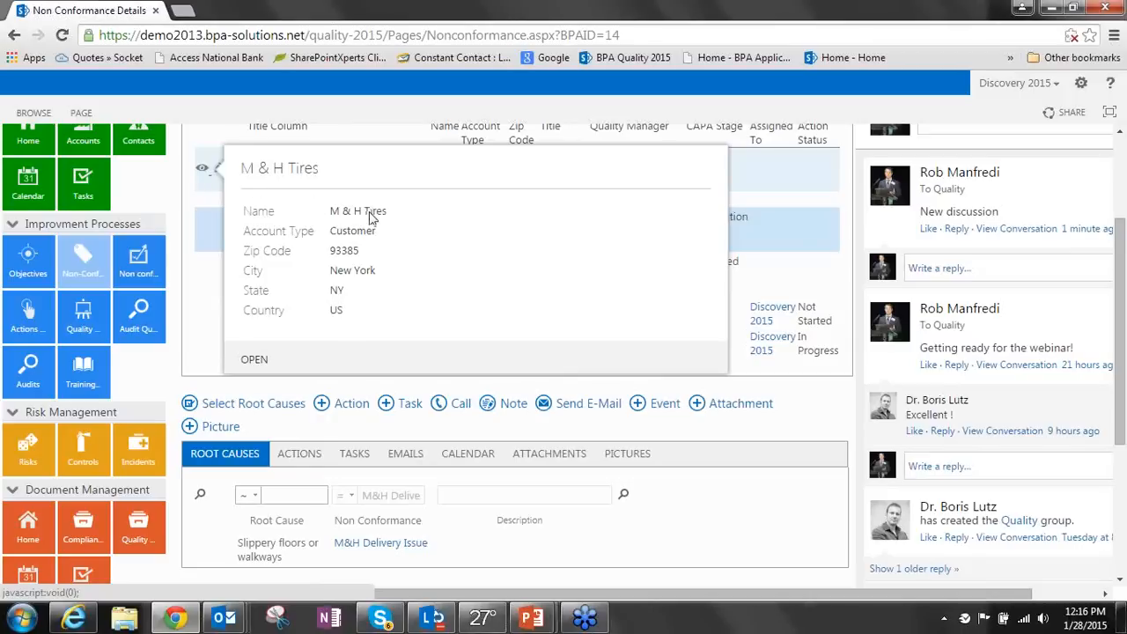
mouse_move(367, 255)
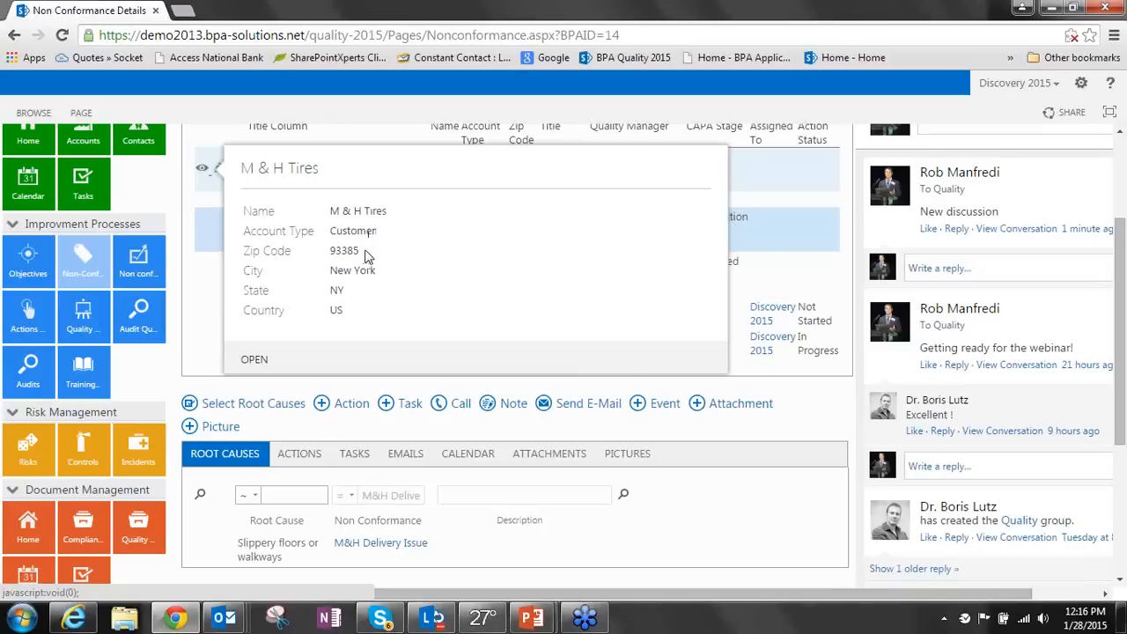
mouse_move(245, 356)
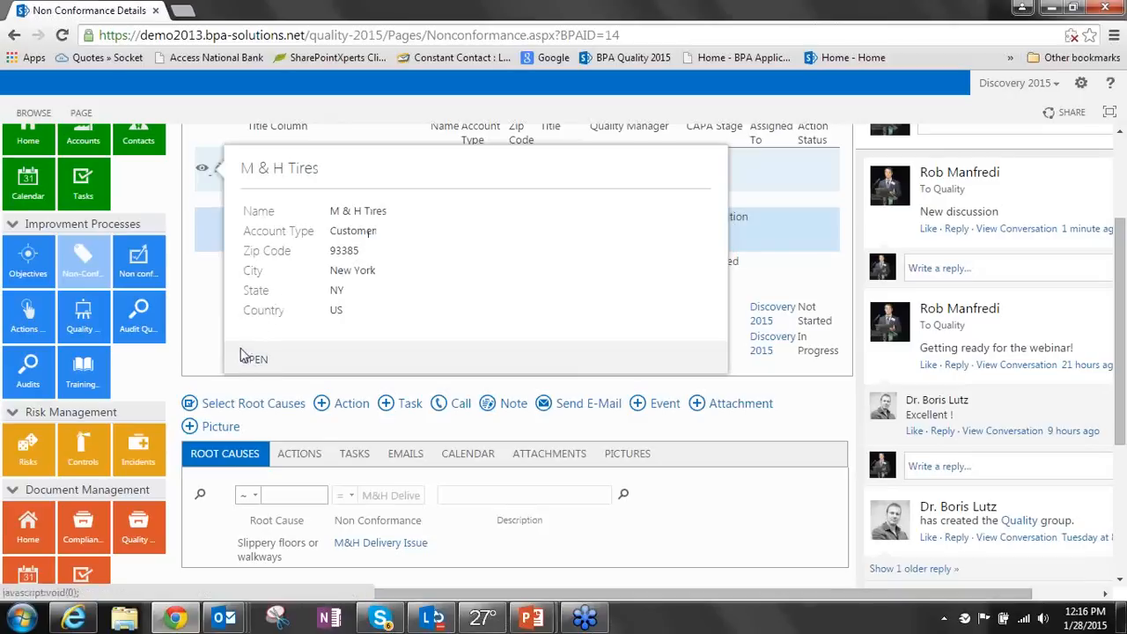
mouse_move(250, 159)
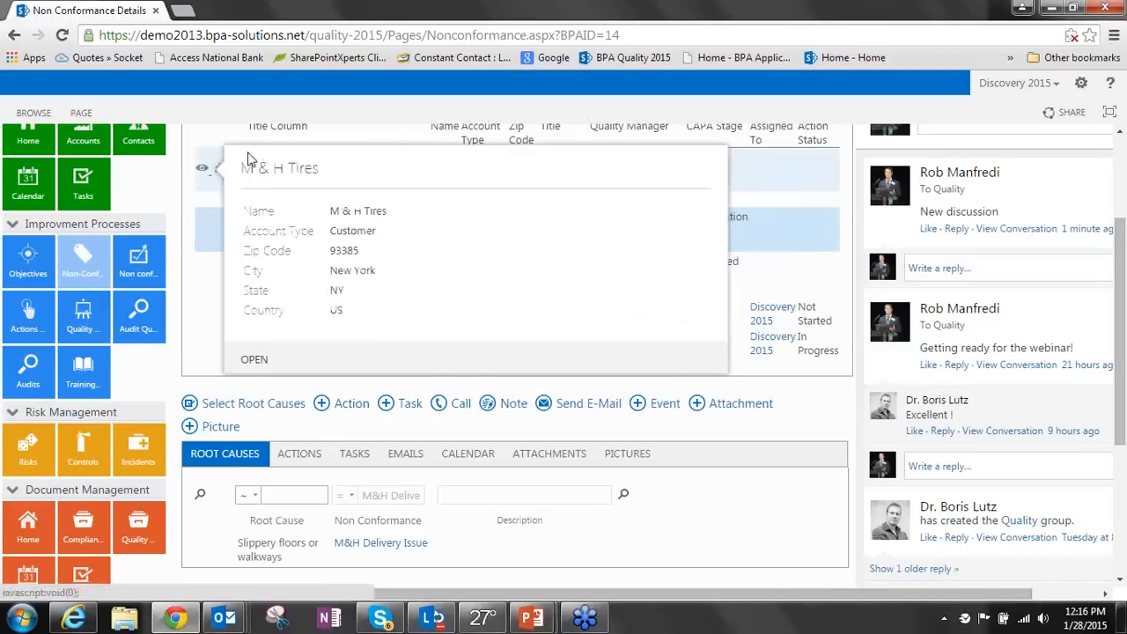
click(457, 238)
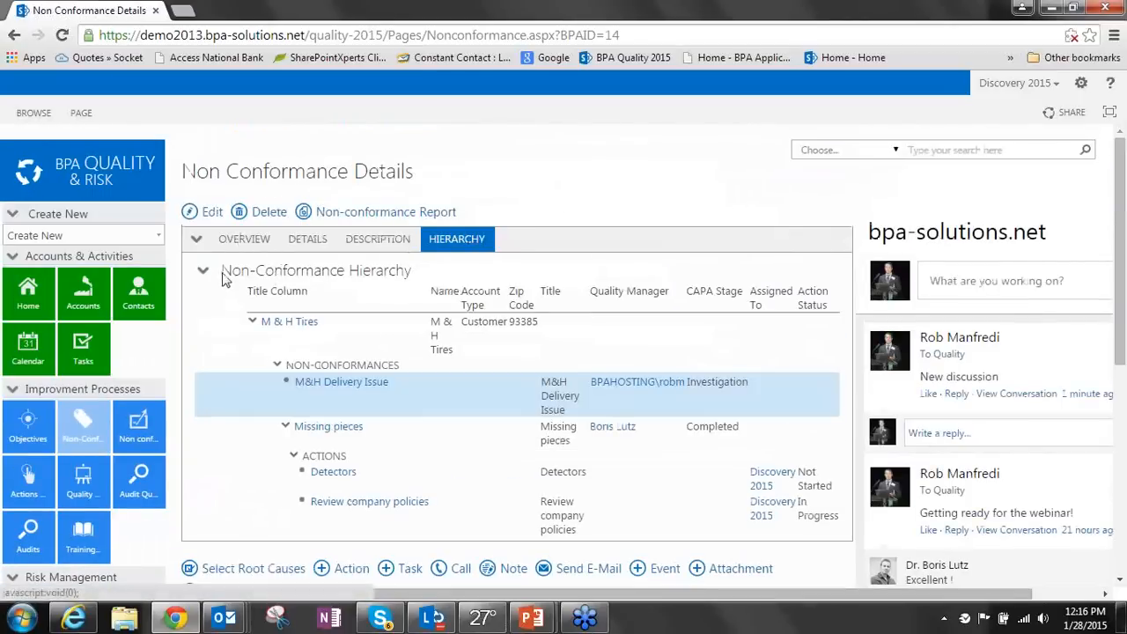
Collapse the hierarchy, return to the record's overview and bring up the Root Causes item selector
click(202, 270)
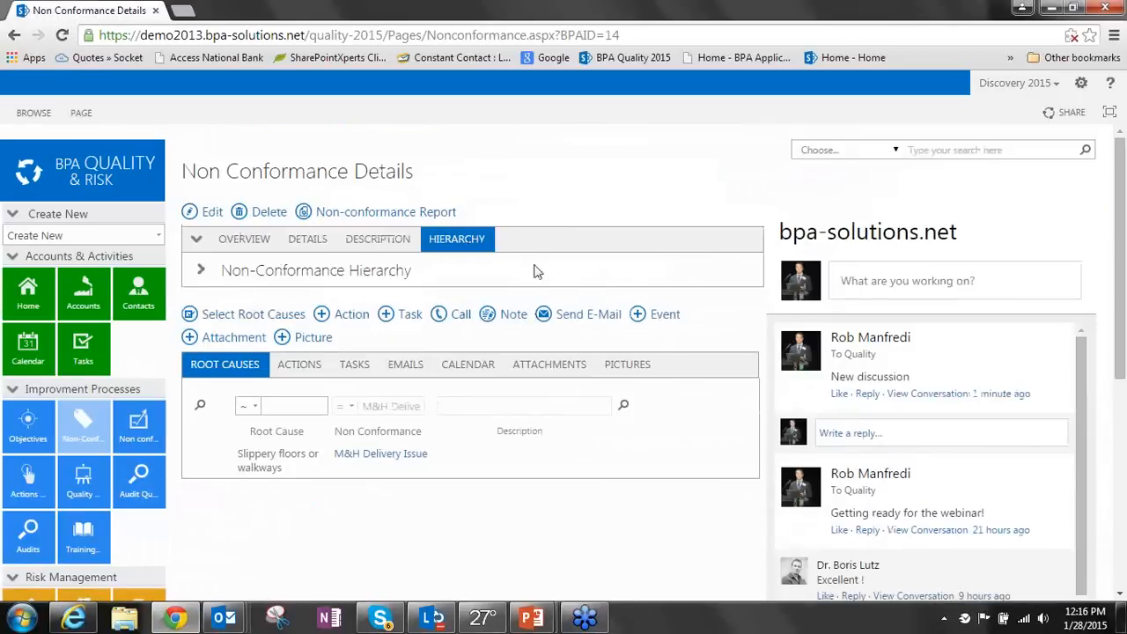
mouse_move(255, 398)
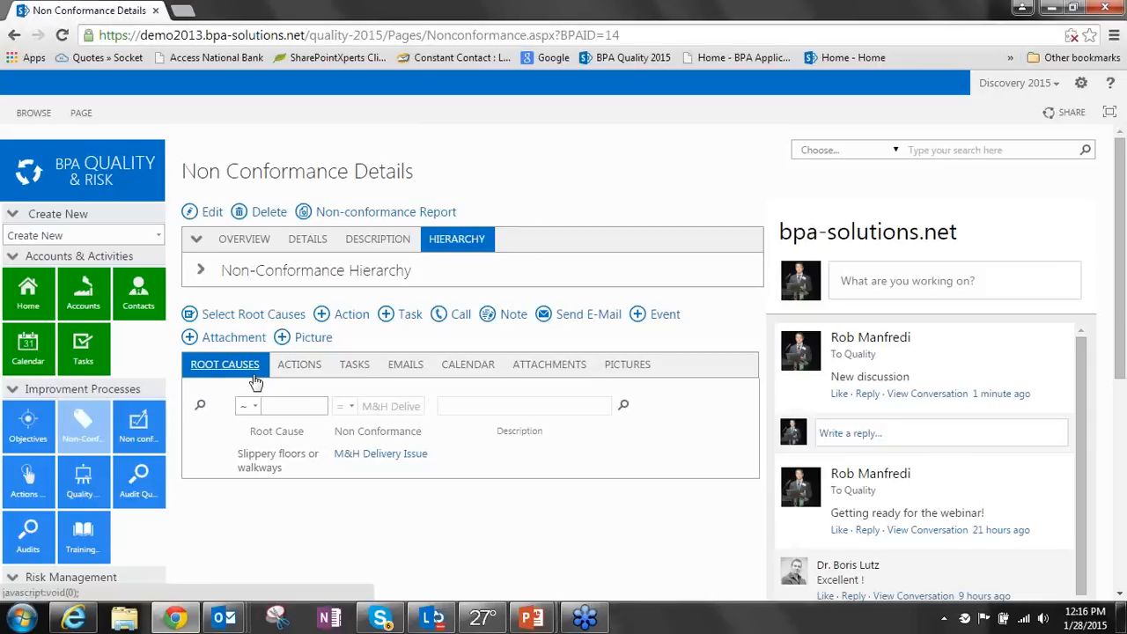
mouse_move(233, 239)
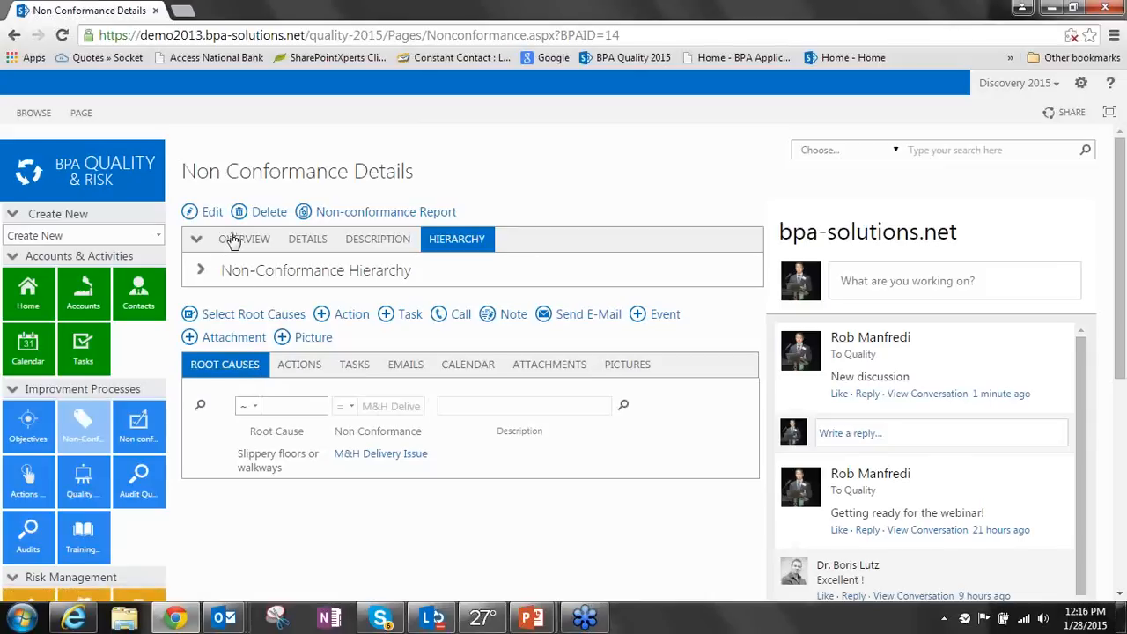
click(244, 239)
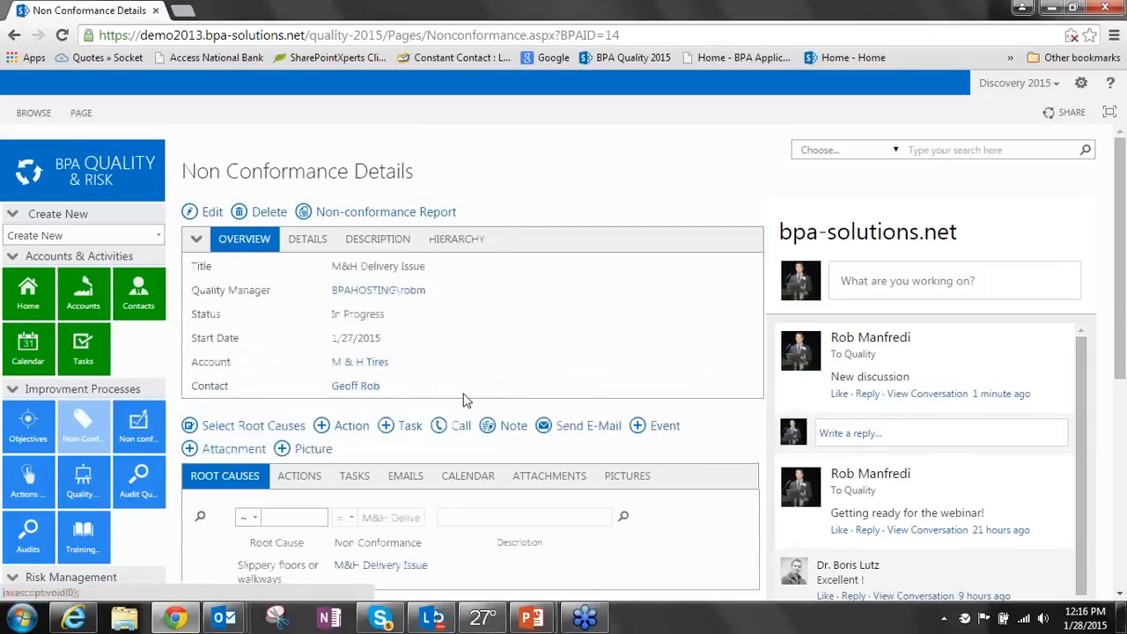
scroll(down, 3)
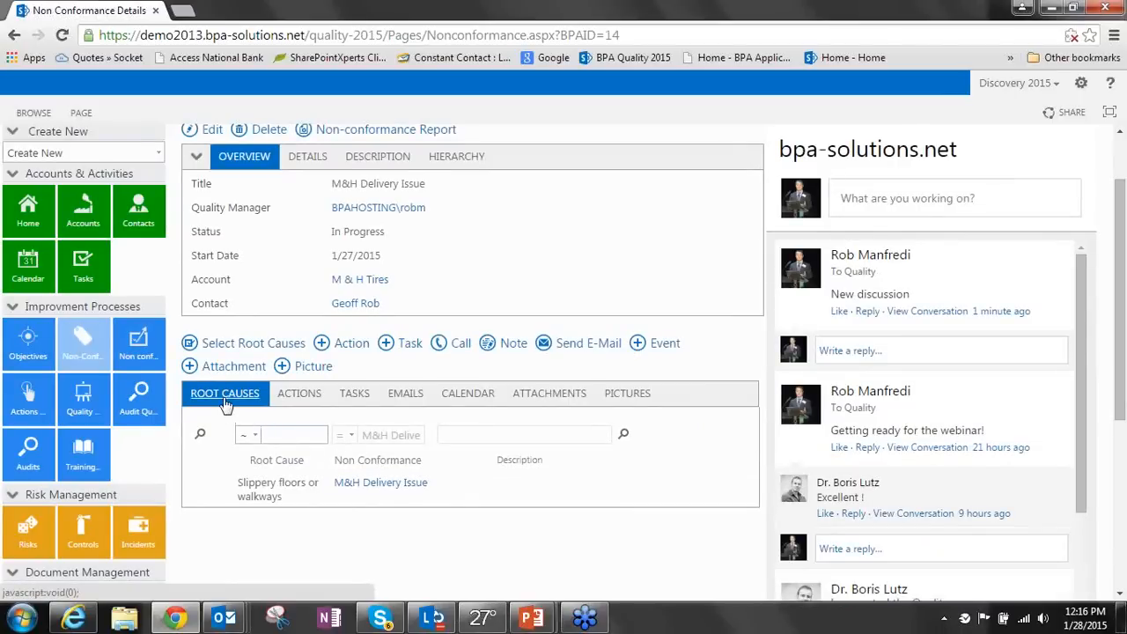
mouse_move(303, 398)
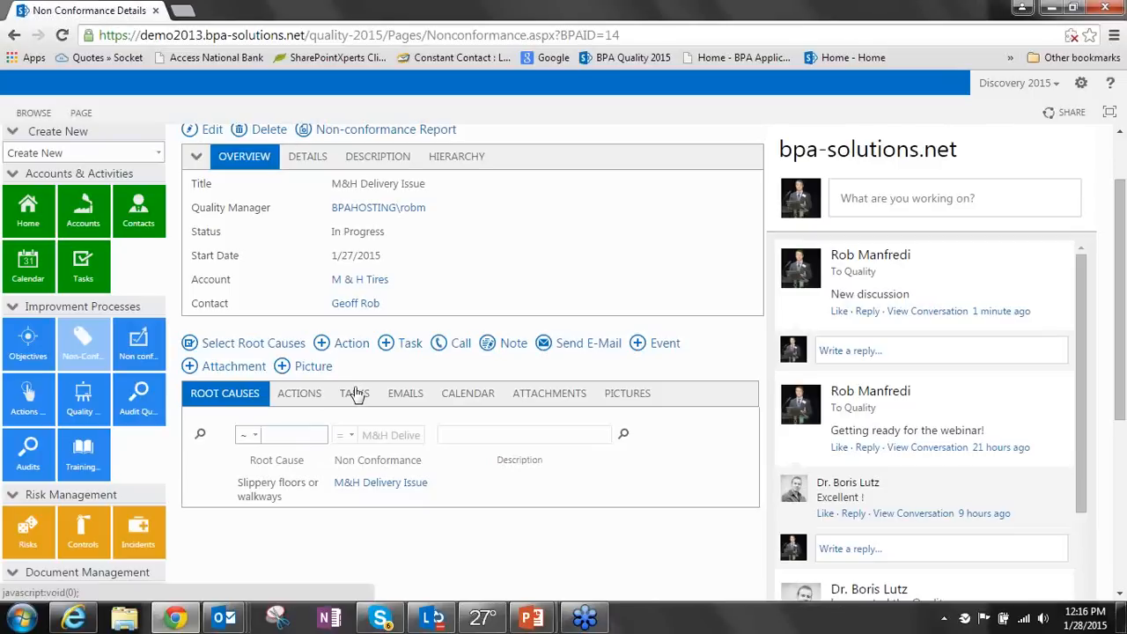
mouse_move(406, 400)
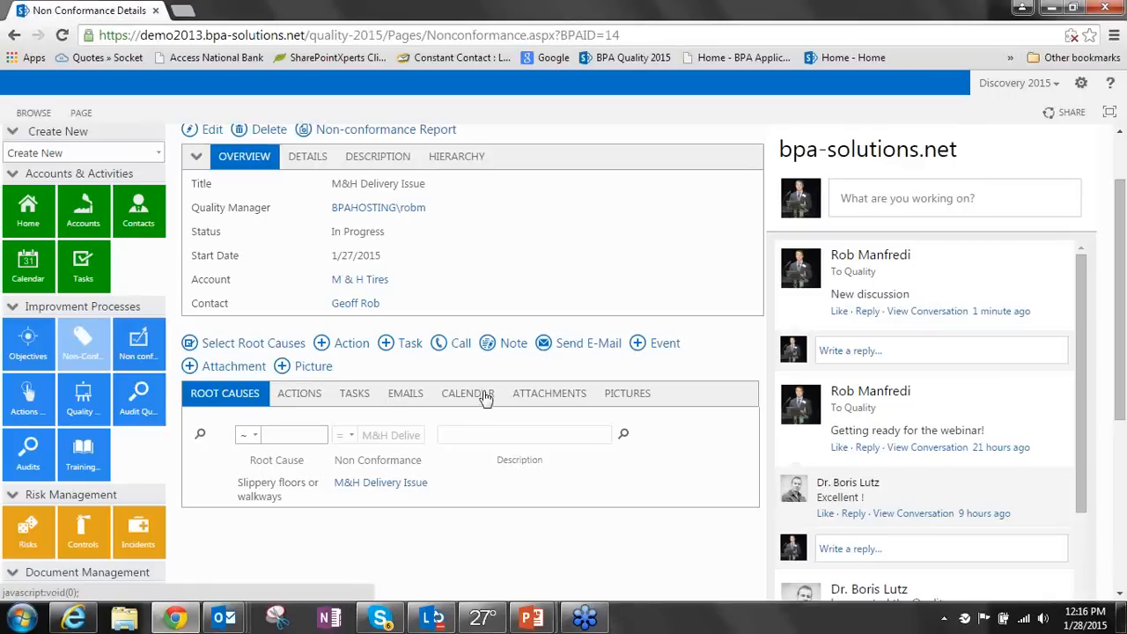
mouse_move(546, 410)
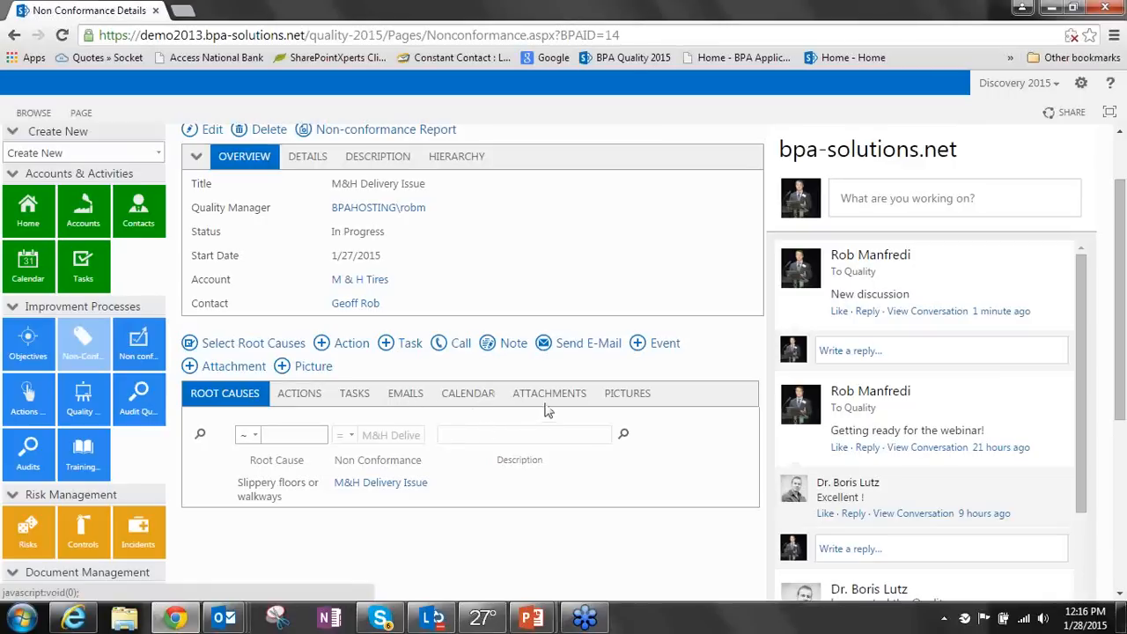
mouse_move(620, 409)
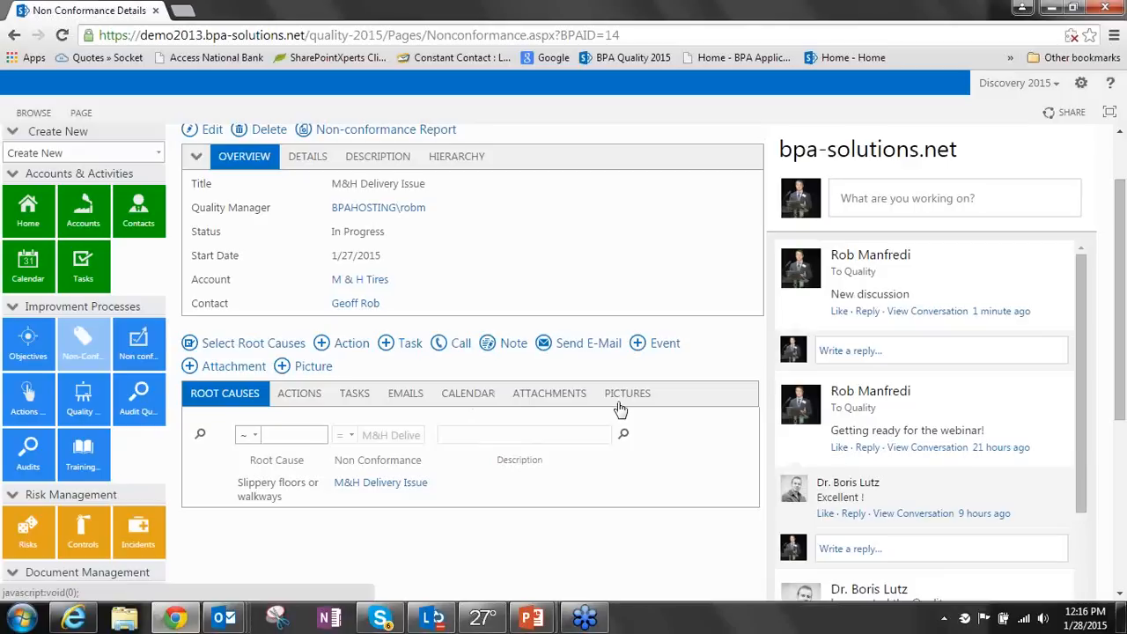
click(627, 393)
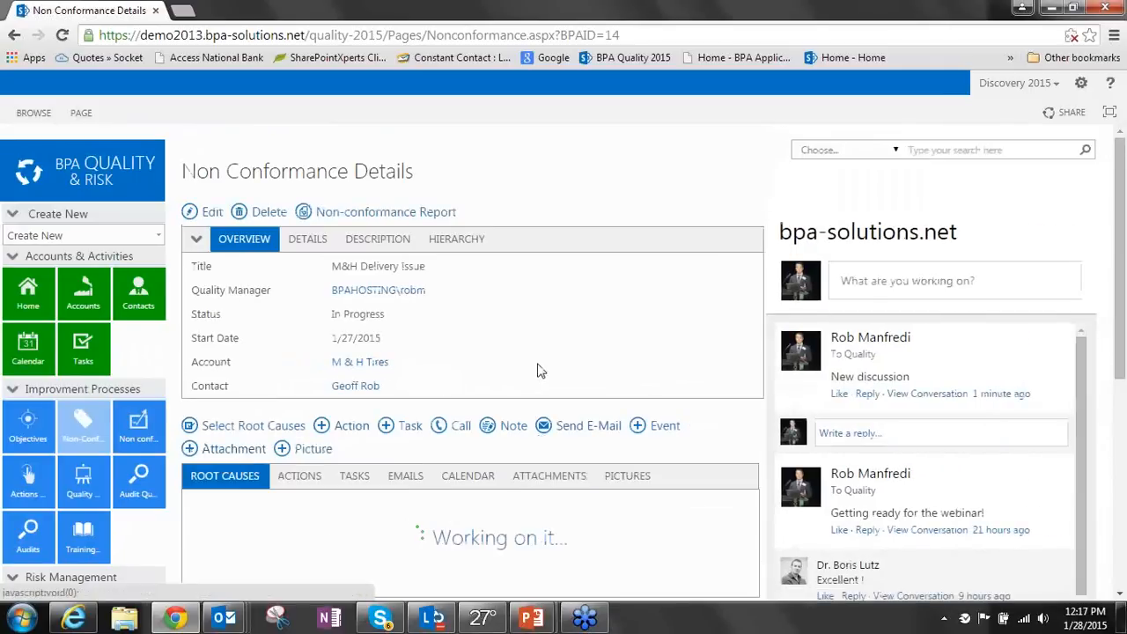
scroll(down, 3)
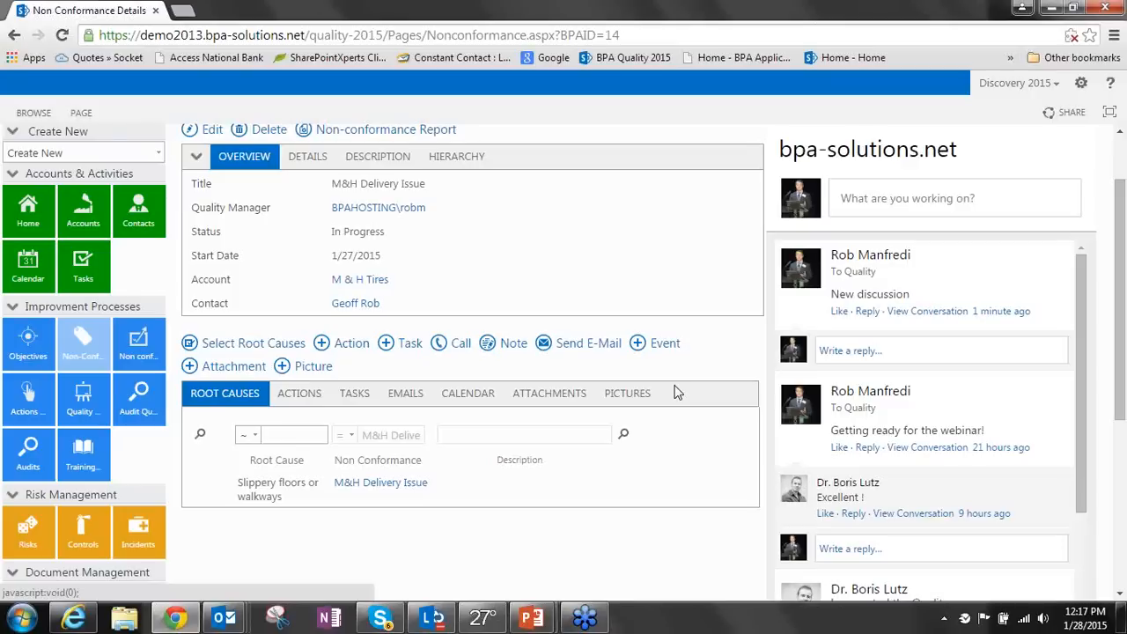
mouse_move(282, 366)
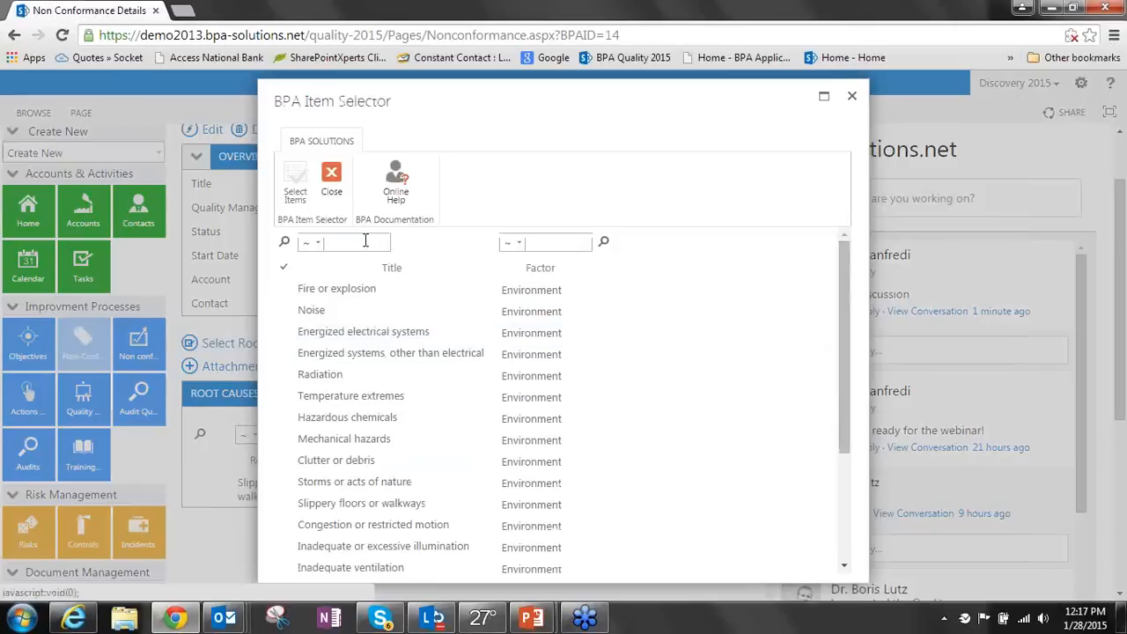
Filter by 'slip', add Slippery floors or walkways as a root cause and confirm the Items Added alert
text(slip)
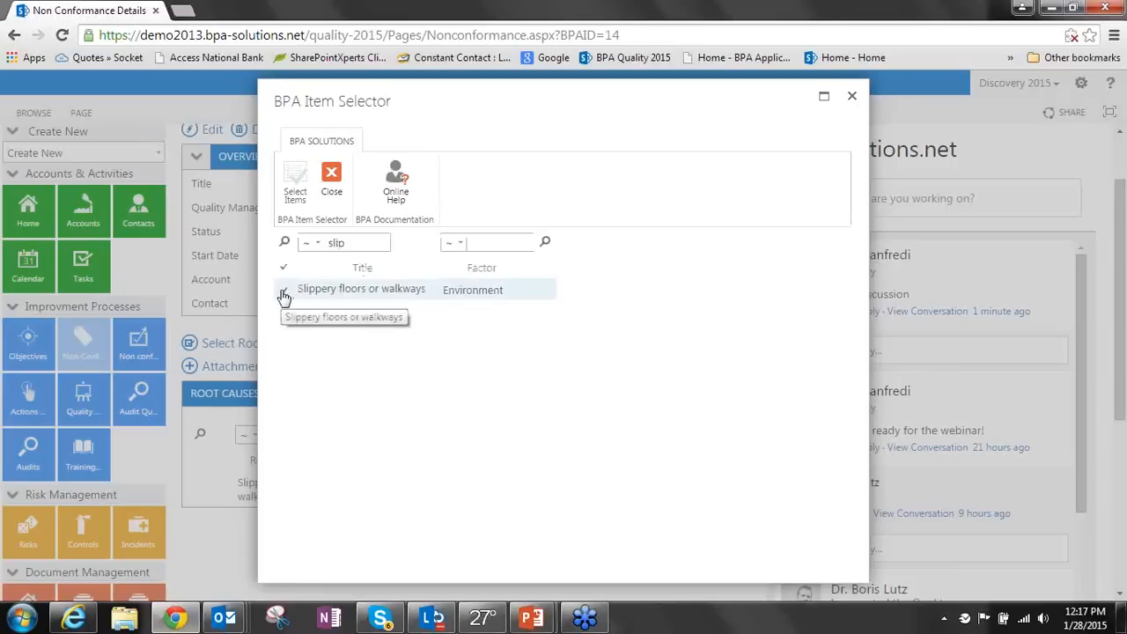
click(284, 289)
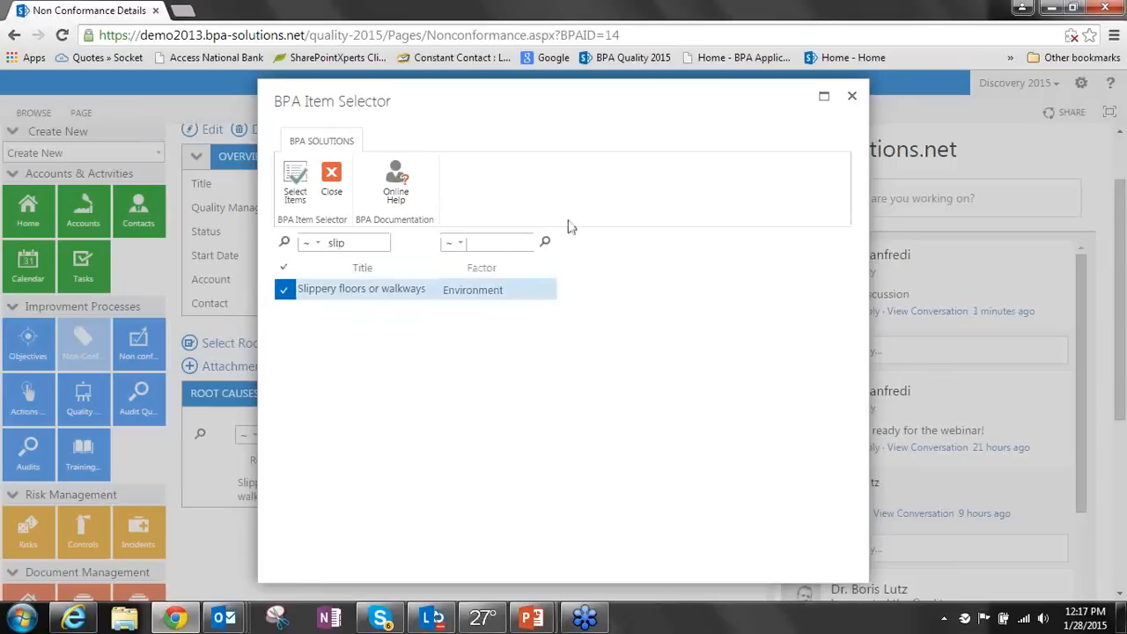
click(295, 176)
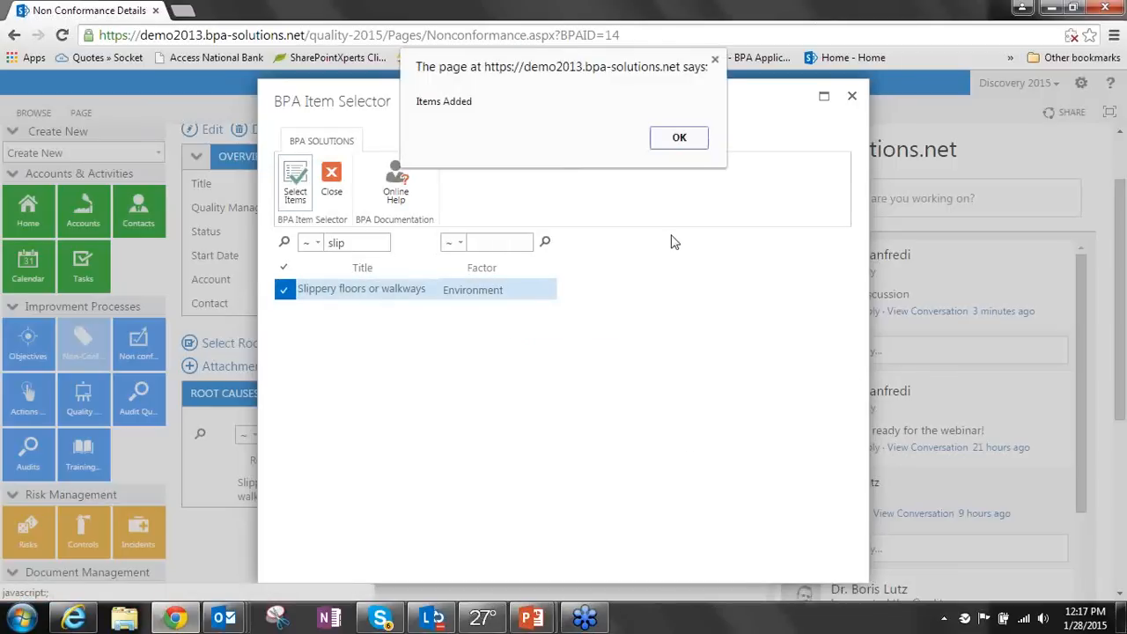
click(679, 137)
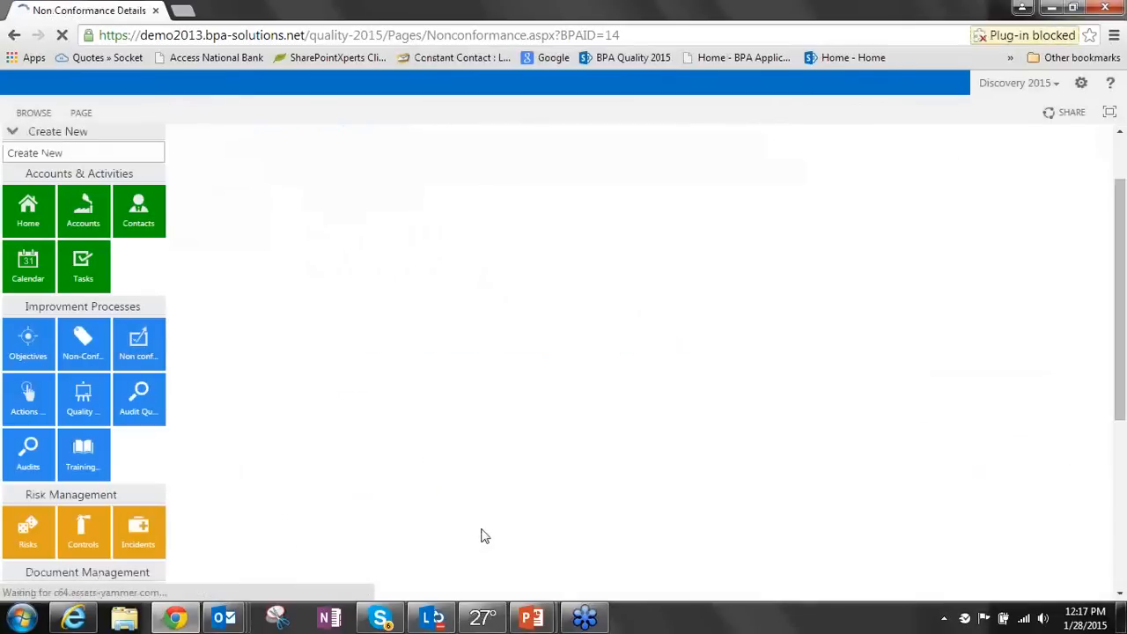
mouse_move(647, 494)
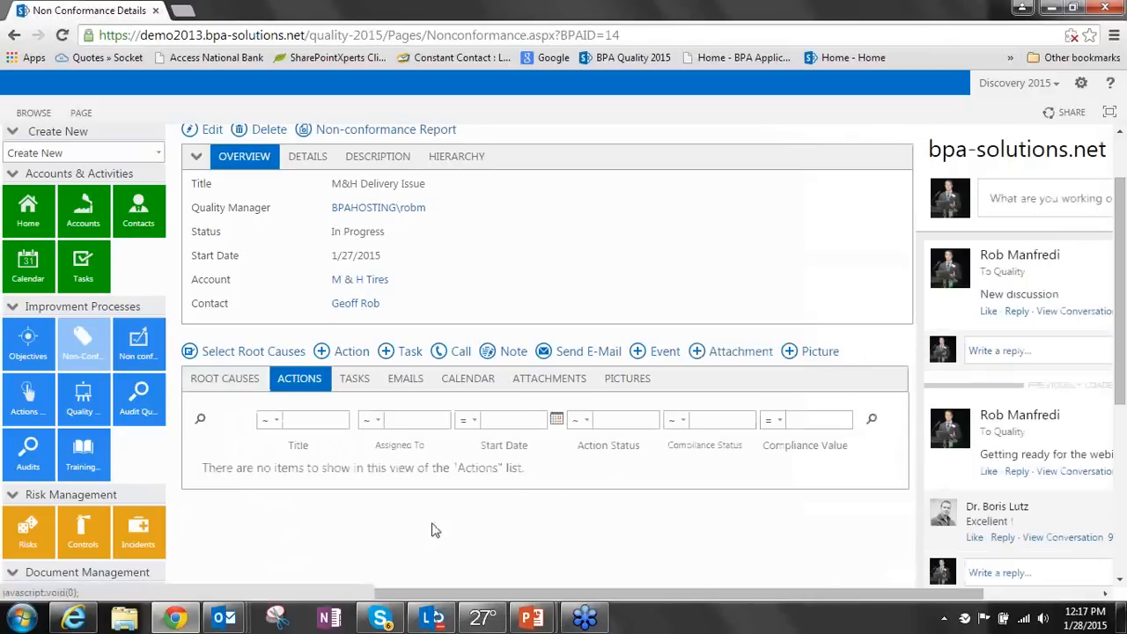
mouse_move(469, 498)
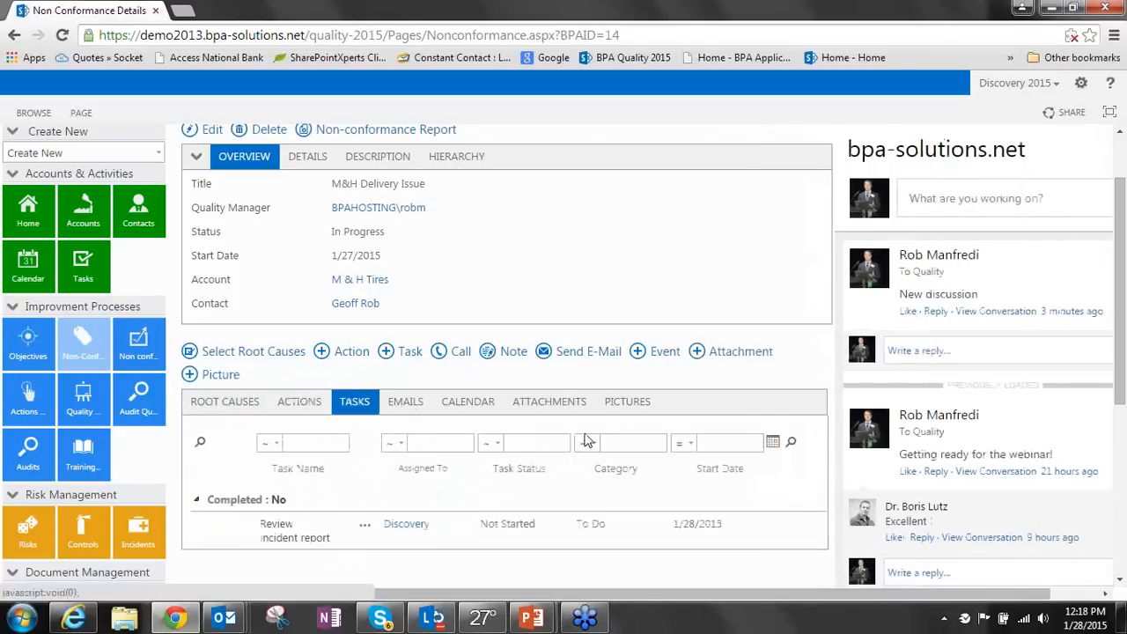
Review the Tasks, Emails and Calendar lists linked to the non-conformance
scroll(down, 3)
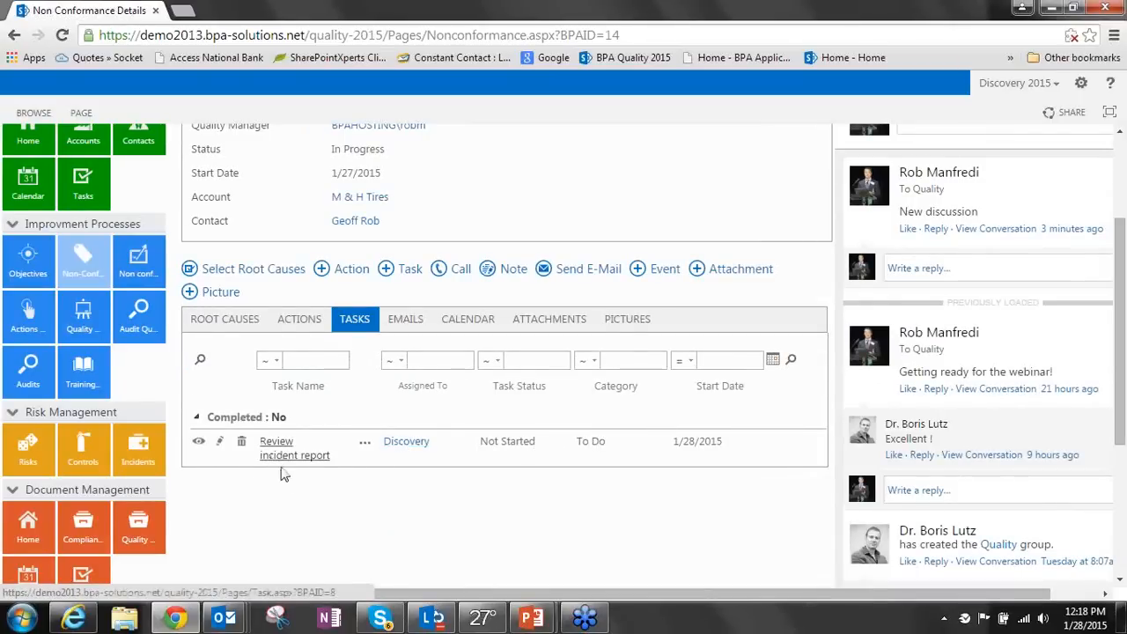
mouse_move(582, 460)
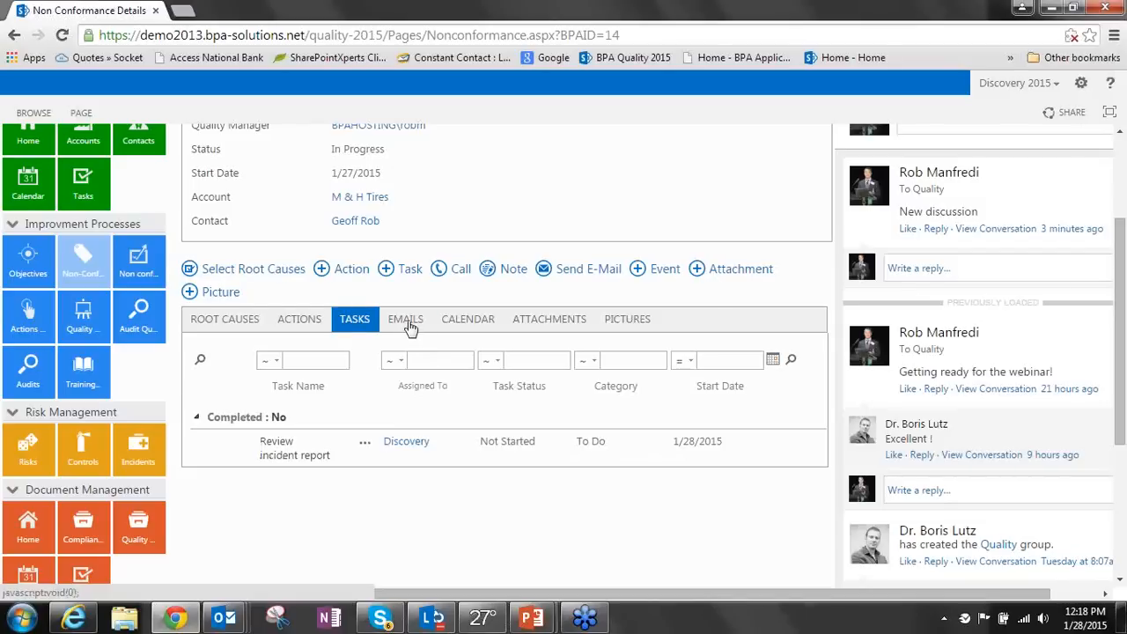
click(468, 319)
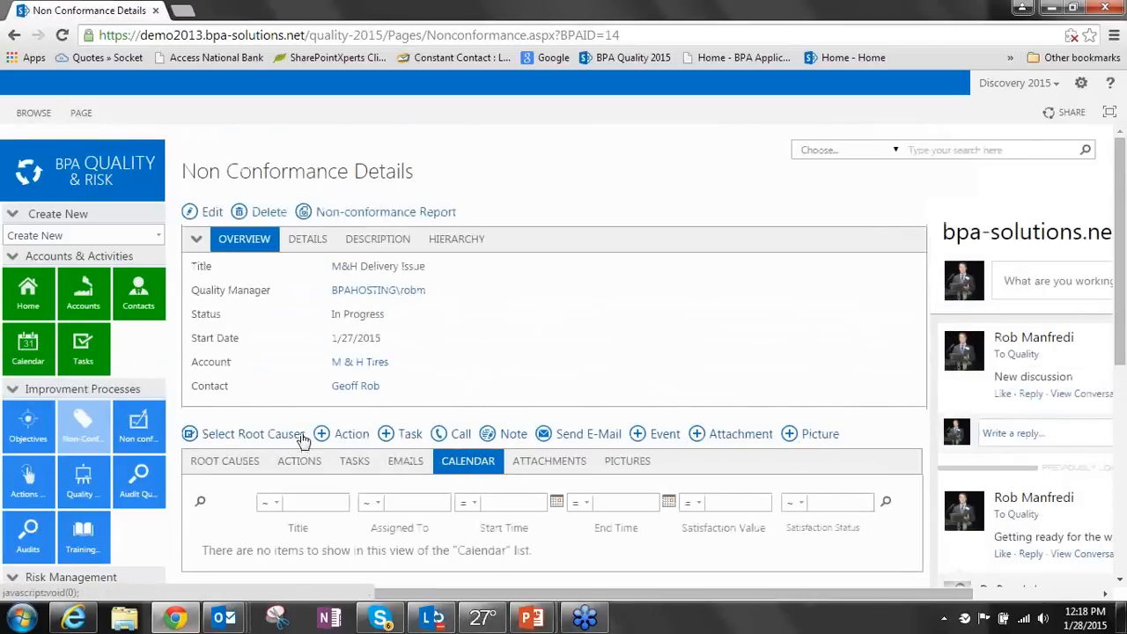
mouse_move(291, 444)
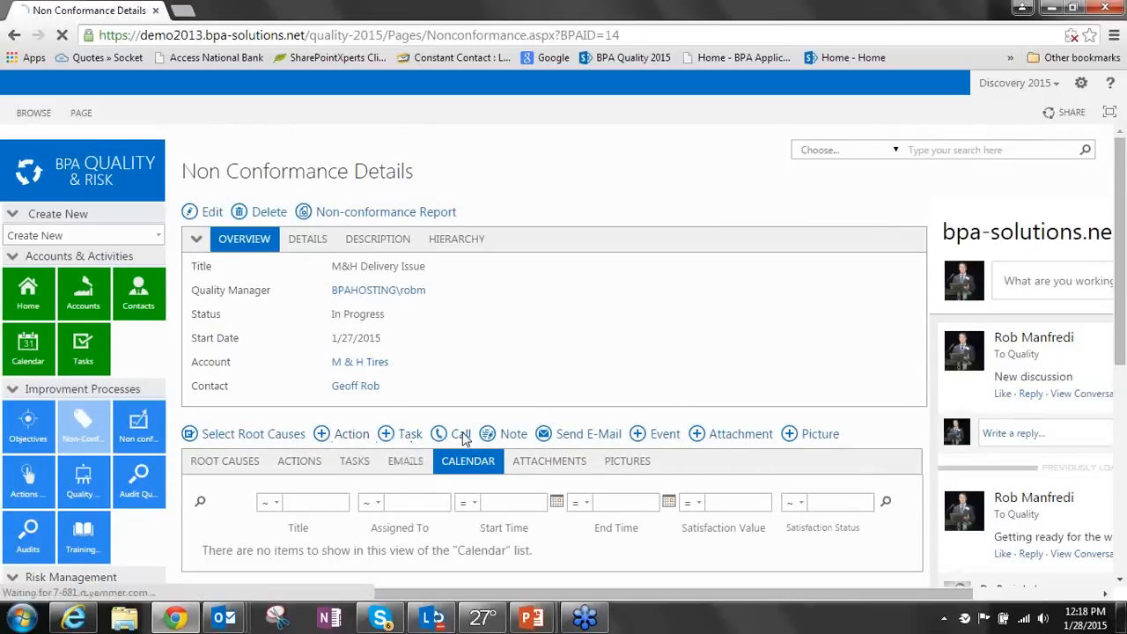
Log a new Call task with the description 'Details of the call'
click(410, 433)
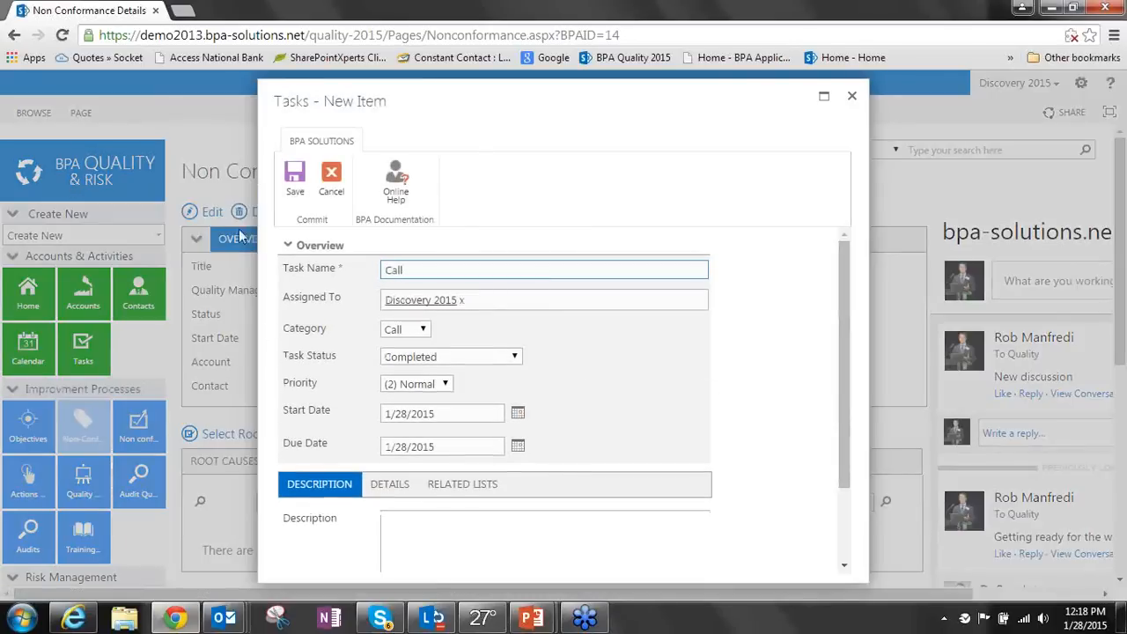
mouse_move(314, 302)
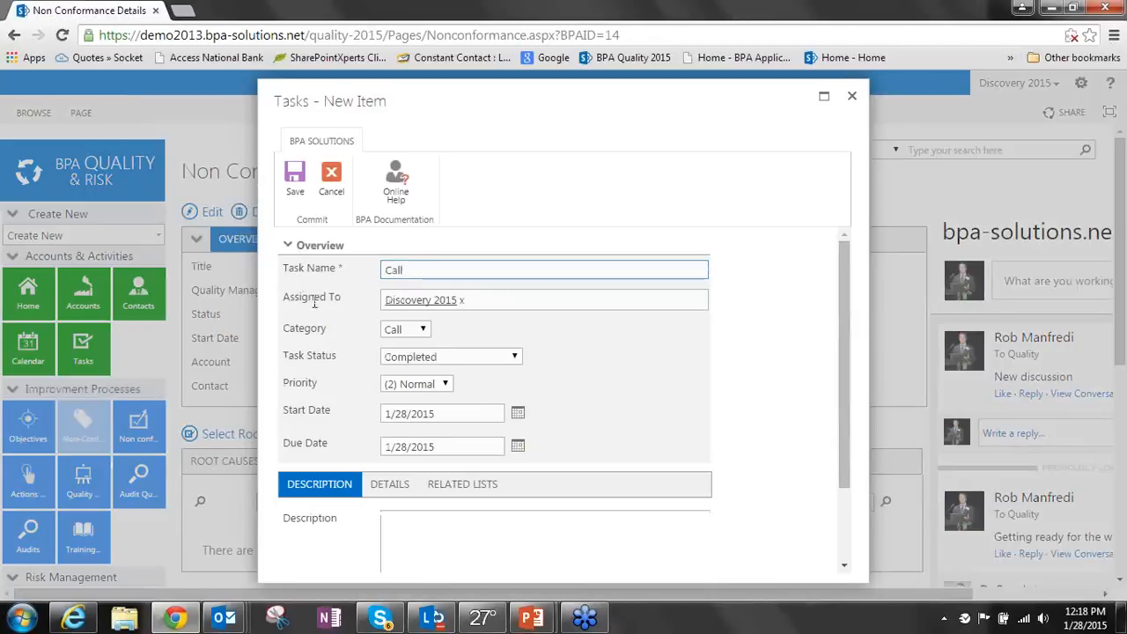
scroll(down, 3)
text(D)
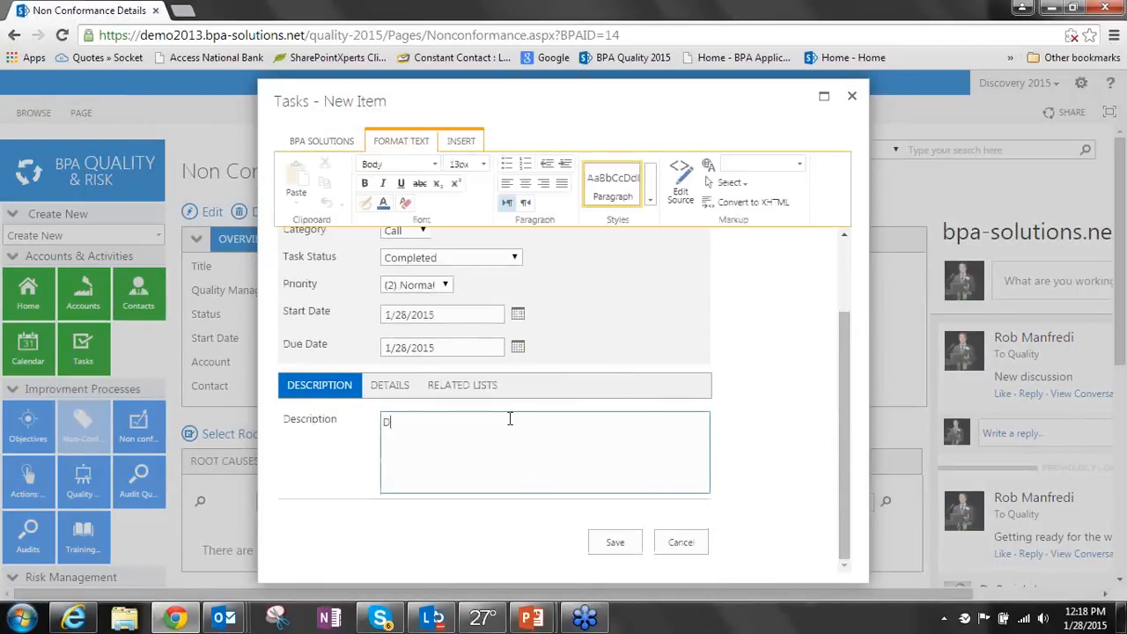
text(etails of)
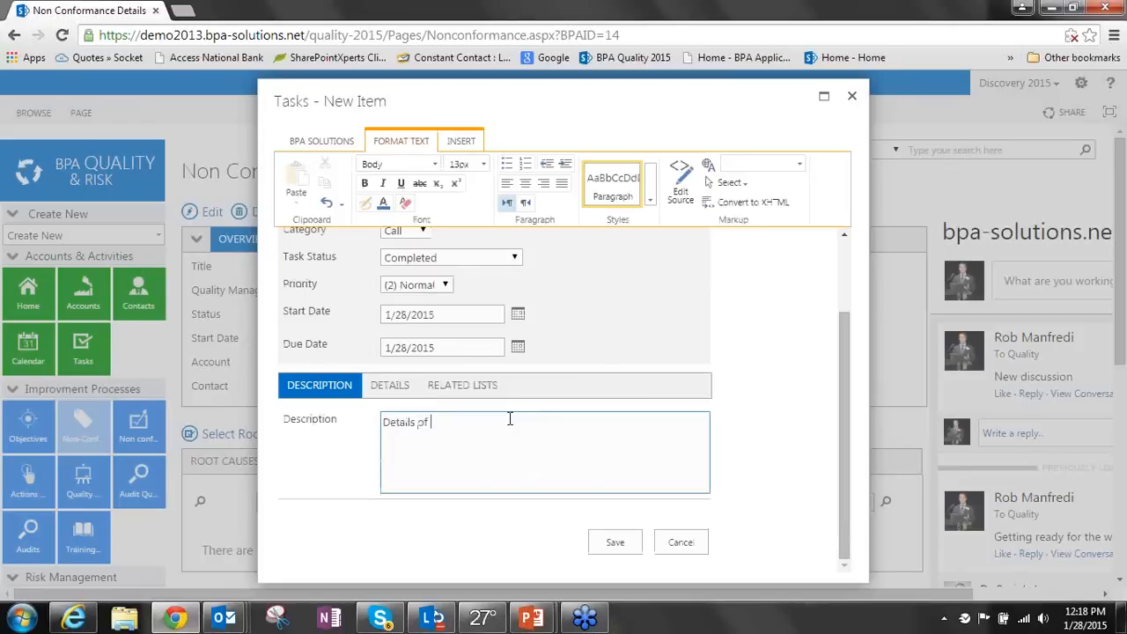
text(the call)
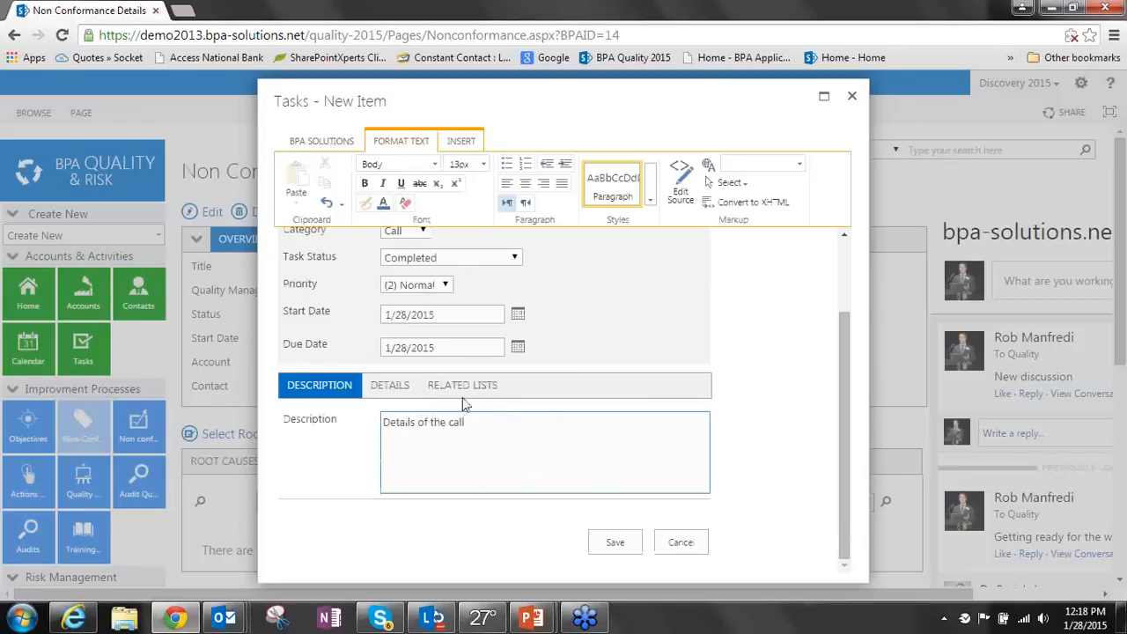
click(463, 385)
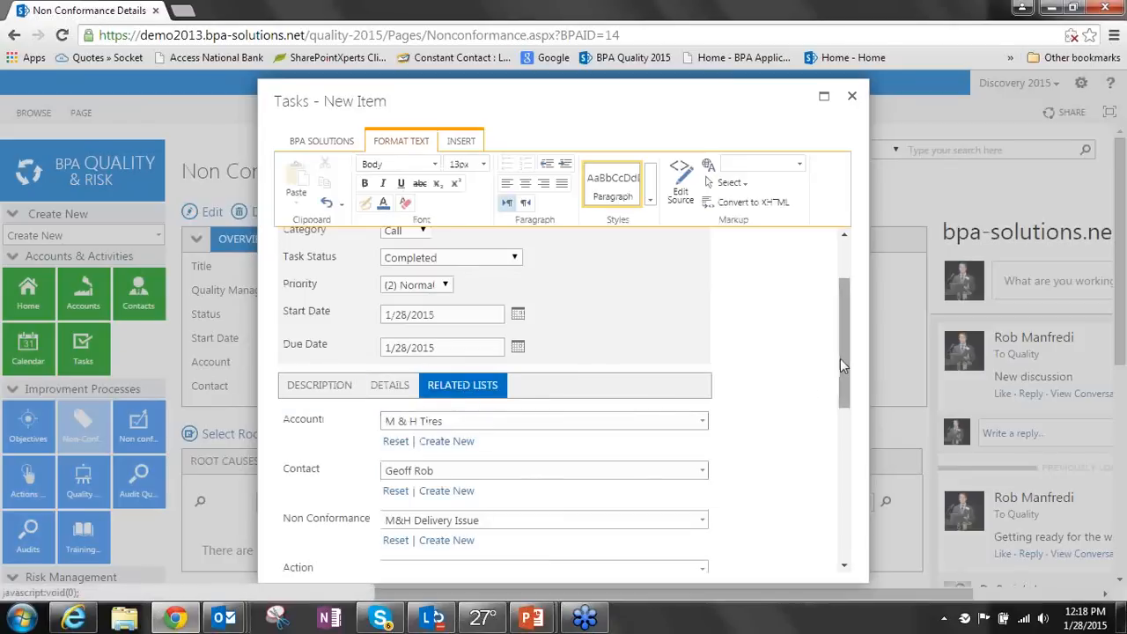
scroll(down, 3)
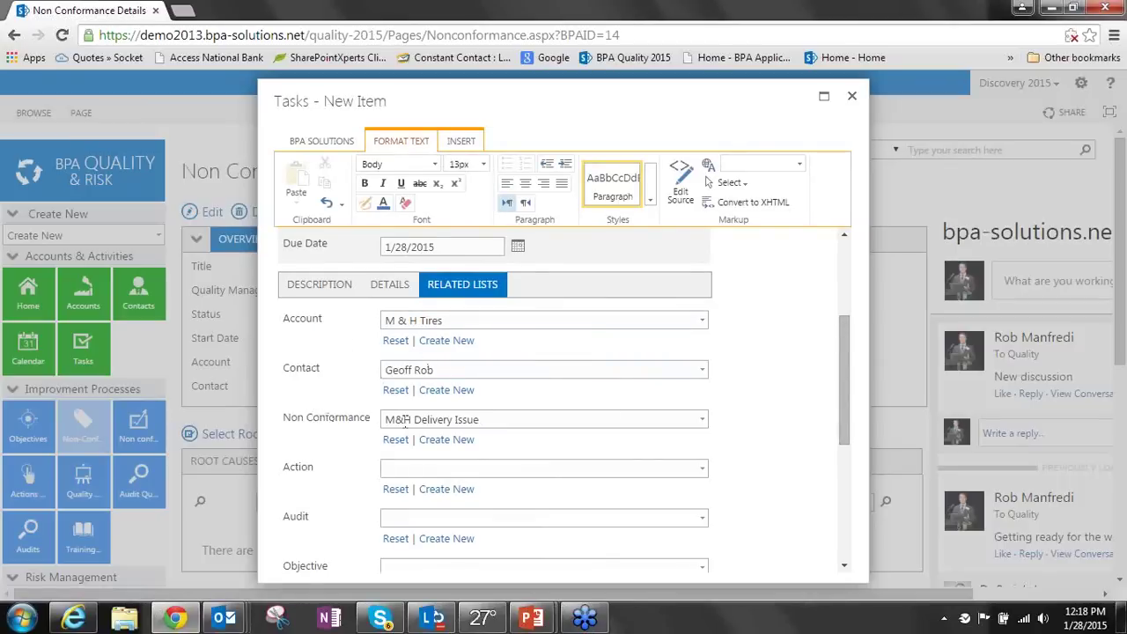
scroll(down, 3)
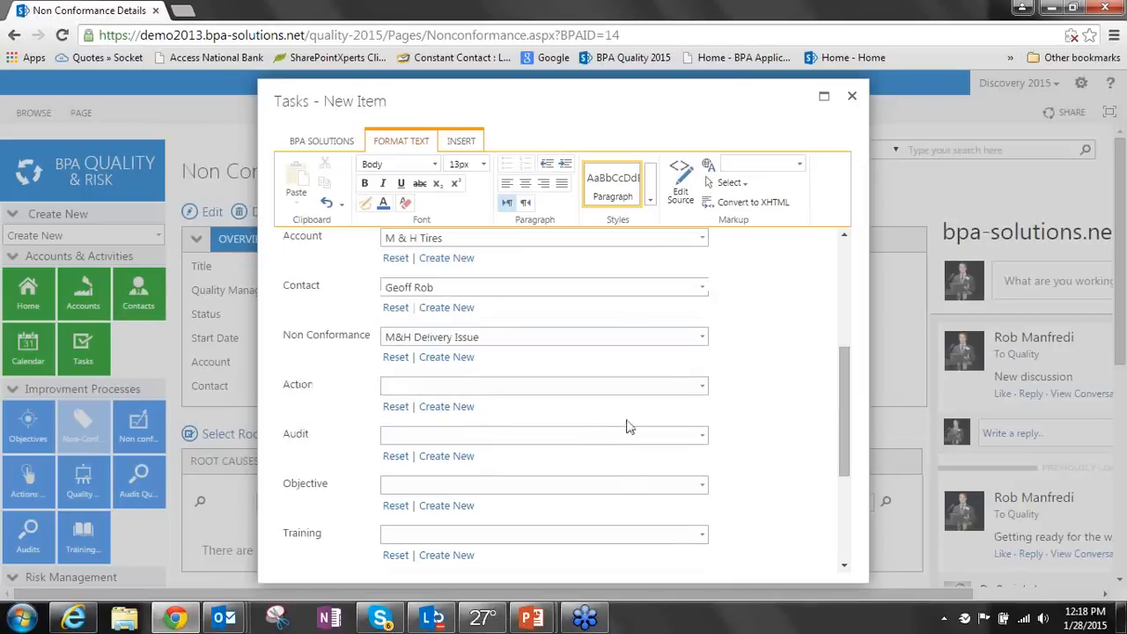
scroll(down, 3)
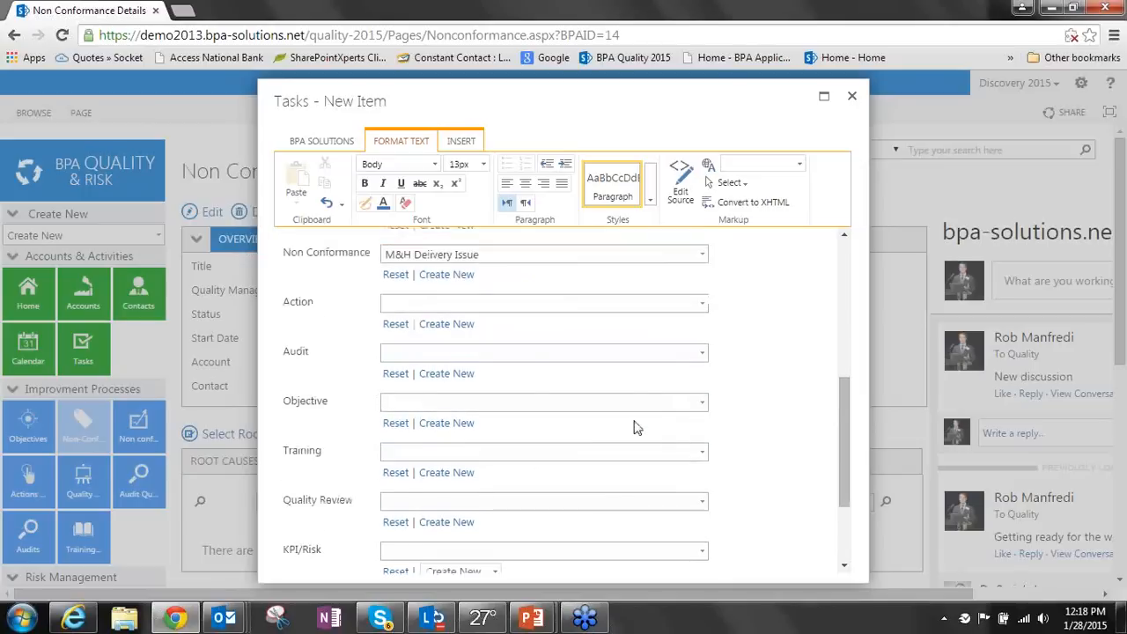
scroll(down, 3)
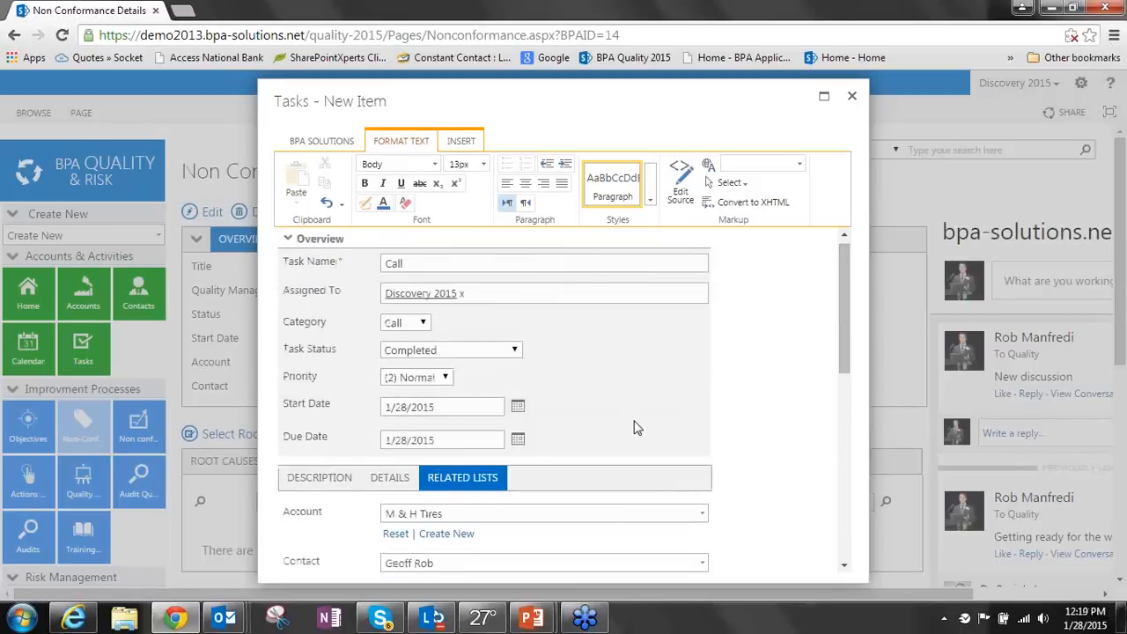
scroll(down, 3)
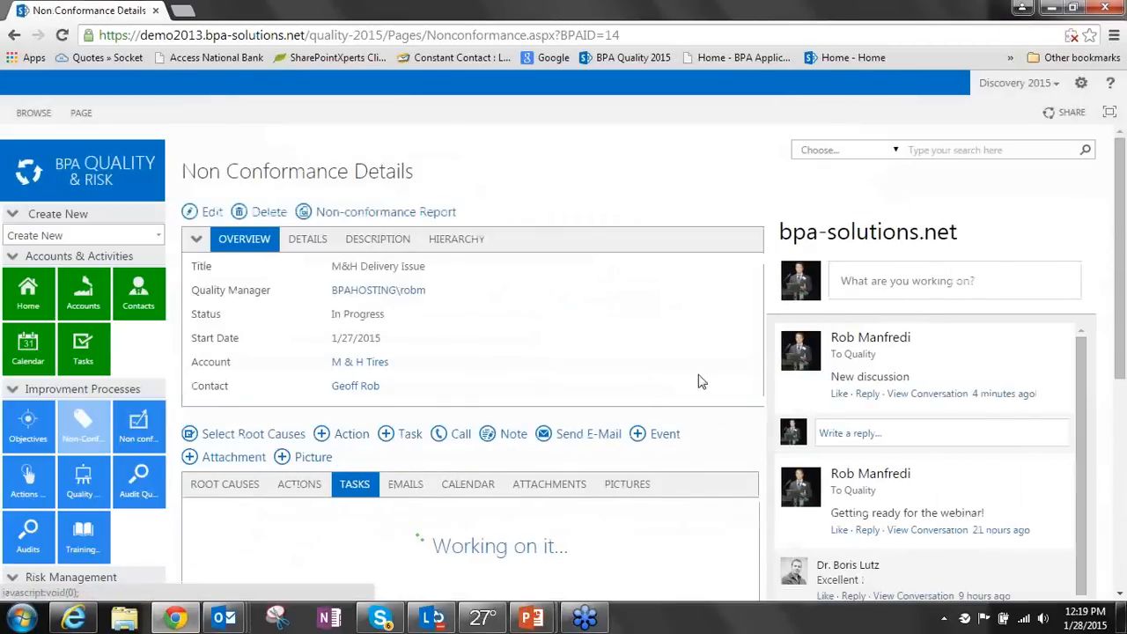
Check the completed Call task listed under Completed: Yes in the Tasks tab
scroll(down, 3)
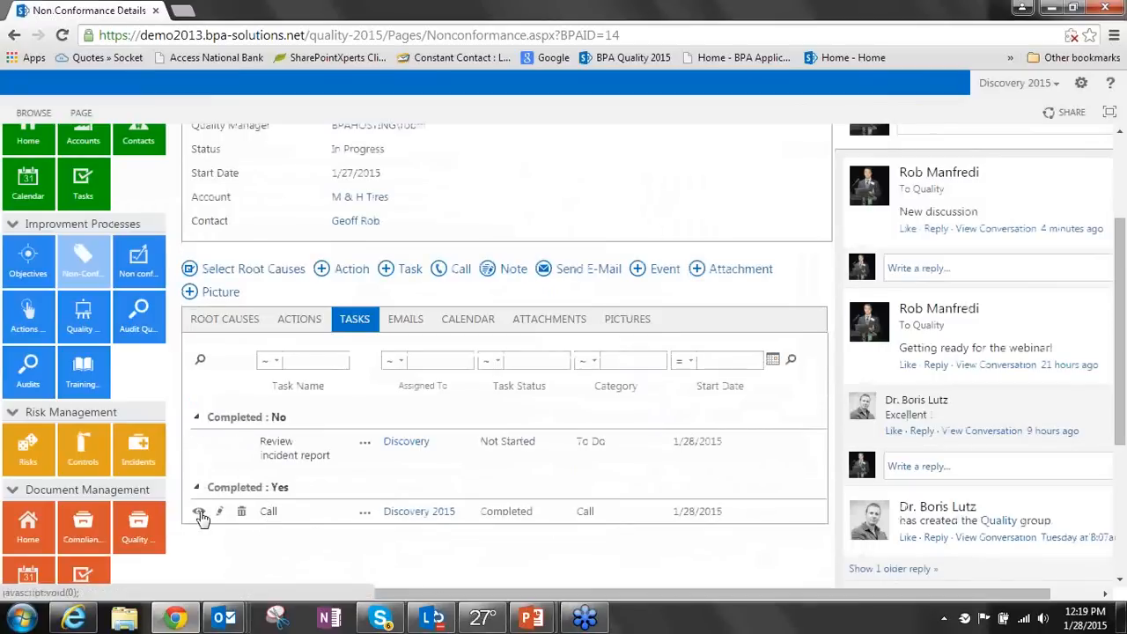
click(200, 513)
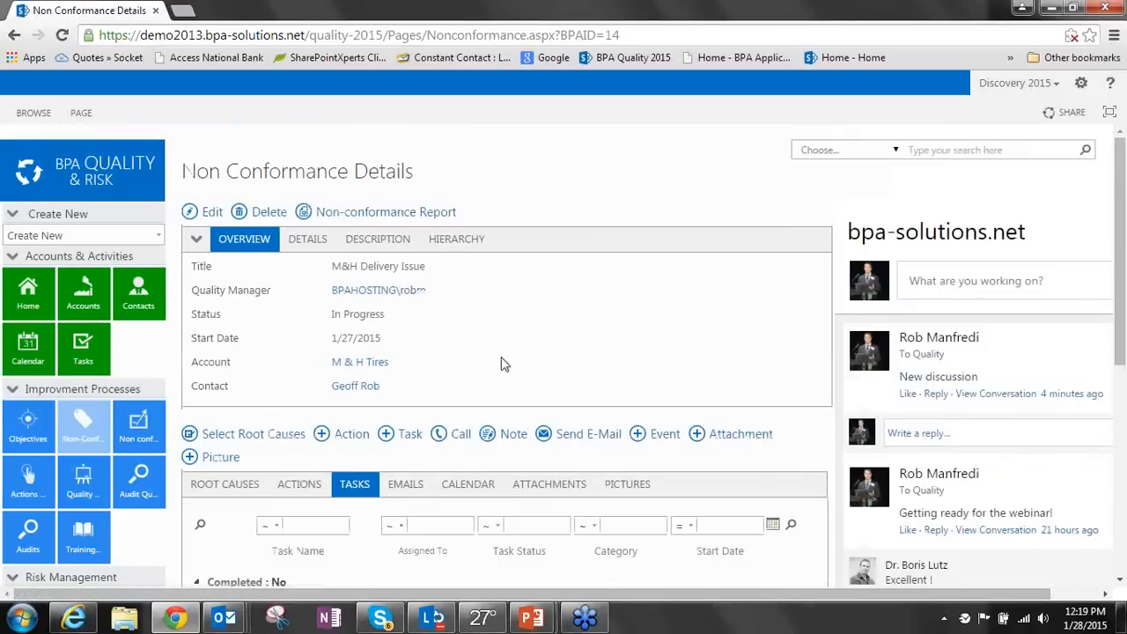
mouse_move(71, 471)
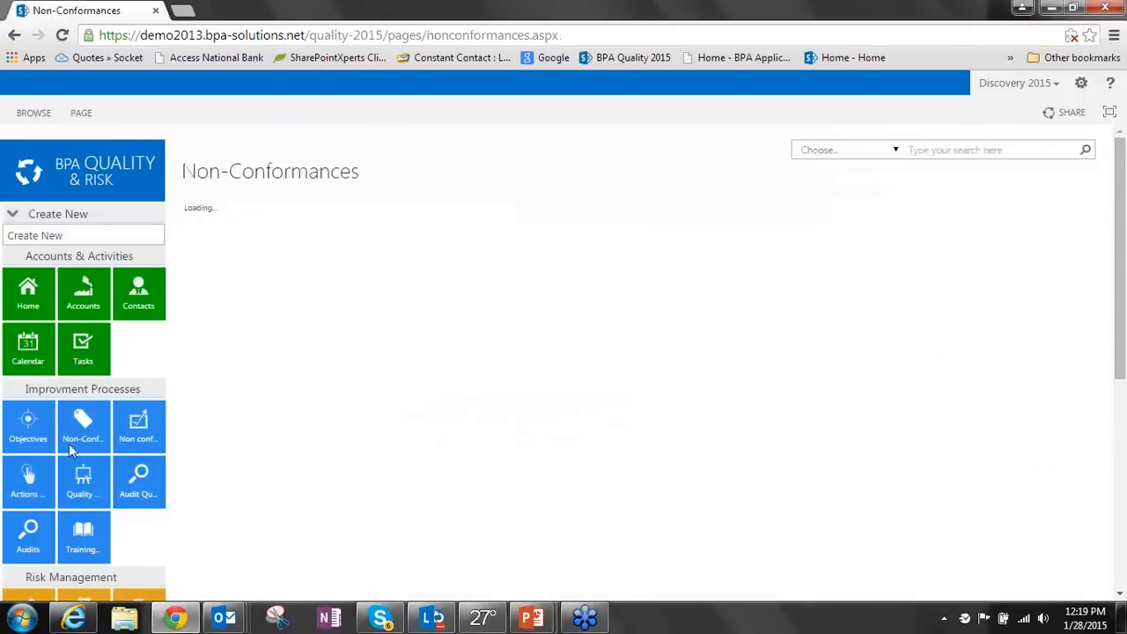
Go to the Non-Conformances dashboard charts and review the root cause doughnut chart's options
click(83, 426)
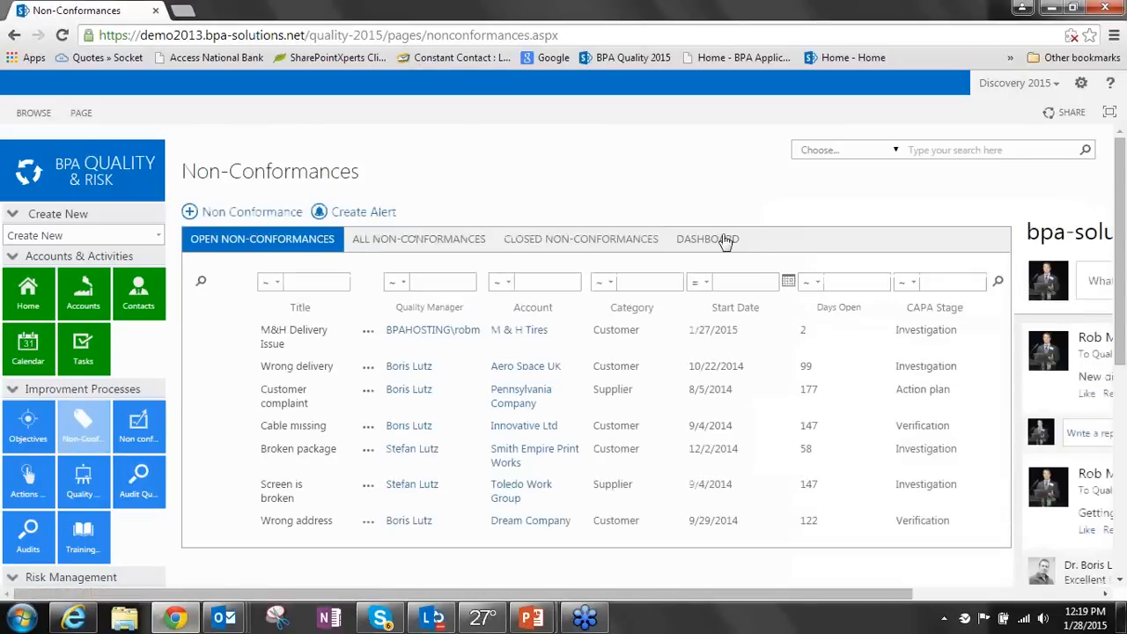
click(708, 239)
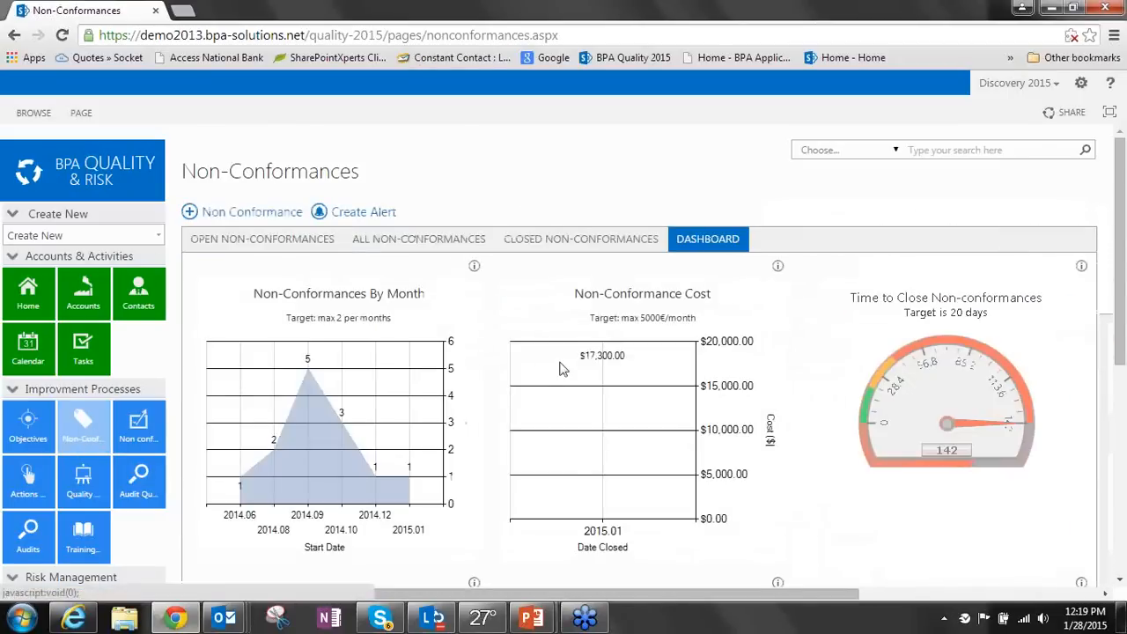
scroll(down, 3)
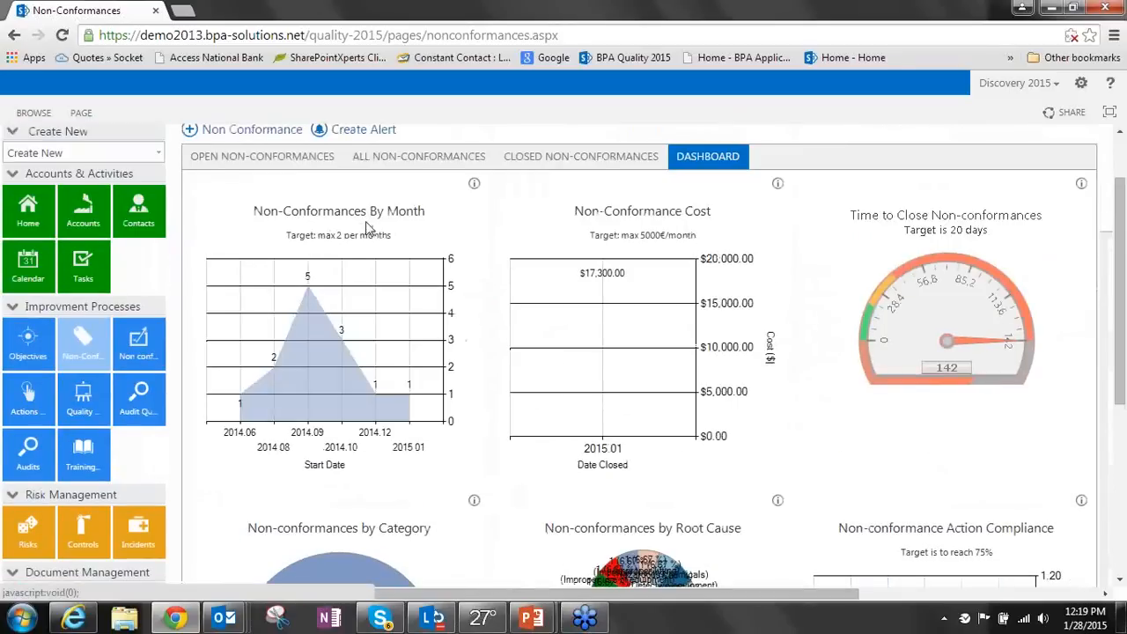
mouse_move(629, 299)
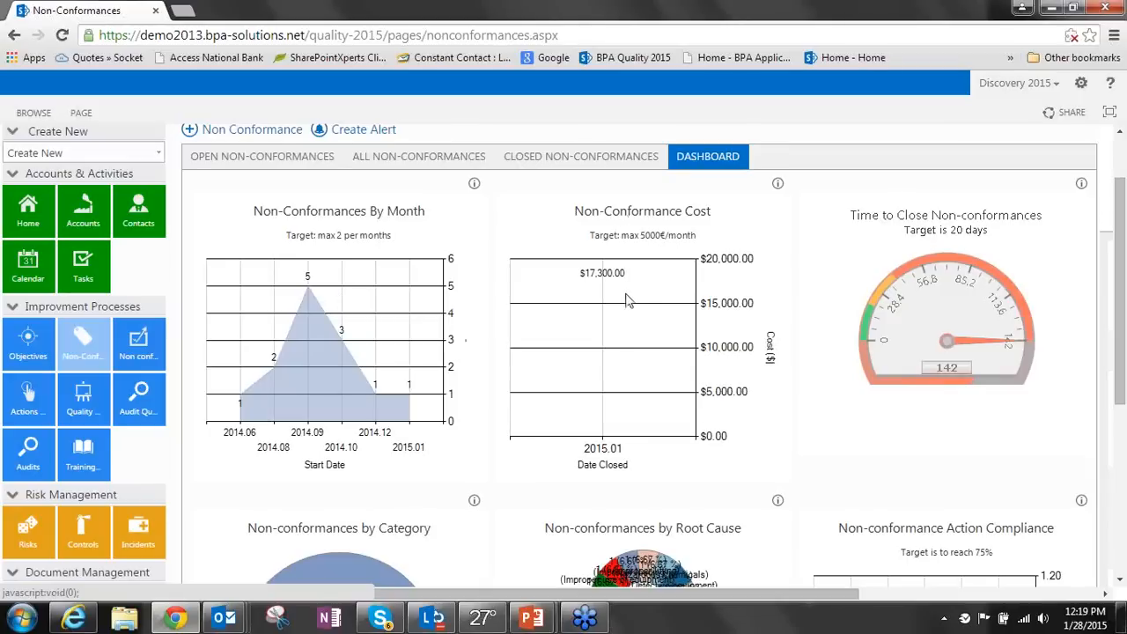
scroll(down, 3)
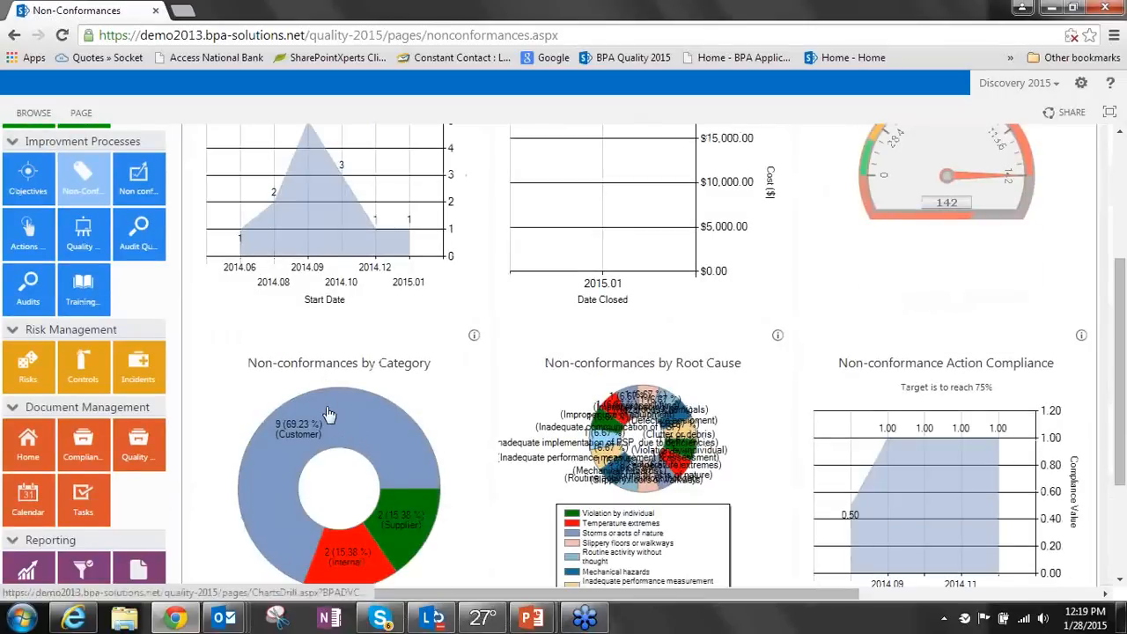
scroll(down, 3)
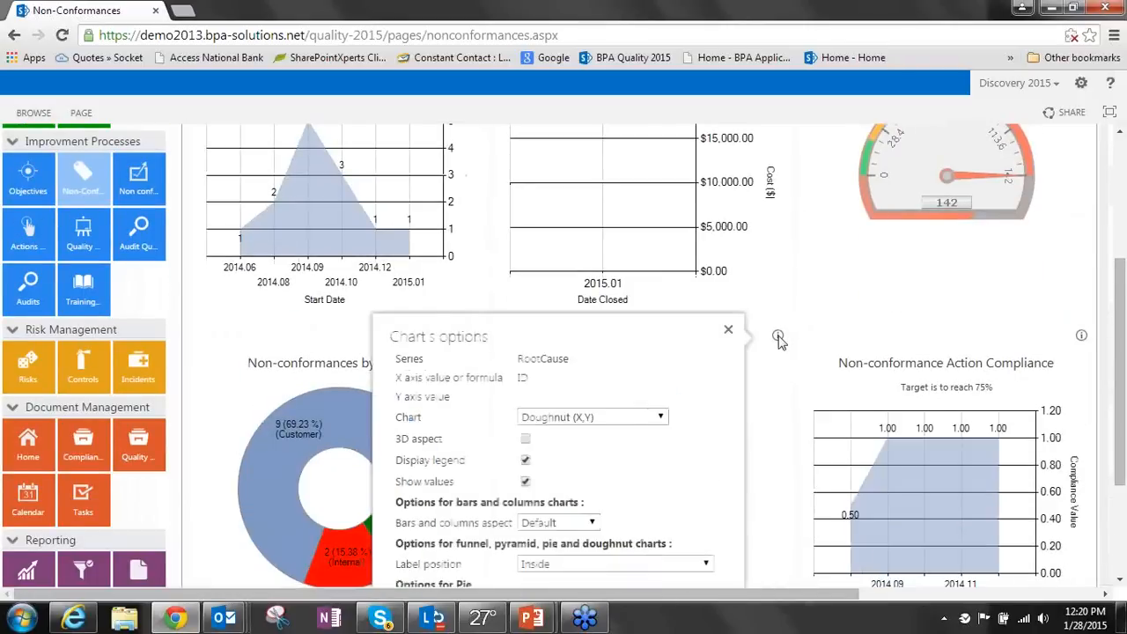
Hide the chart options panel and drill into a chart slice to list its non-conformances
click(729, 330)
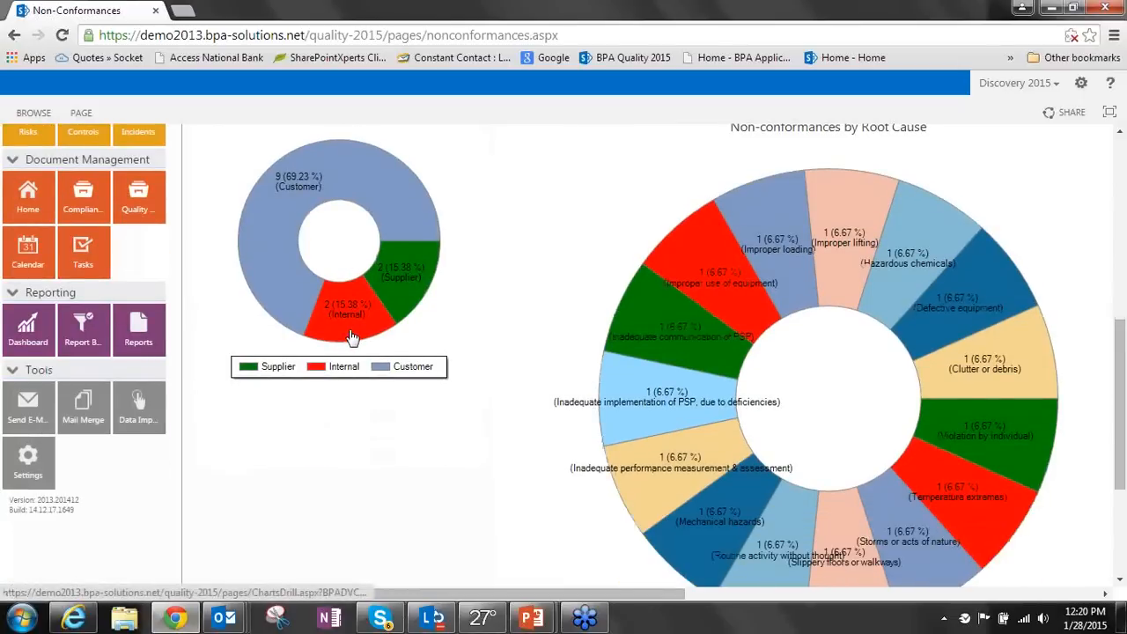
mouse_move(351, 337)
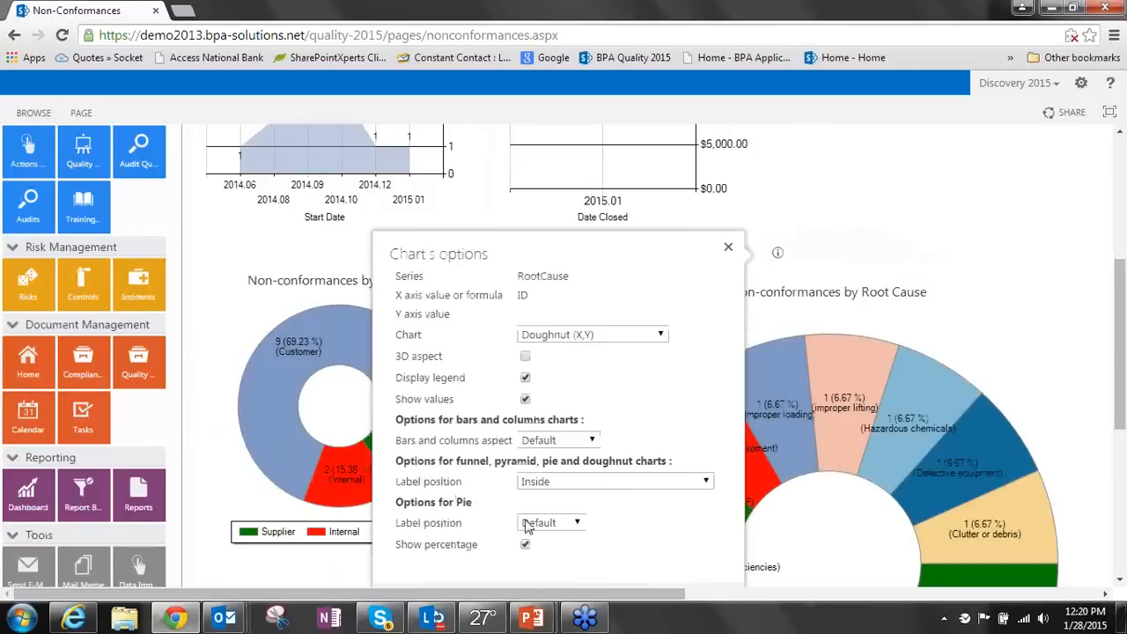
click(728, 247)
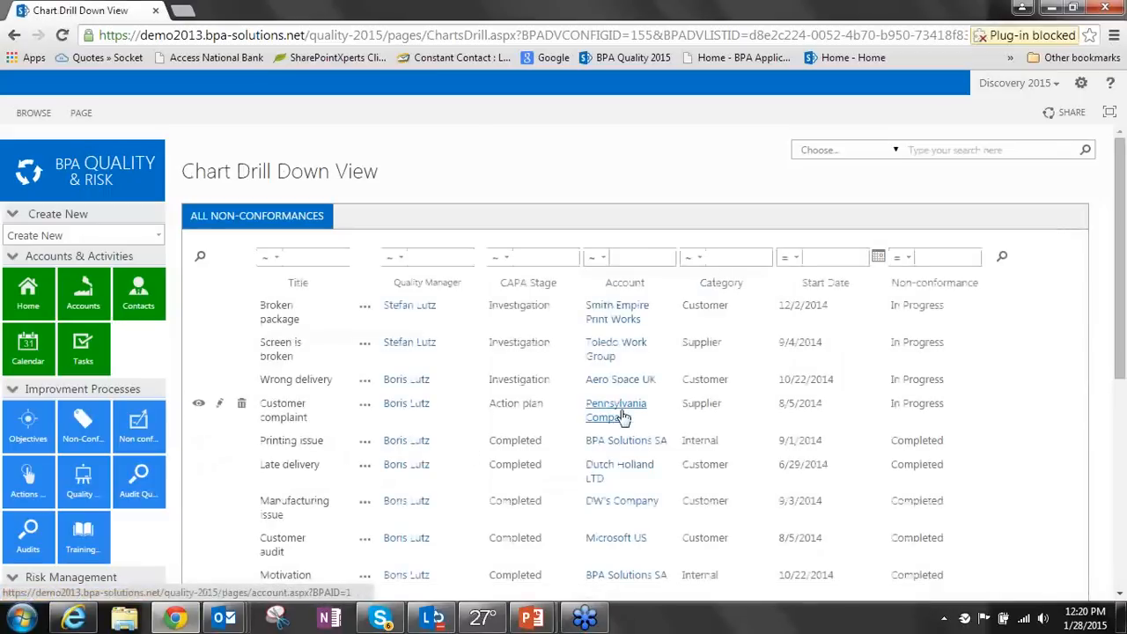
Scroll the Chart Drill Down View to see Wrong address, Cable missing and Missing pieces
scroll(down, 3)
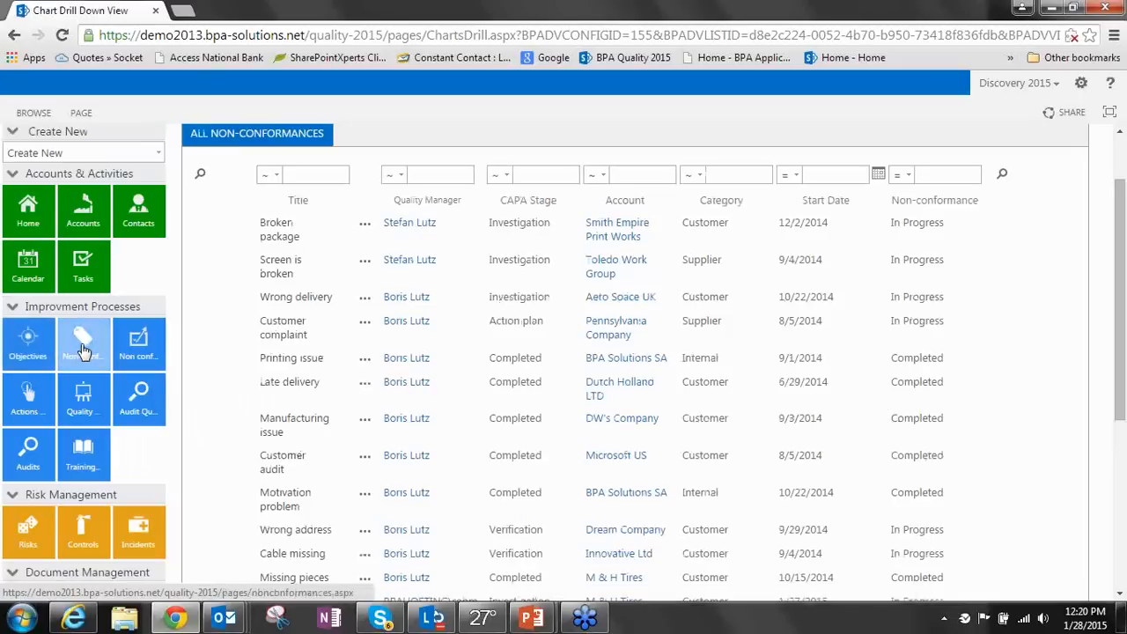
Return to the Open Non-Conformances view listing the seven open records
click(83, 344)
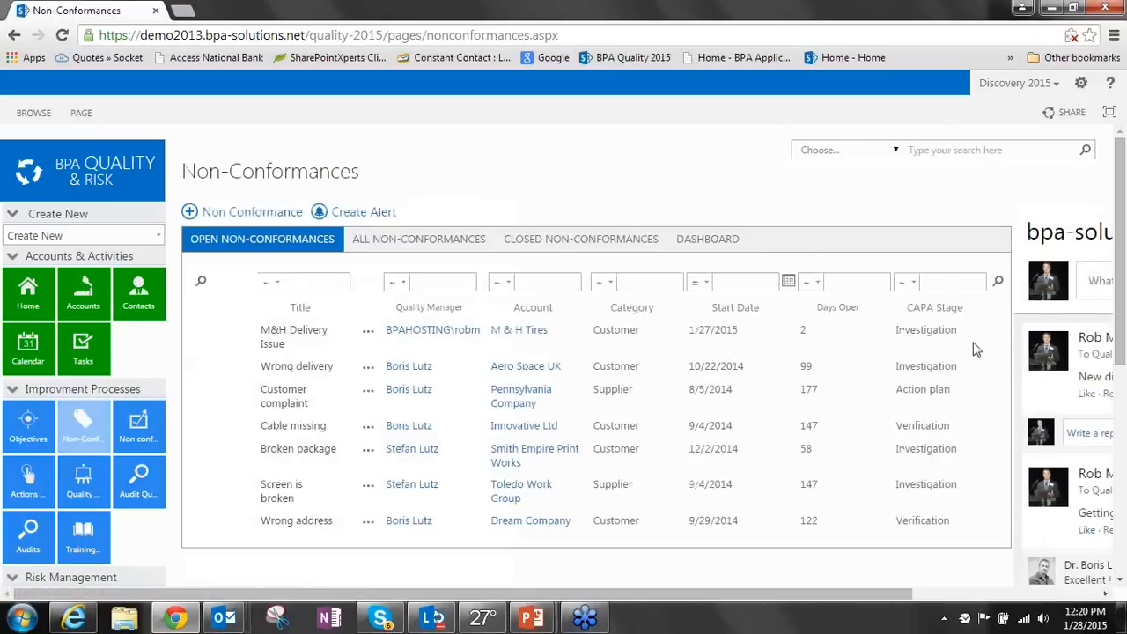
mouse_move(297, 366)
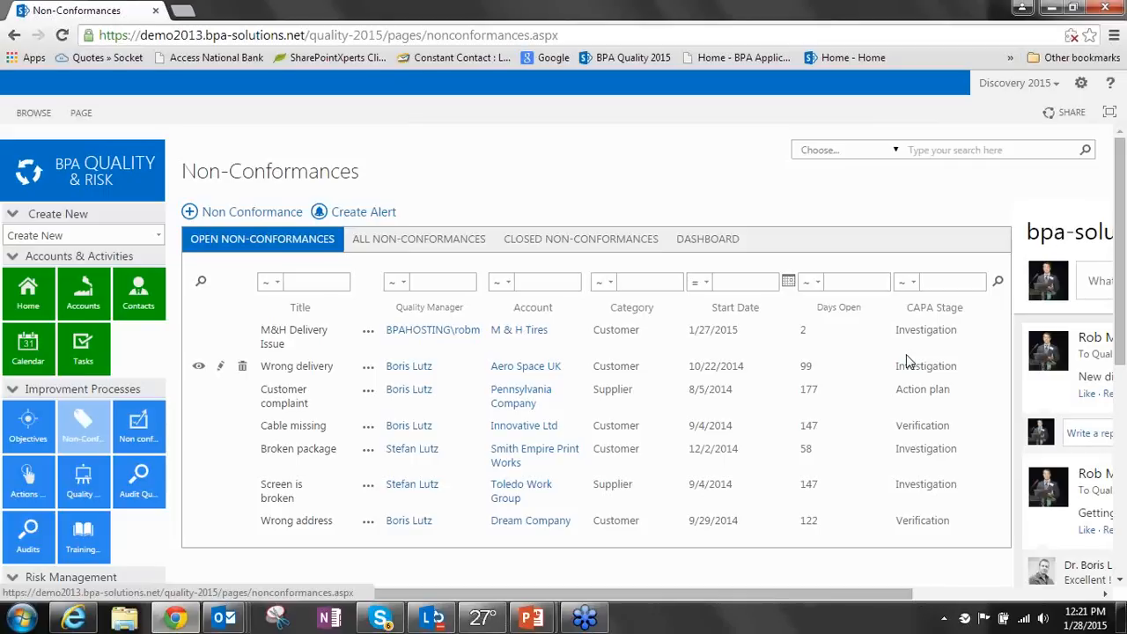
mouse_move(260, 339)
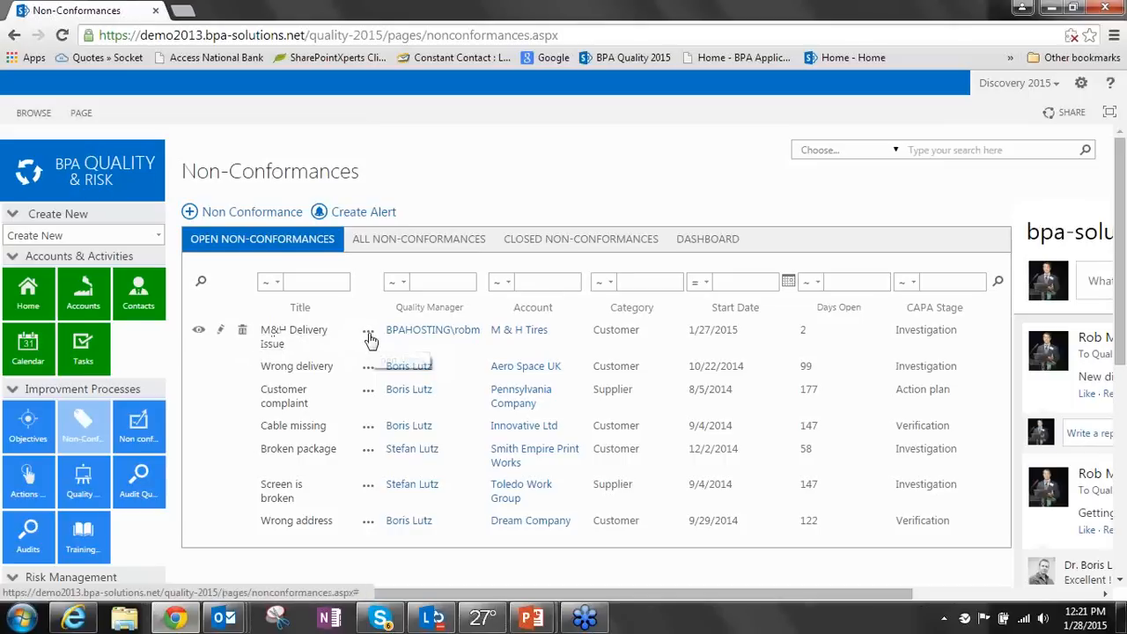
Preview the M&H Delivery Issue item's callout and bring up its item actions menu
click(368, 337)
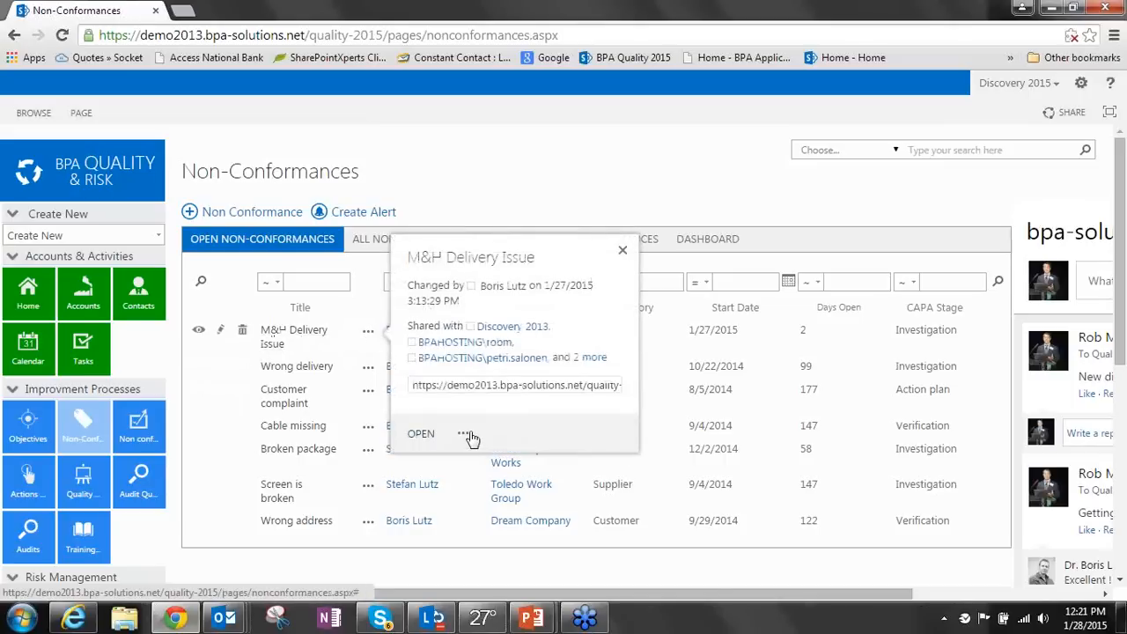
click(466, 434)
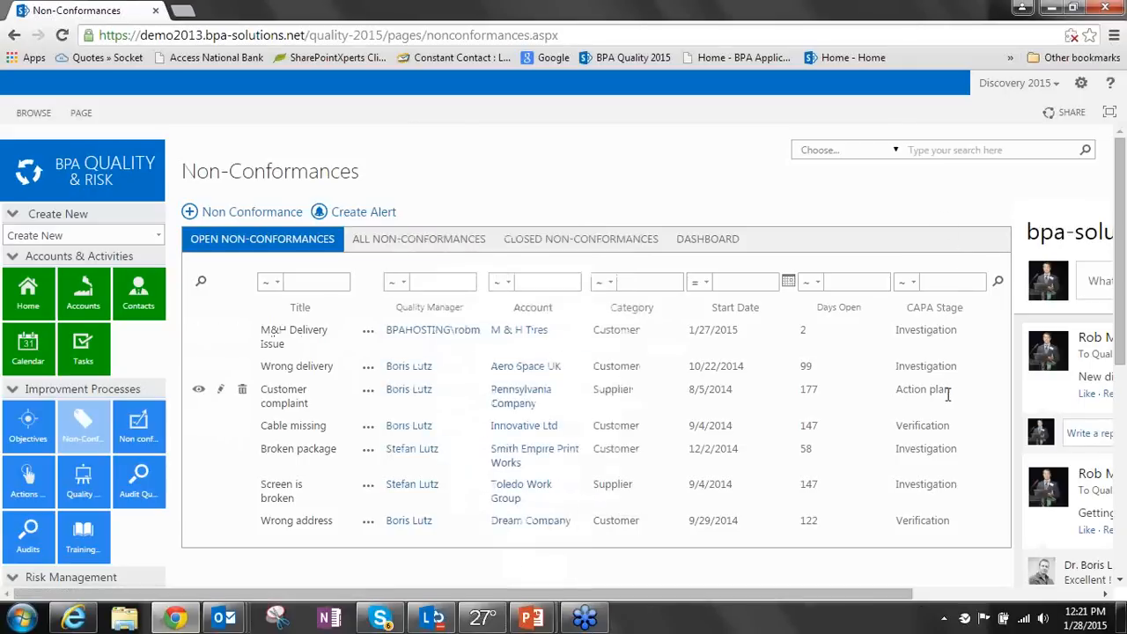
mouse_move(829, 458)
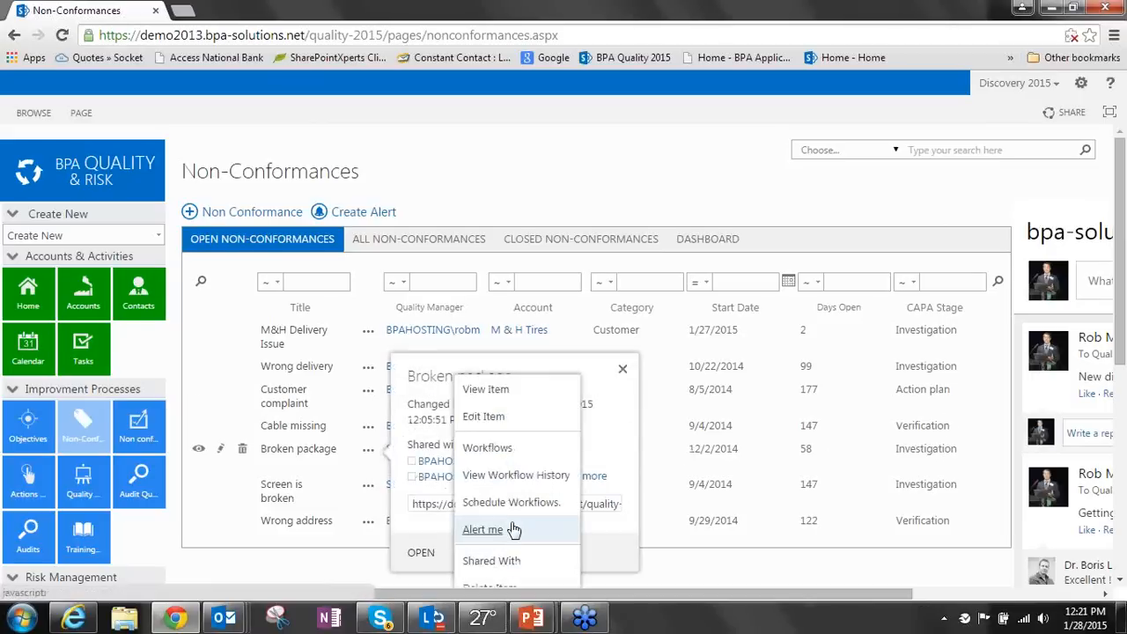
View the running Non-conformance workflow's progress for Broken package, with Action Plan as the current step
click(487, 447)
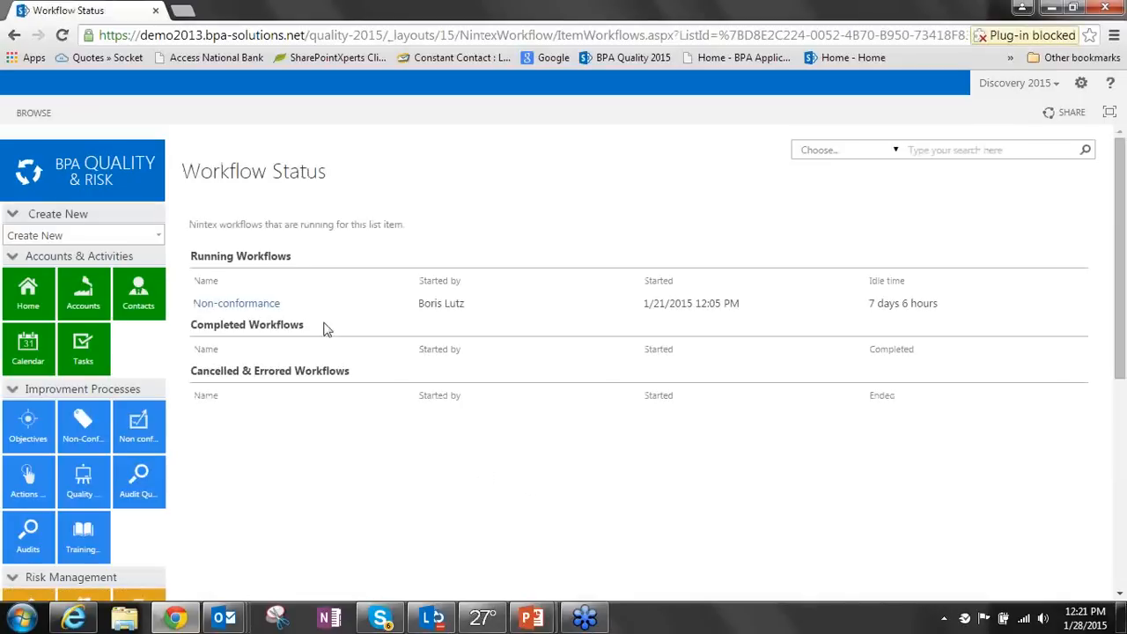
mouse_move(240, 308)
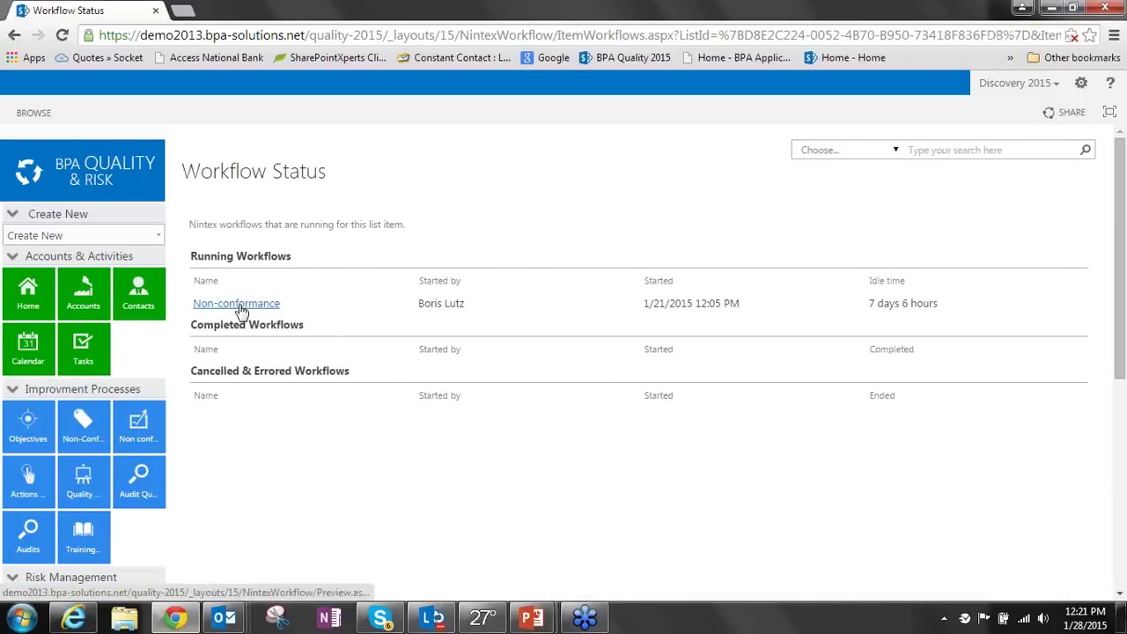
click(236, 303)
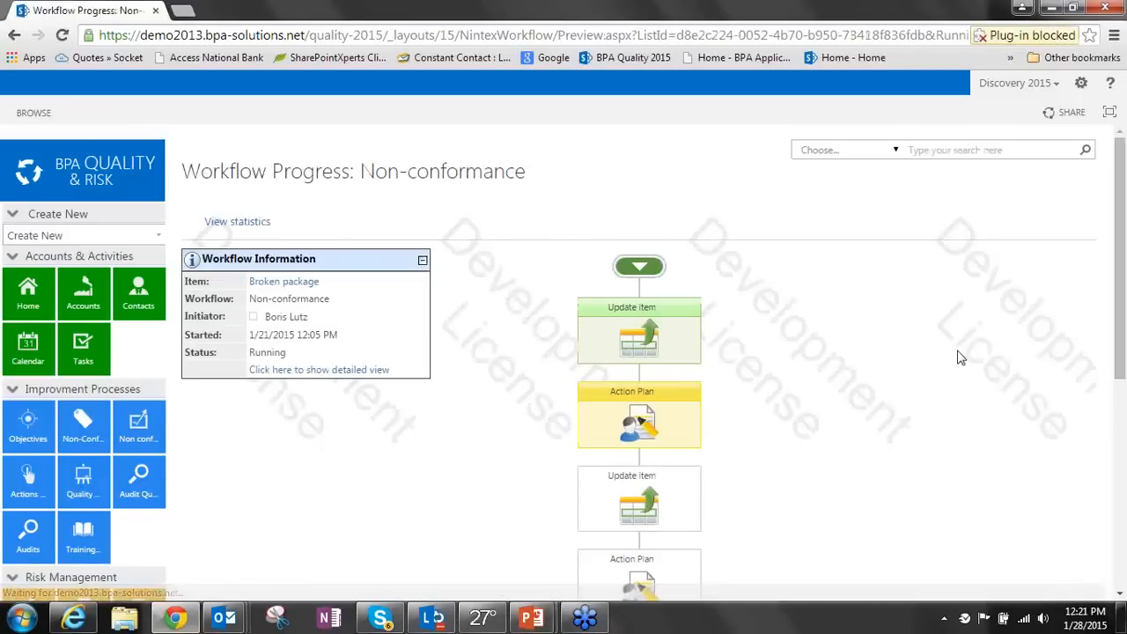
scroll(down, 3)
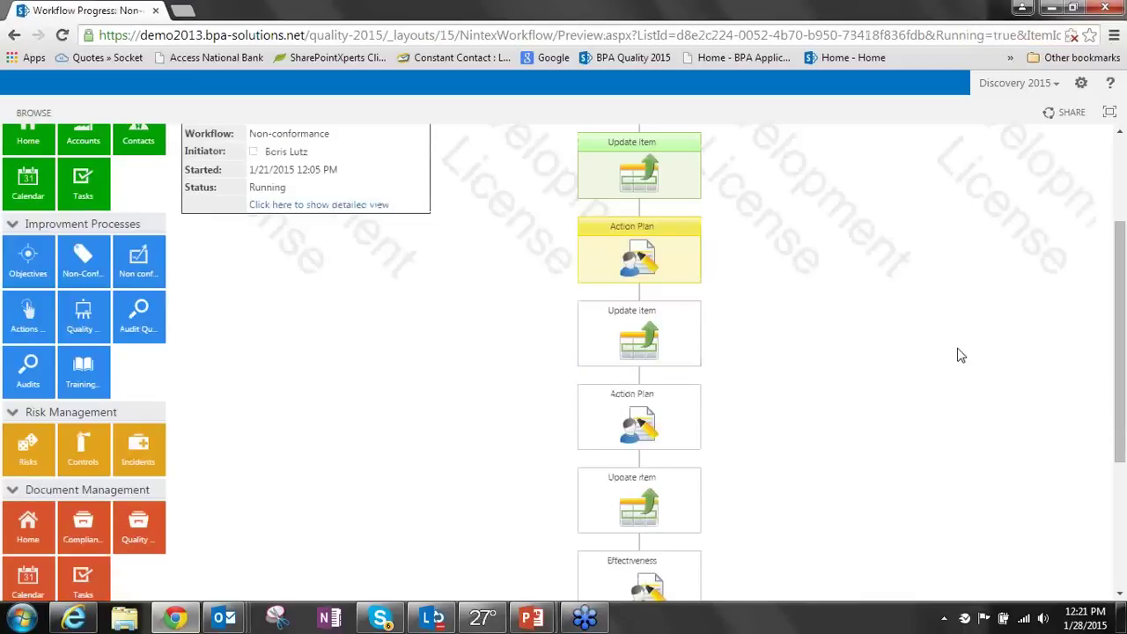
mouse_move(945, 190)
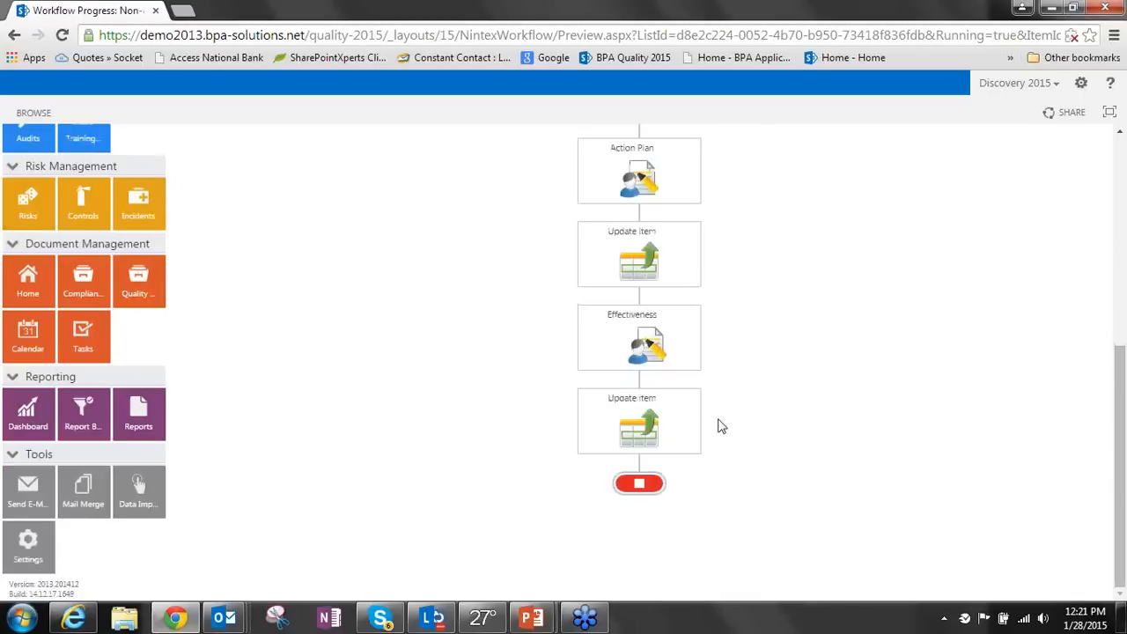
mouse_move(655, 341)
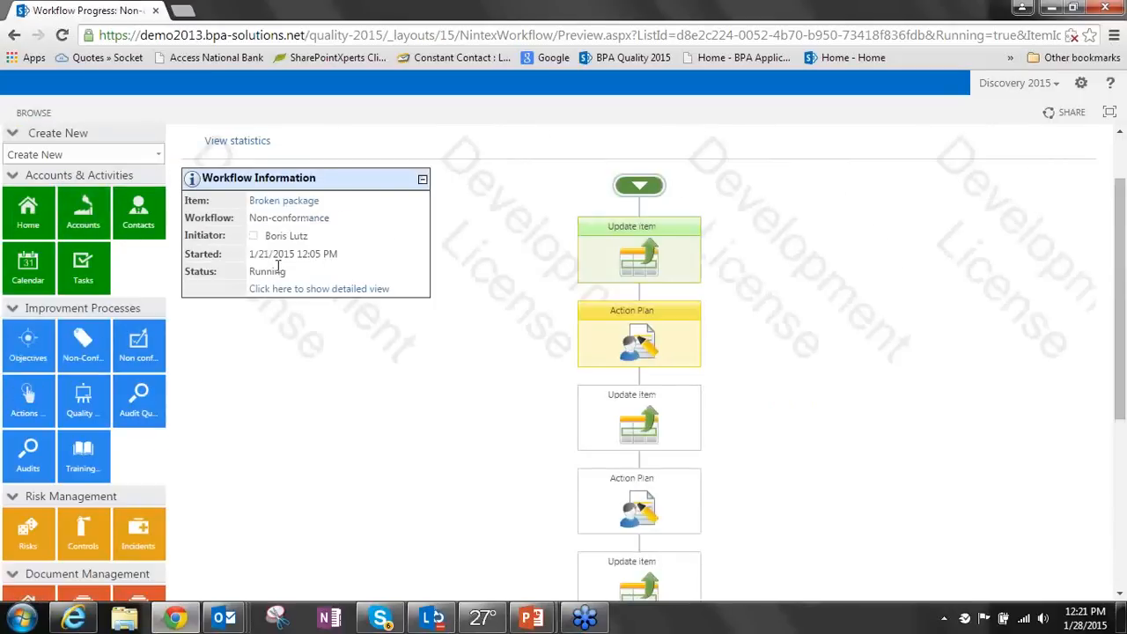
mouse_move(369, 295)
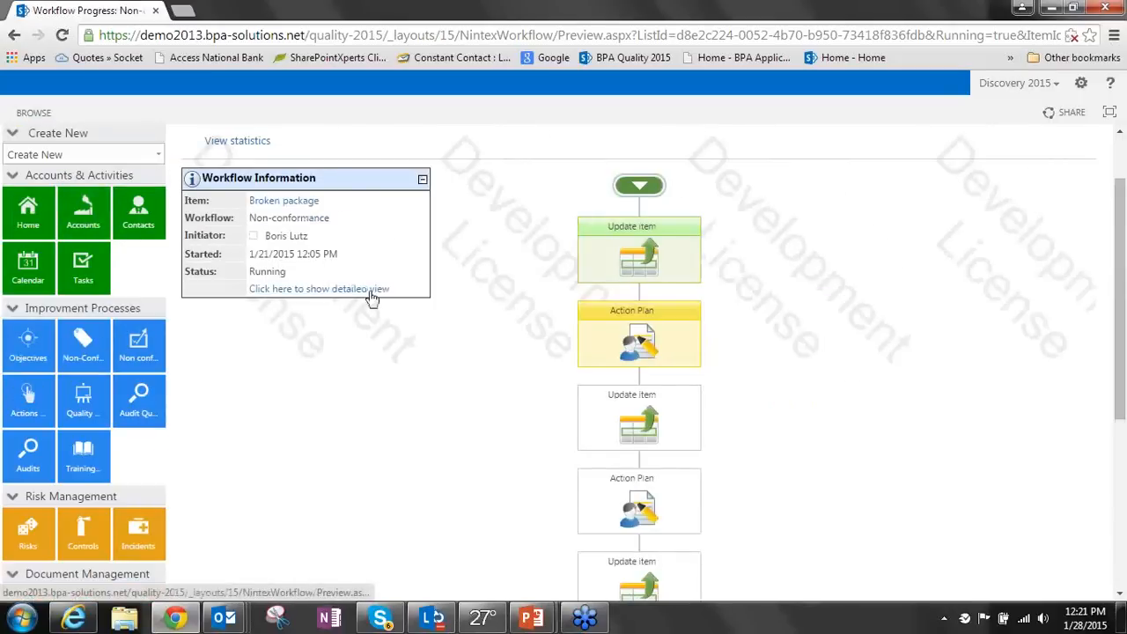
click(321, 288)
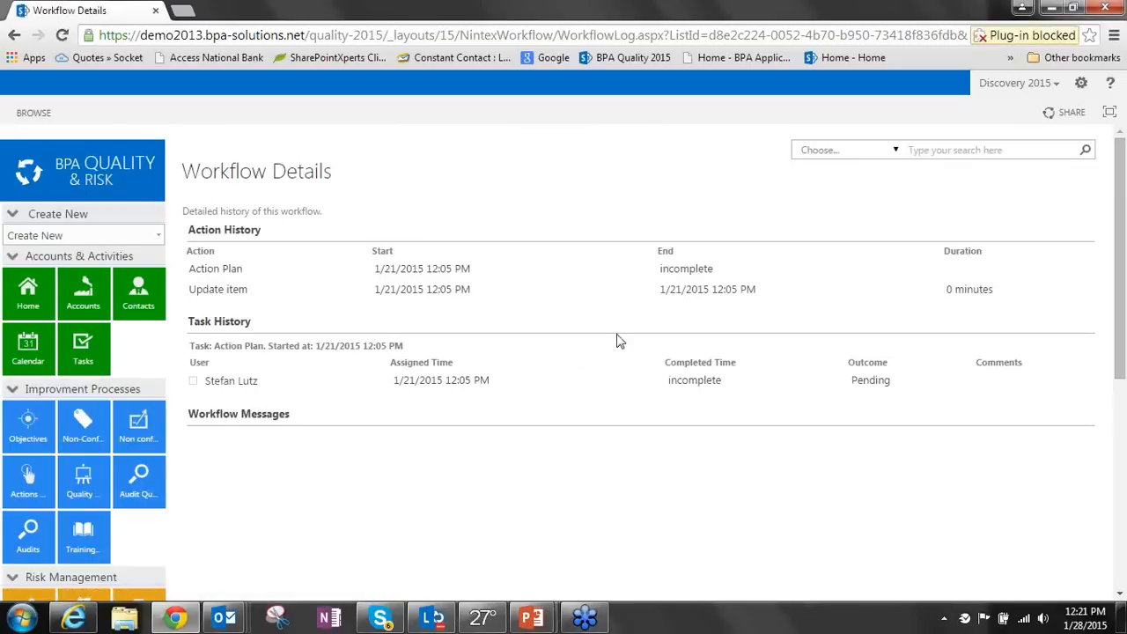
mouse_move(629, 334)
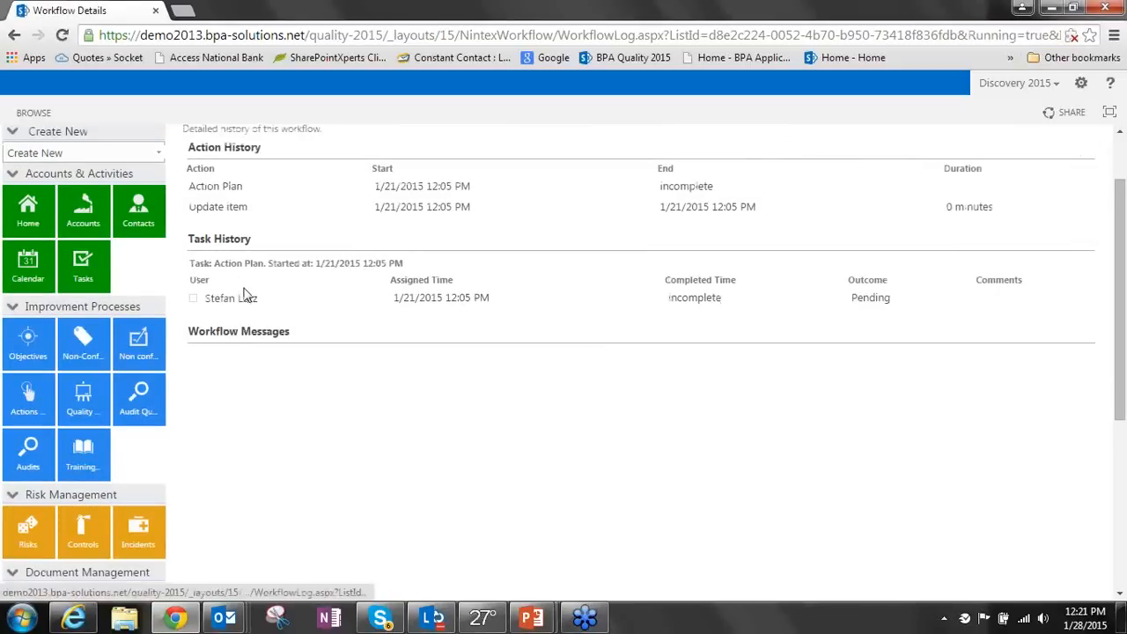
scroll(up, 3)
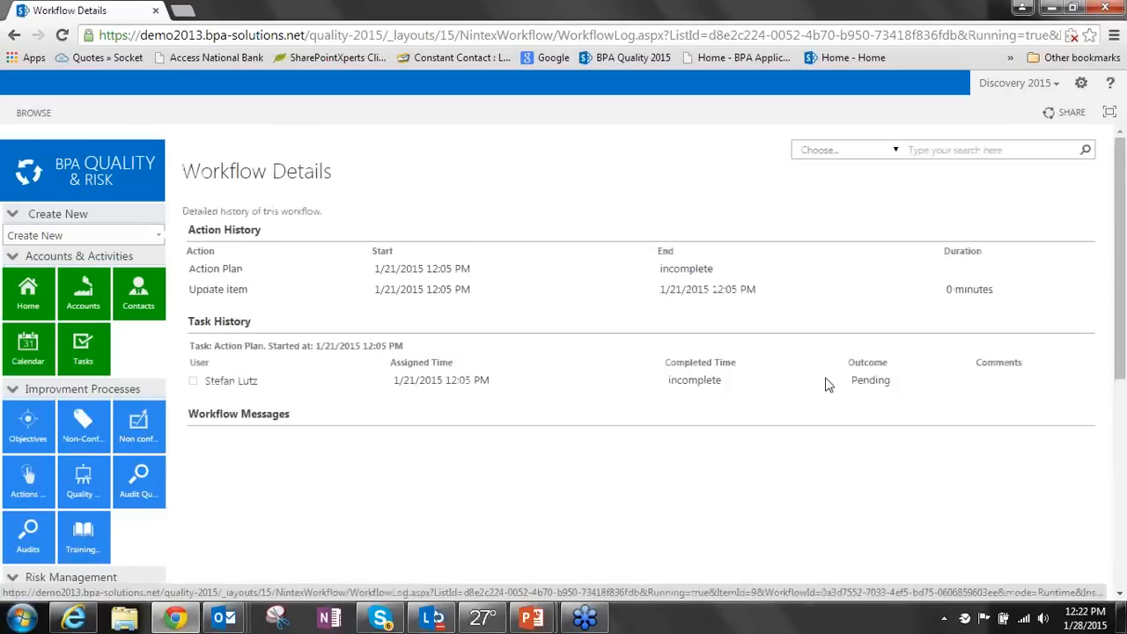
mouse_move(676, 401)
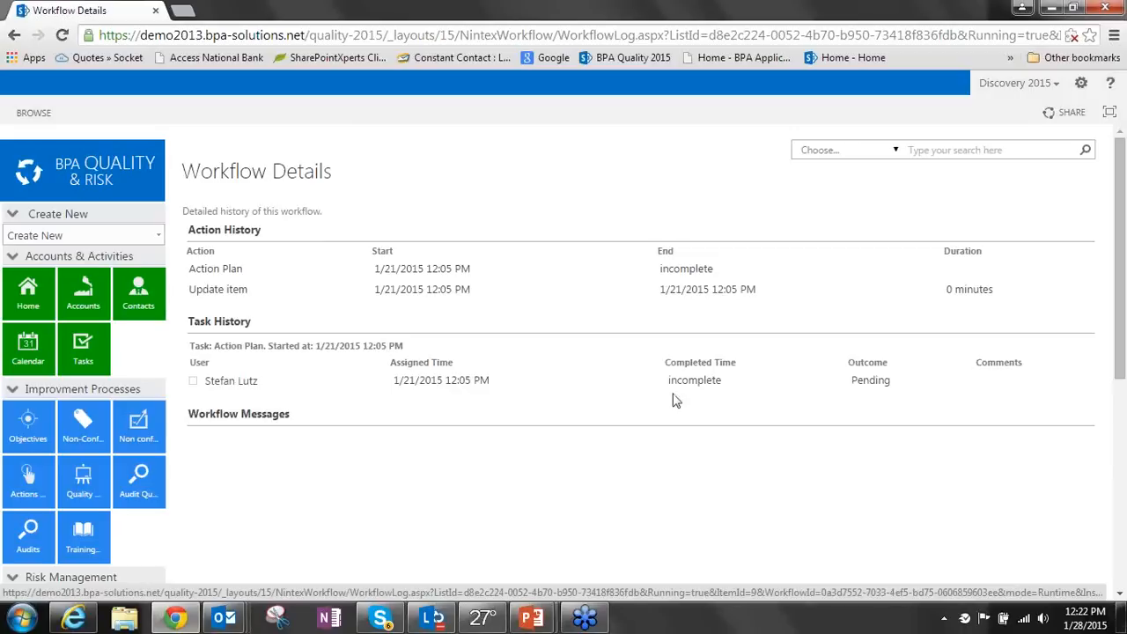
mouse_move(699, 379)
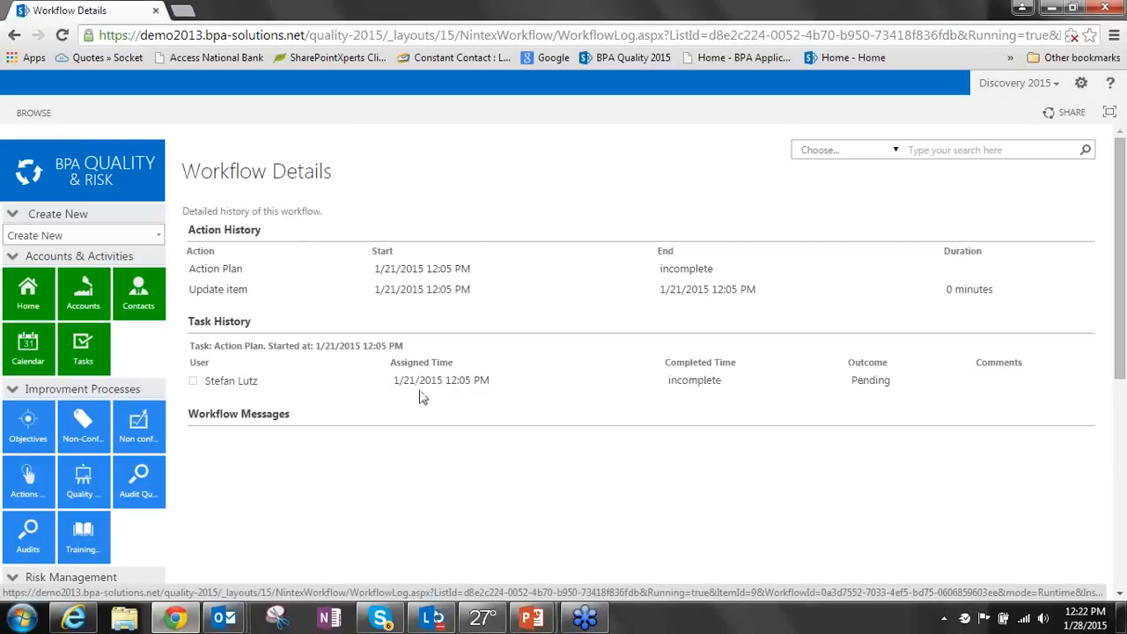
mouse_move(592, 385)
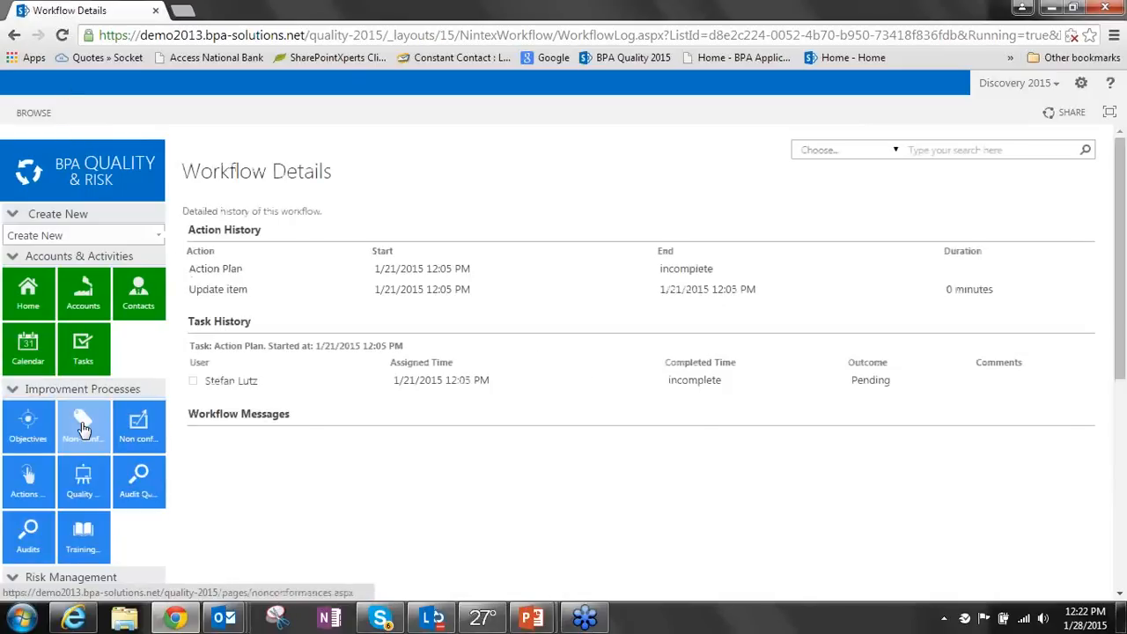
mouse_move(83, 424)
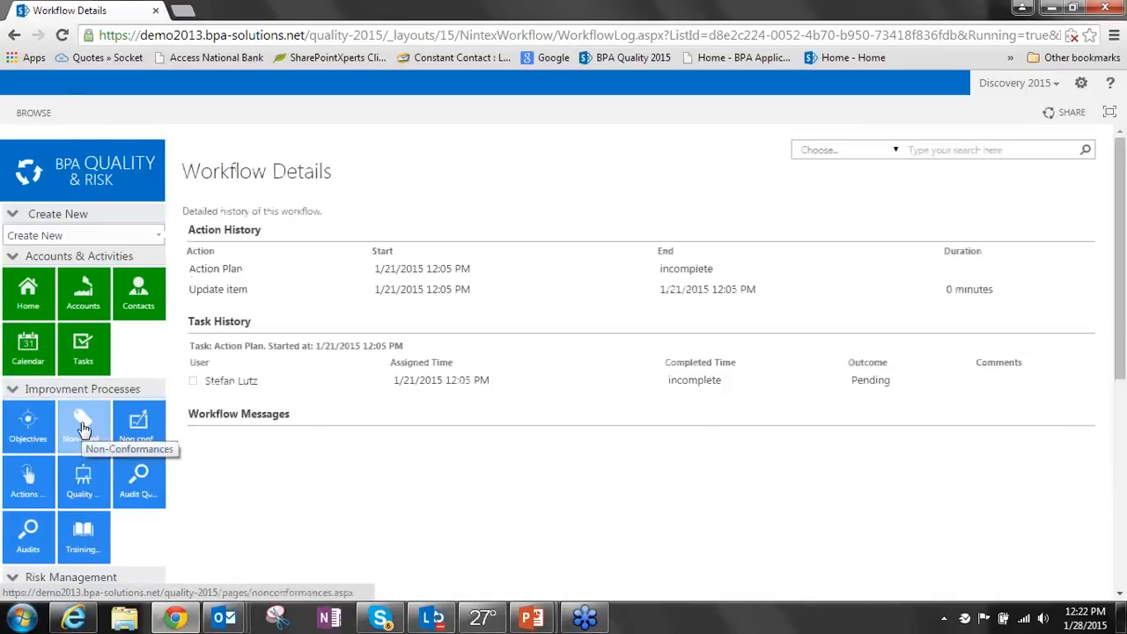
click(83, 424)
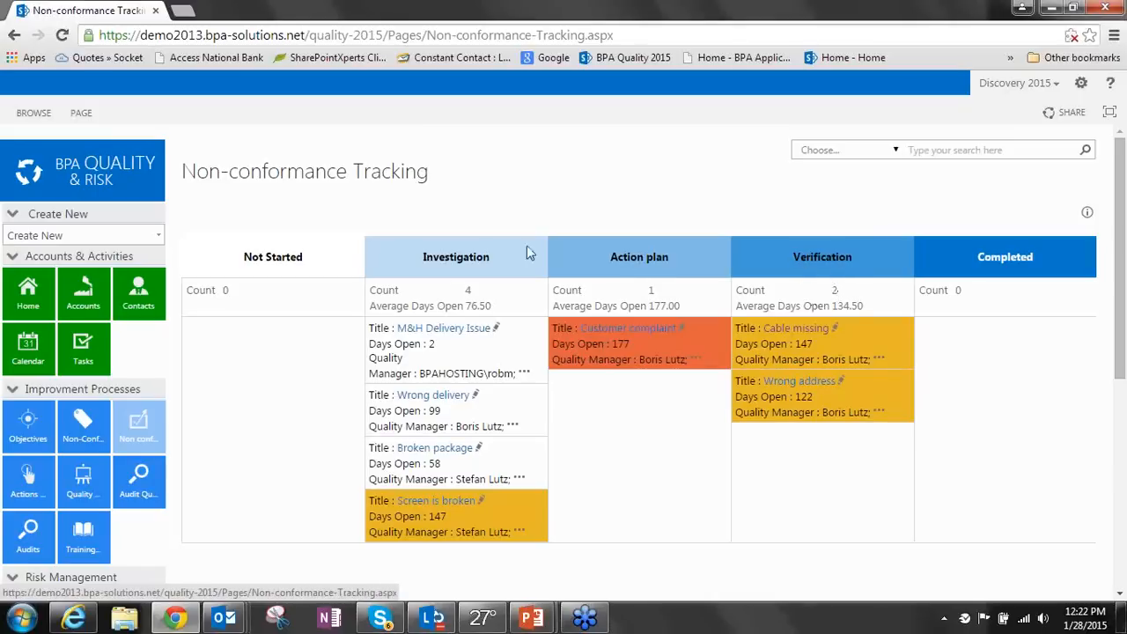
mouse_move(482, 300)
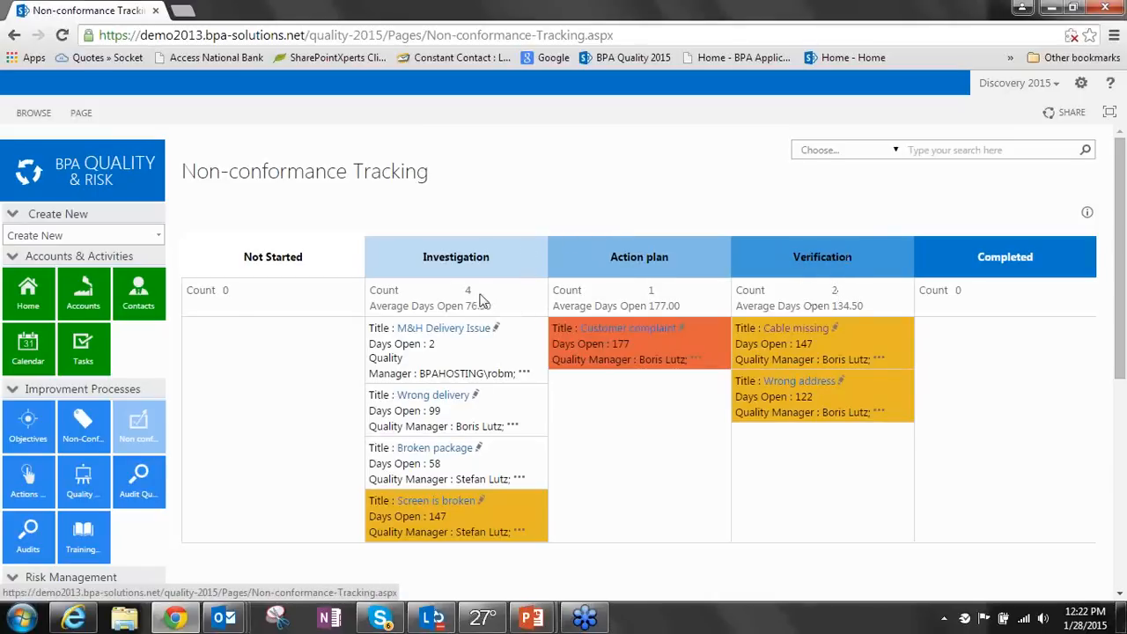
mouse_move(424, 463)
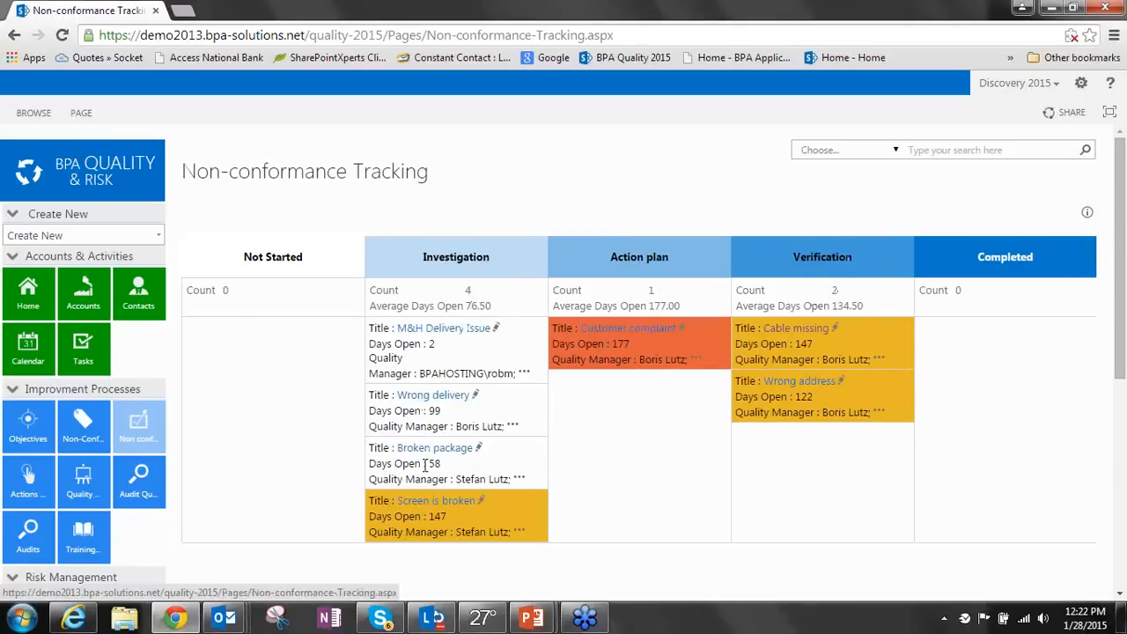
mouse_move(644, 334)
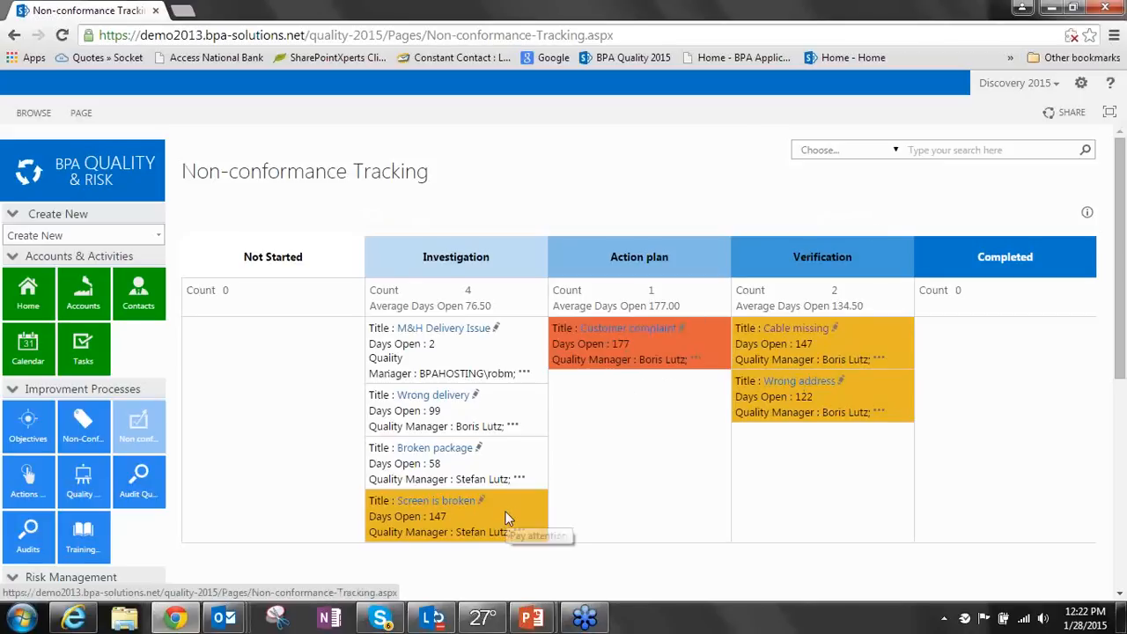
mouse_move(517, 453)
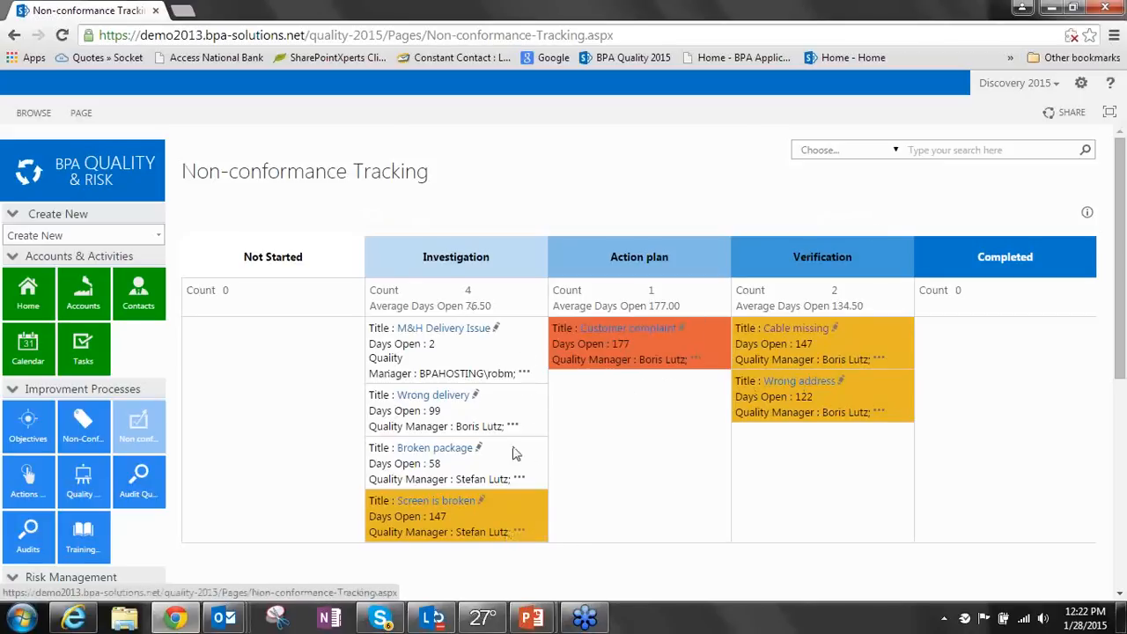
mouse_move(864, 353)
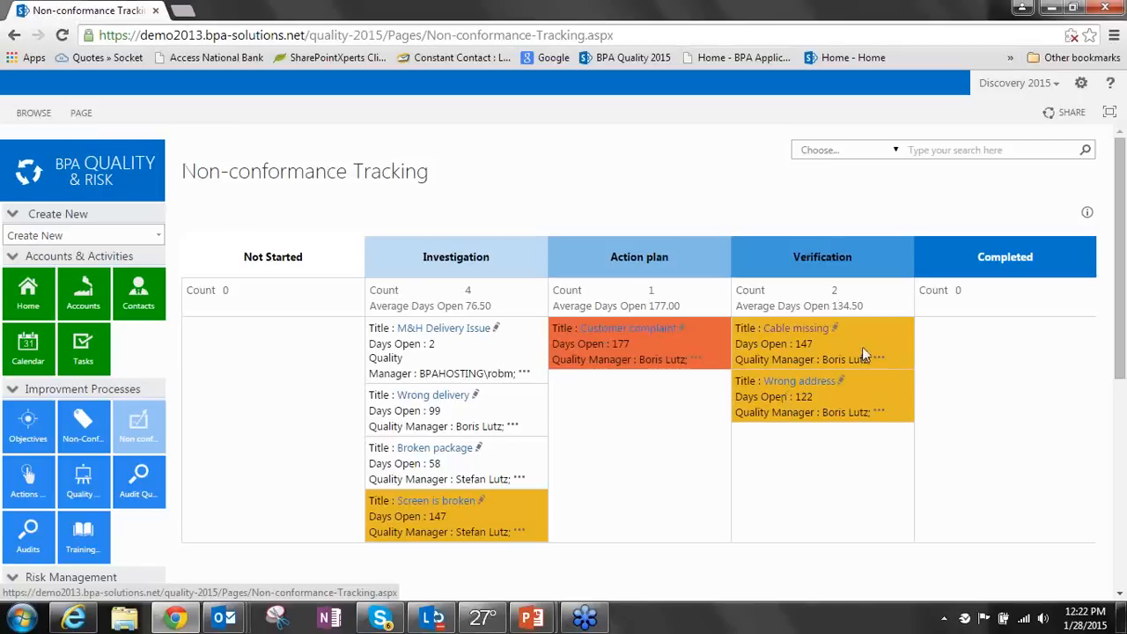
mouse_move(865, 354)
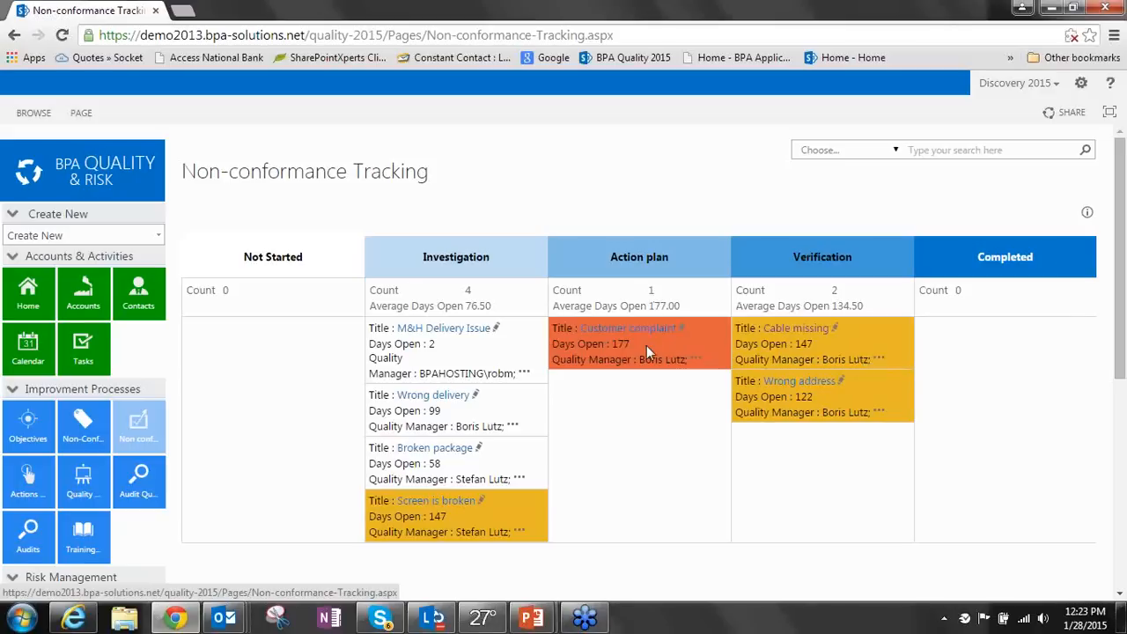
mouse_move(648, 351)
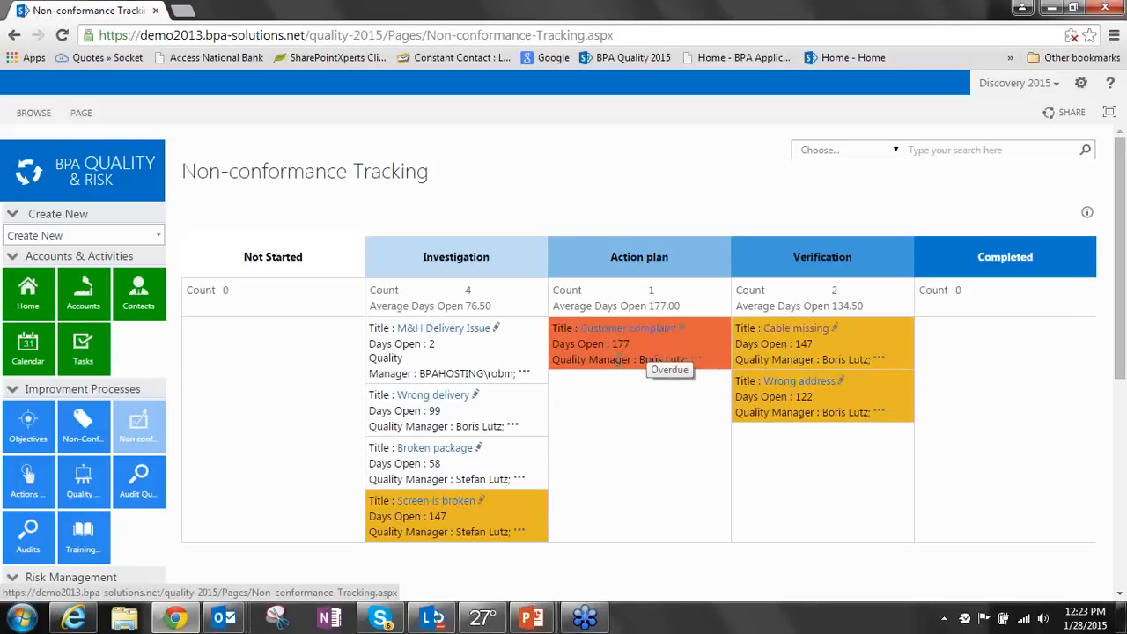
mouse_move(647, 384)
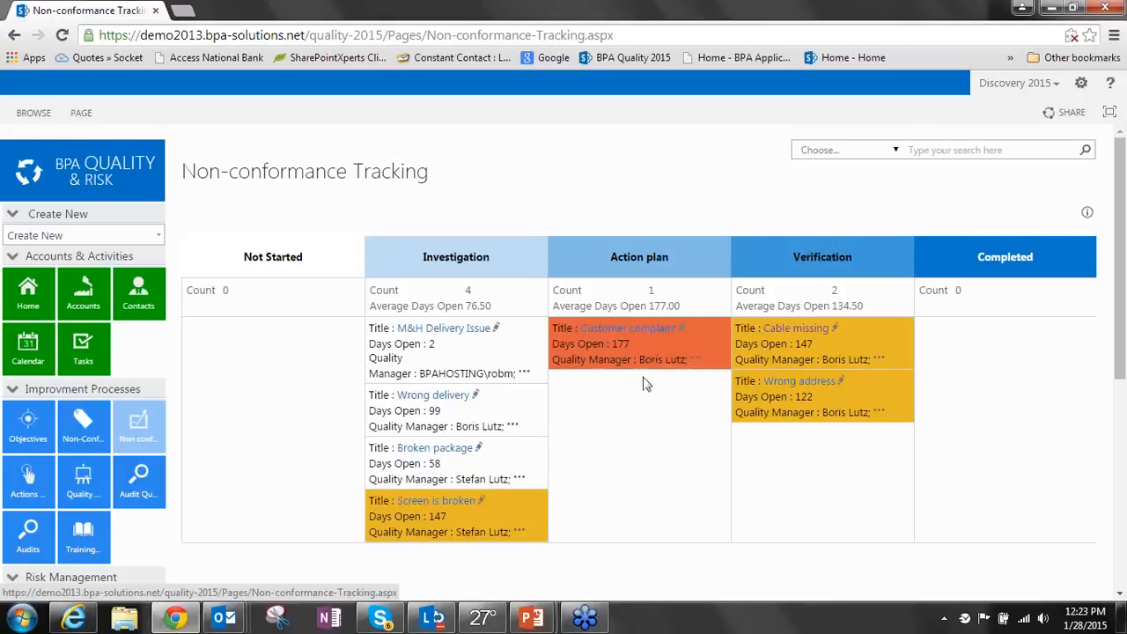
mouse_move(649, 407)
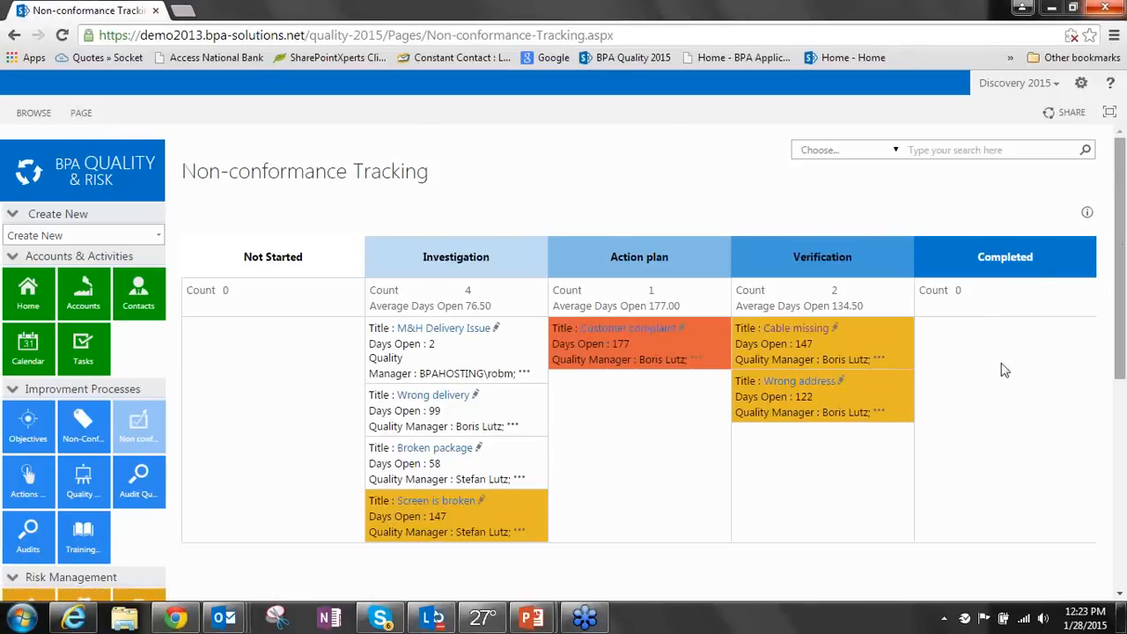
mouse_move(902, 240)
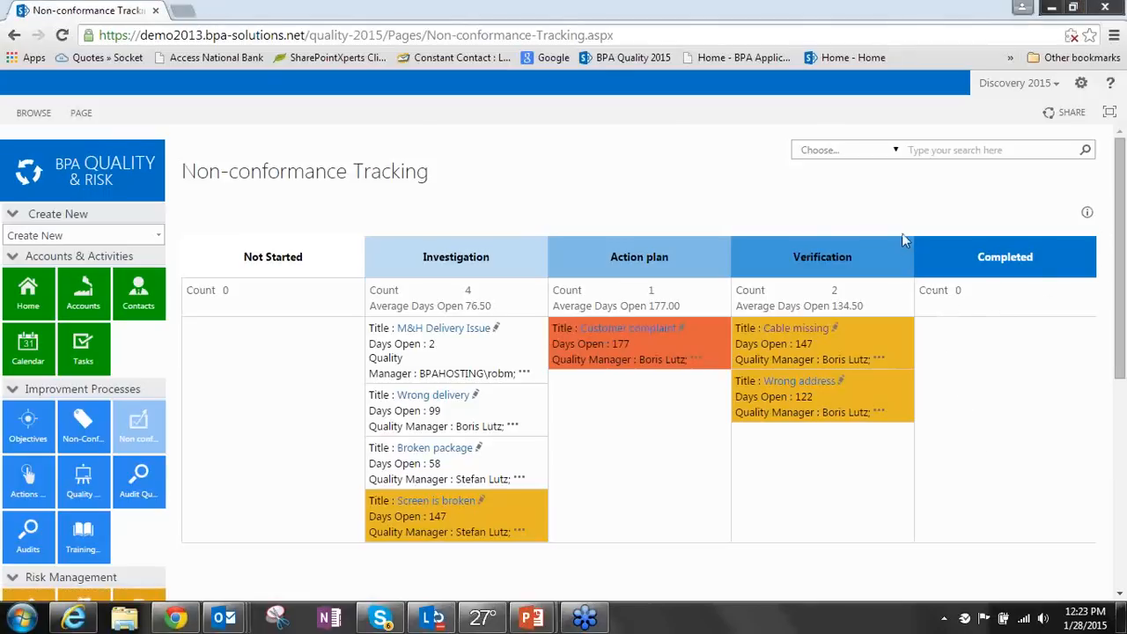
mouse_move(667, 294)
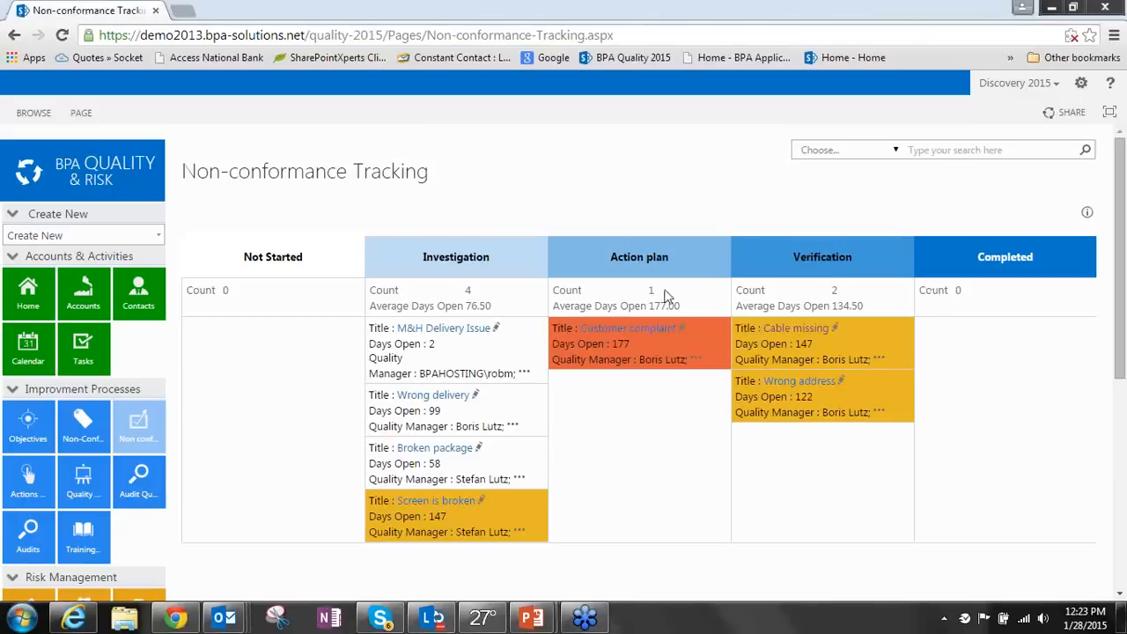
mouse_move(372, 211)
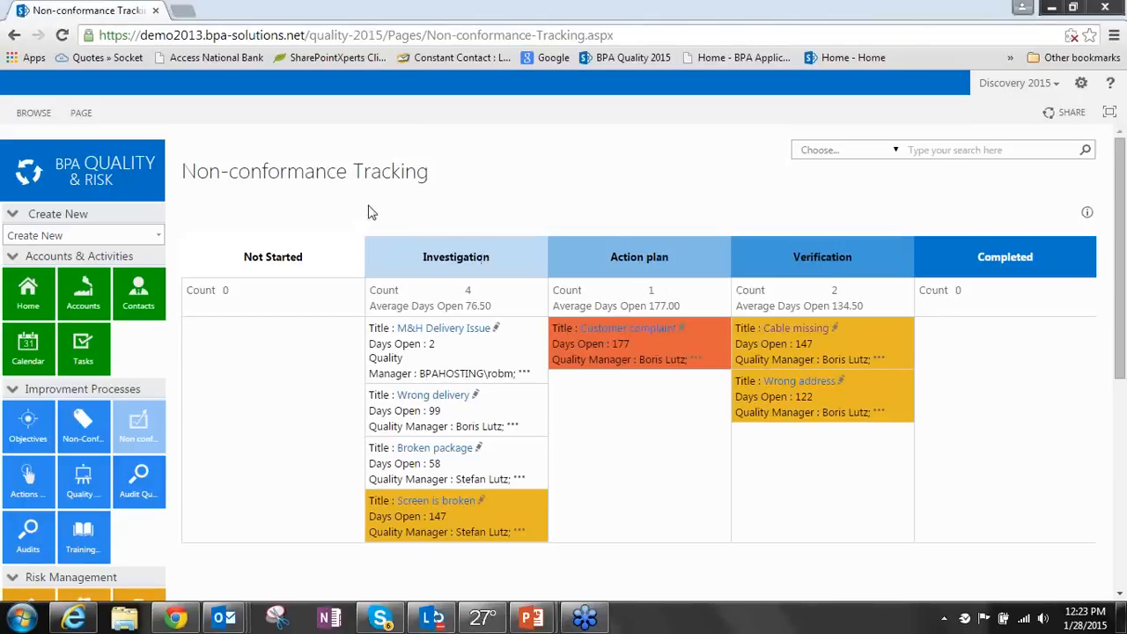
mouse_move(465, 172)
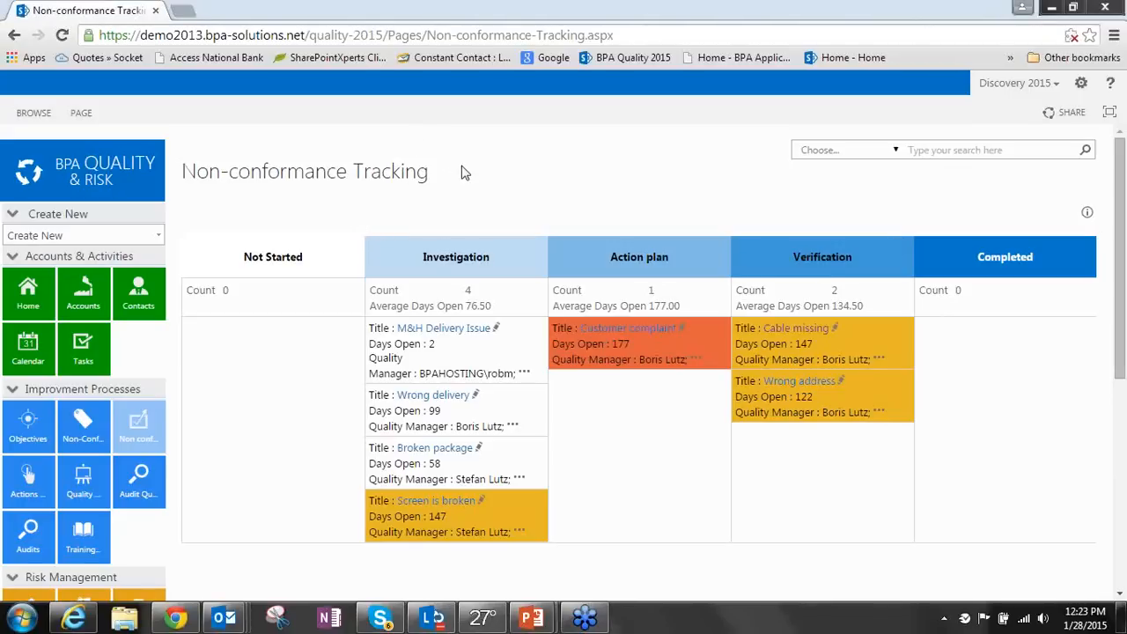
mouse_move(352, 225)
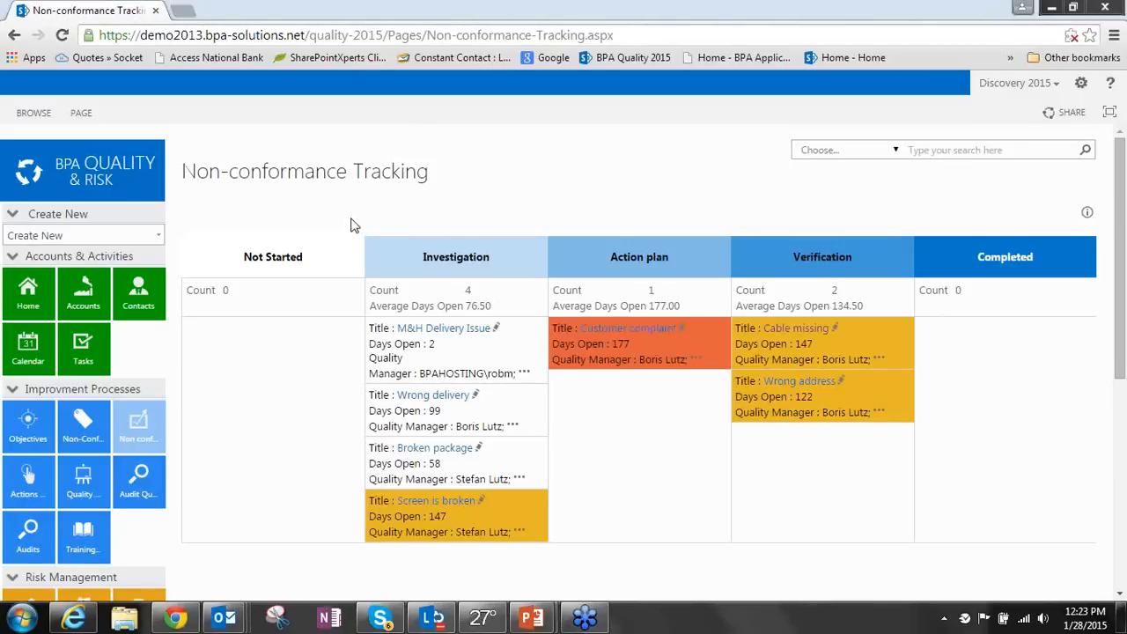
mouse_move(496, 136)
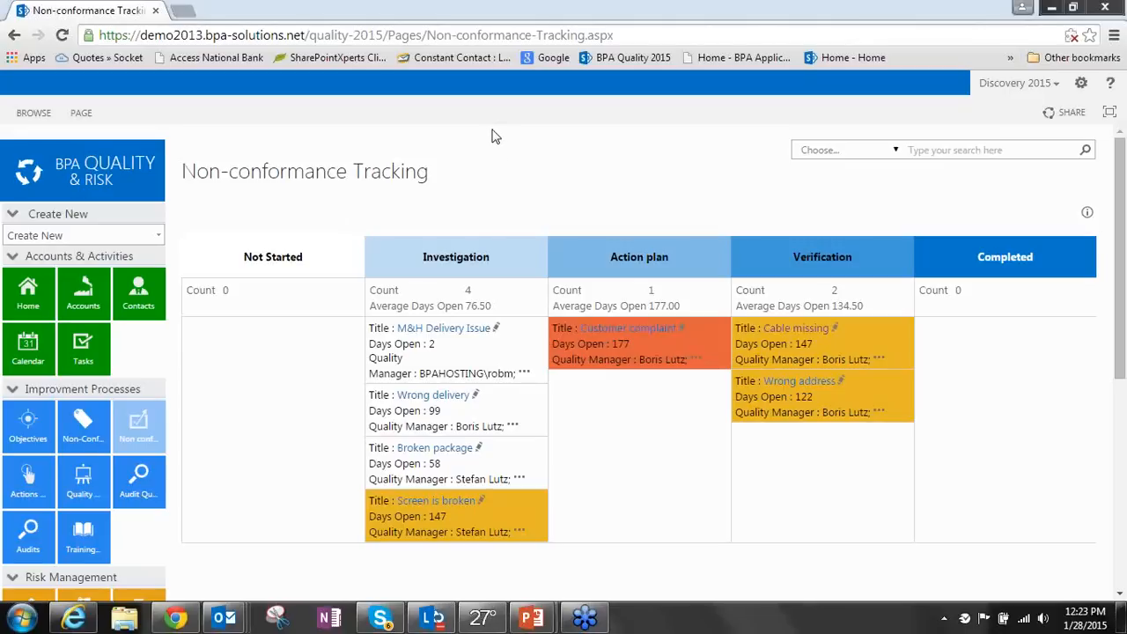
mouse_move(528, 167)
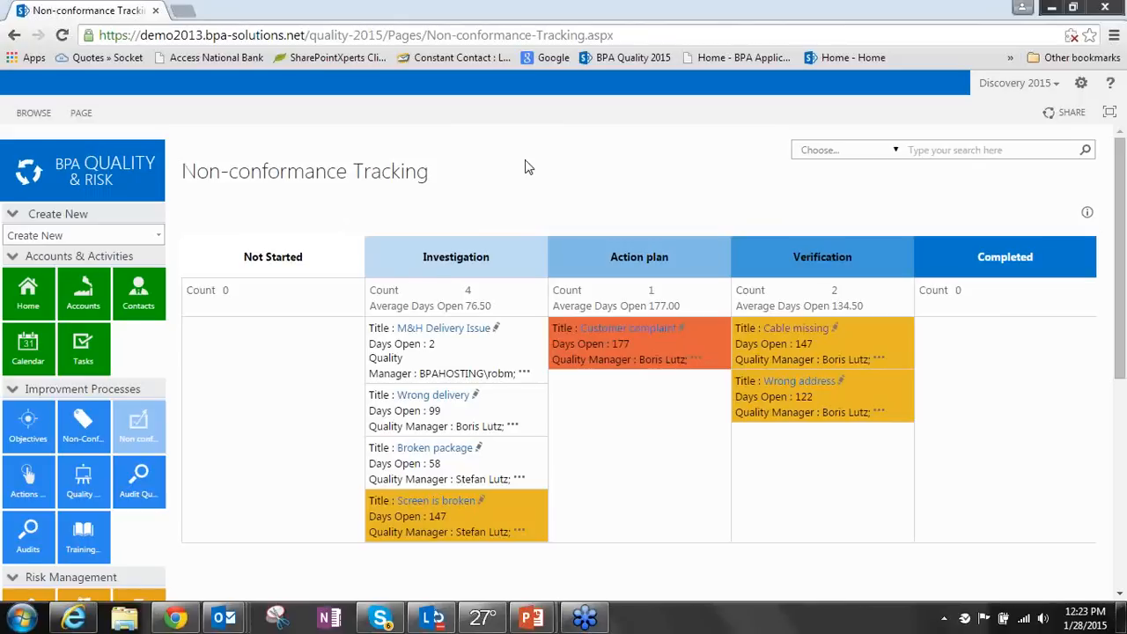
mouse_move(546, 159)
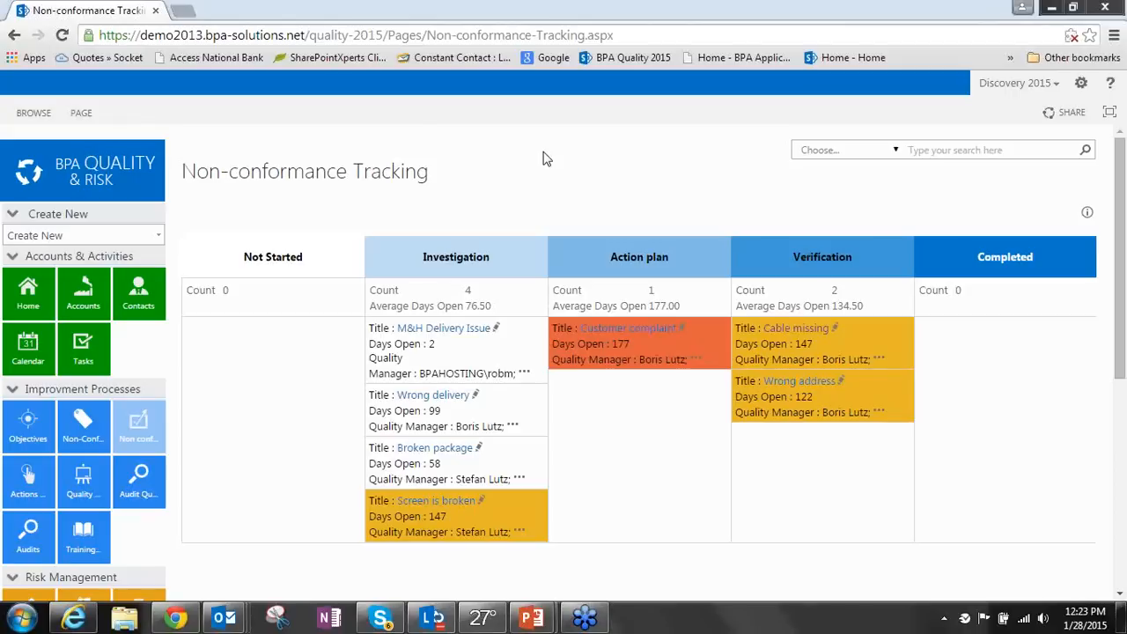
mouse_move(555, 153)
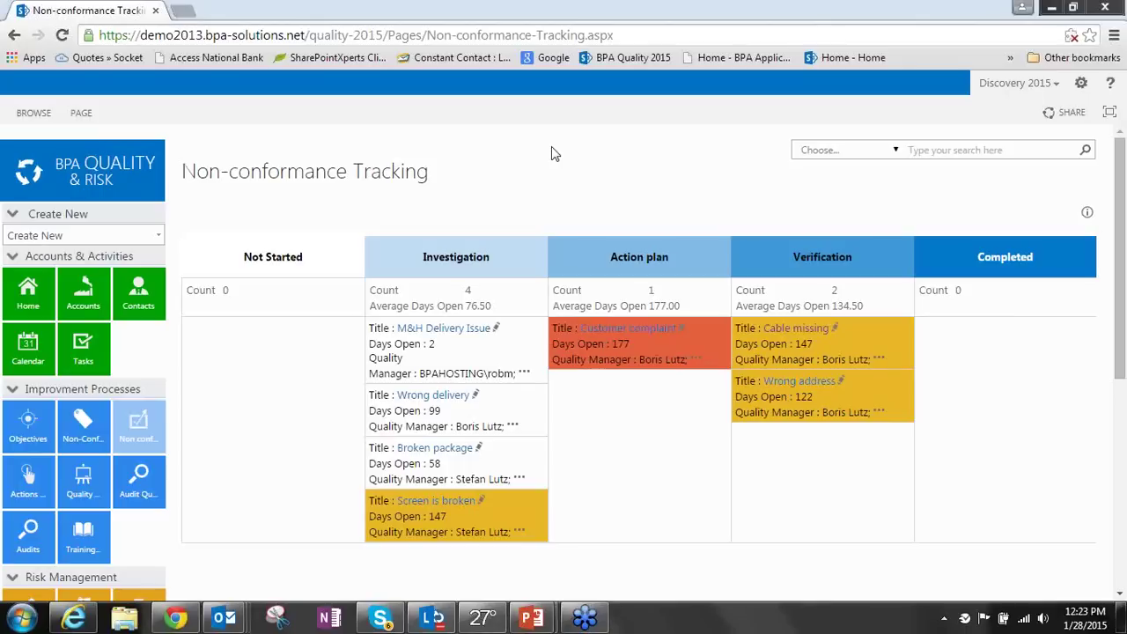
mouse_move(753, 140)
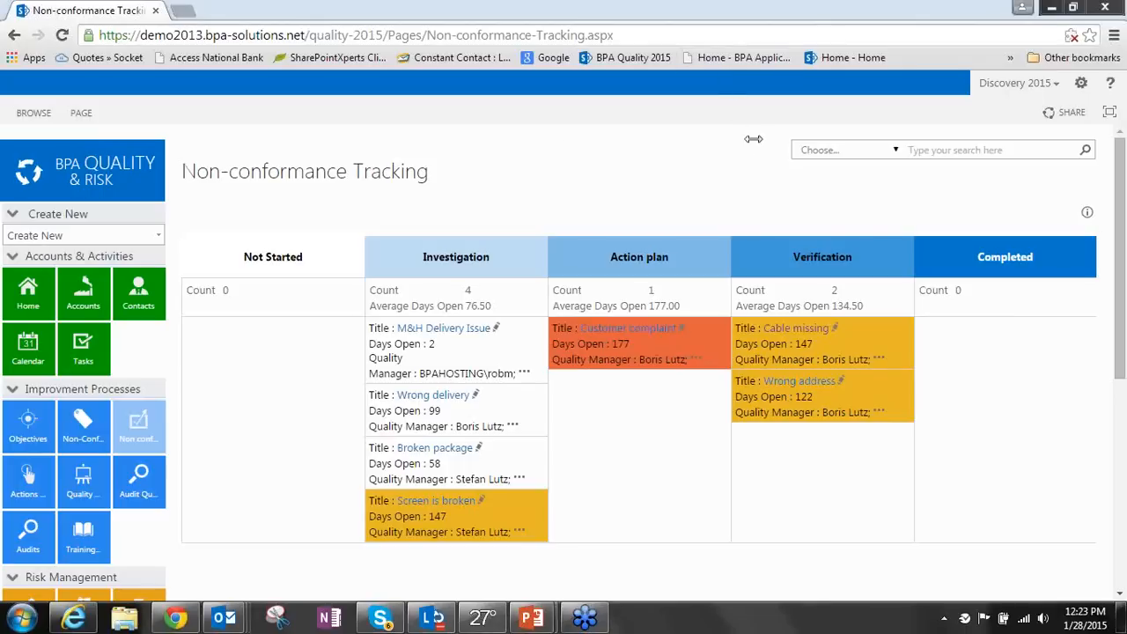
mouse_move(336, 489)
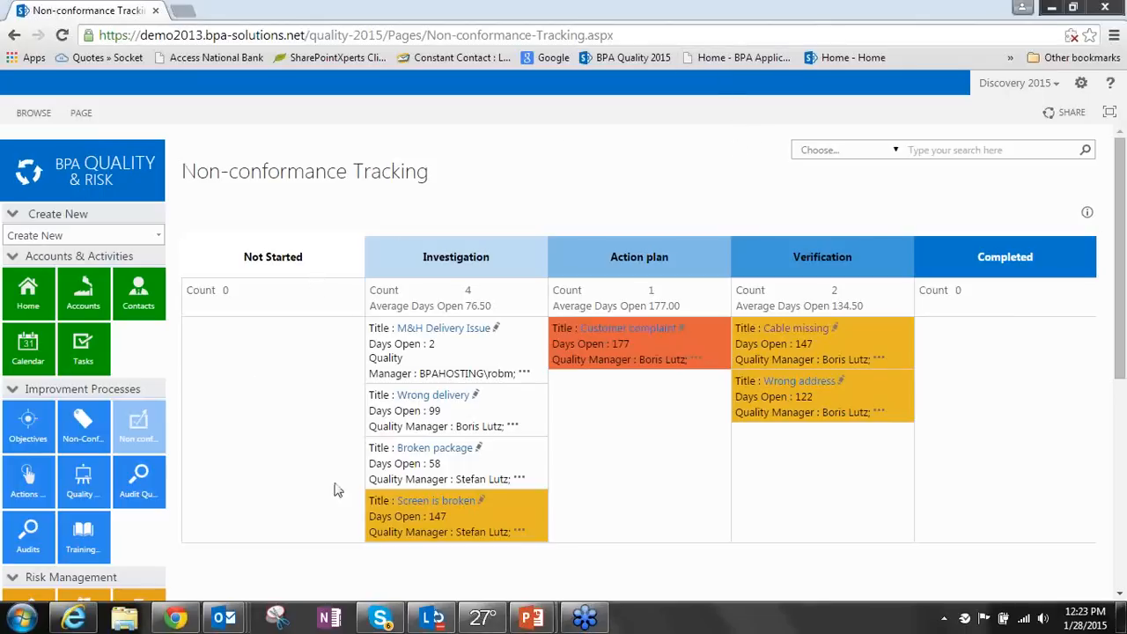
scroll(down, 3)
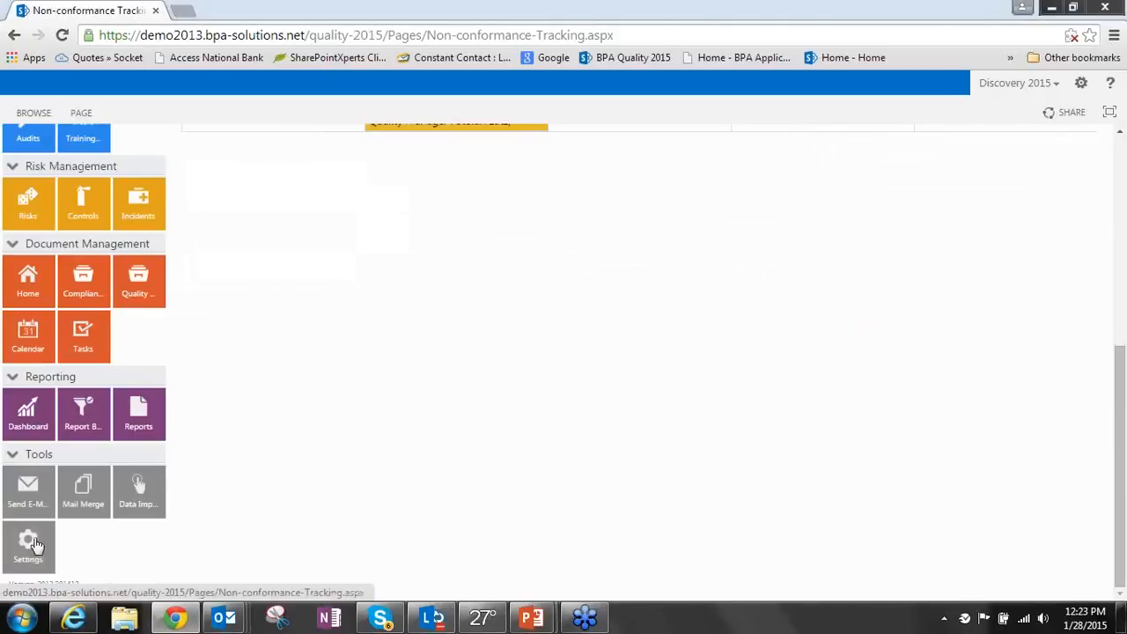
Load the saved 'contacts' import configuration and review its Contacts-to-CSV field mapping
click(28, 546)
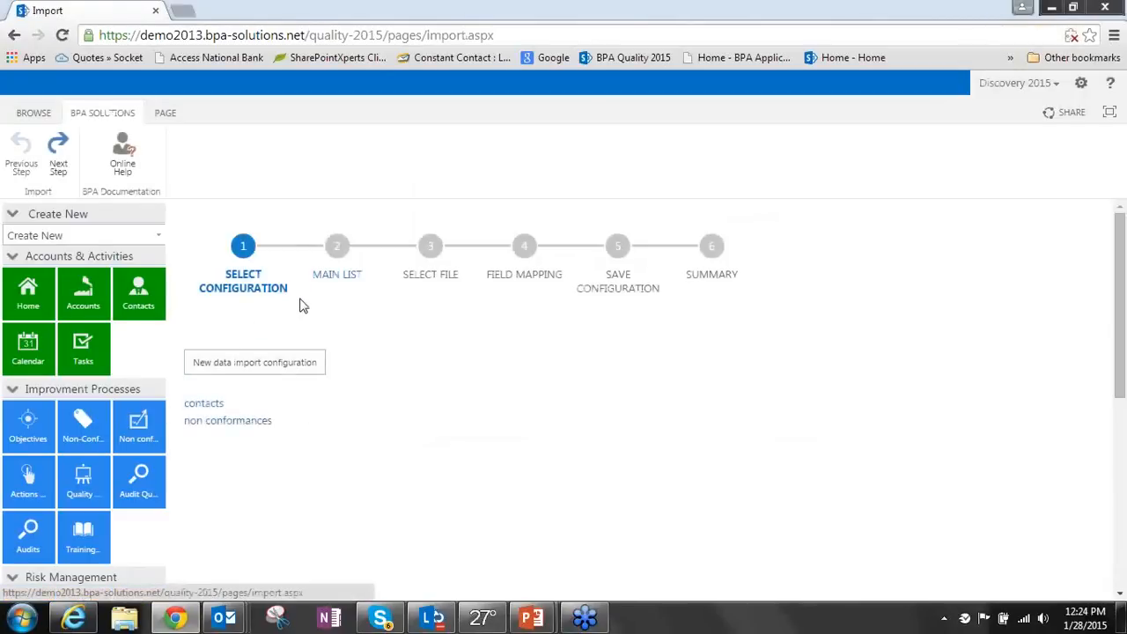
mouse_move(525, 269)
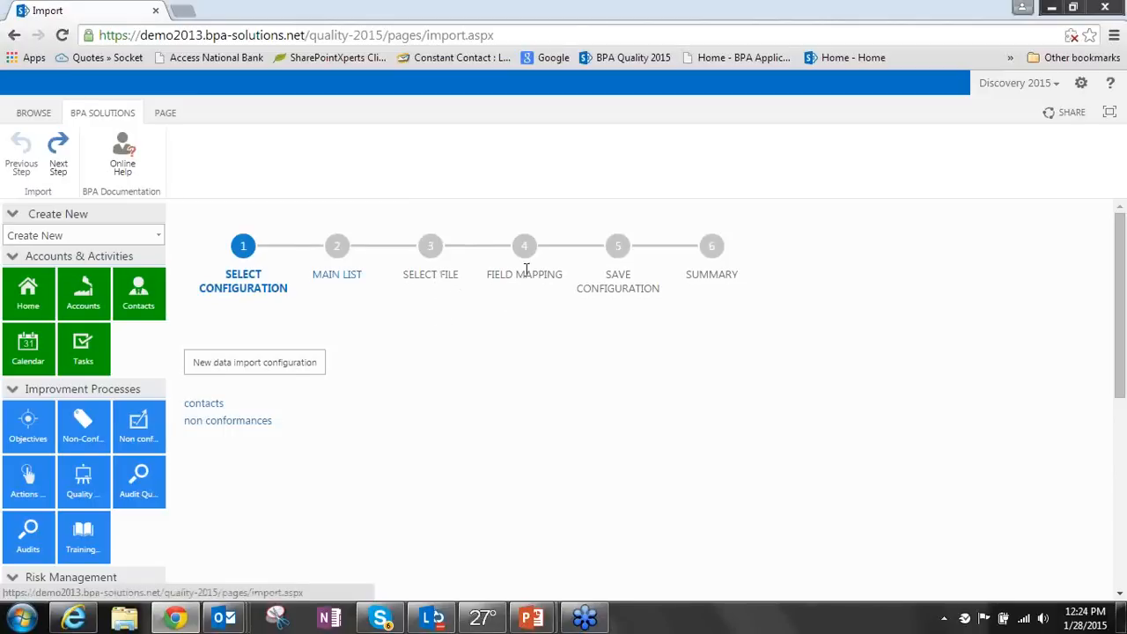
mouse_move(603, 289)
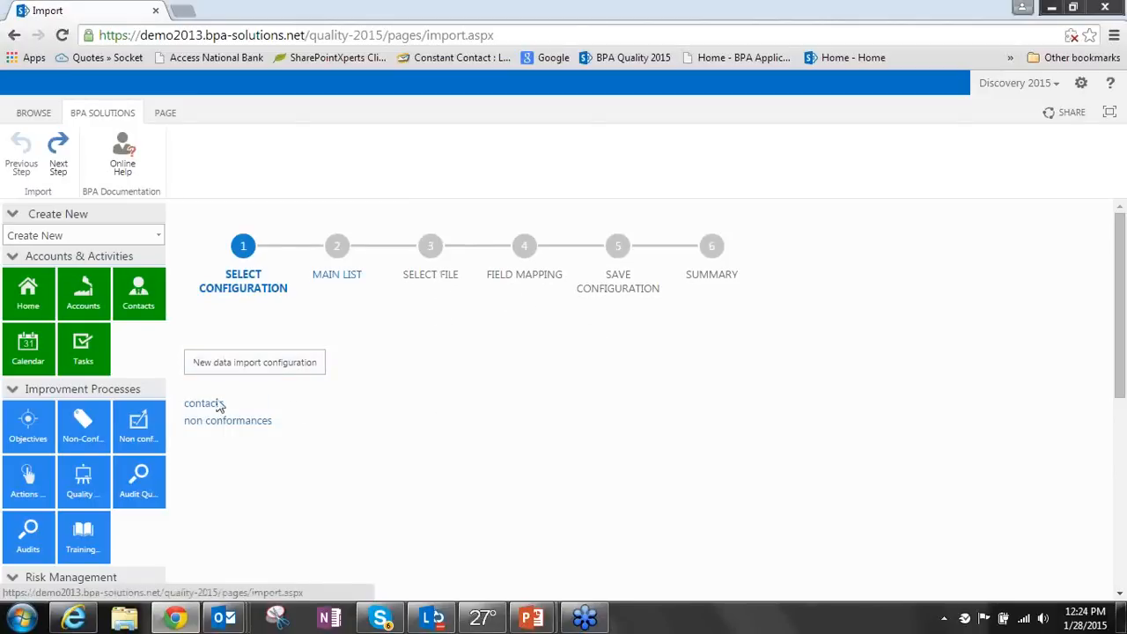
click(204, 403)
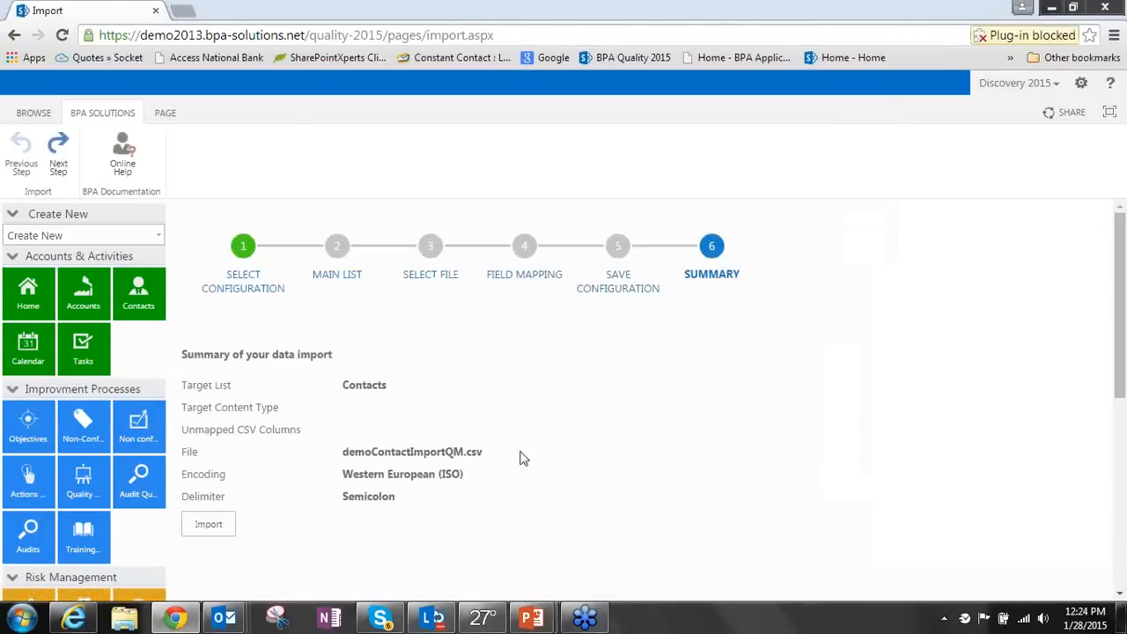
mouse_move(517, 281)
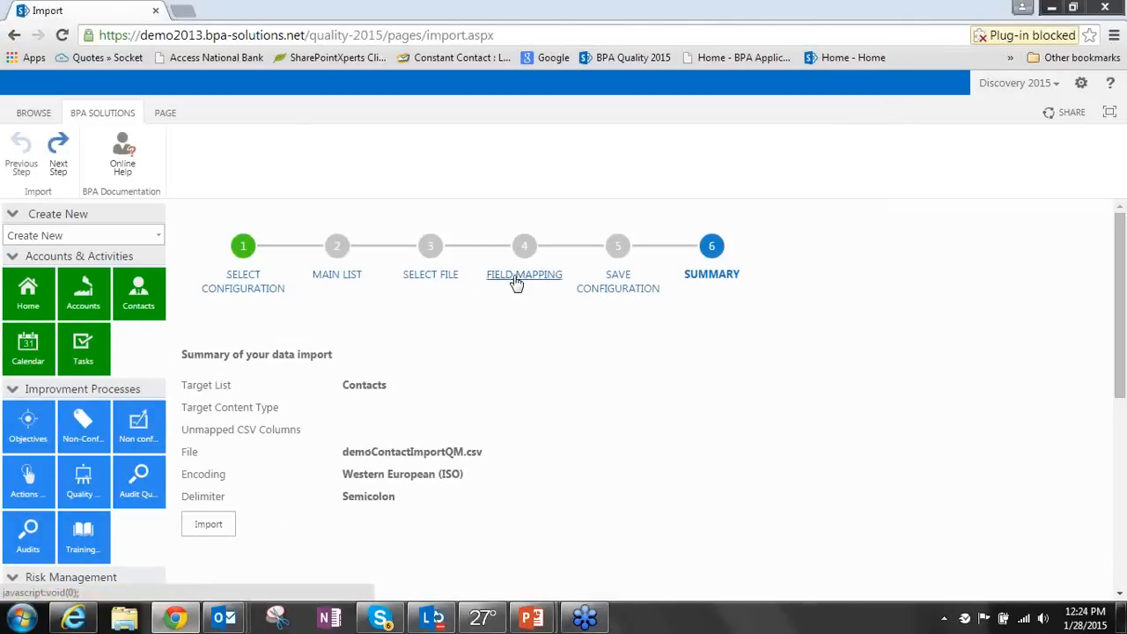
click(523, 274)
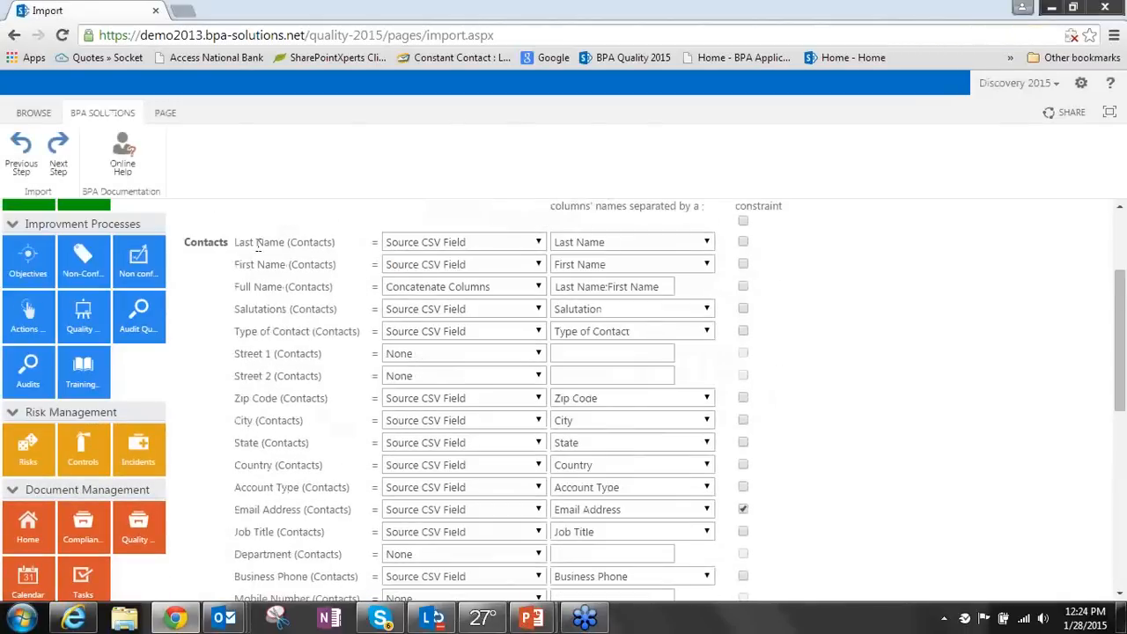
mouse_move(274, 442)
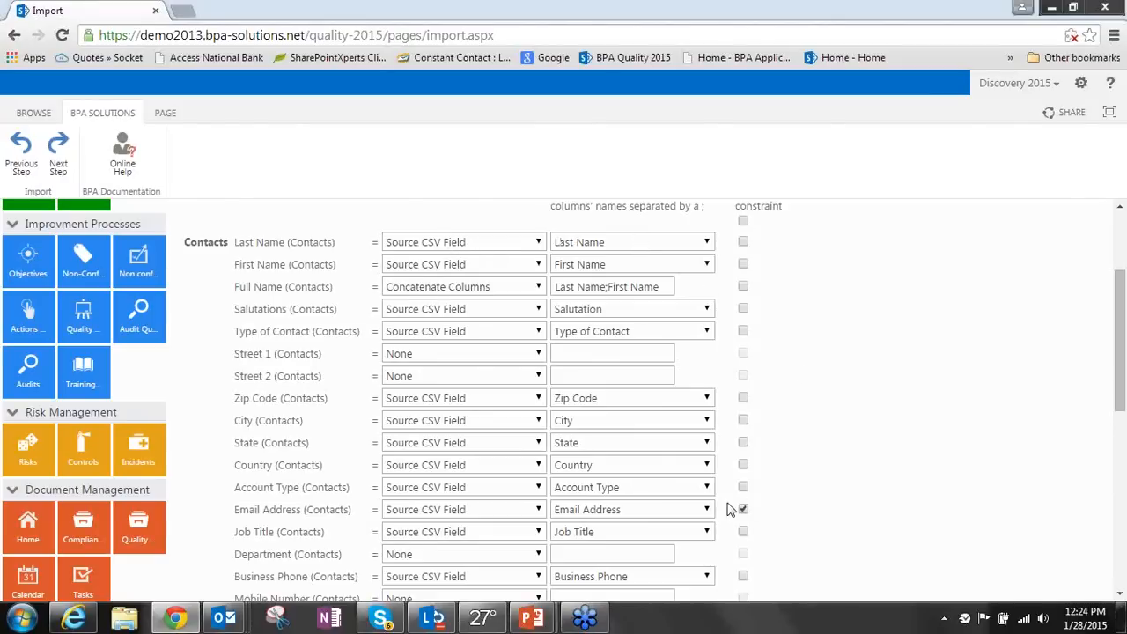
scroll(down, 3)
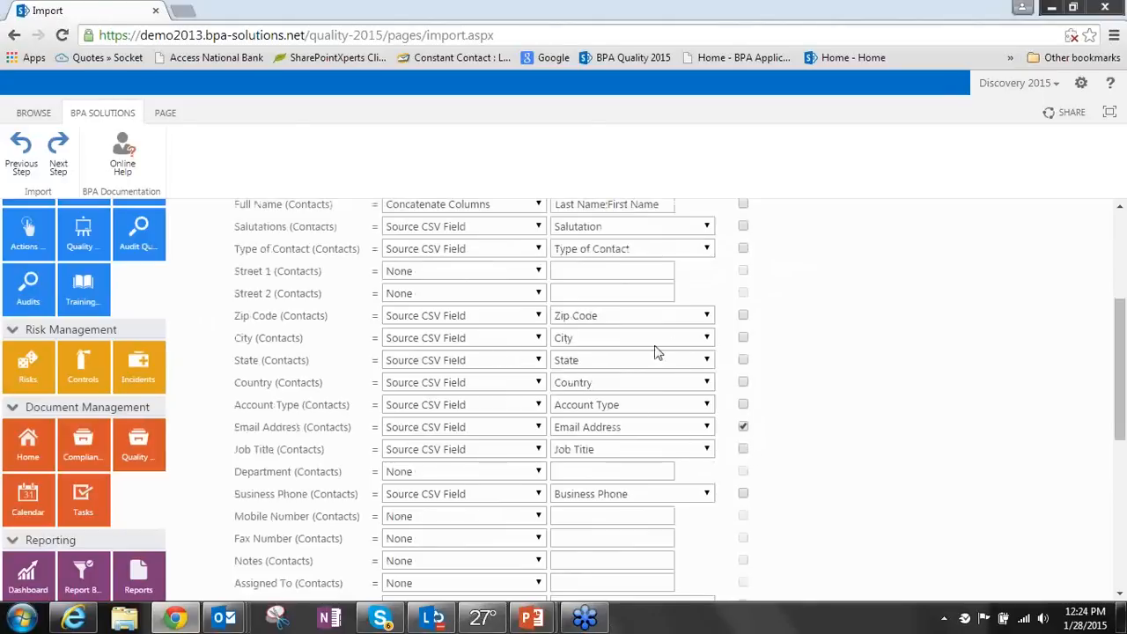
scroll(down, 3)
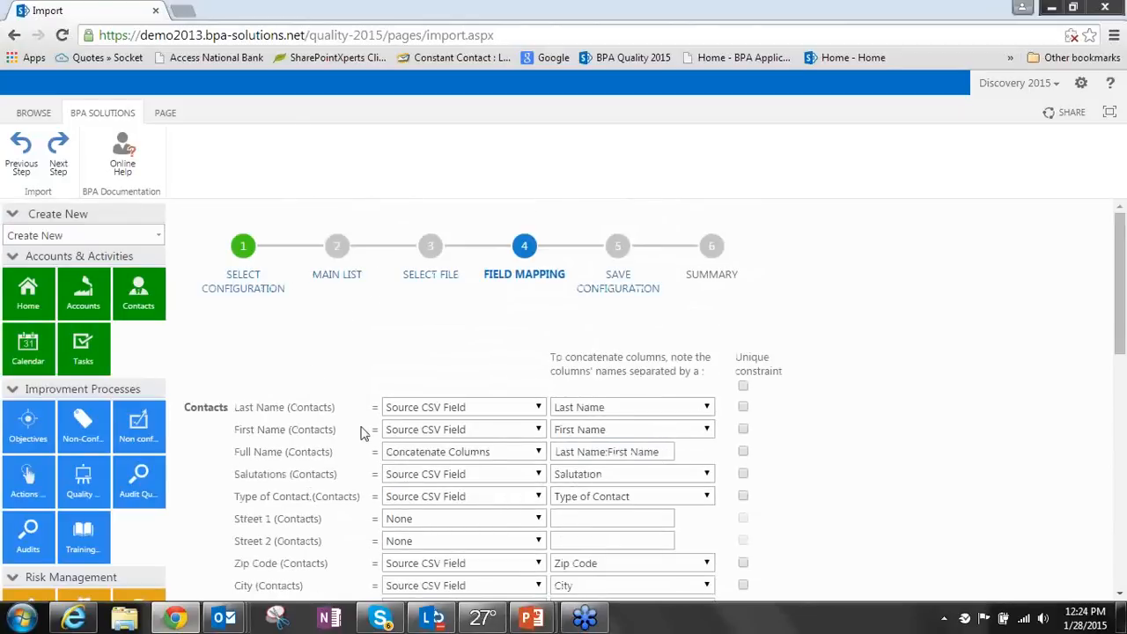
mouse_move(956, 347)
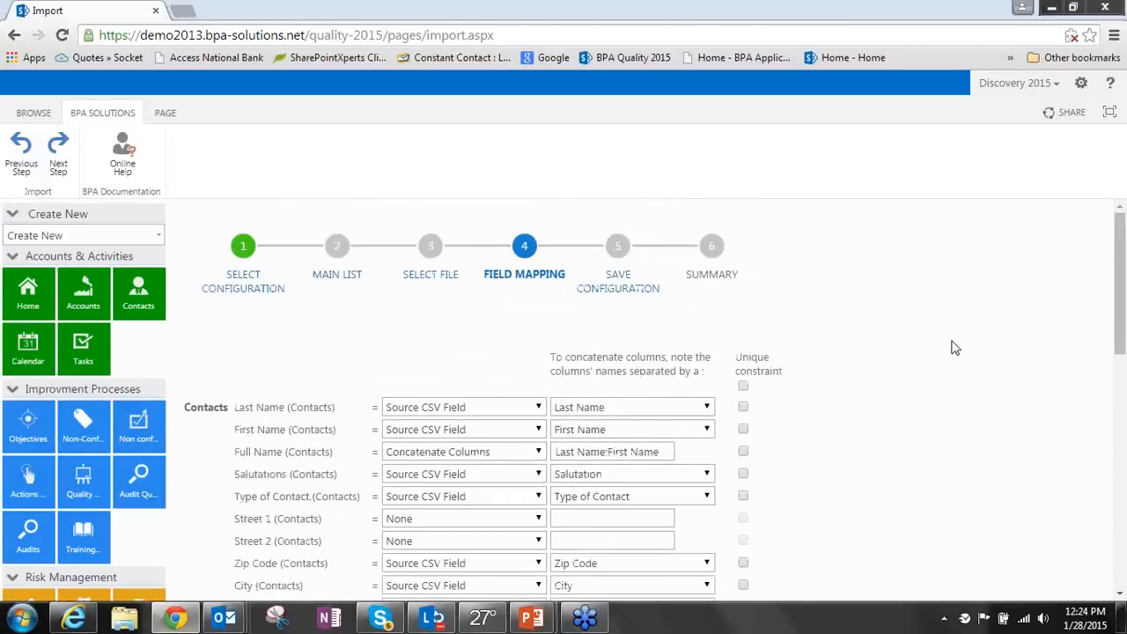
mouse_move(172, 276)
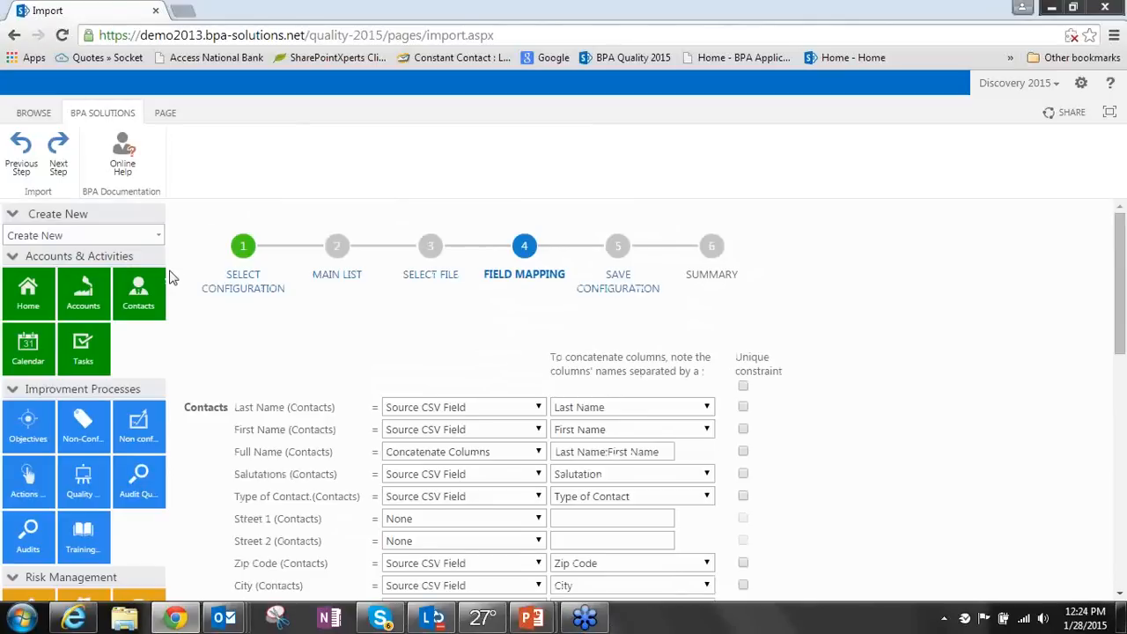
Go to the Audits list and select the '2015 - ISO 9000 renewal' audit
scroll(down, 3)
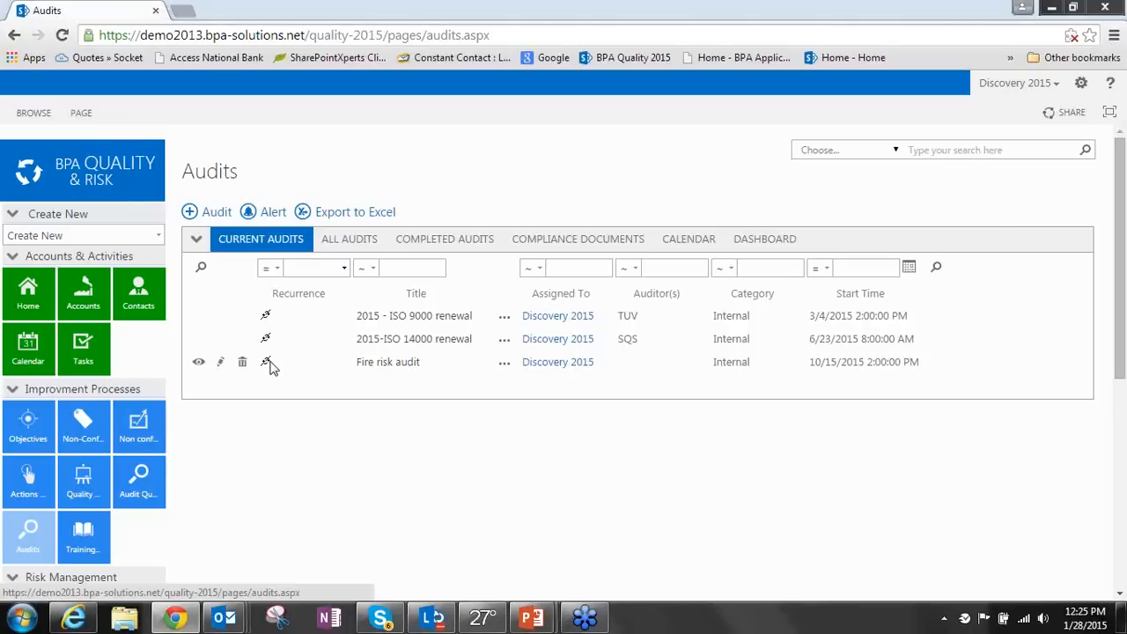
mouse_move(398, 320)
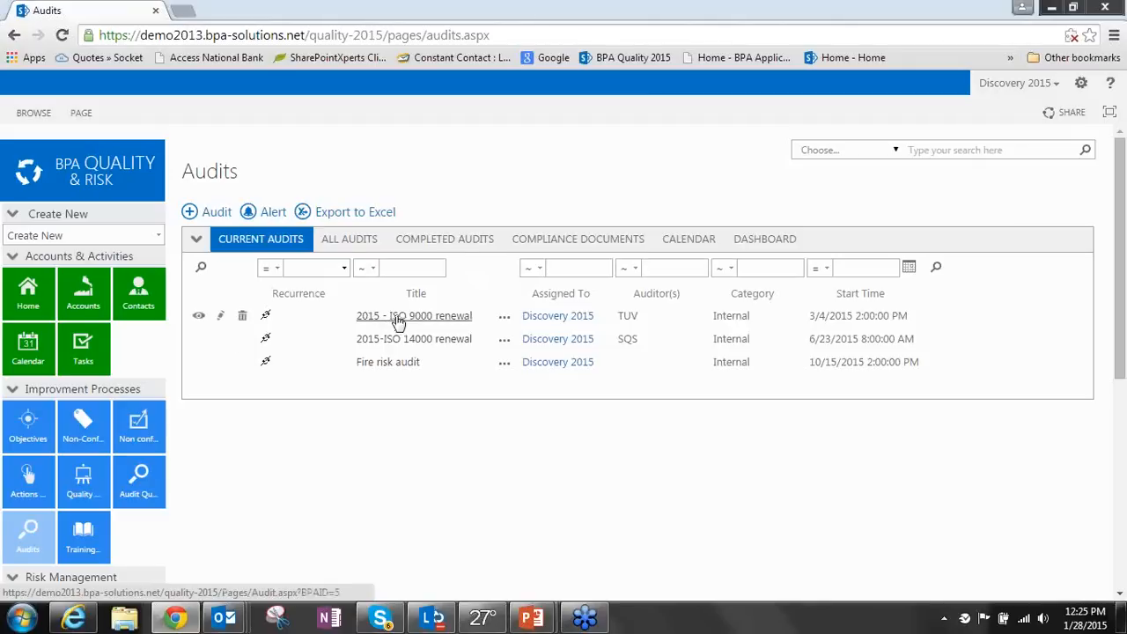
mouse_move(431, 344)
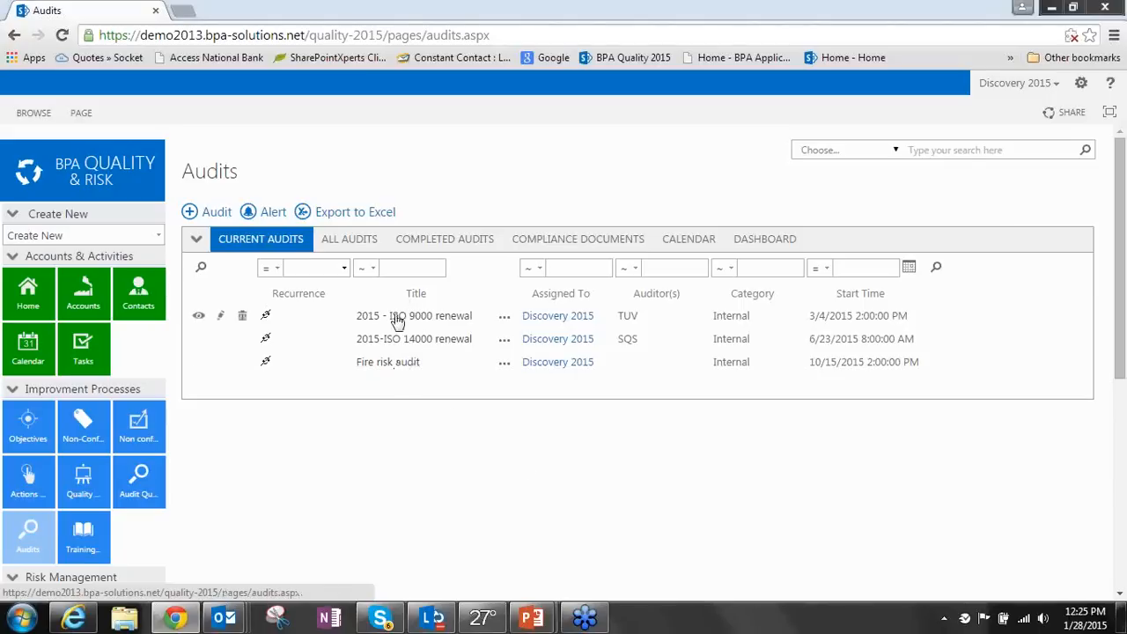
click(412, 315)
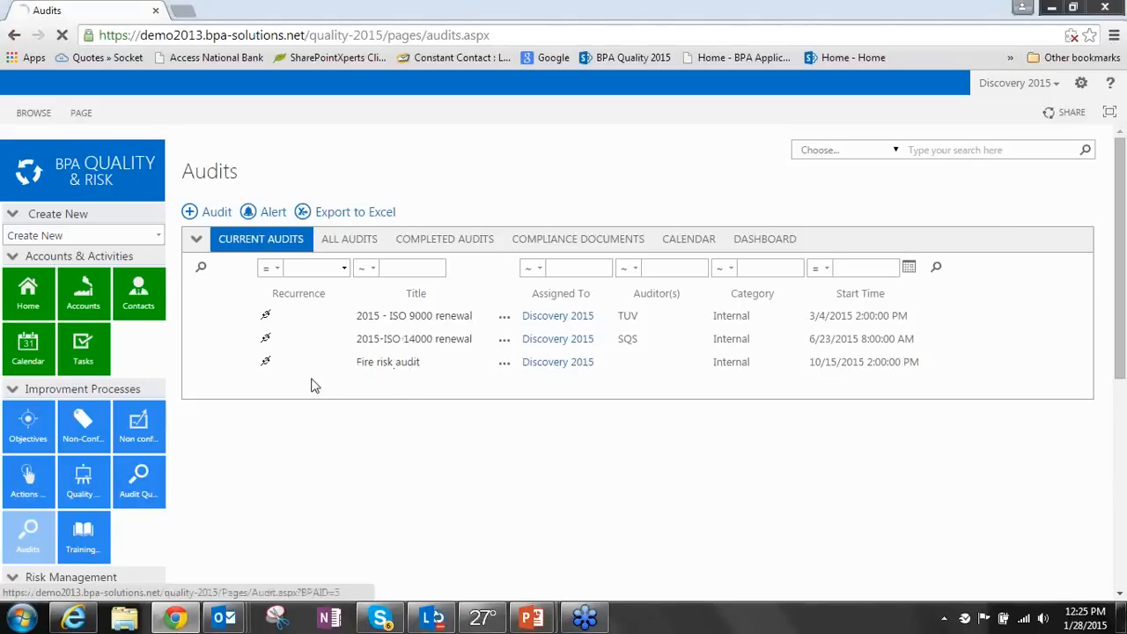
click(388, 315)
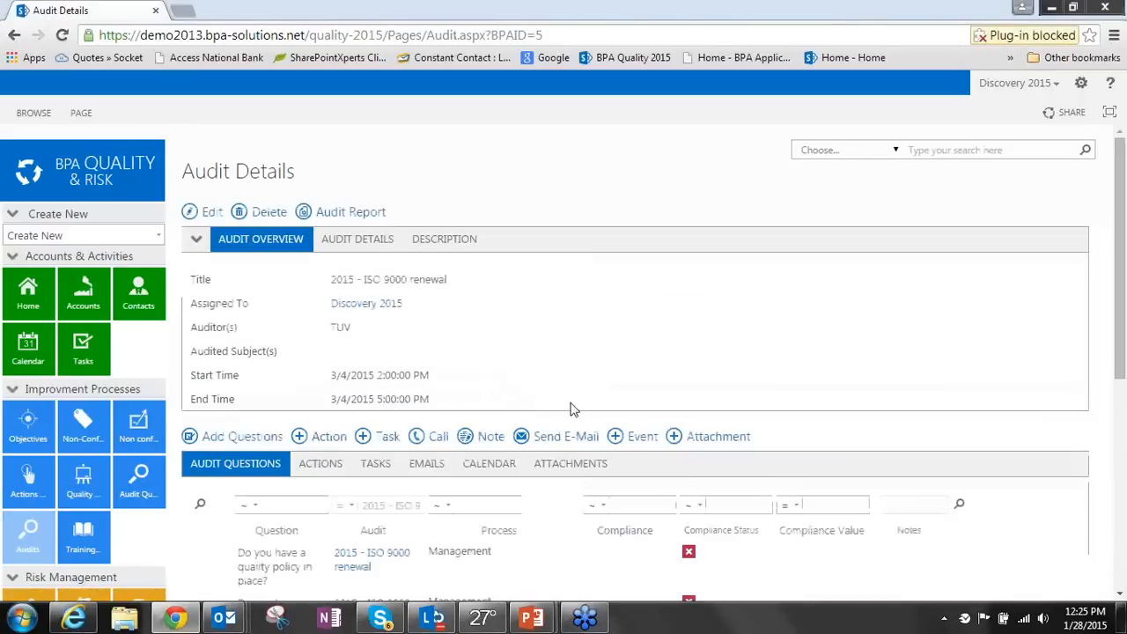
scroll(down, 3)
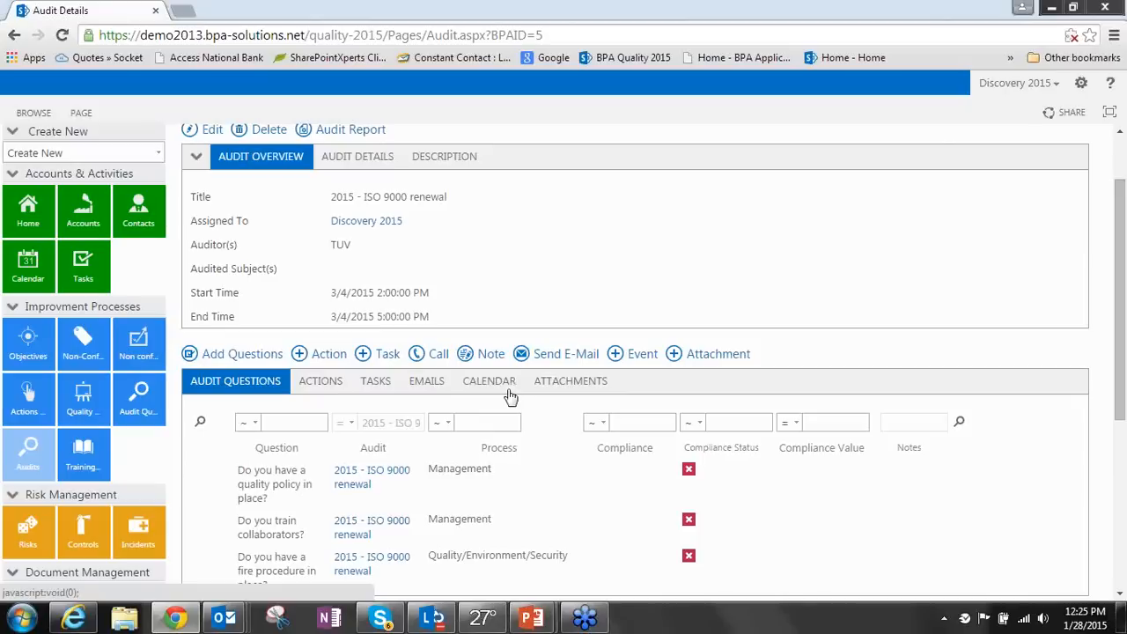
mouse_move(686, 396)
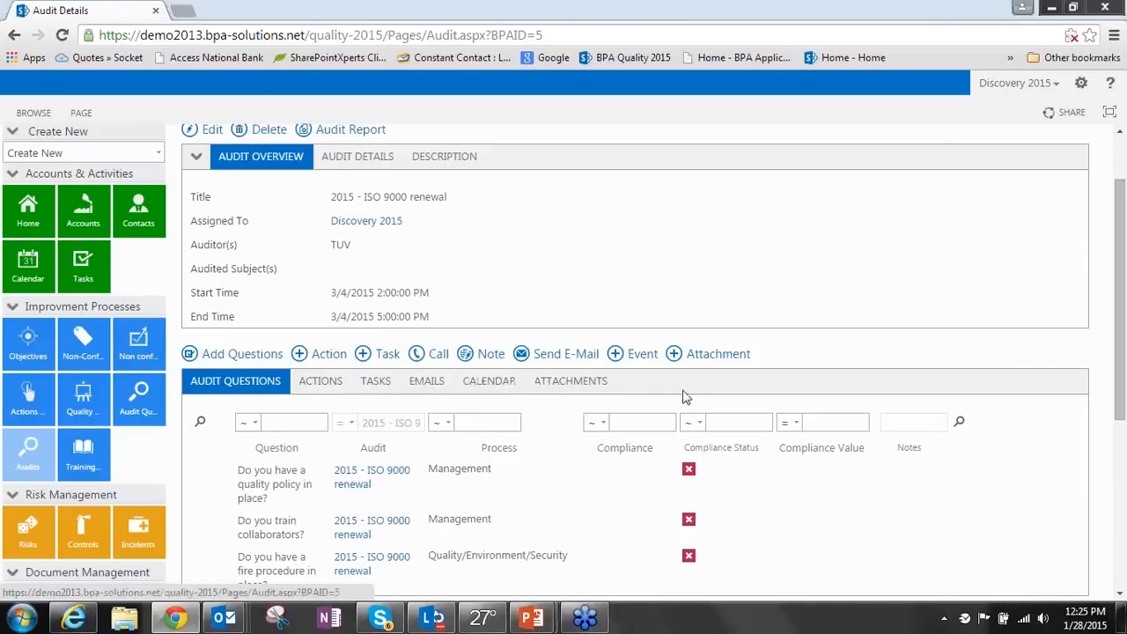
mouse_move(405, 230)
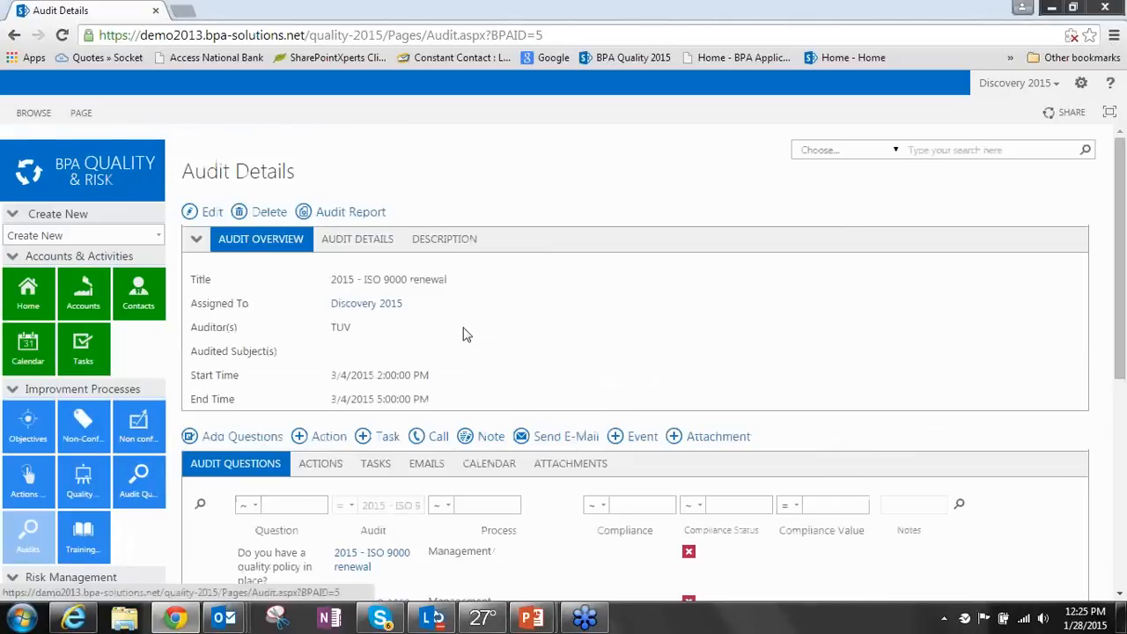
mouse_move(343, 215)
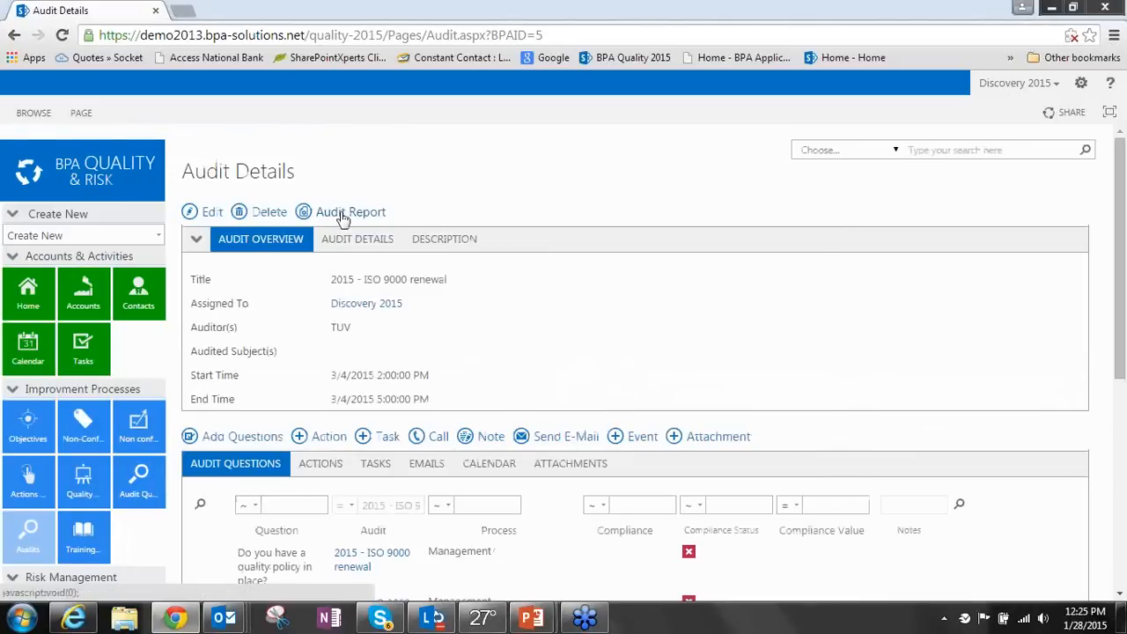
mouse_move(343, 213)
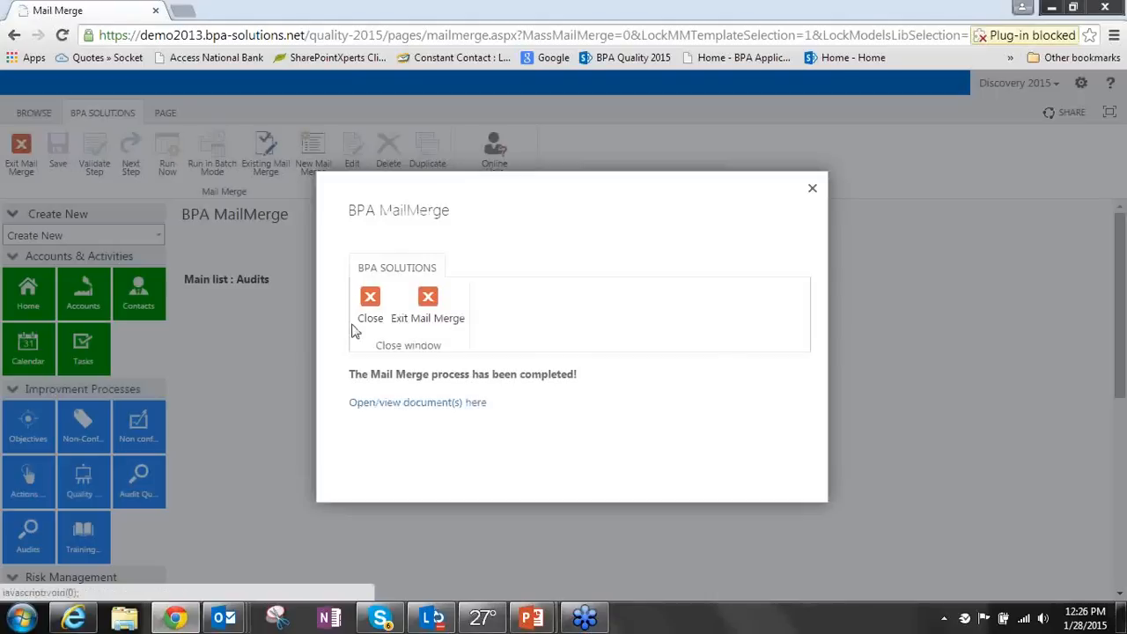
Download and review the generated ISO 9000 renewal audit report in Word, then dismiss the mail merge notice
click(417, 403)
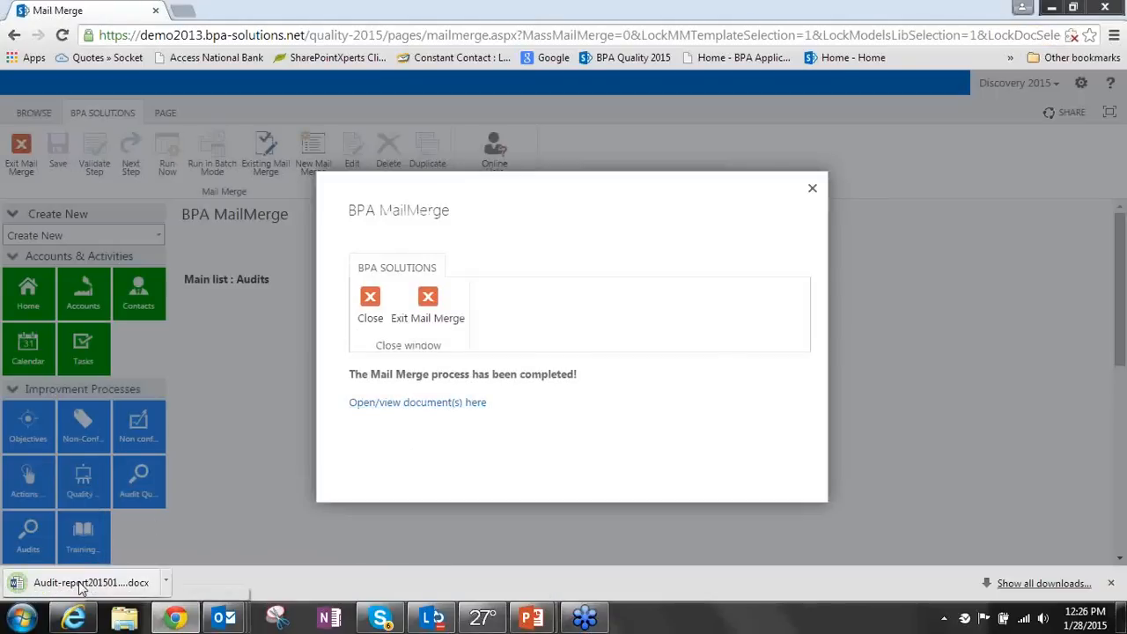
click(88, 582)
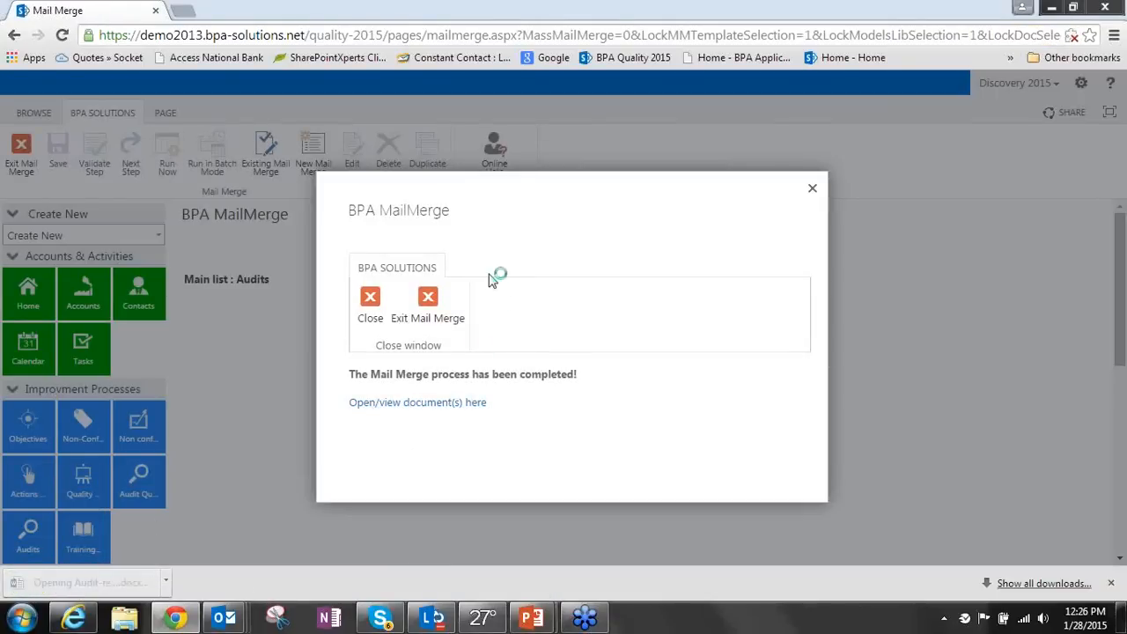
click(417, 403)
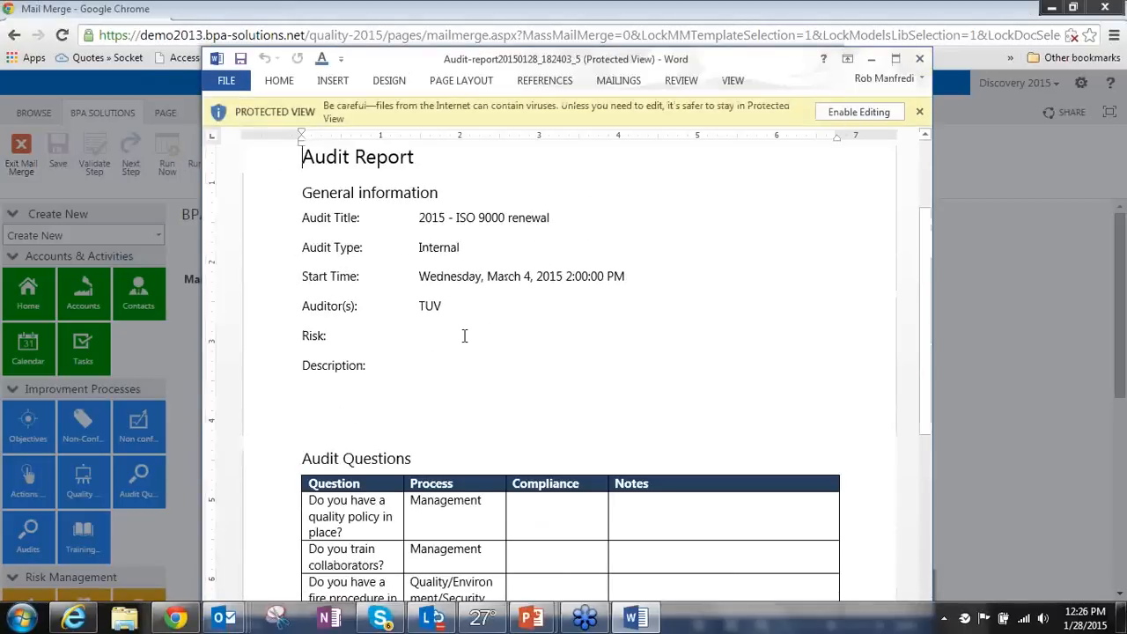
scroll(down, 3)
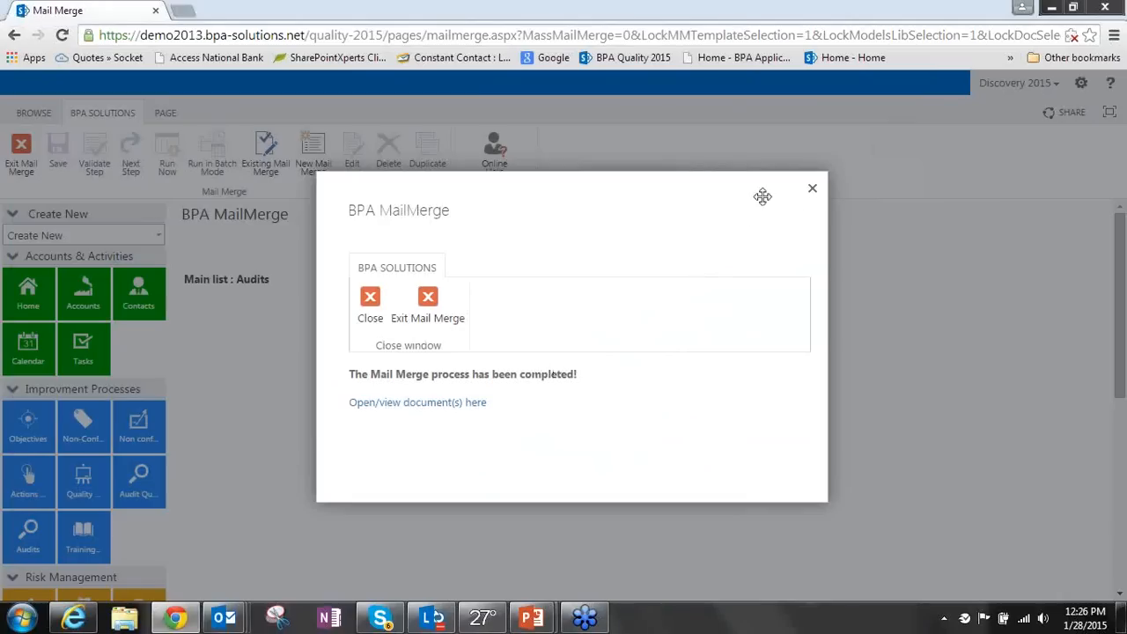
click(812, 187)
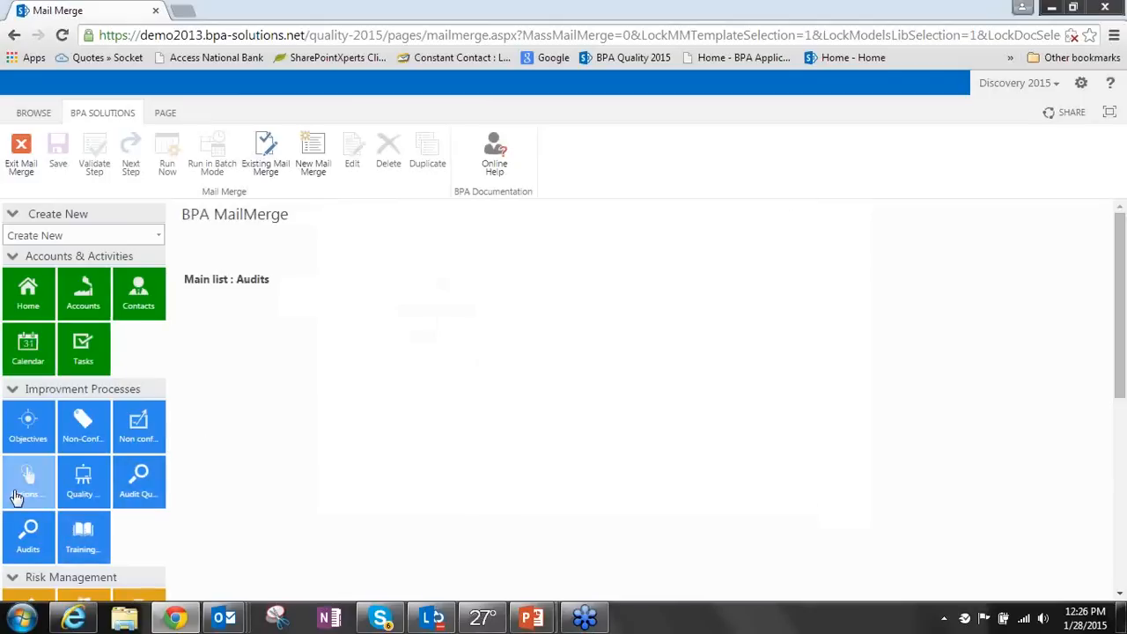
Exit Mail Merge back to the 2015 - ISO 9000 renewal Audit Details page
click(29, 538)
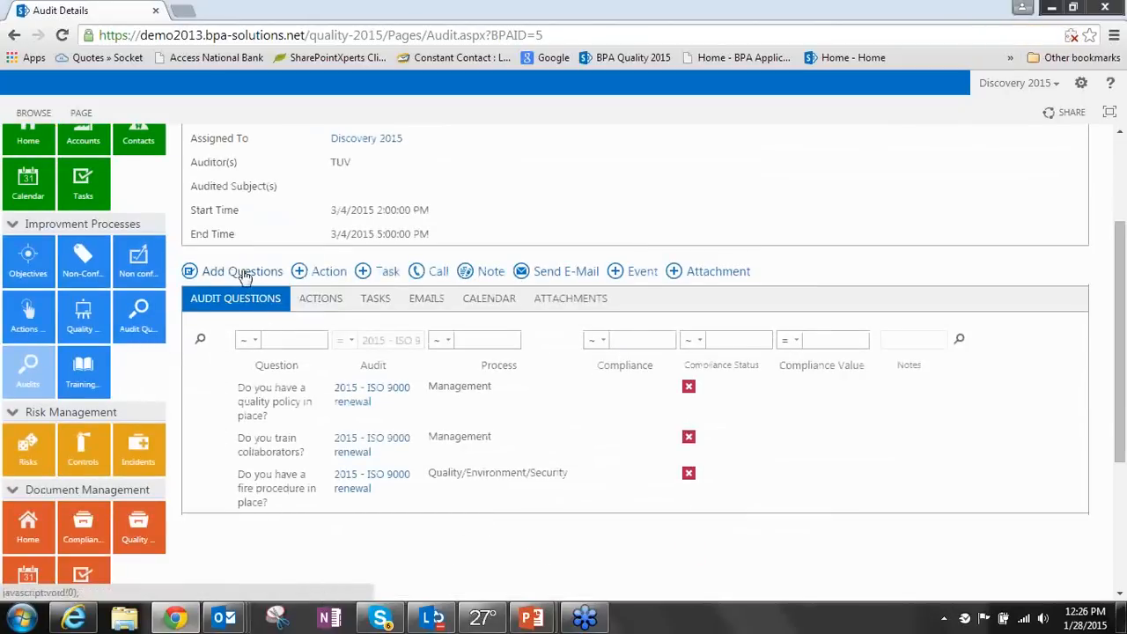
mouse_move(271, 328)
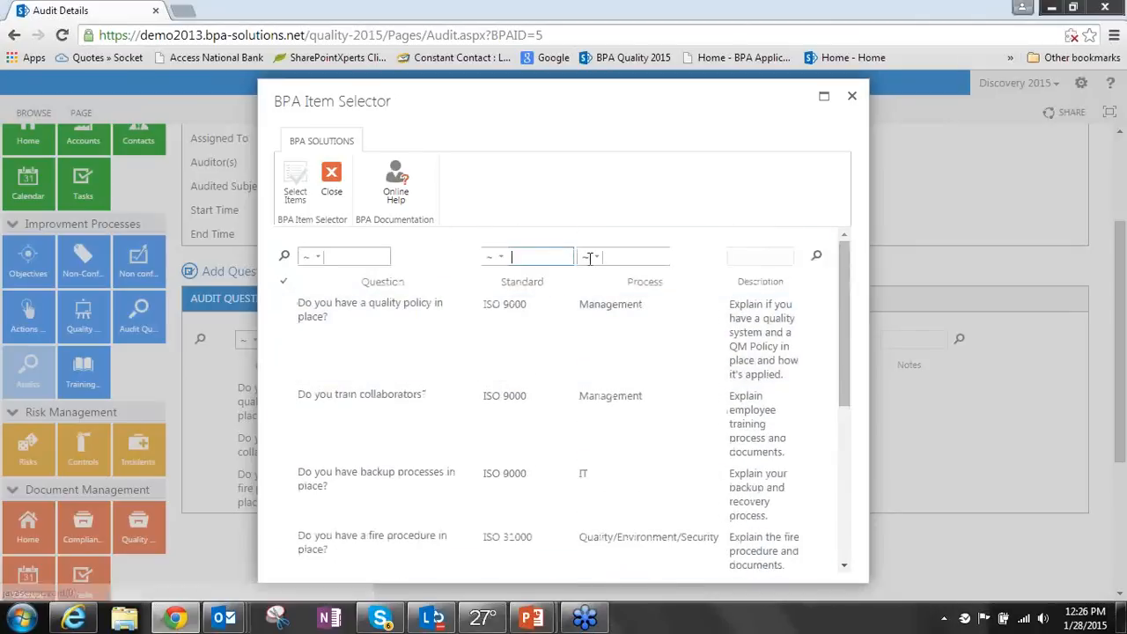
Filter the item selector to standard 31000, check all three questions, add them and close the picker
text(900)
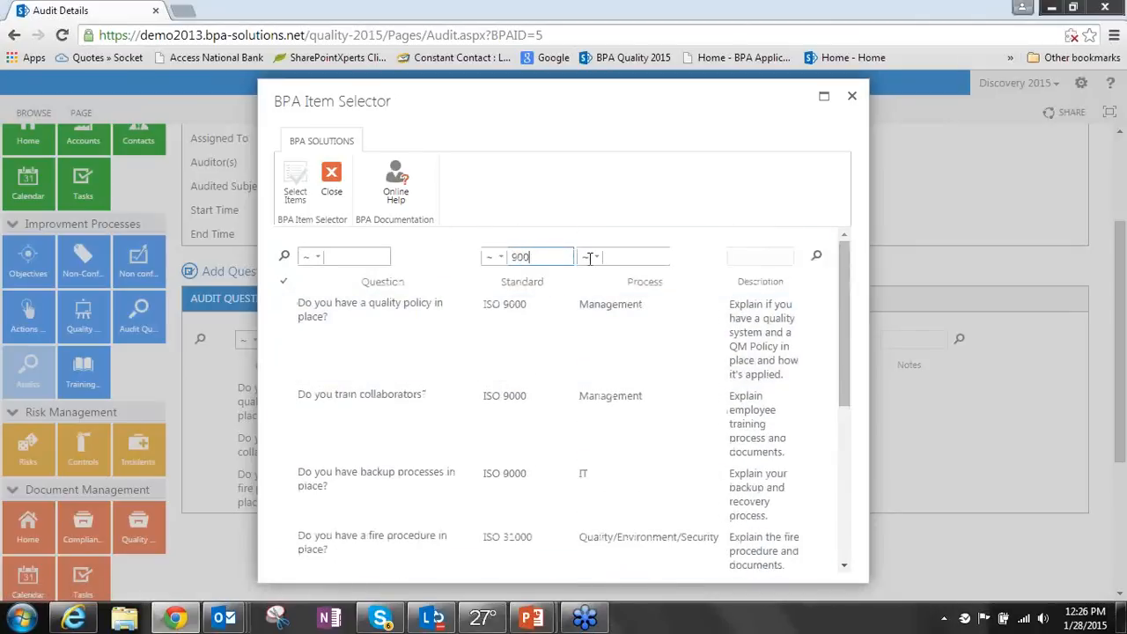
text(319)
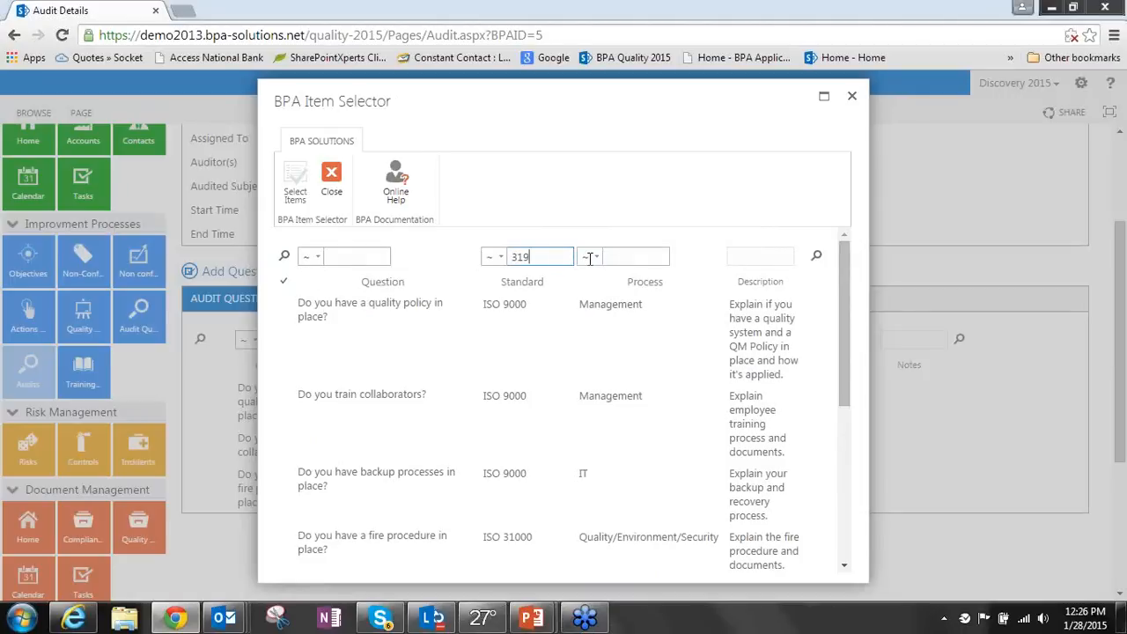
text(31000)
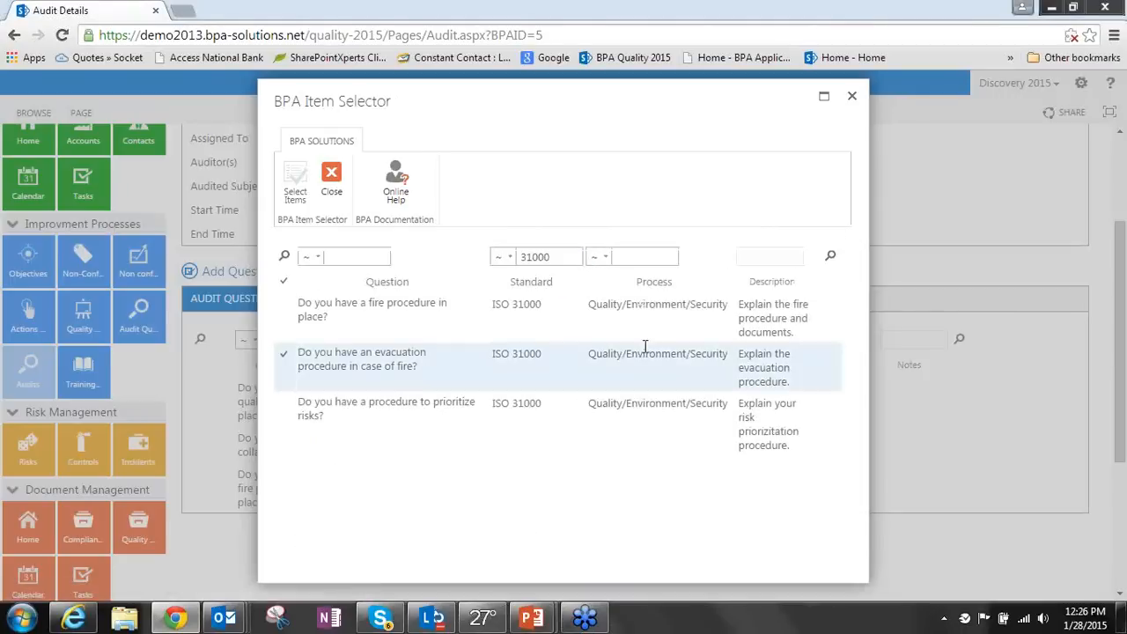
click(284, 282)
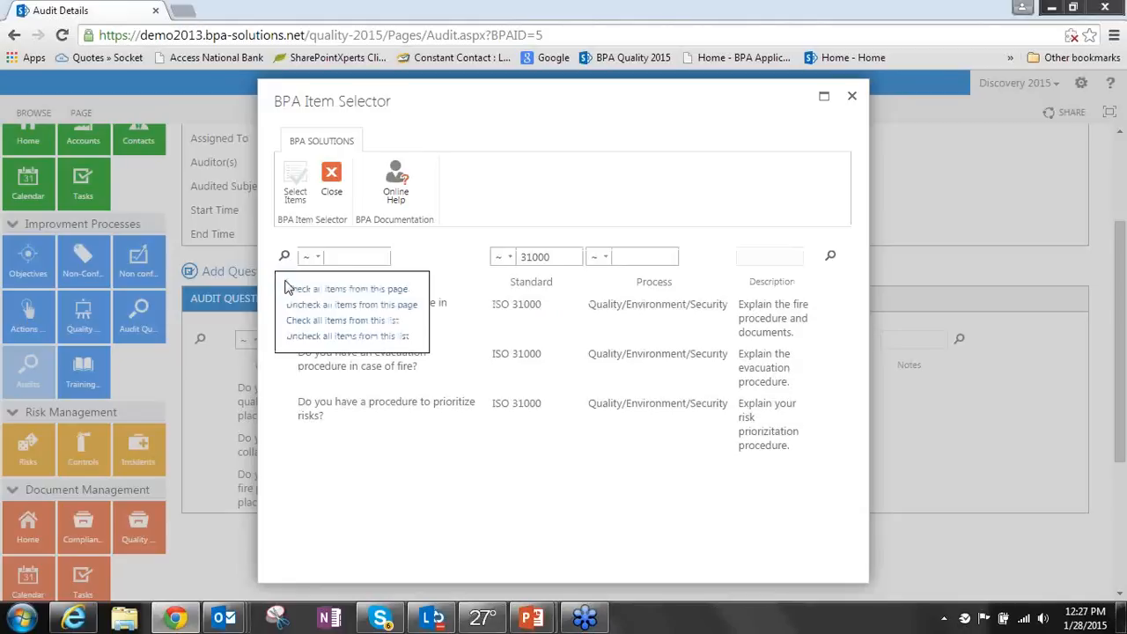
click(352, 288)
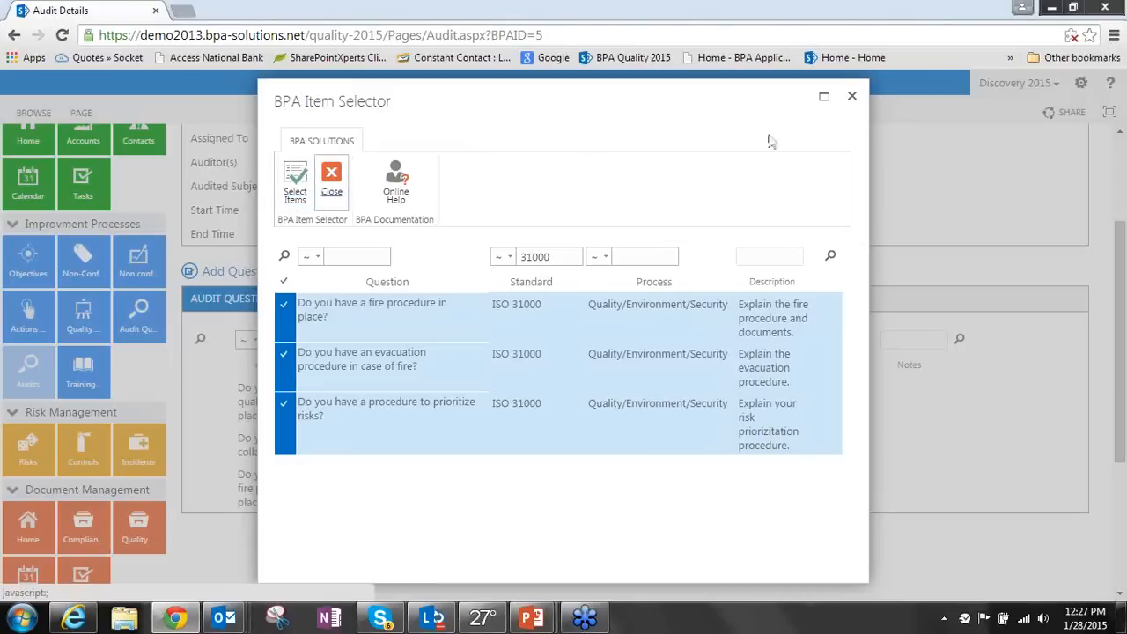
click(331, 181)
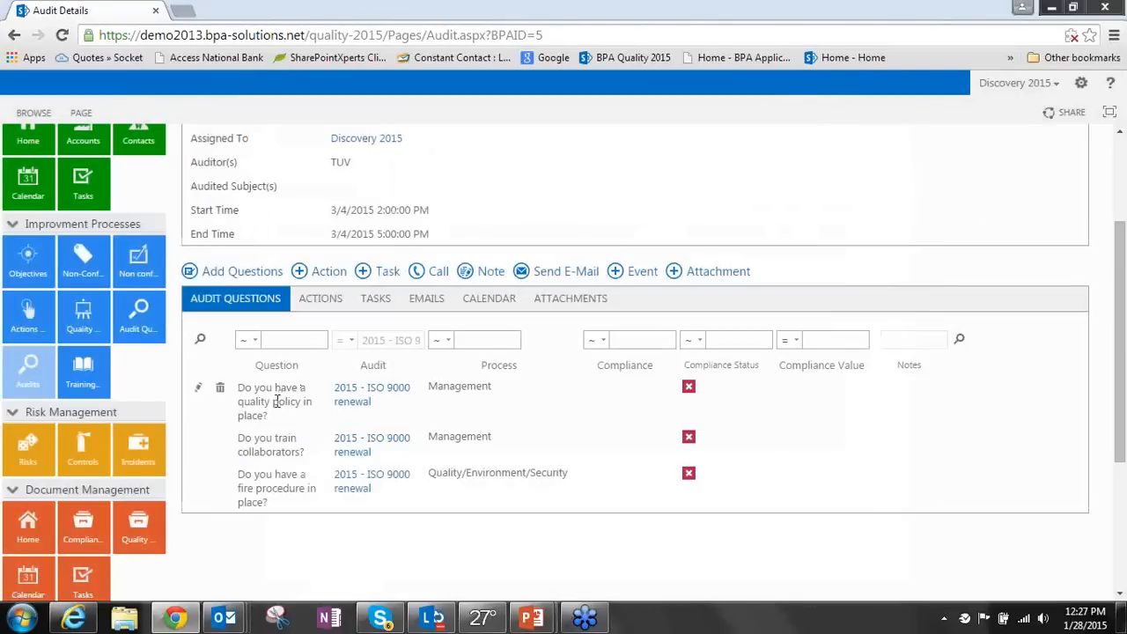
mouse_move(200, 391)
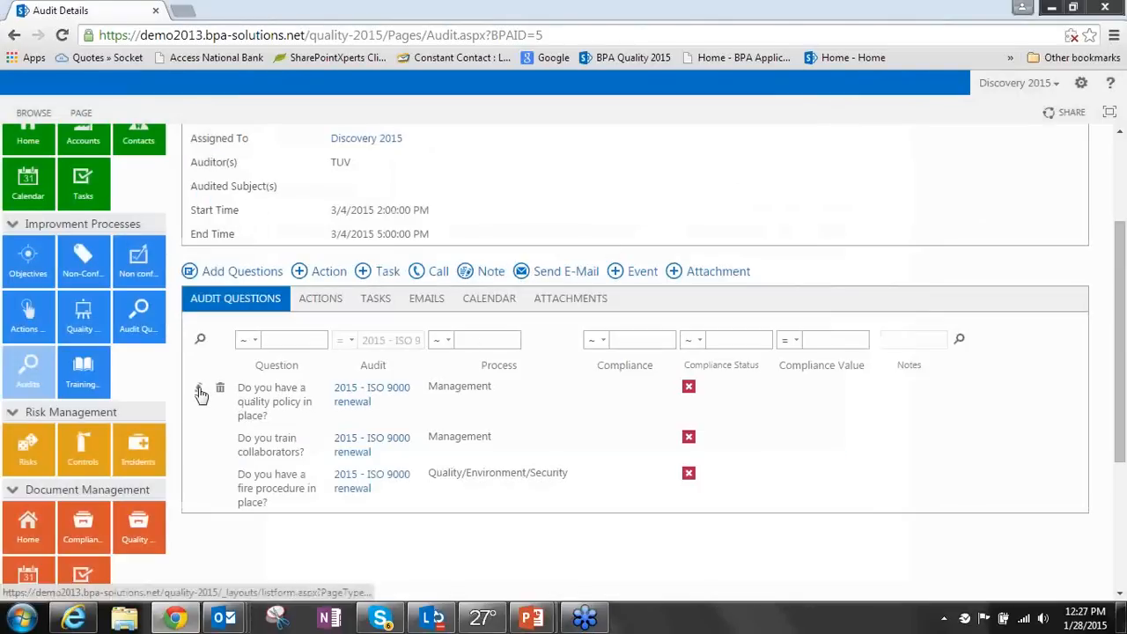
click(200, 393)
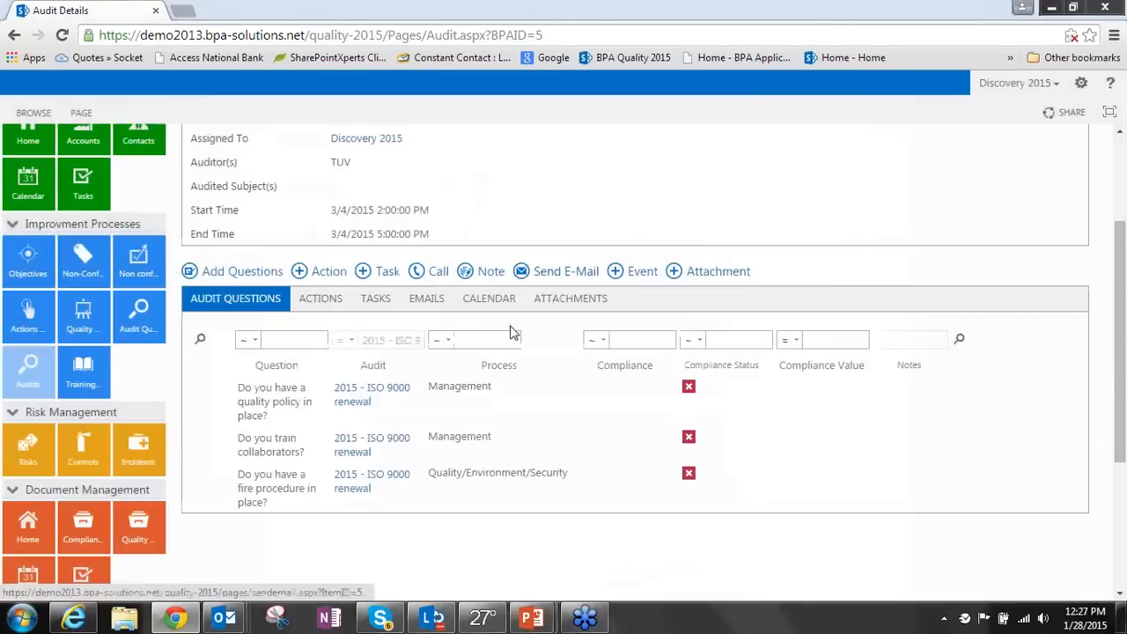
Show the Audits calendar for January 2015 with the QM meeting on the 21st
scroll(down, 3)
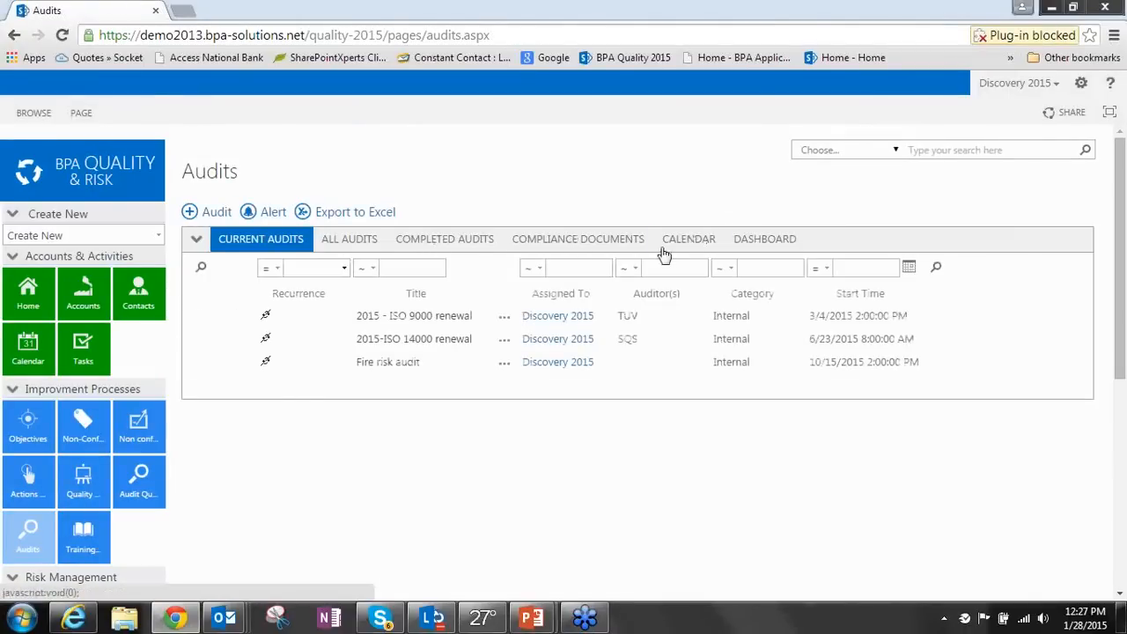
click(688, 239)
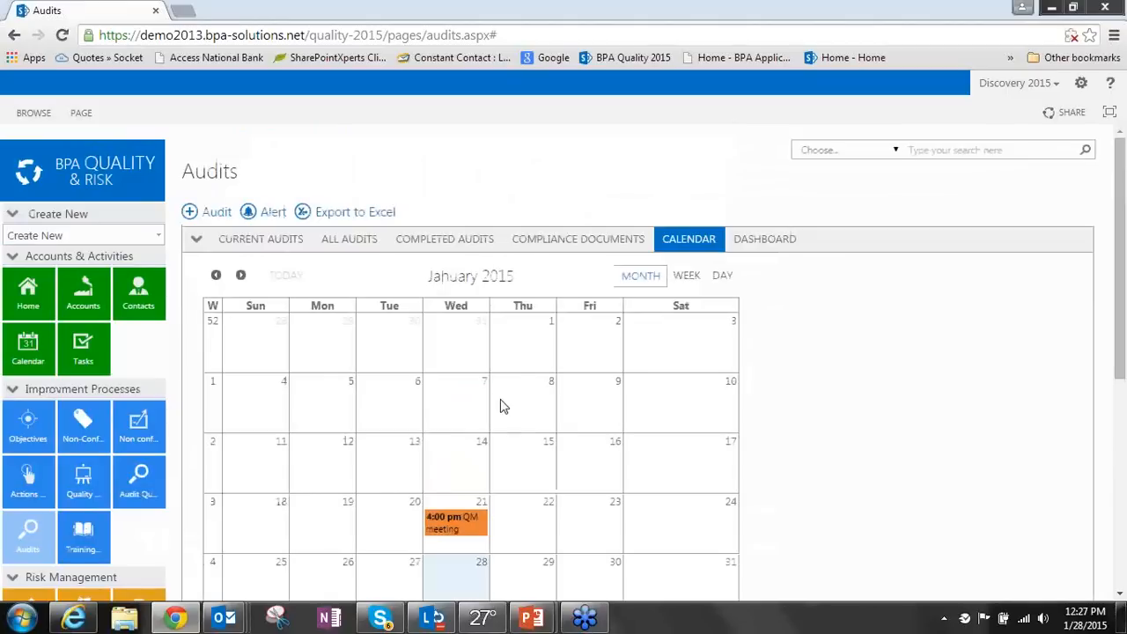
Show the Audits dashboard and review the Audit Compliance, Audits by Month and Action Compliance charts
click(764, 238)
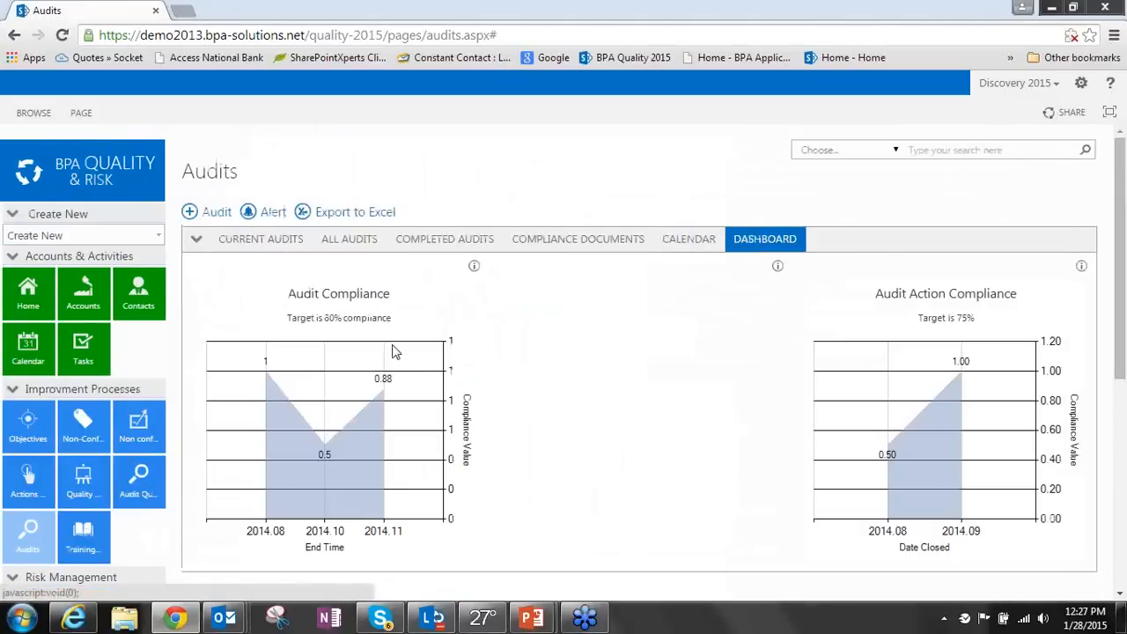
scroll(down, 3)
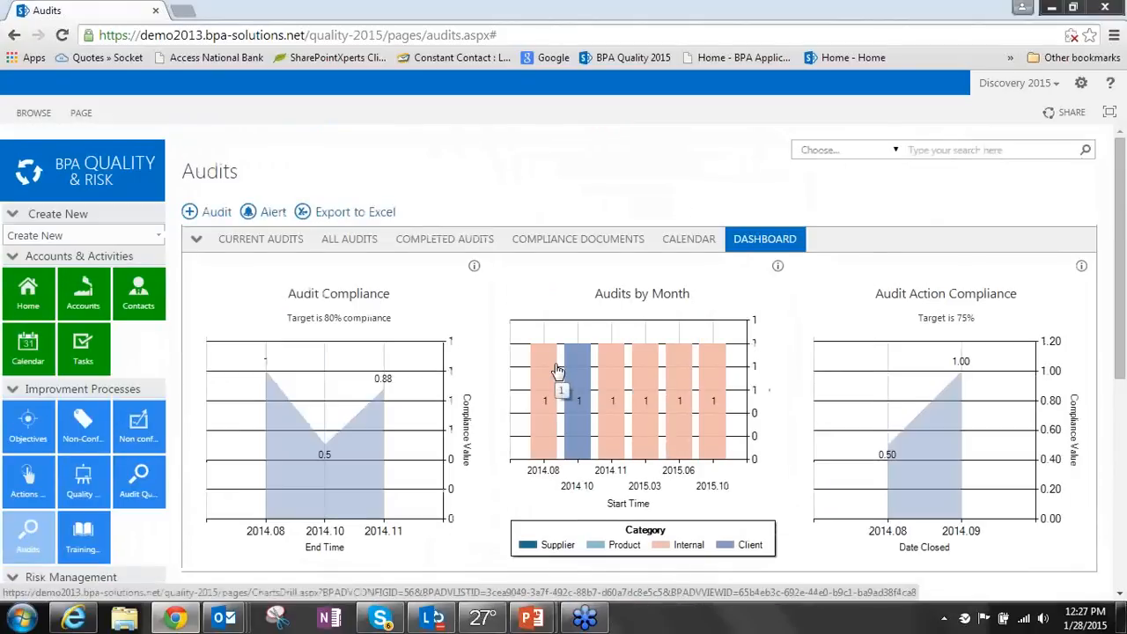
scroll(down, 3)
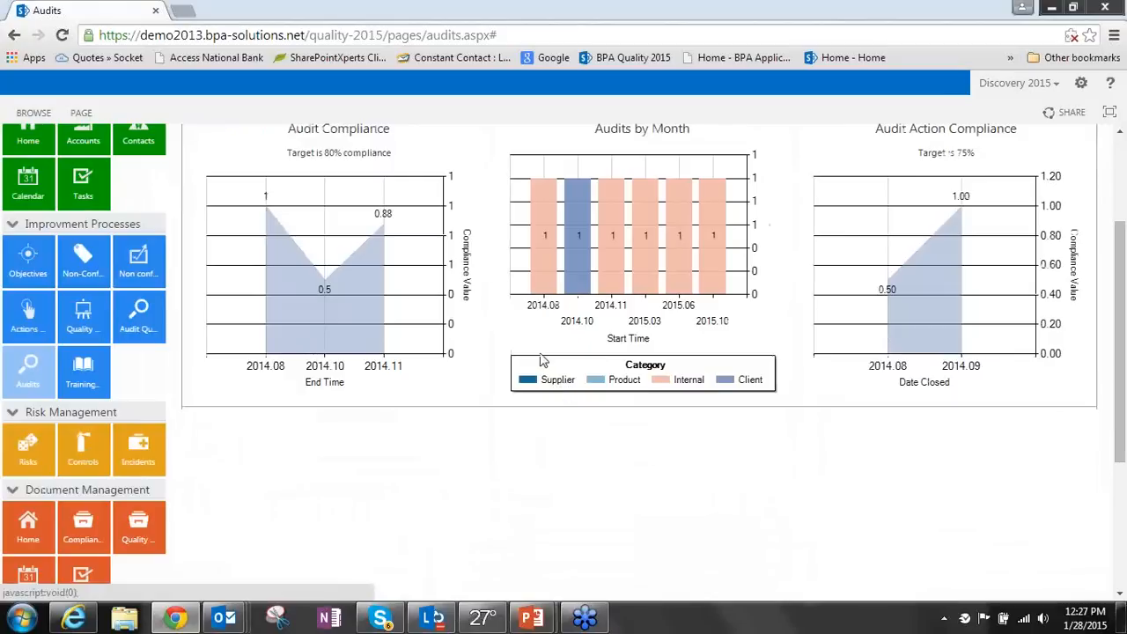
scroll(down, 3)
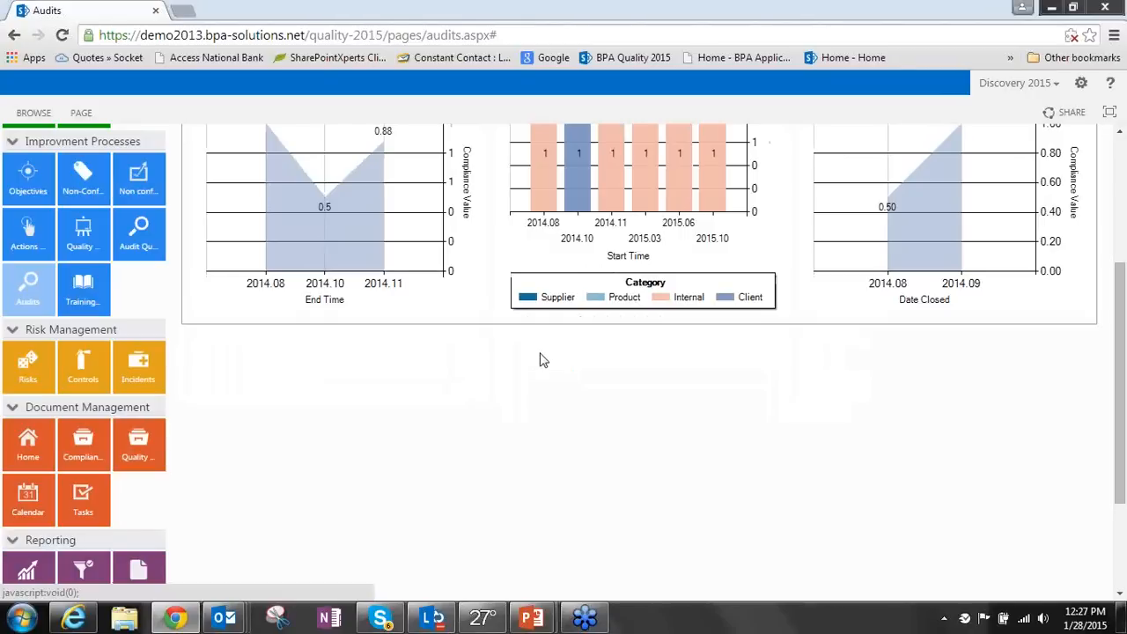
mouse_move(27, 366)
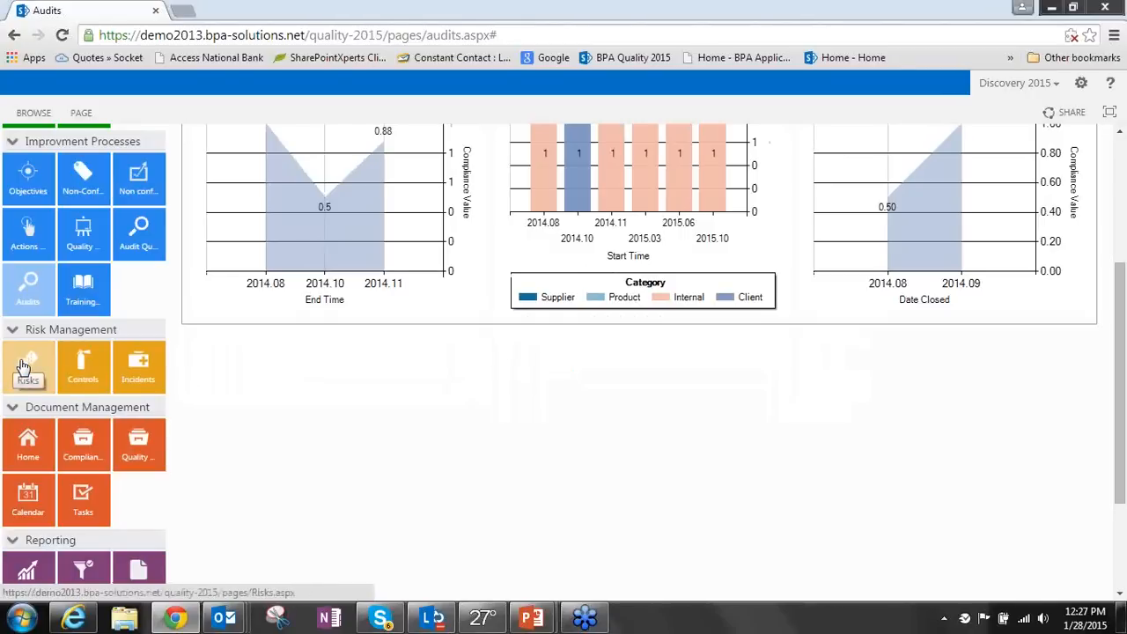
mouse_move(28, 366)
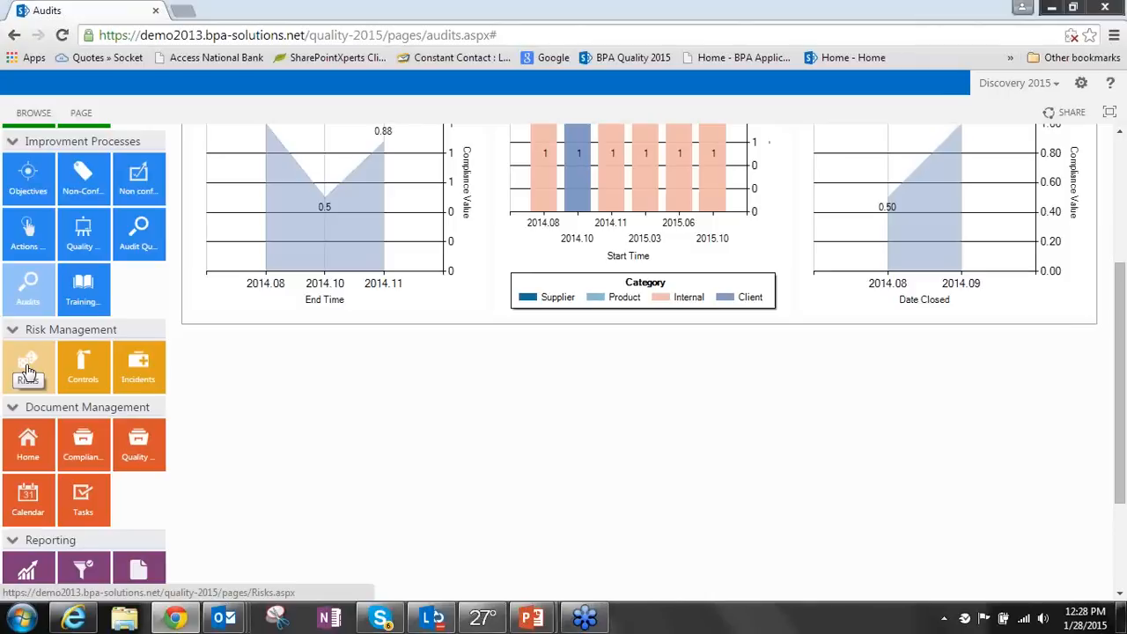
mouse_move(82, 372)
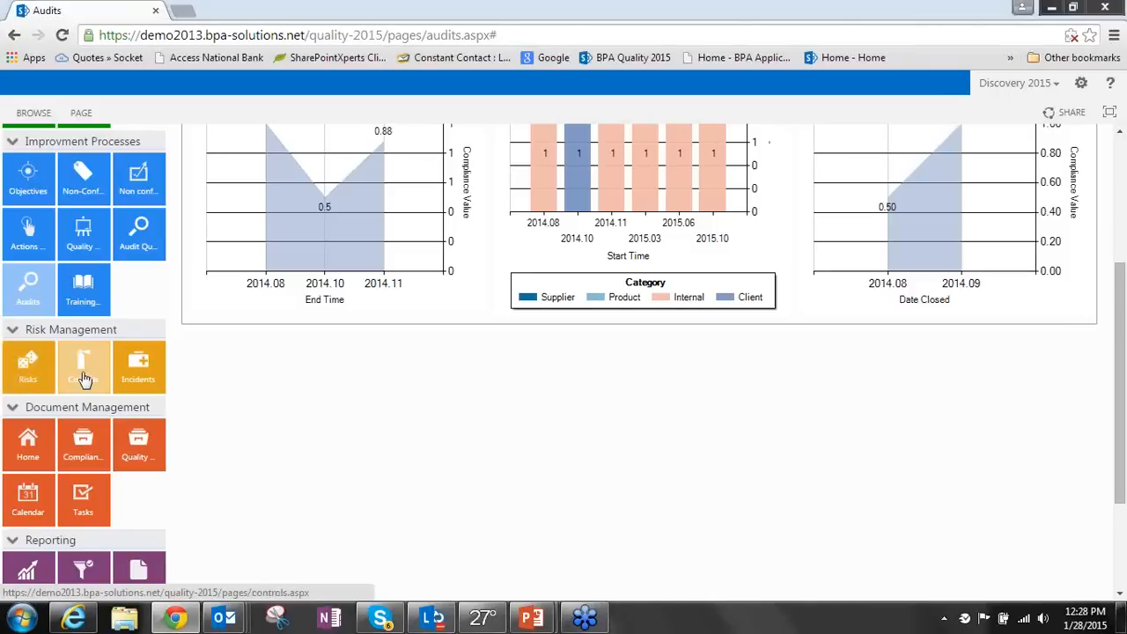
mouse_move(82, 368)
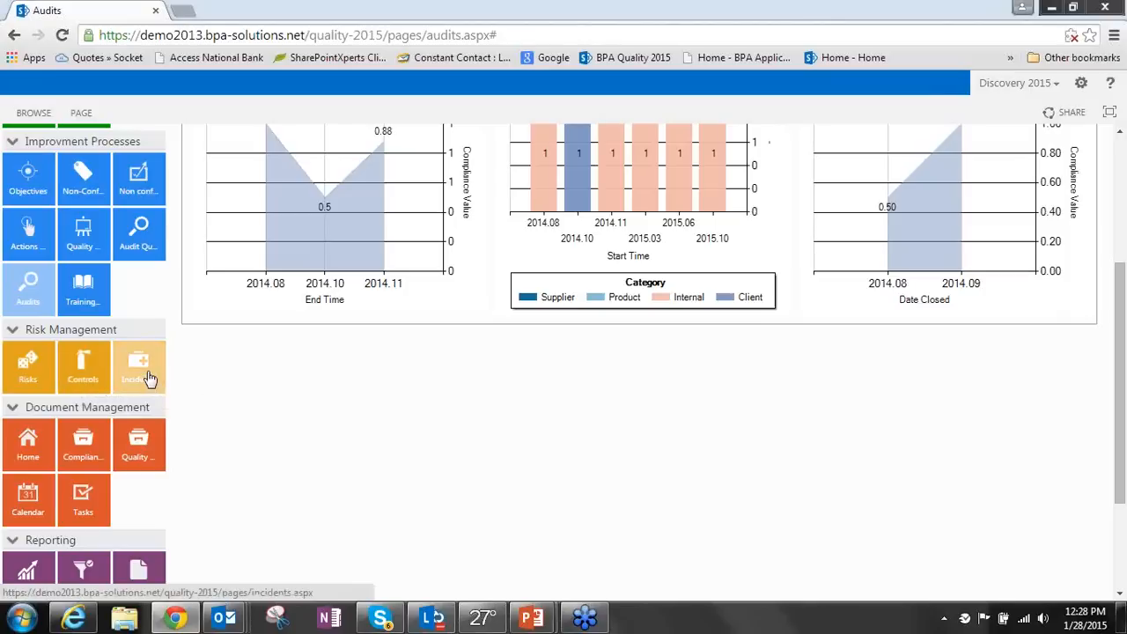
mouse_move(145, 374)
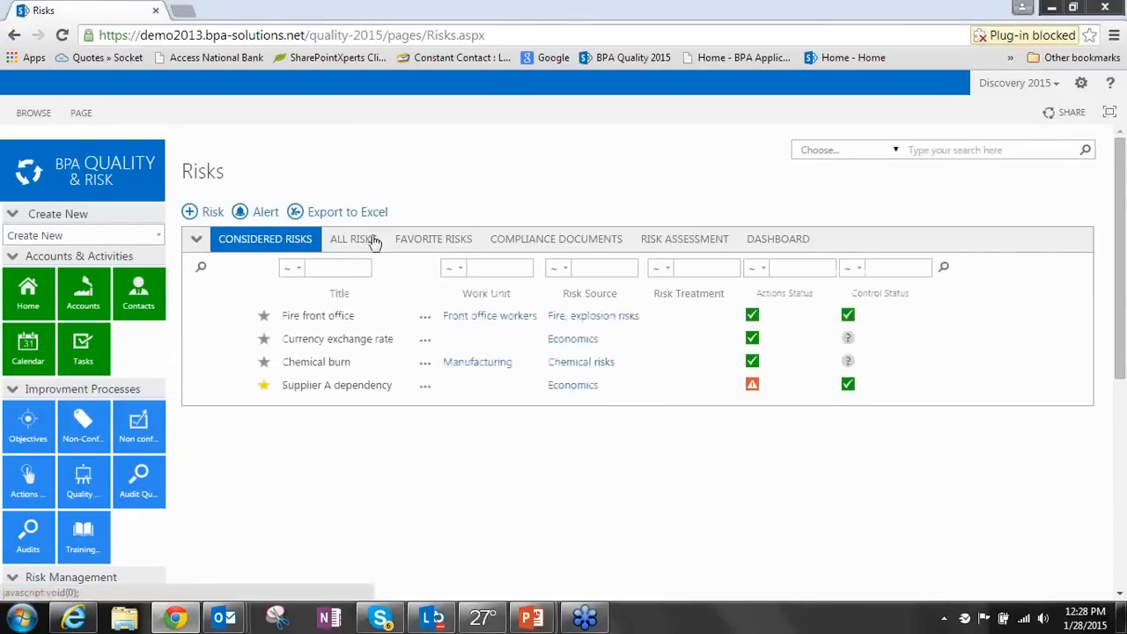
mouse_move(277, 317)
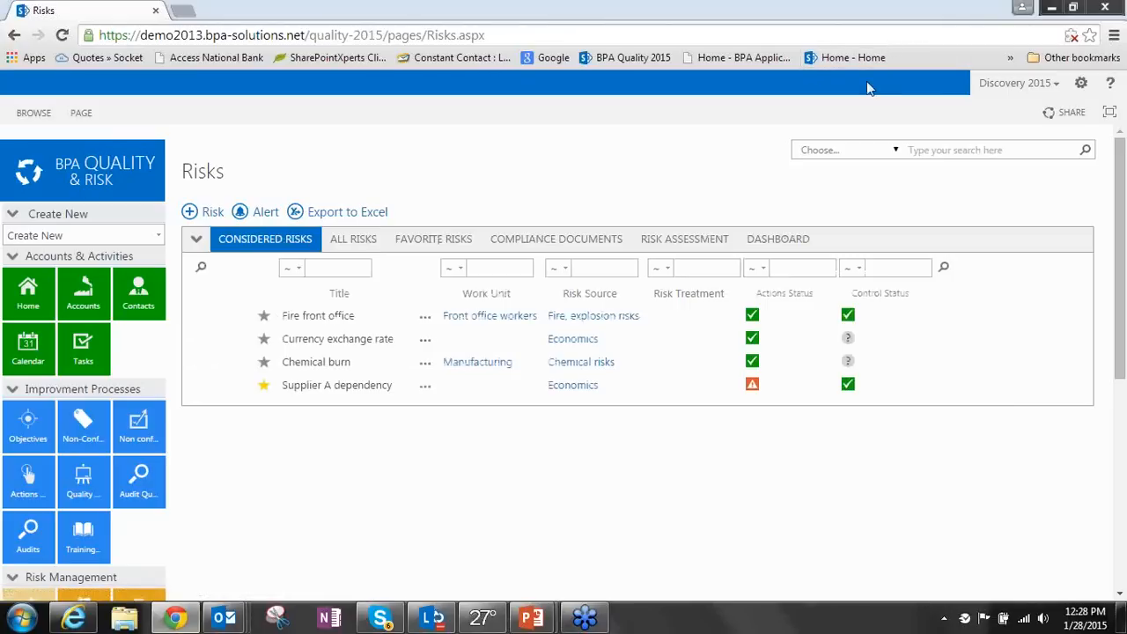
mouse_move(372, 469)
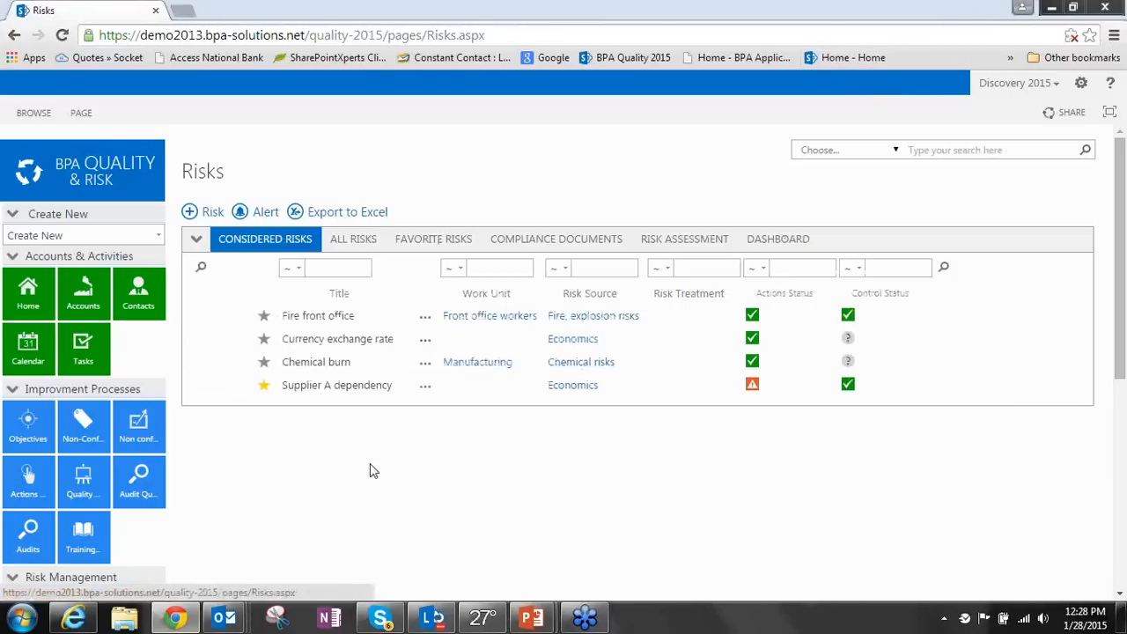
mouse_move(285, 255)
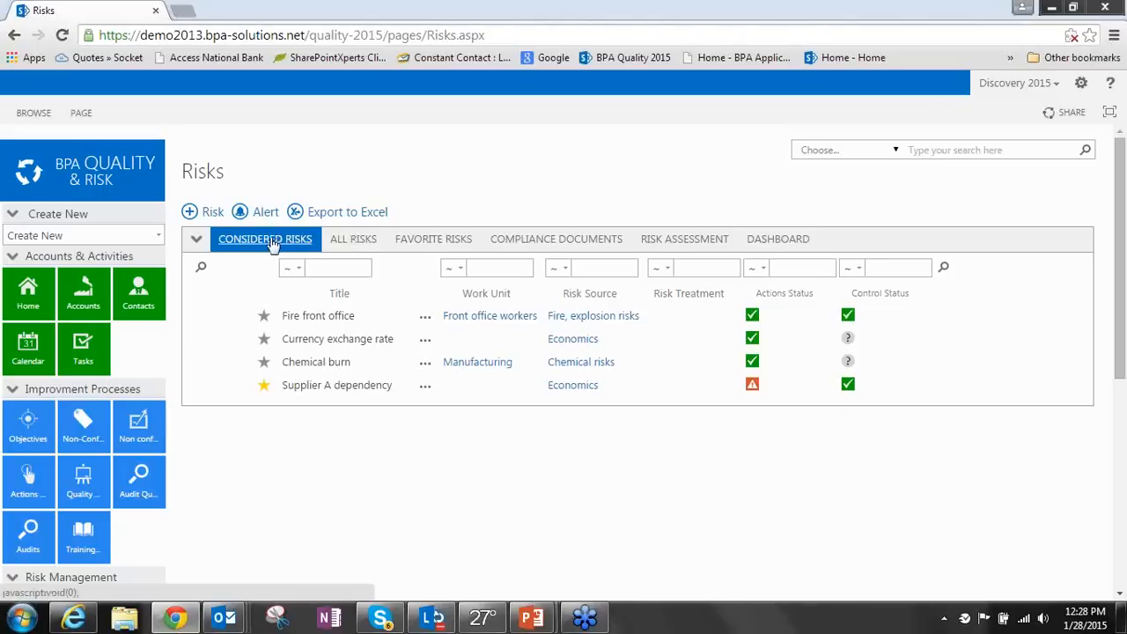
mouse_move(343, 240)
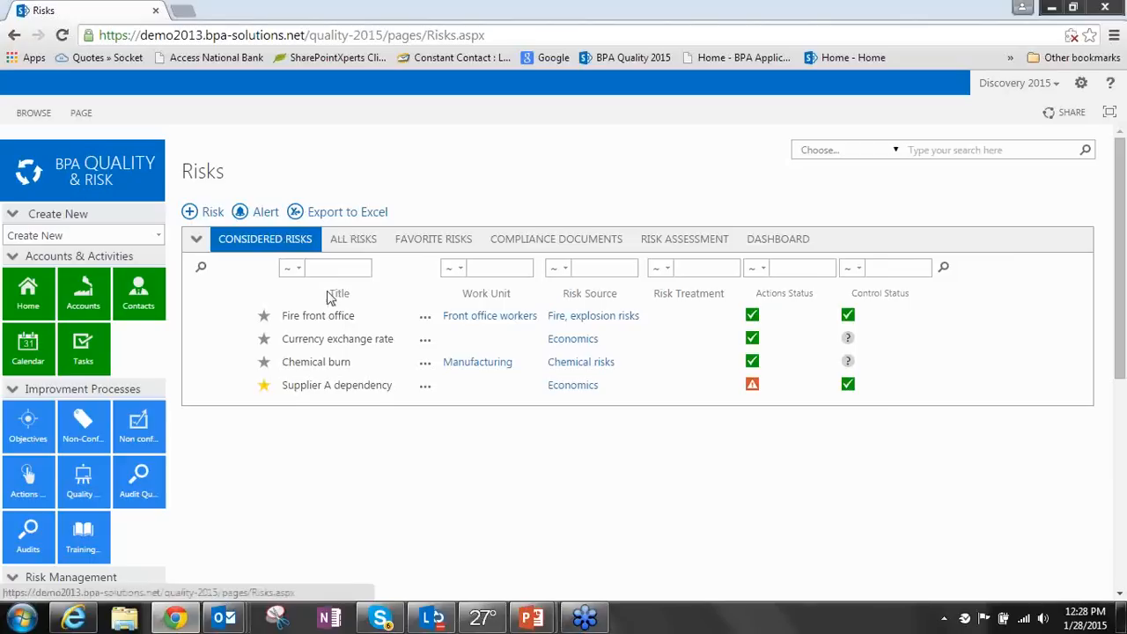
mouse_move(324, 315)
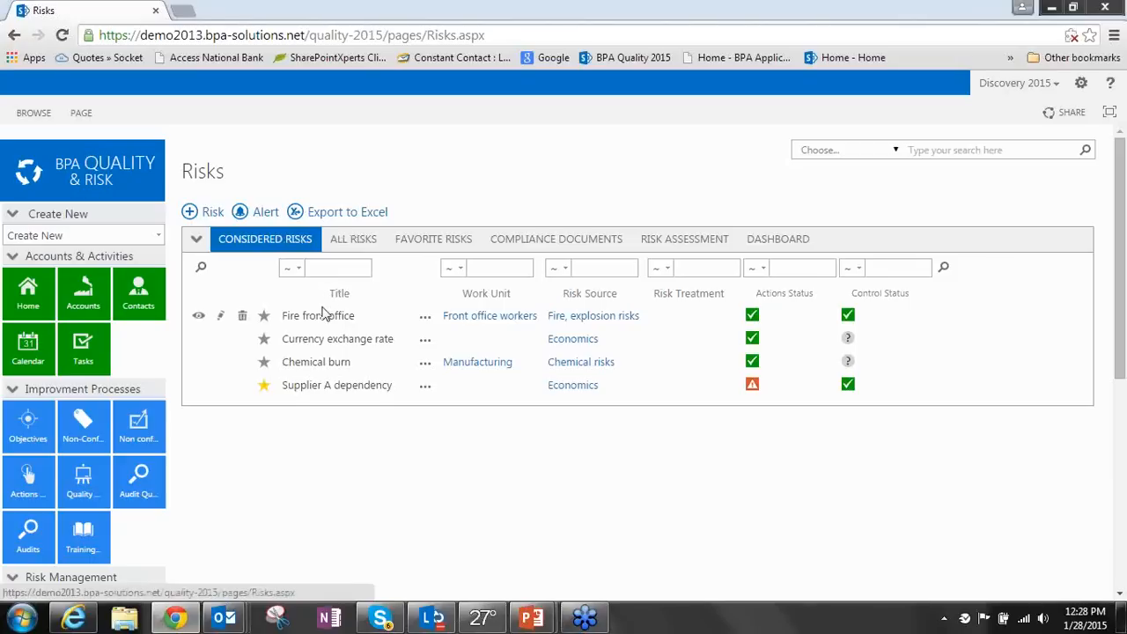
mouse_move(327, 350)
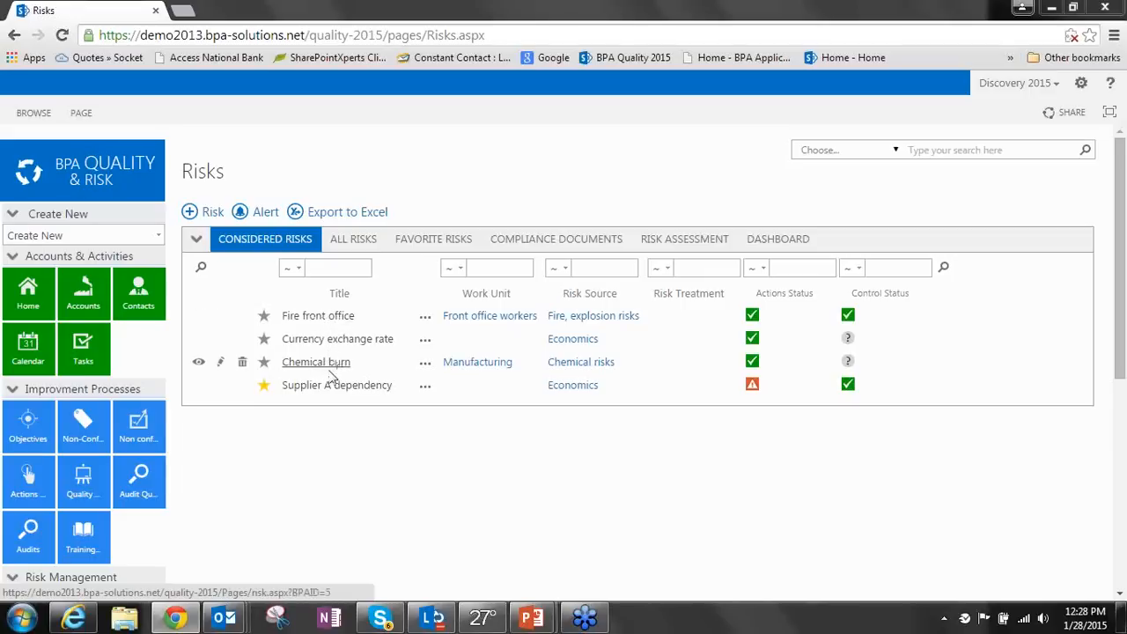
mouse_move(318, 315)
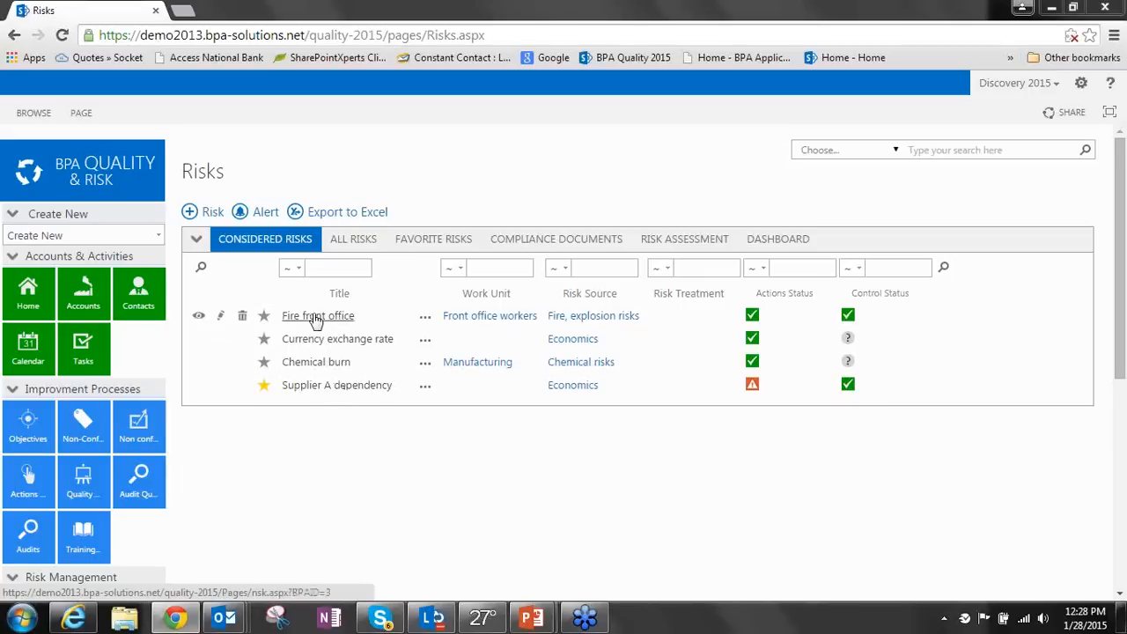
click(319, 316)
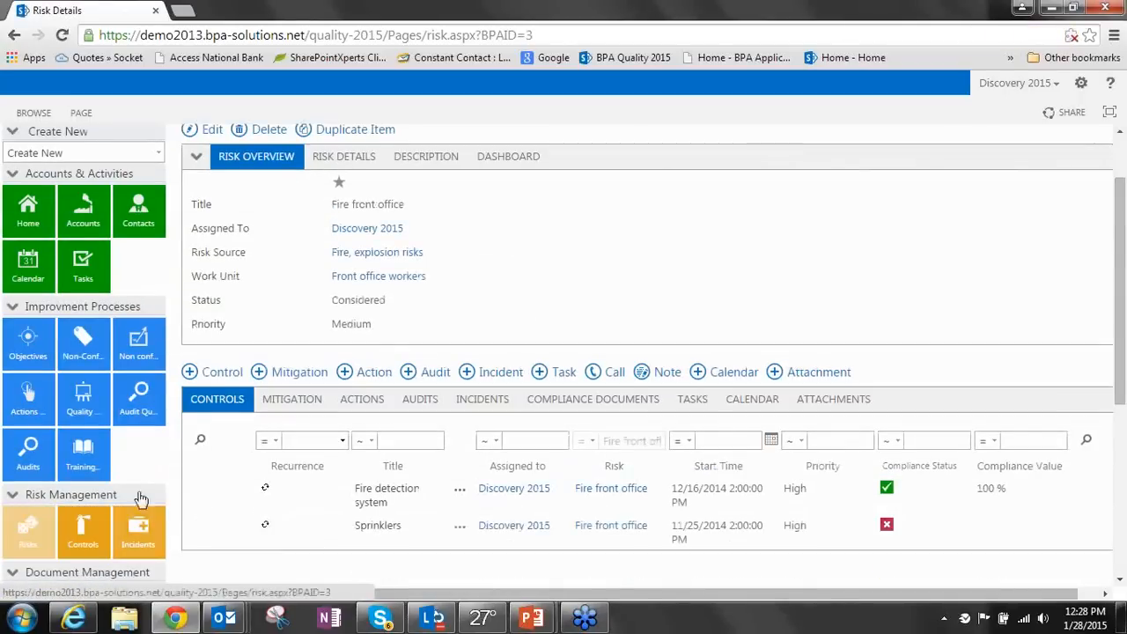
mouse_move(270, 425)
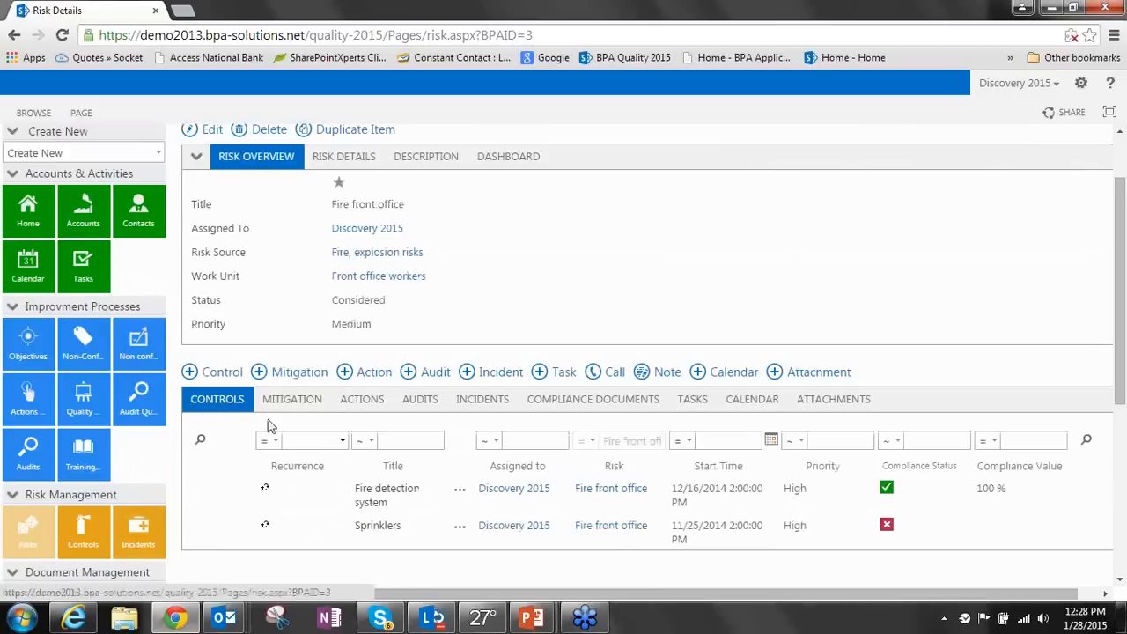
mouse_move(293, 399)
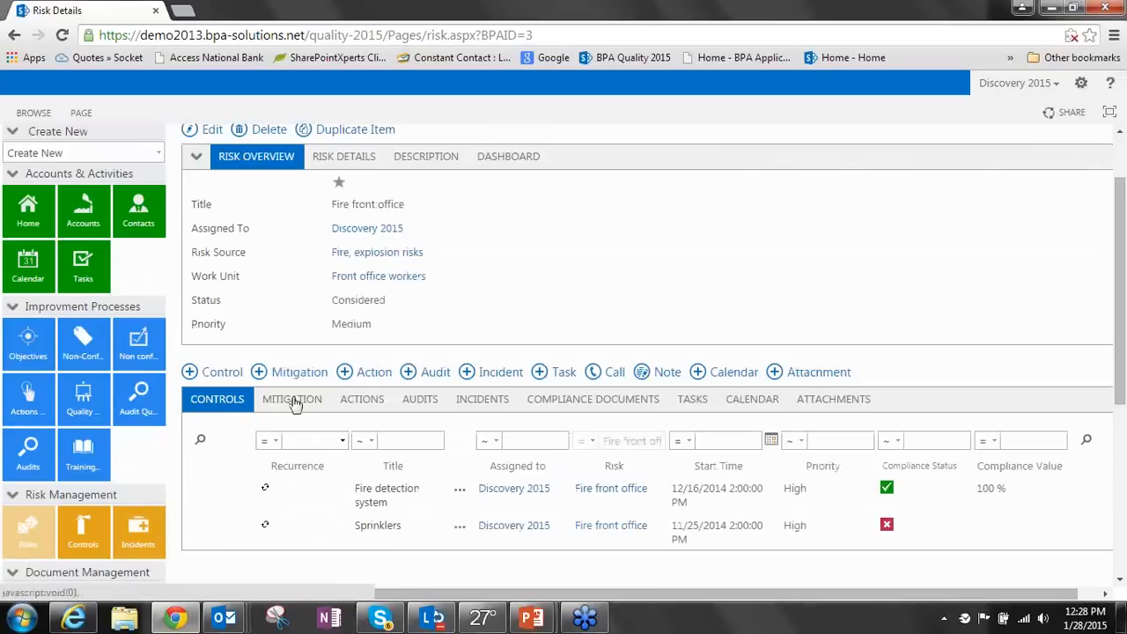
mouse_move(420, 399)
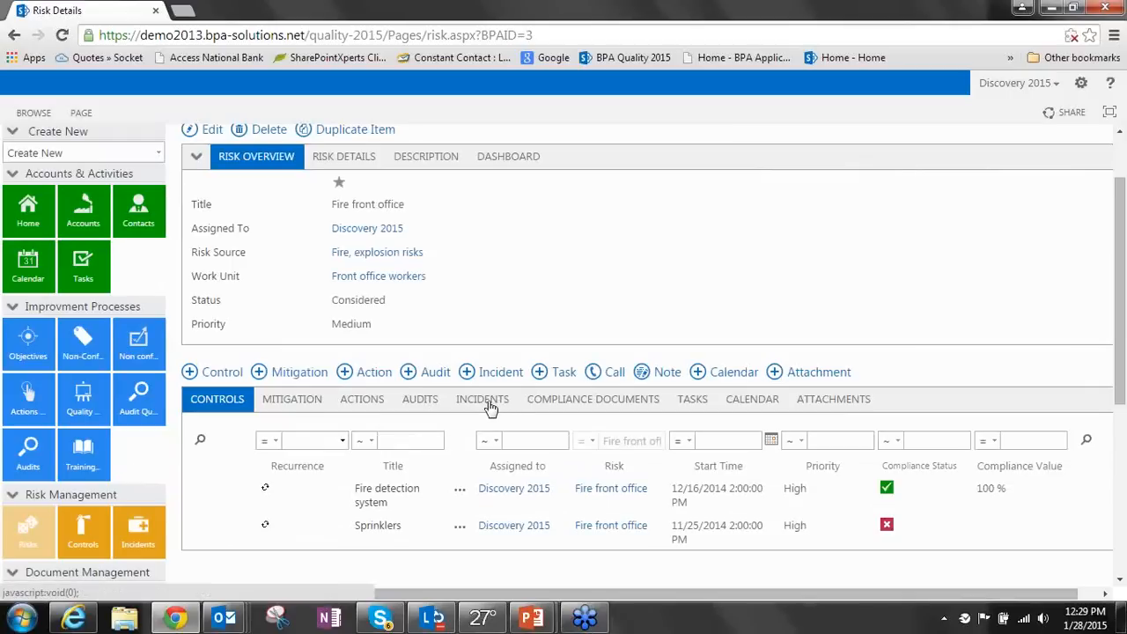
click(483, 399)
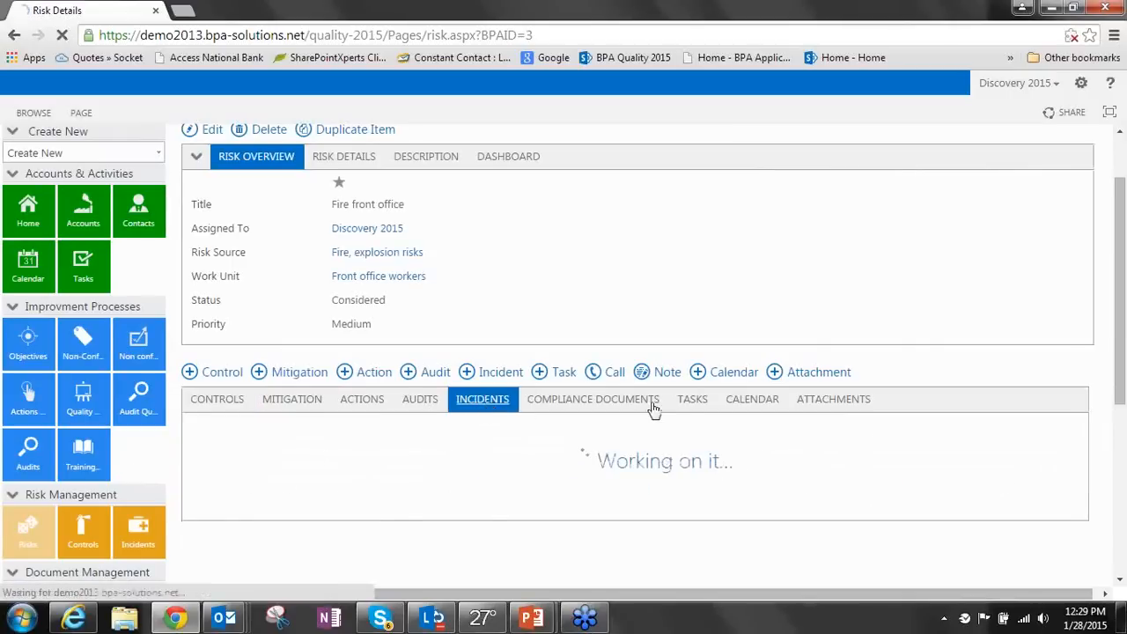
click(482, 399)
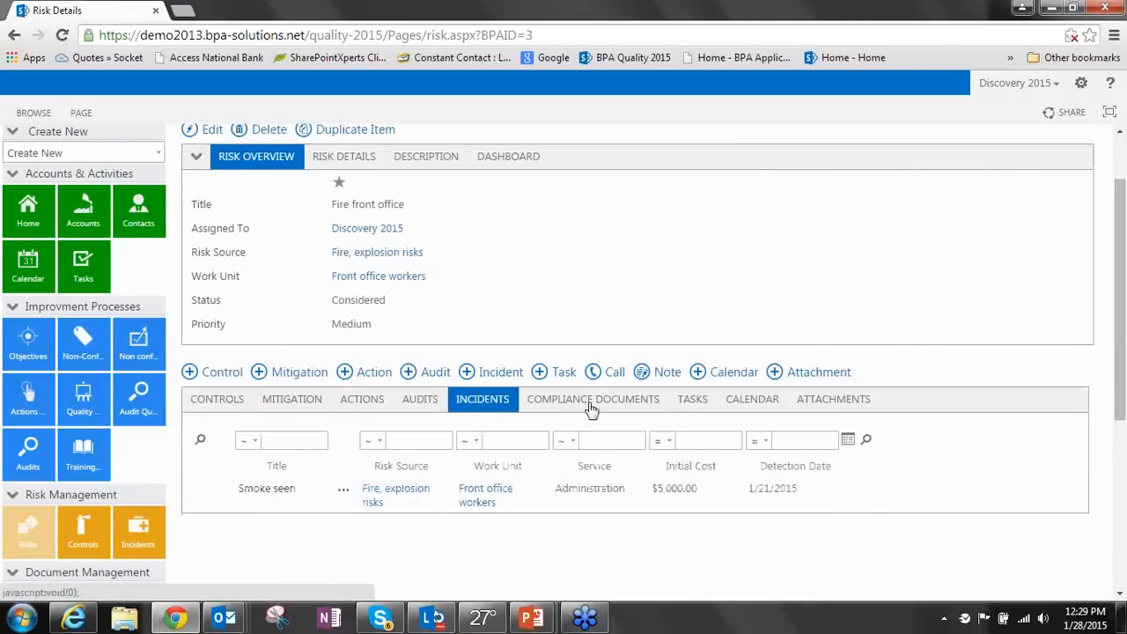
click(216, 399)
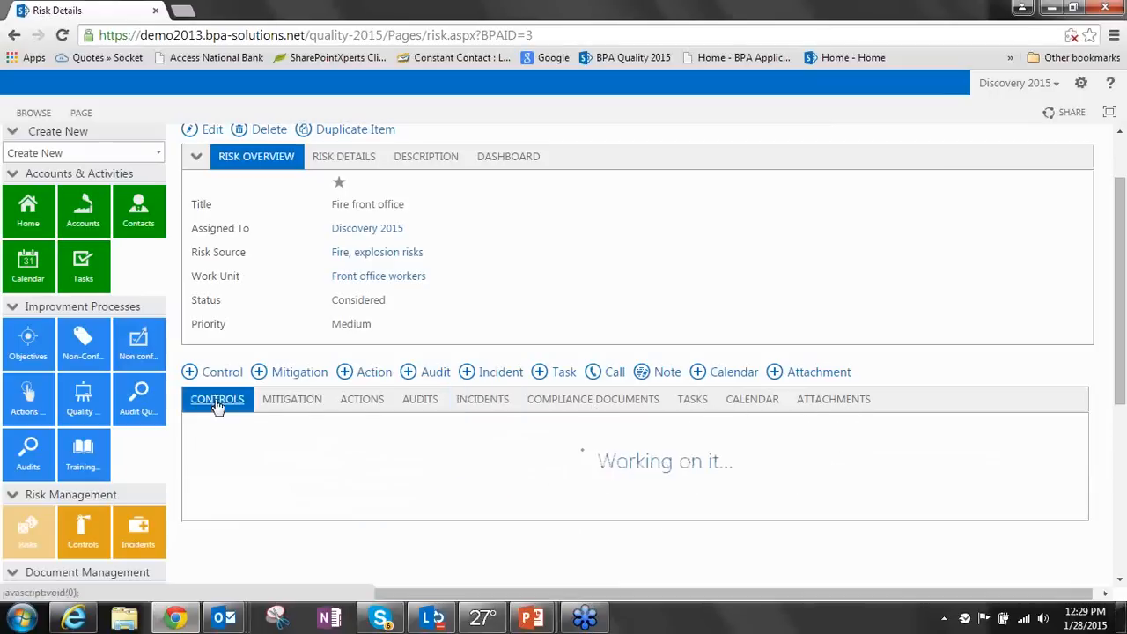
click(216, 399)
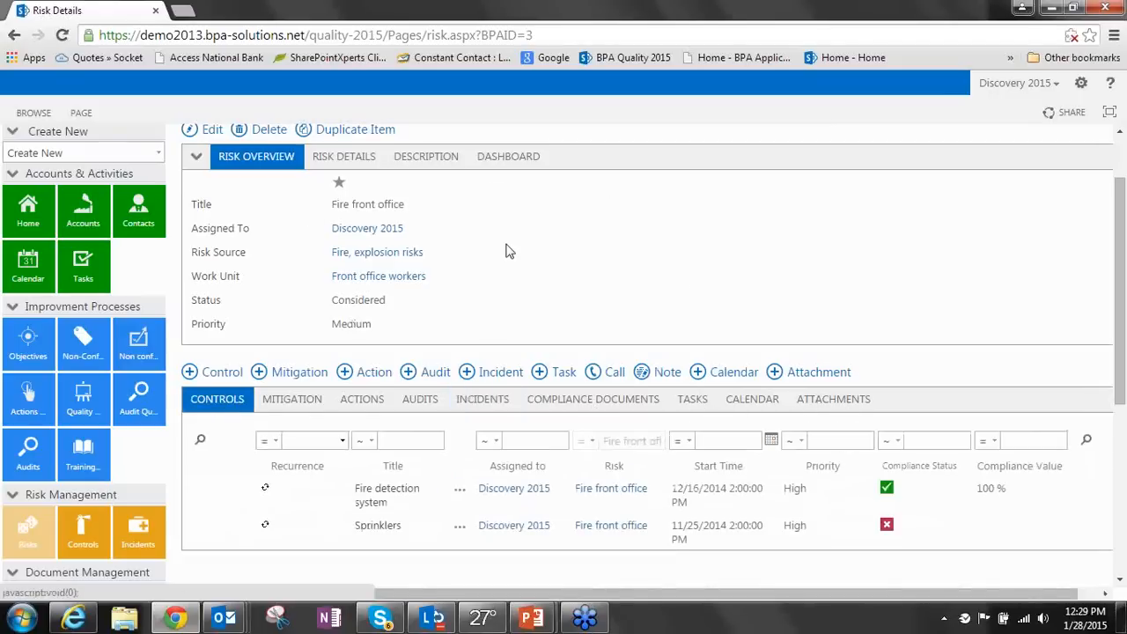
mouse_move(343, 401)
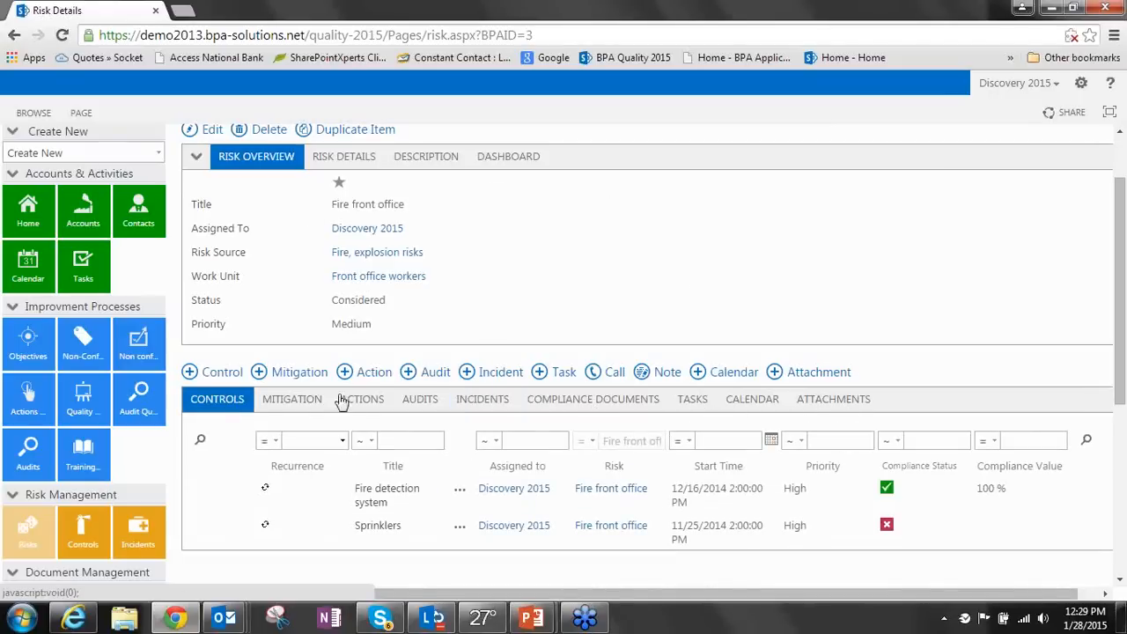
mouse_move(731, 250)
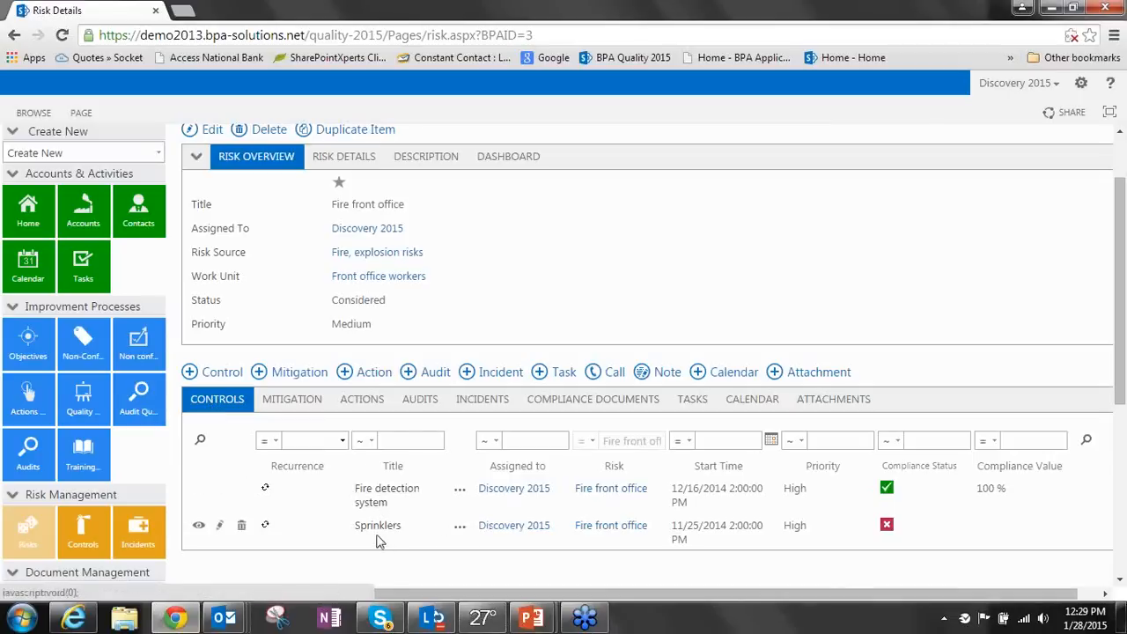
click(361, 399)
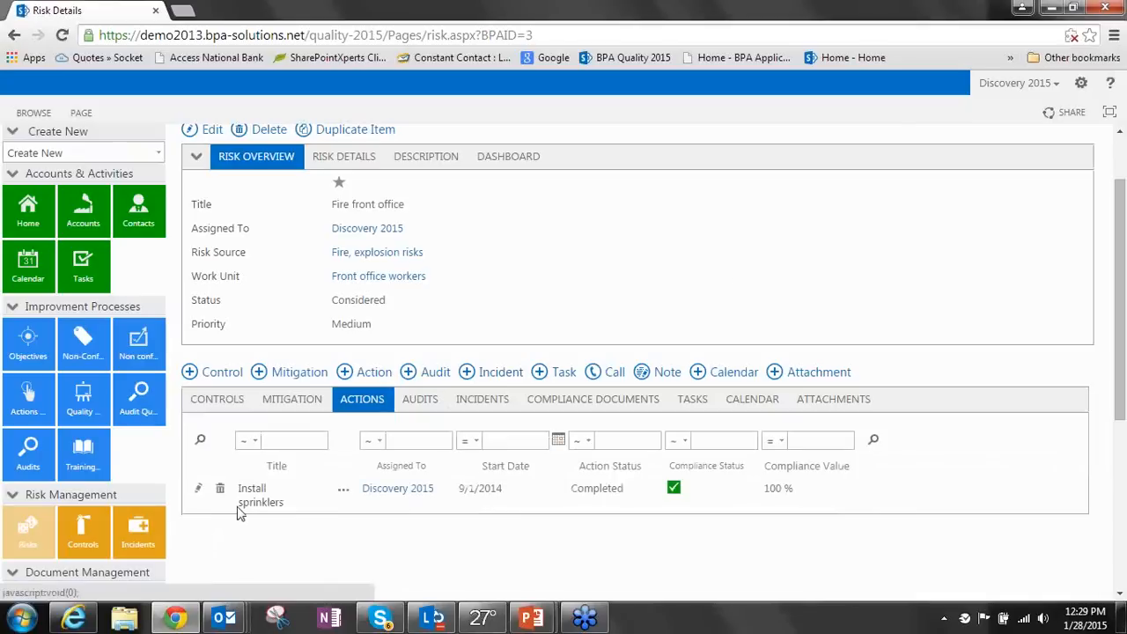
mouse_move(268, 503)
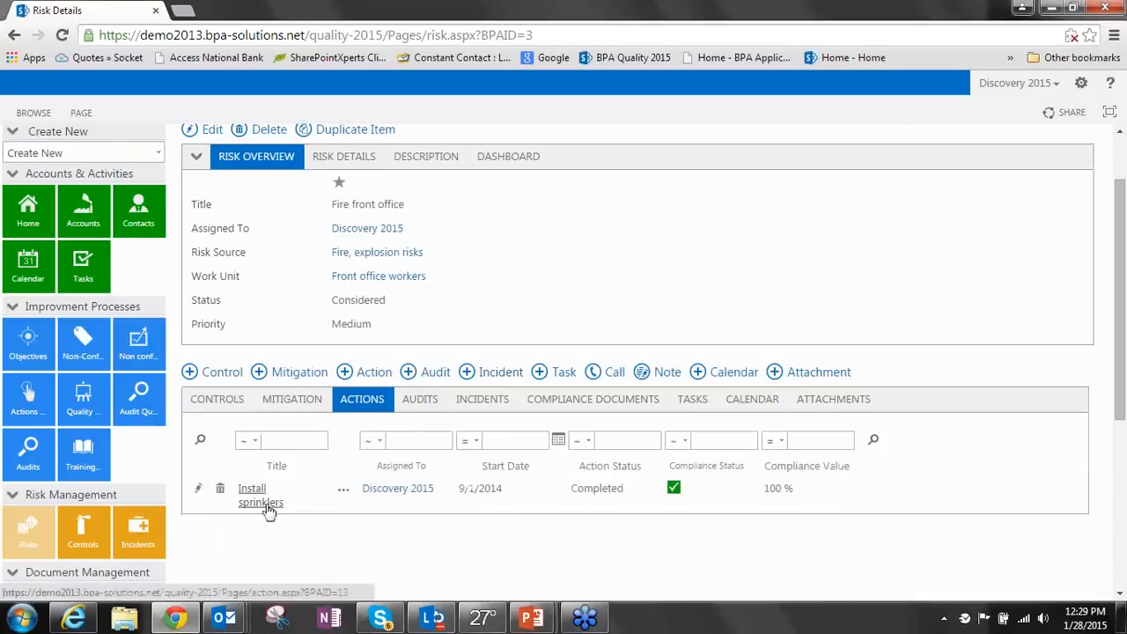
click(292, 399)
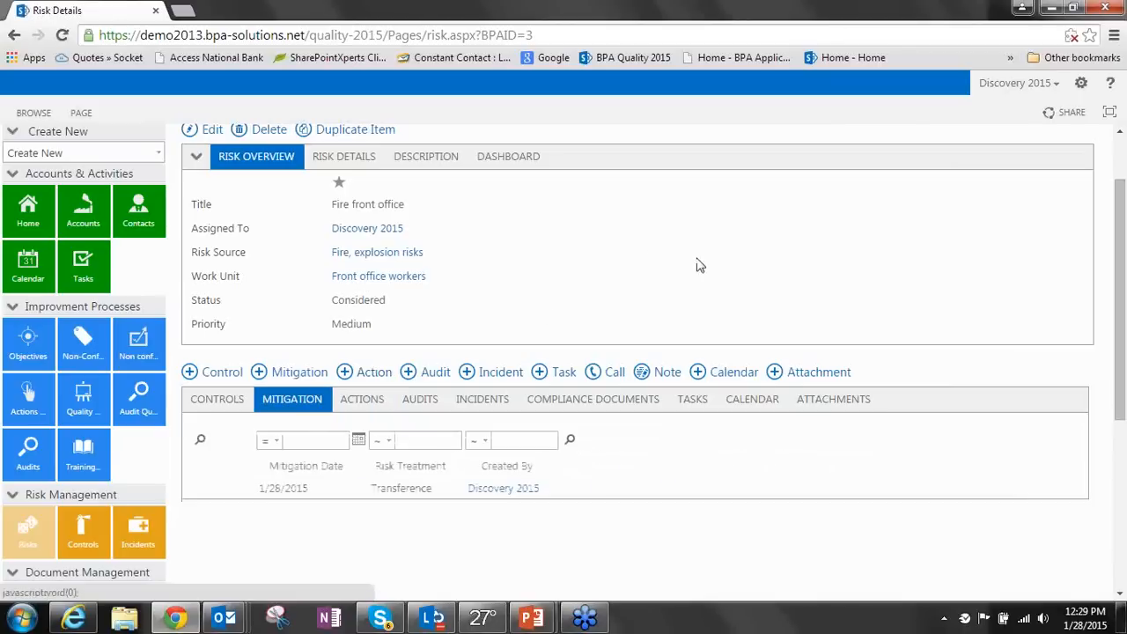
mouse_move(704, 259)
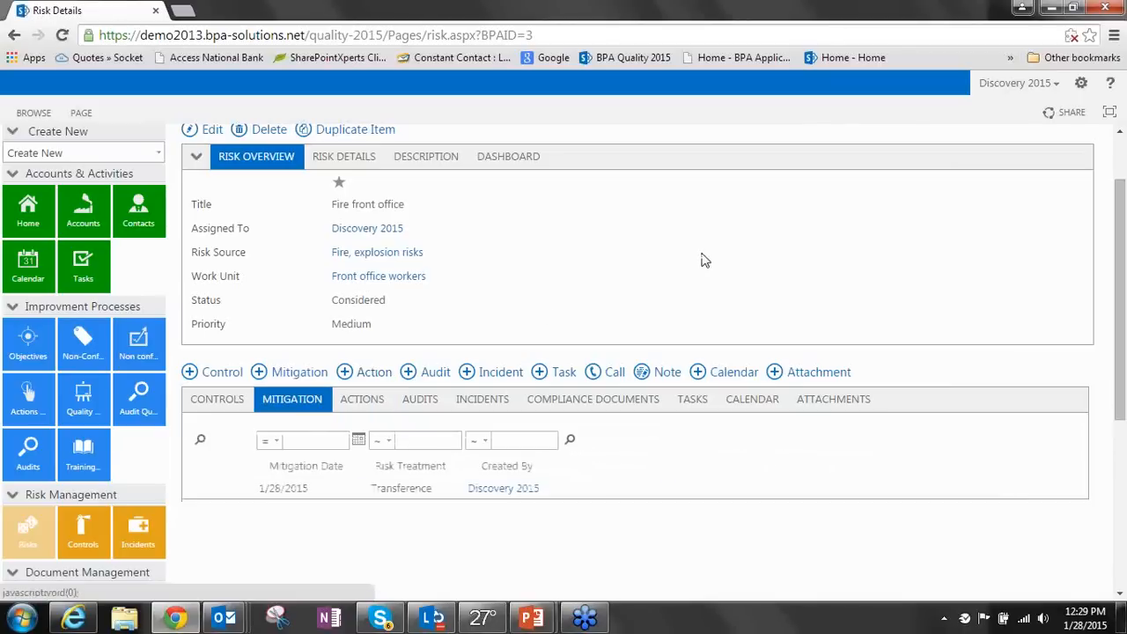
mouse_move(481, 405)
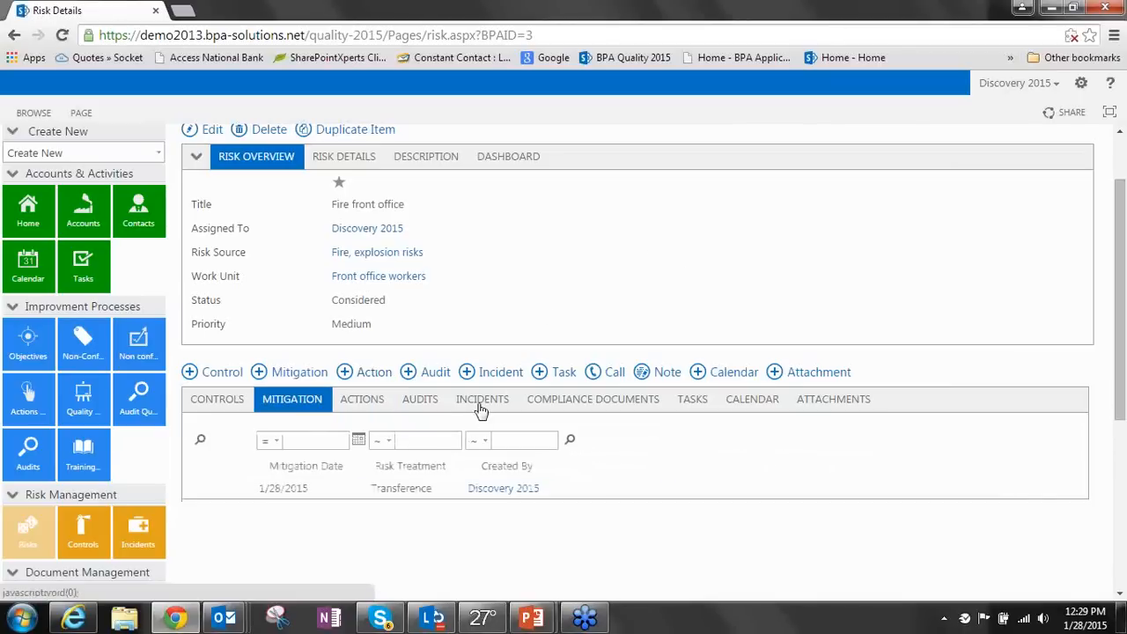
click(482, 399)
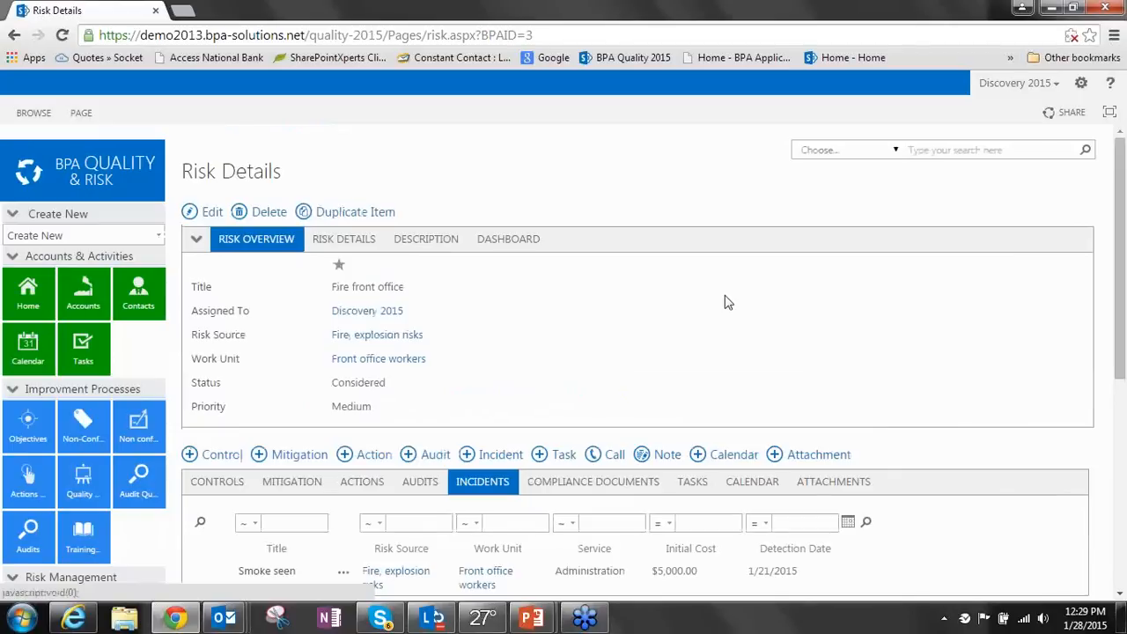
mouse_move(174, 468)
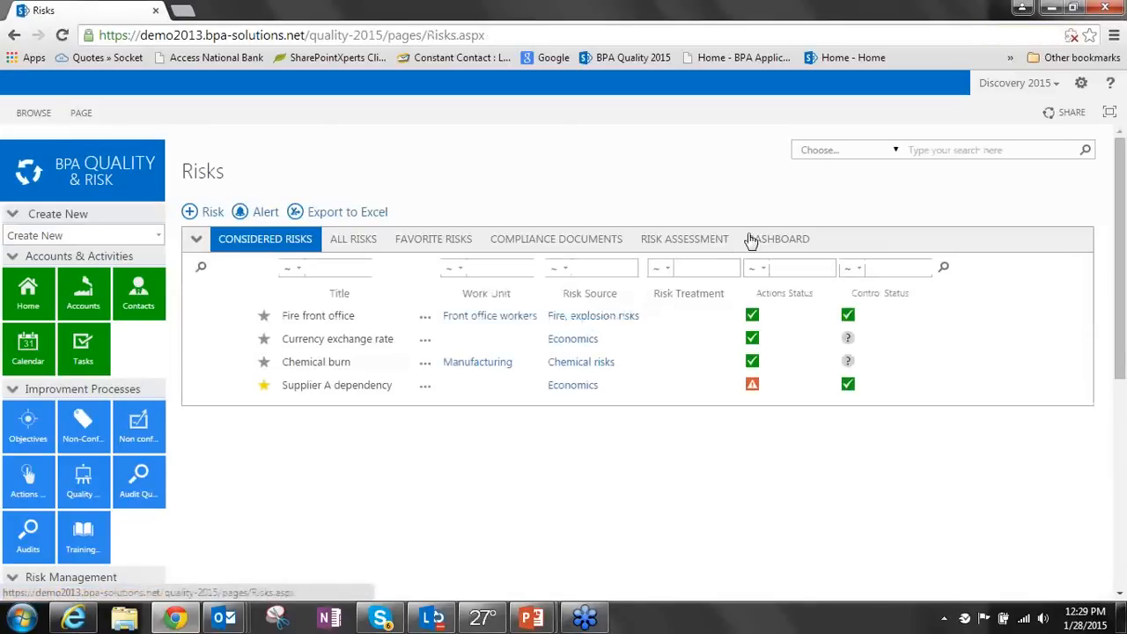
Switch the Risks page to the Risk Assessment view with 01.2015 values and trend arrows
click(684, 239)
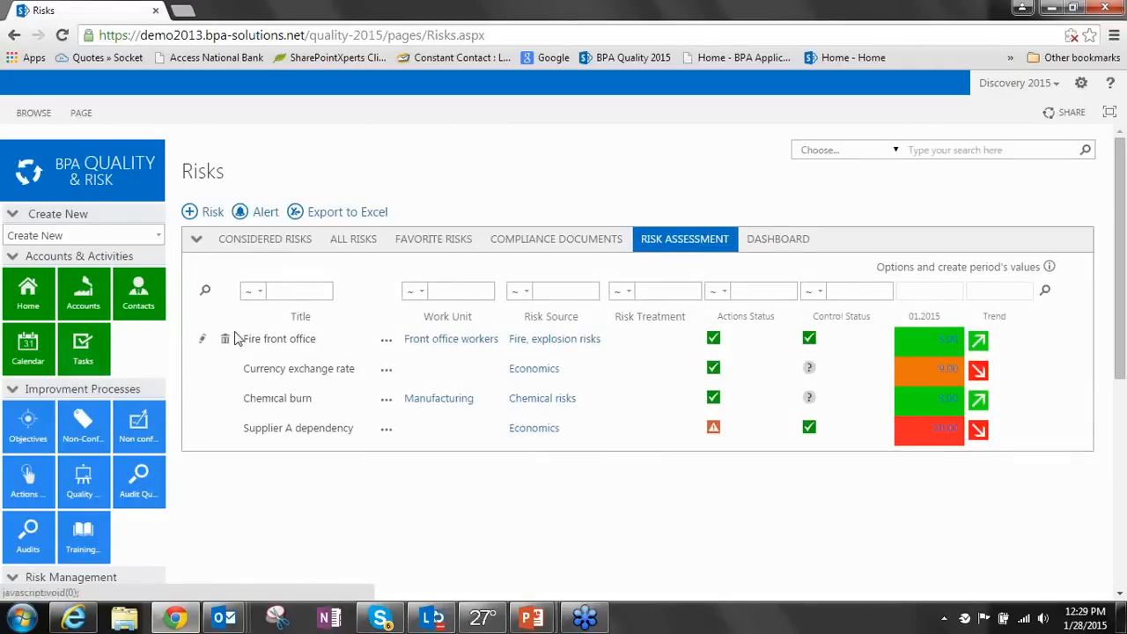
mouse_move(741, 452)
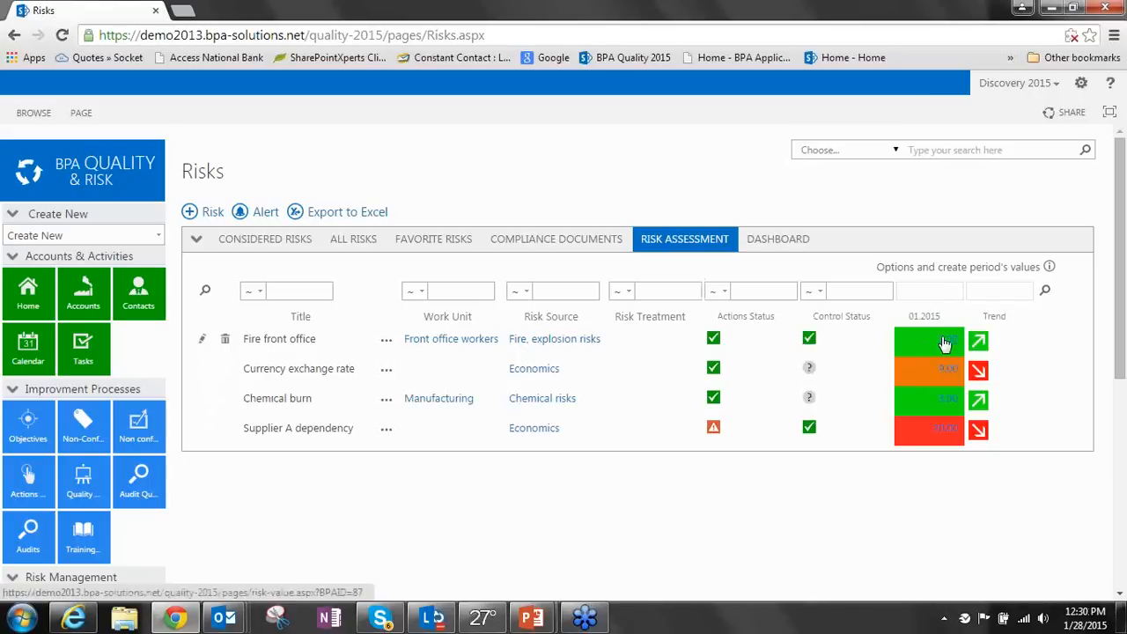
mouse_move(901, 416)
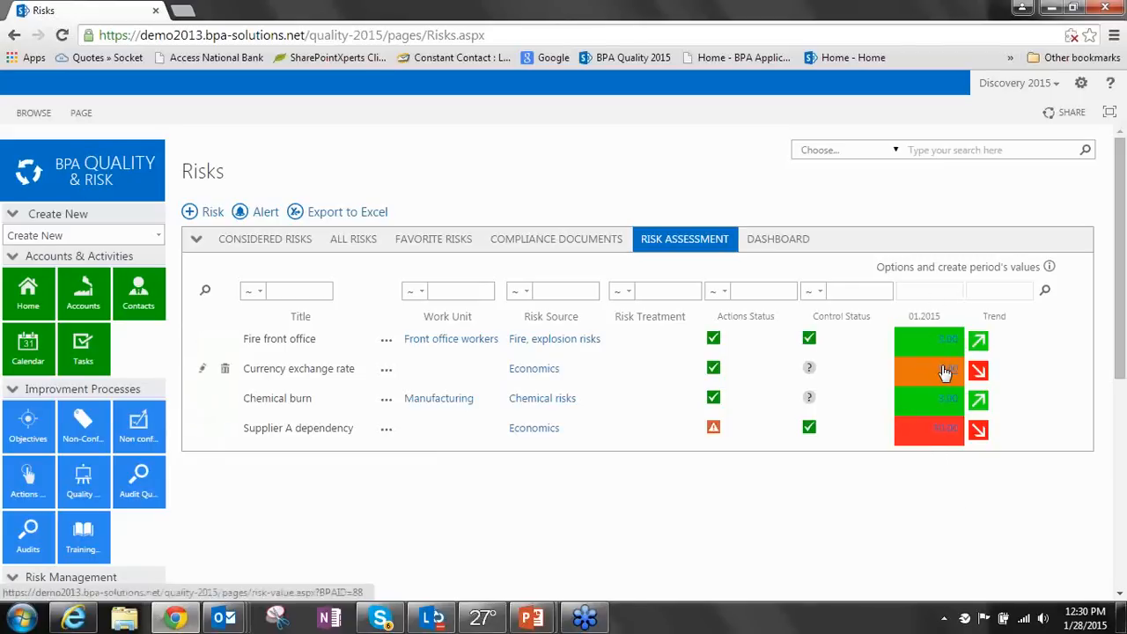
mouse_move(998, 401)
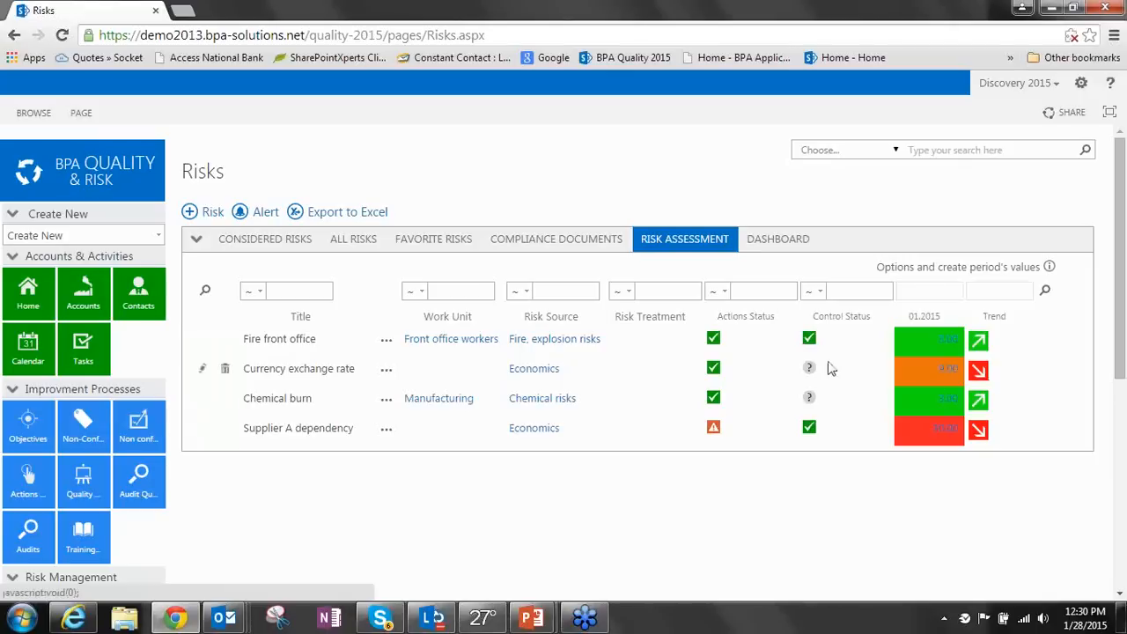
Review the KPI options with the 3 by 3 risk matrix and monthly period, then close them
click(1051, 267)
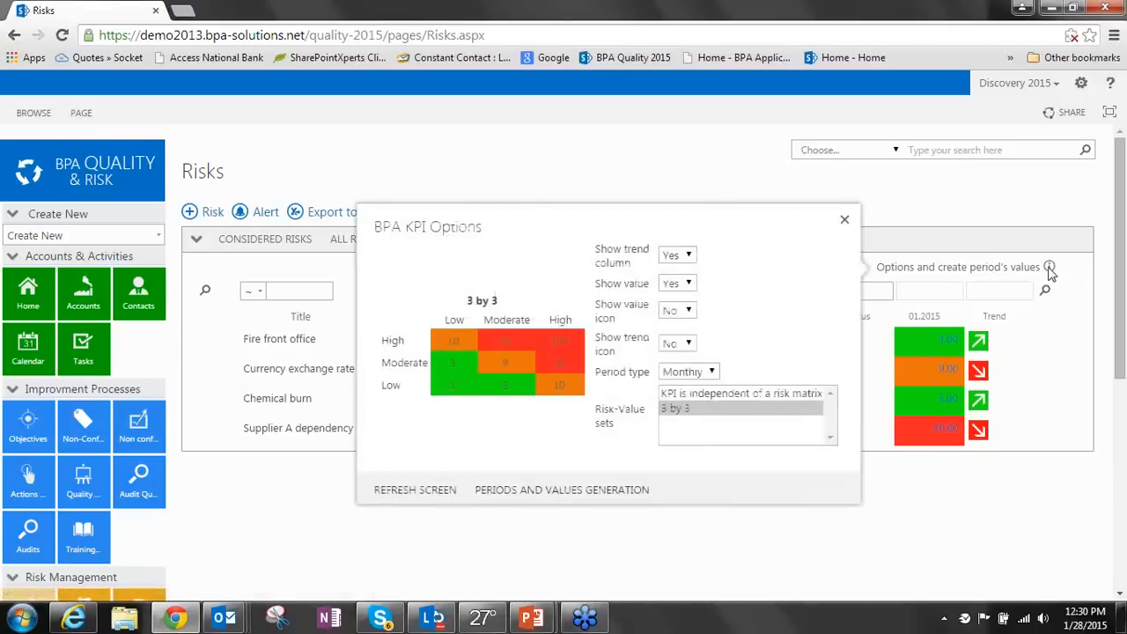
mouse_move(746, 350)
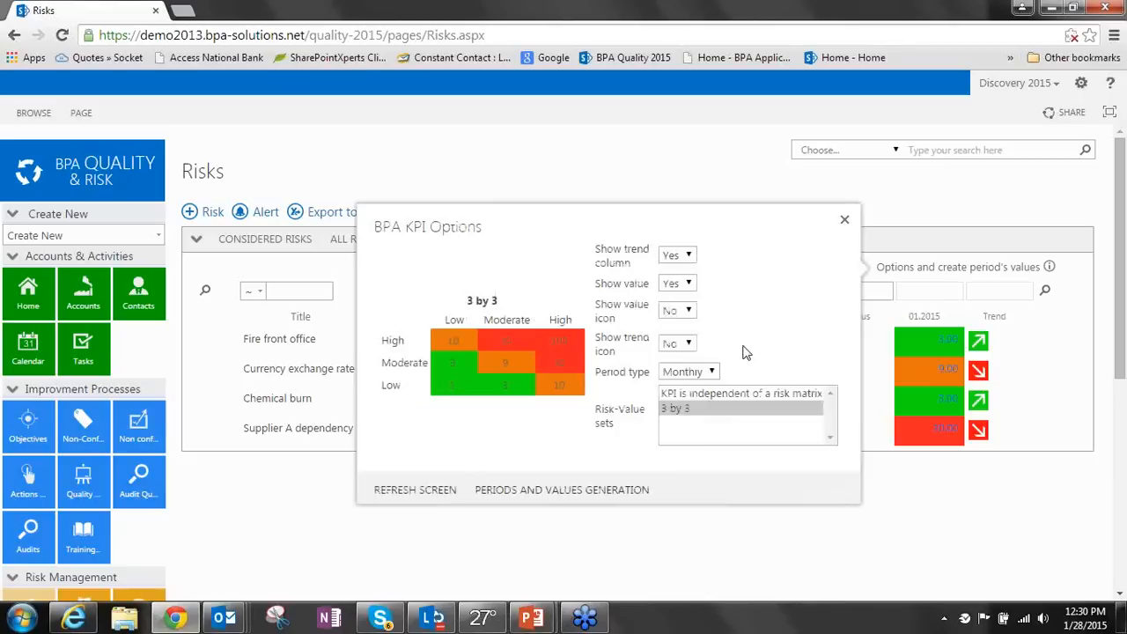
mouse_move(460, 373)
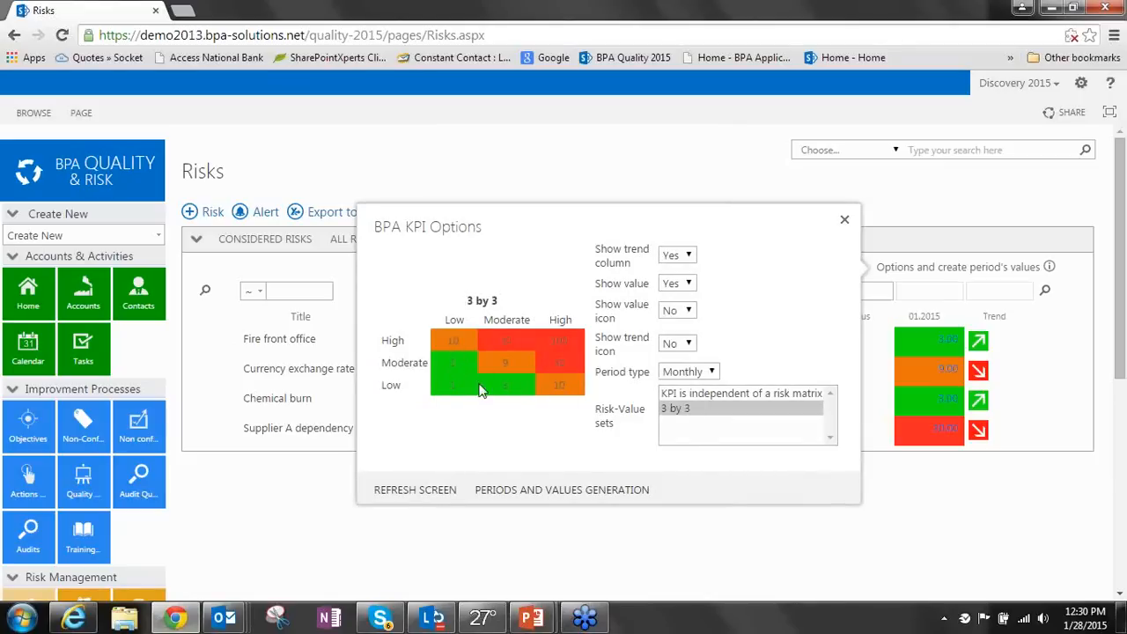
mouse_move(484, 342)
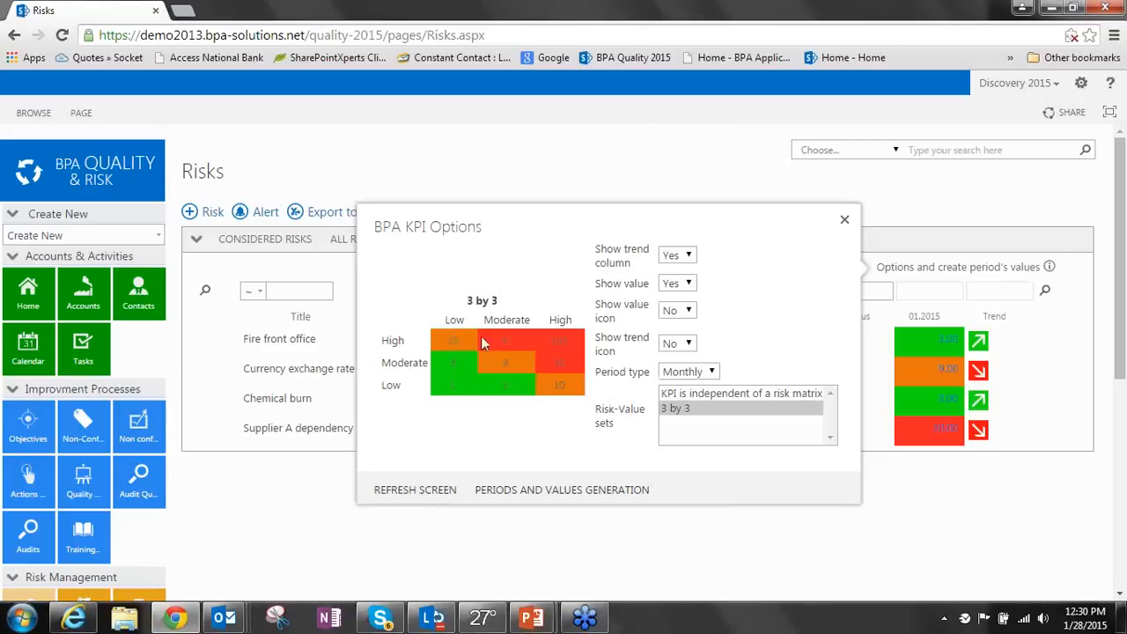
mouse_move(555, 390)
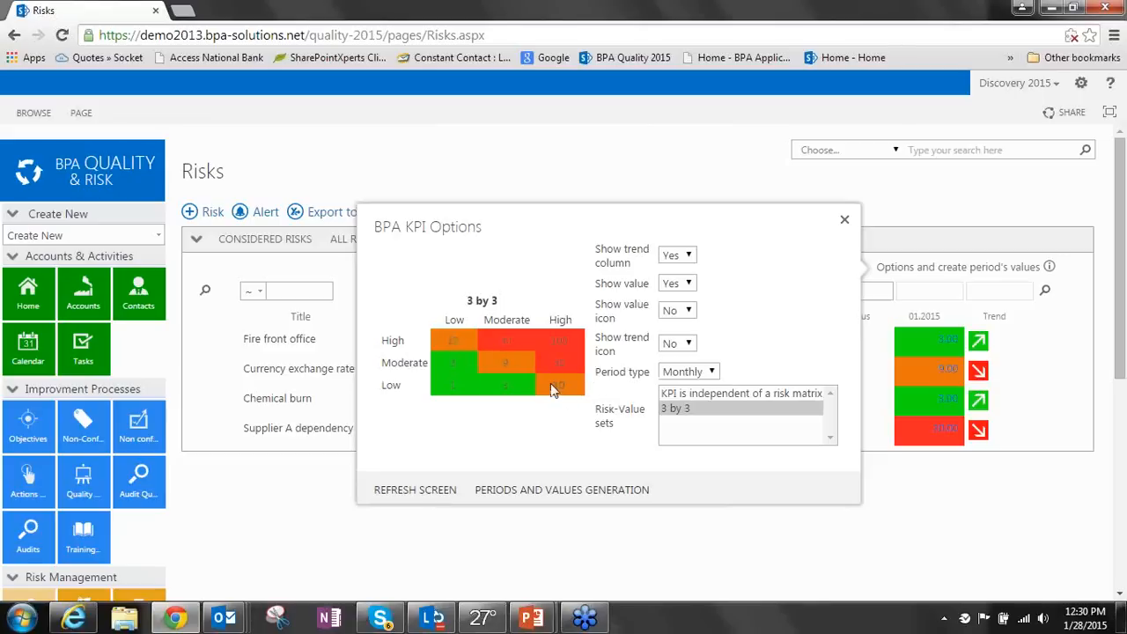
mouse_move(532, 384)
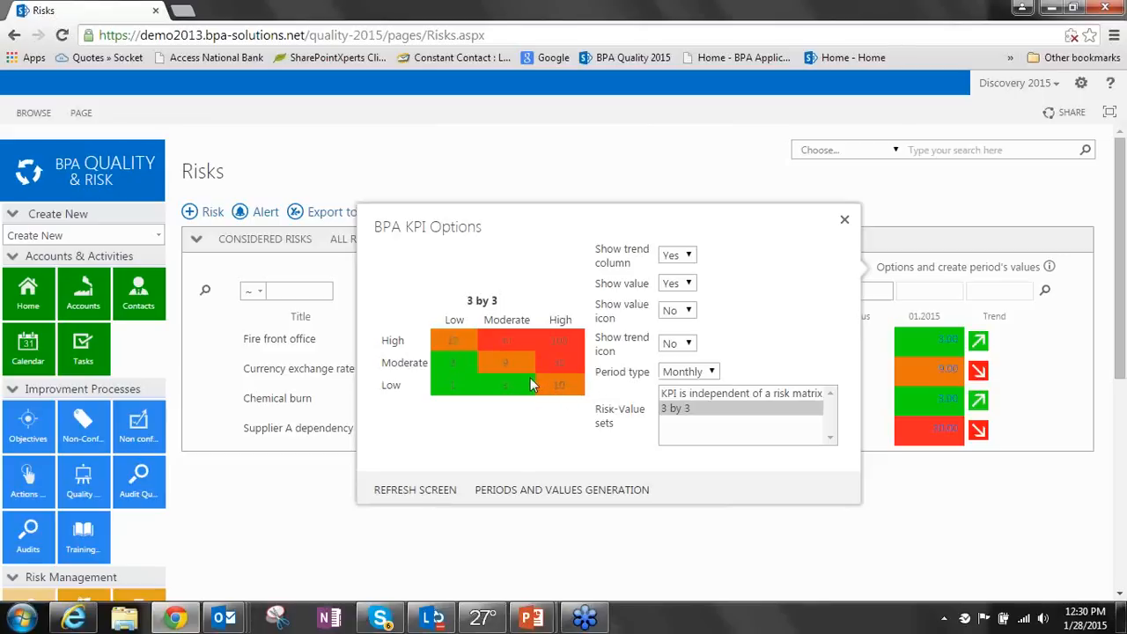
mouse_move(547, 364)
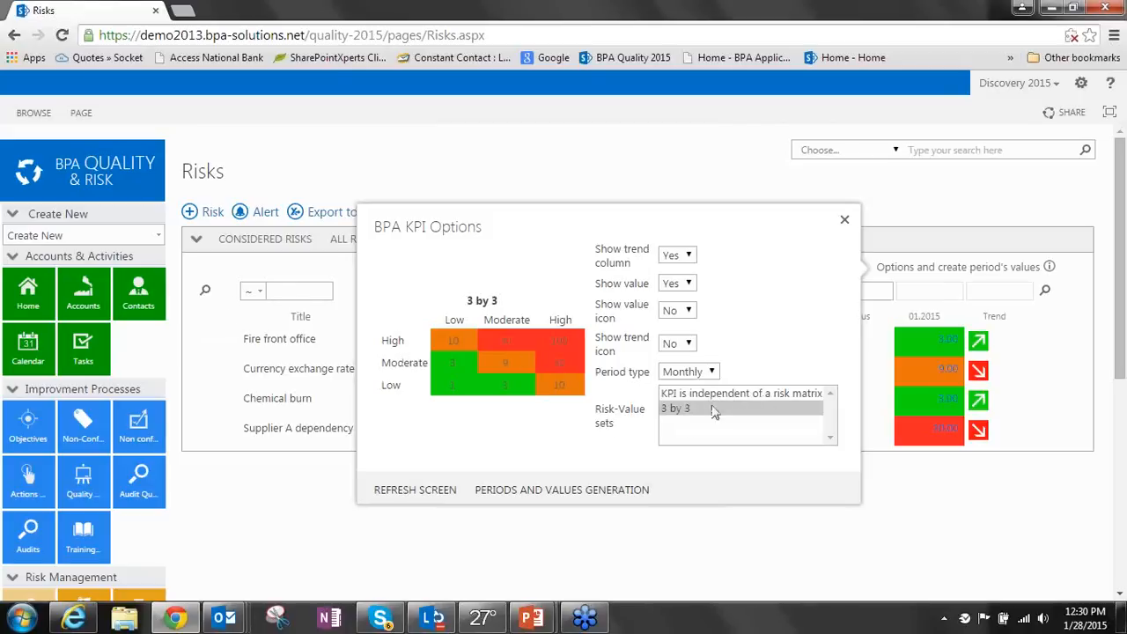
mouse_move(688, 416)
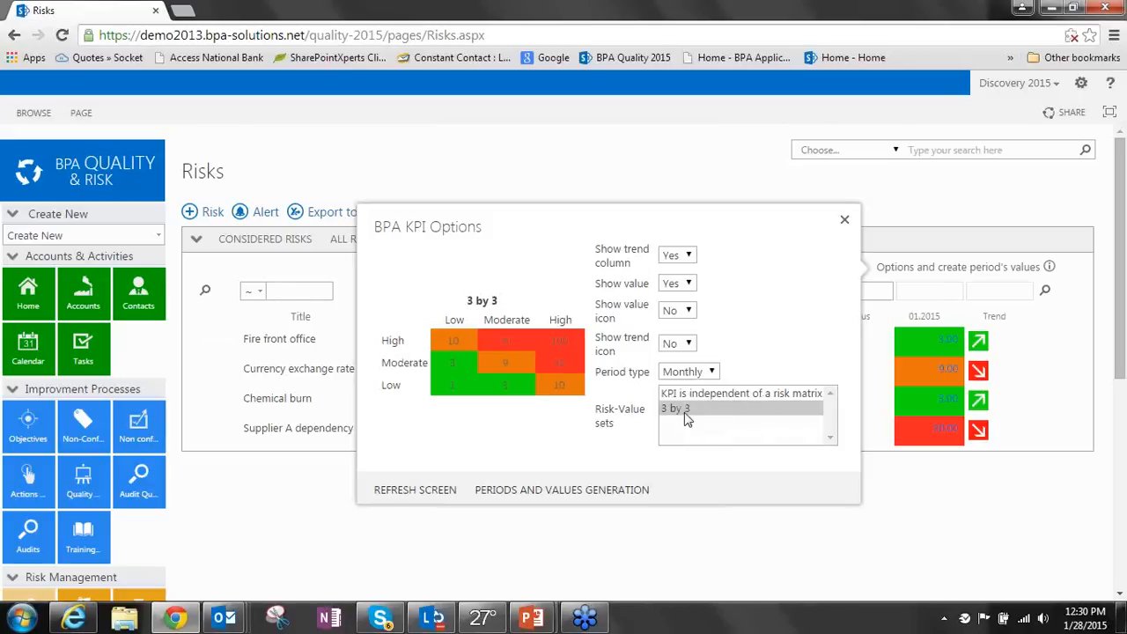
click(845, 219)
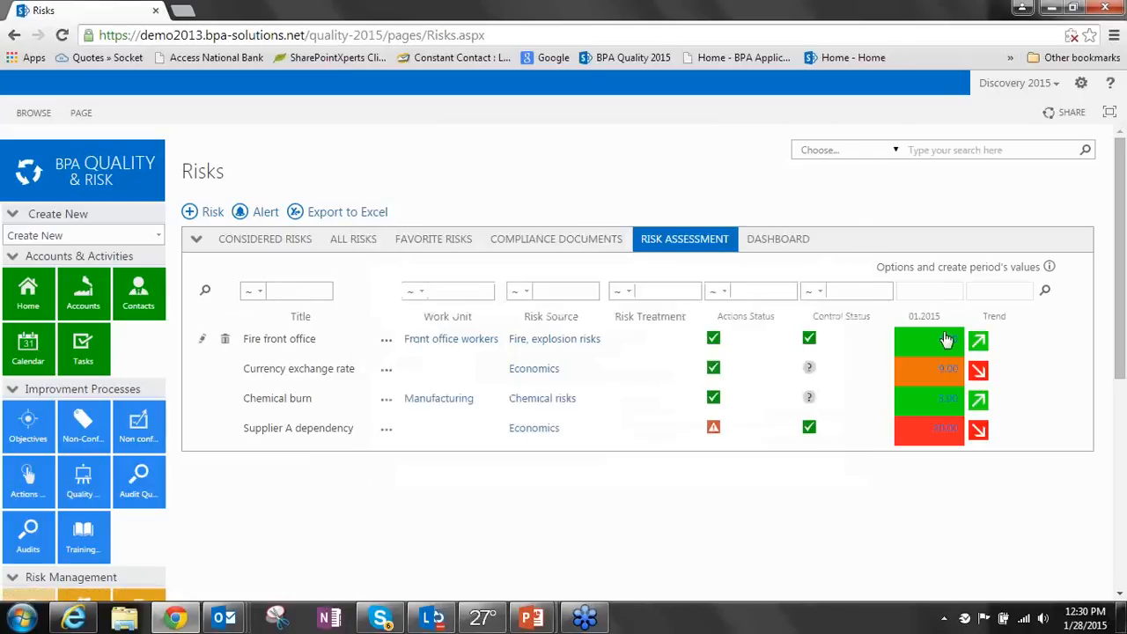
Edit the Fire front office 01.2015 risk value showing Impact Low and Probability Moderate
click(929, 340)
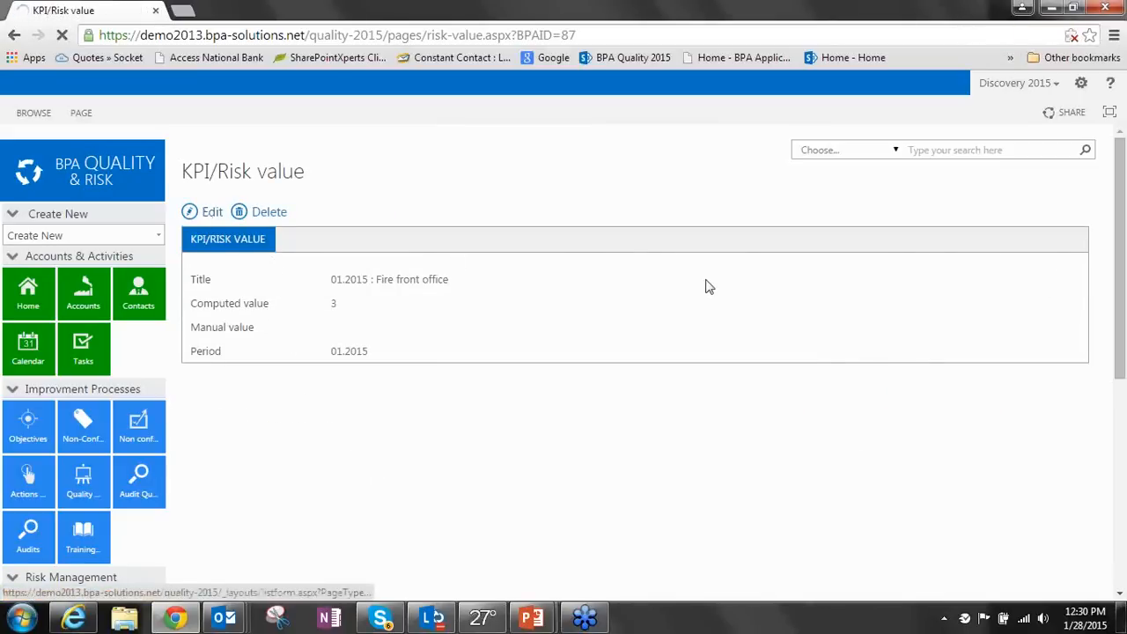
click(211, 211)
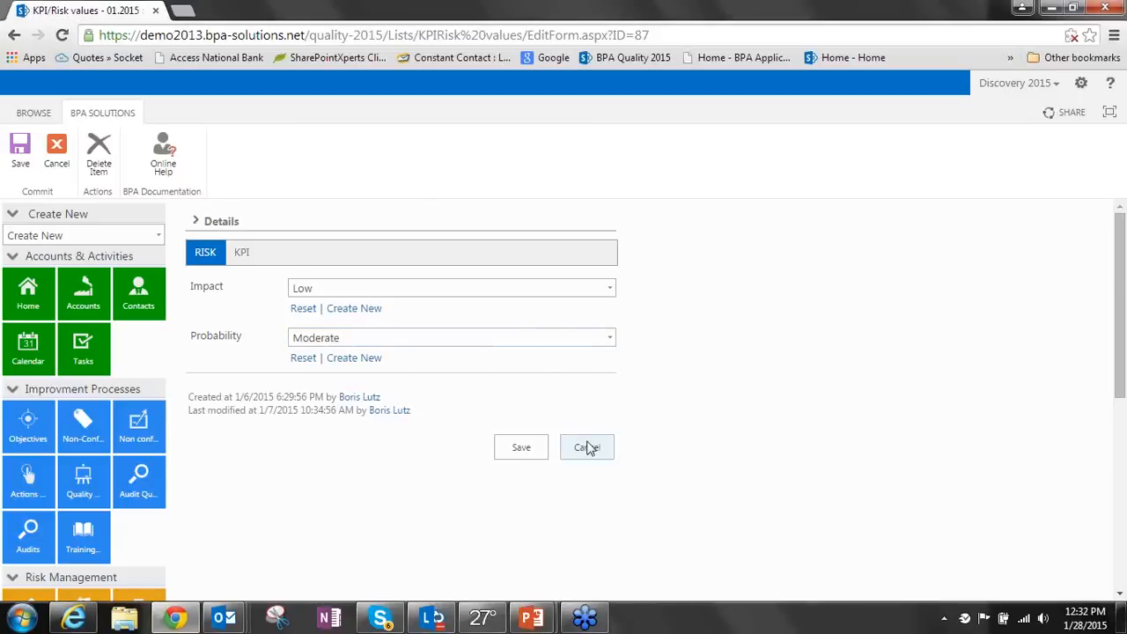
Cancel the risk value edit and return to the Risks page toward the Incidents list
click(586, 448)
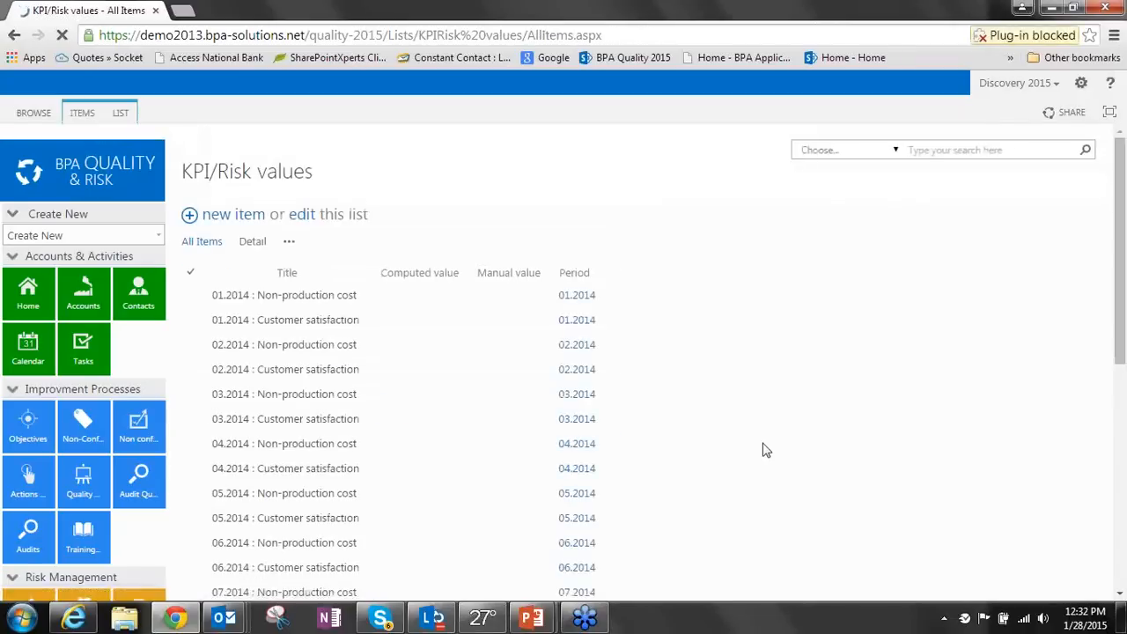
scroll(down, 3)
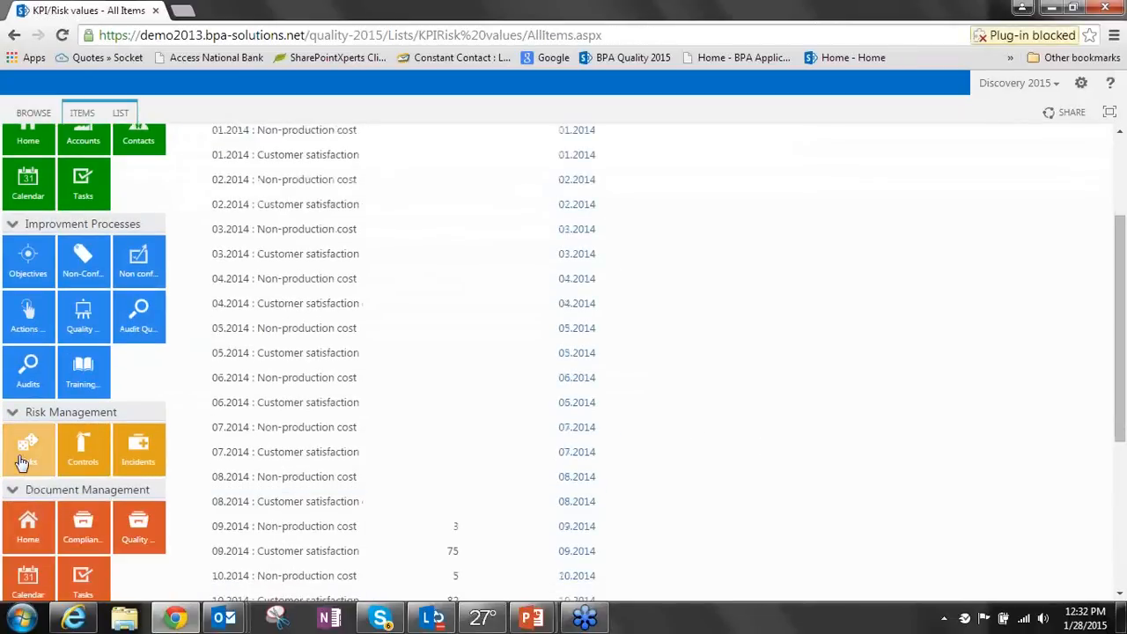
click(27, 449)
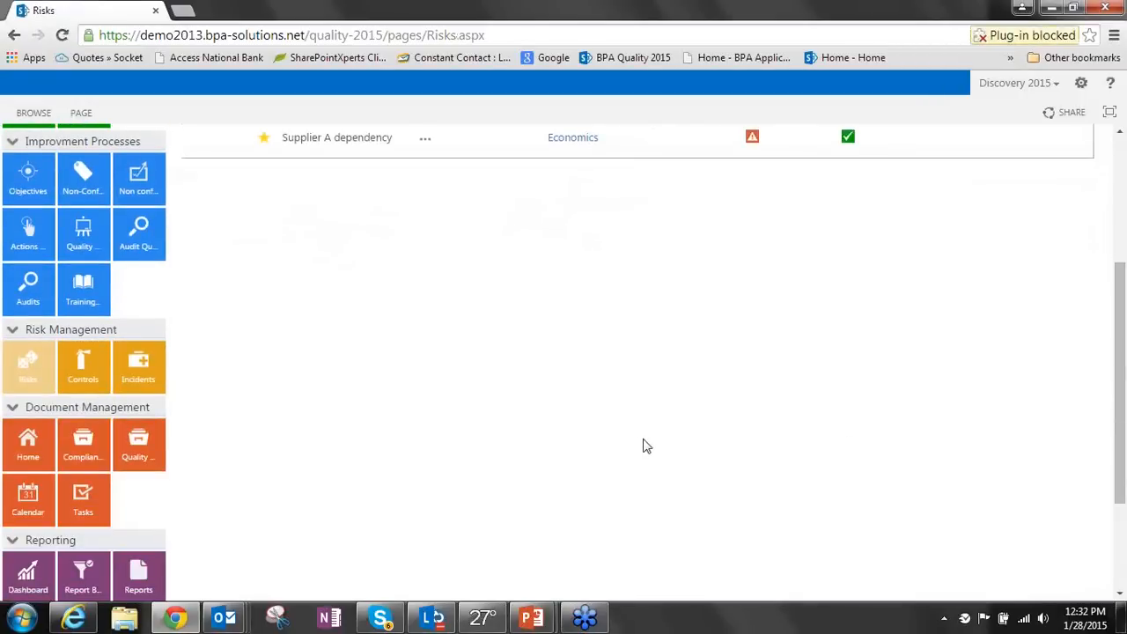
scroll(down, 3)
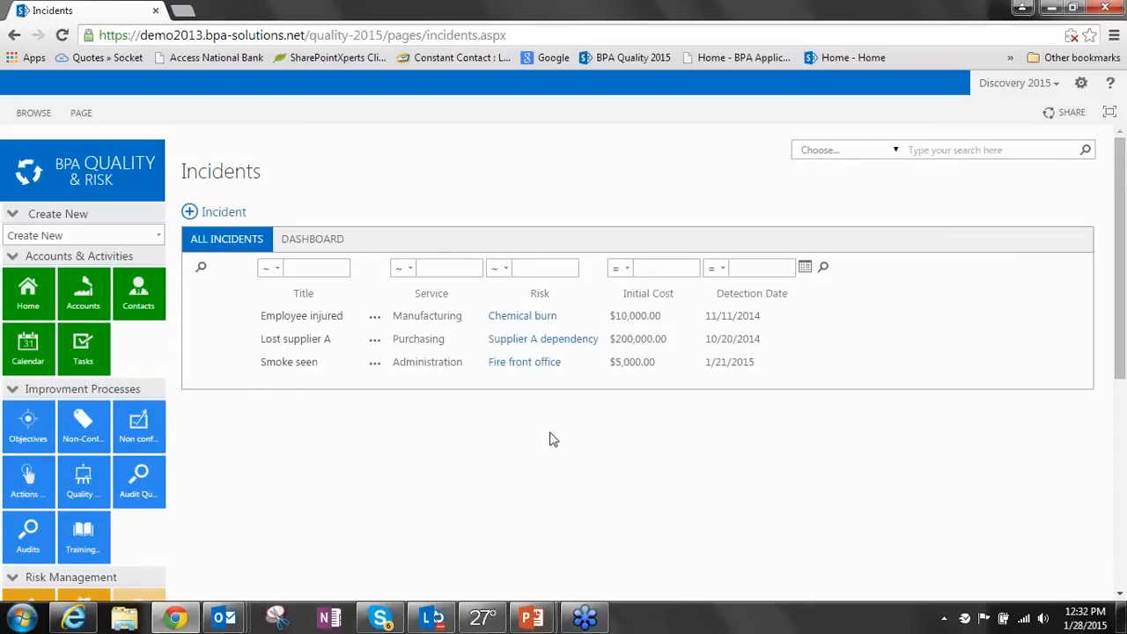
Scroll the left navigation to reveal the Document Management, Reporting and Tools sections
scroll(down, 3)
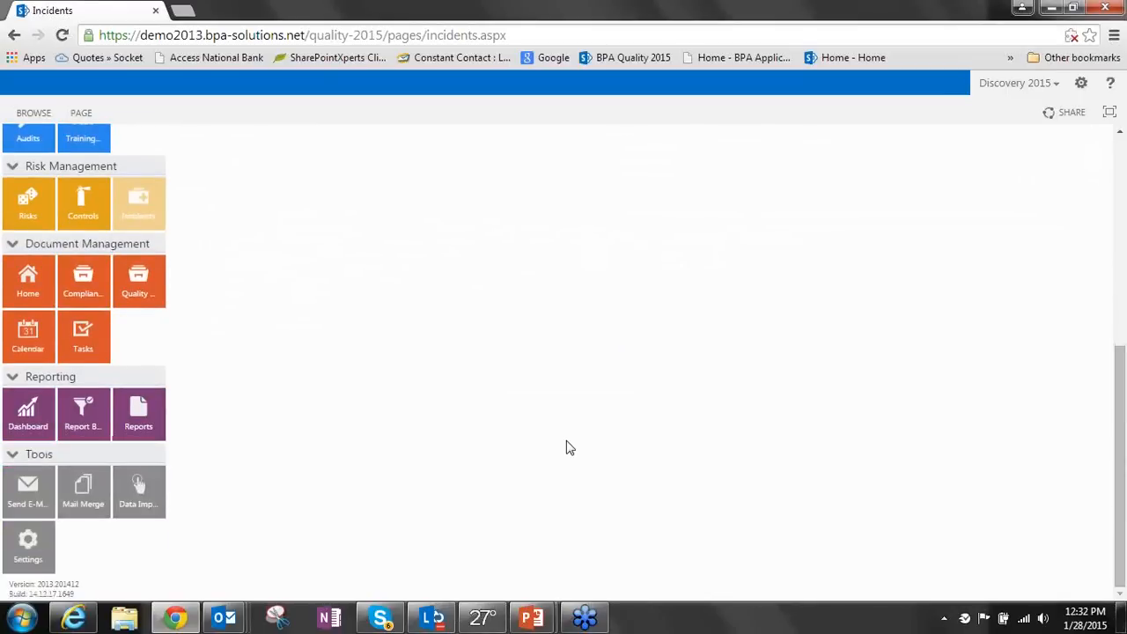
mouse_move(381, 438)
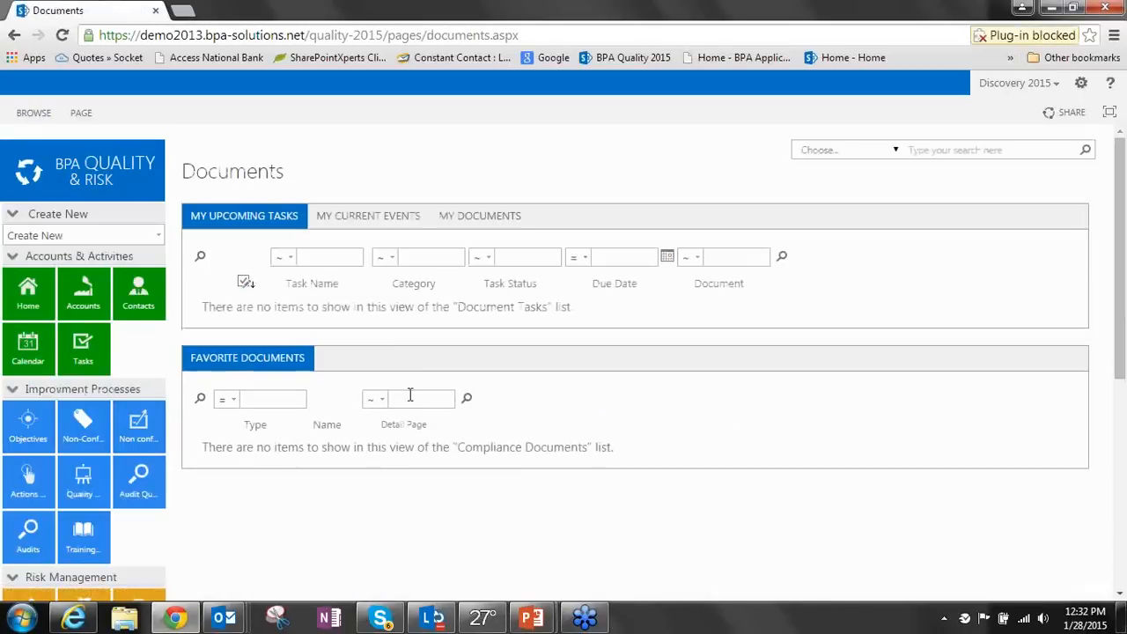
Show the Compliance Documents revision schedule with publication and revision dates
scroll(down, 3)
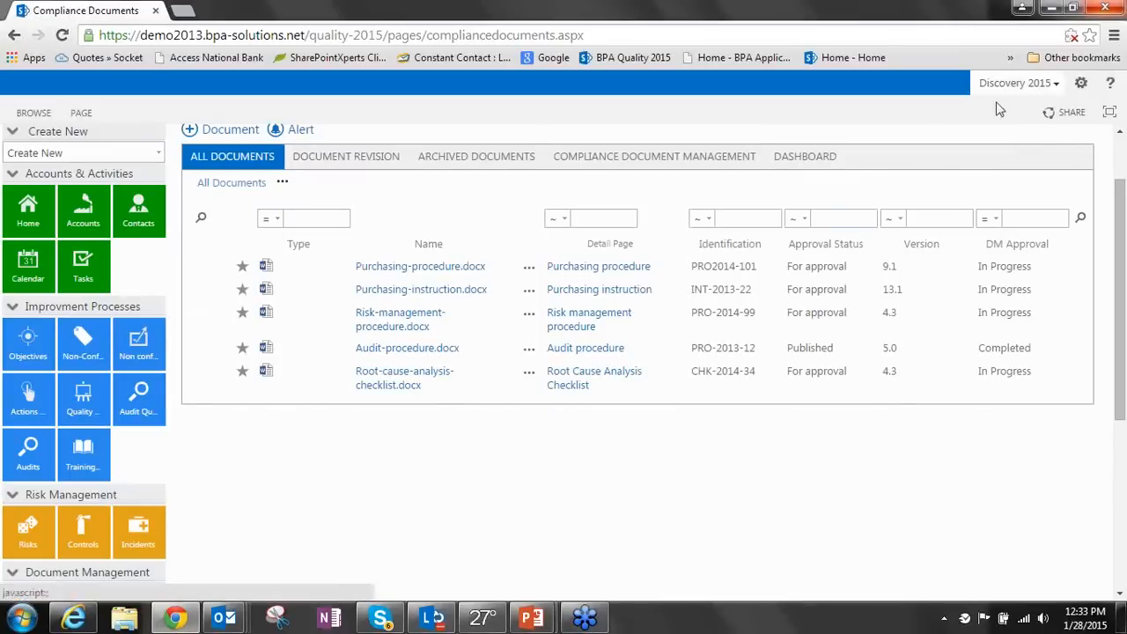
mouse_move(812, 348)
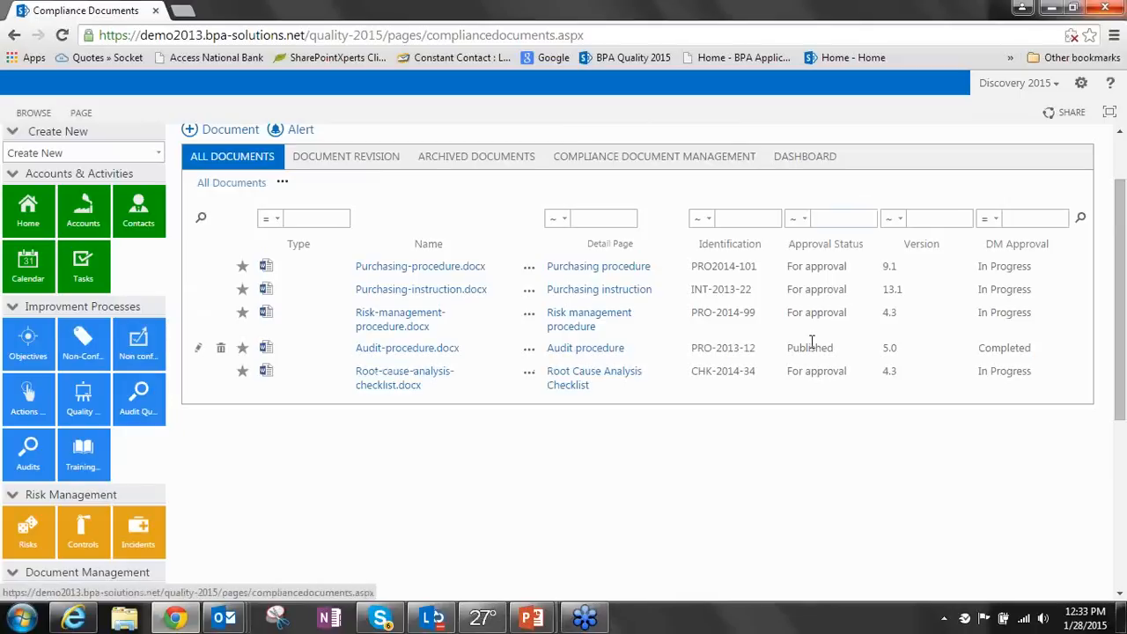
mouse_move(583, 356)
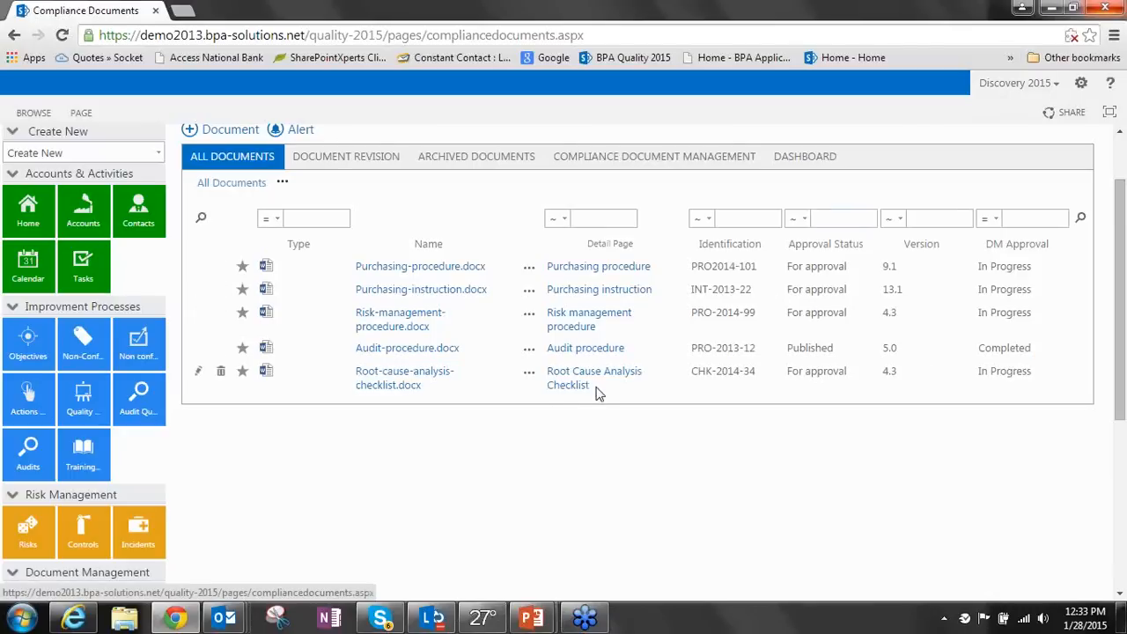
mouse_move(597, 461)
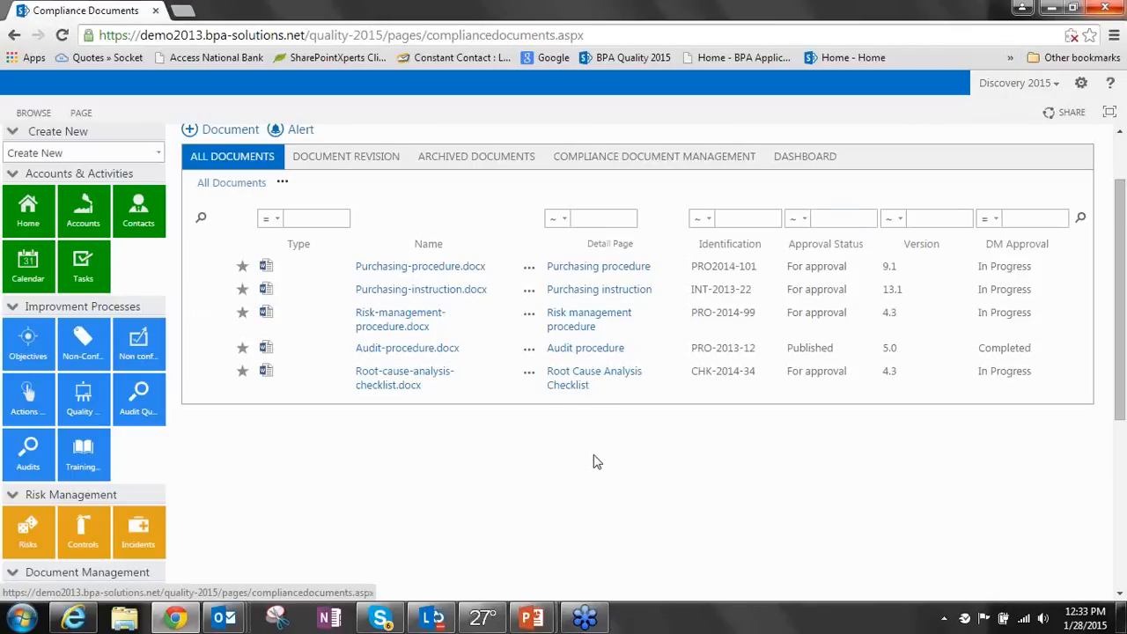
mouse_move(469, 163)
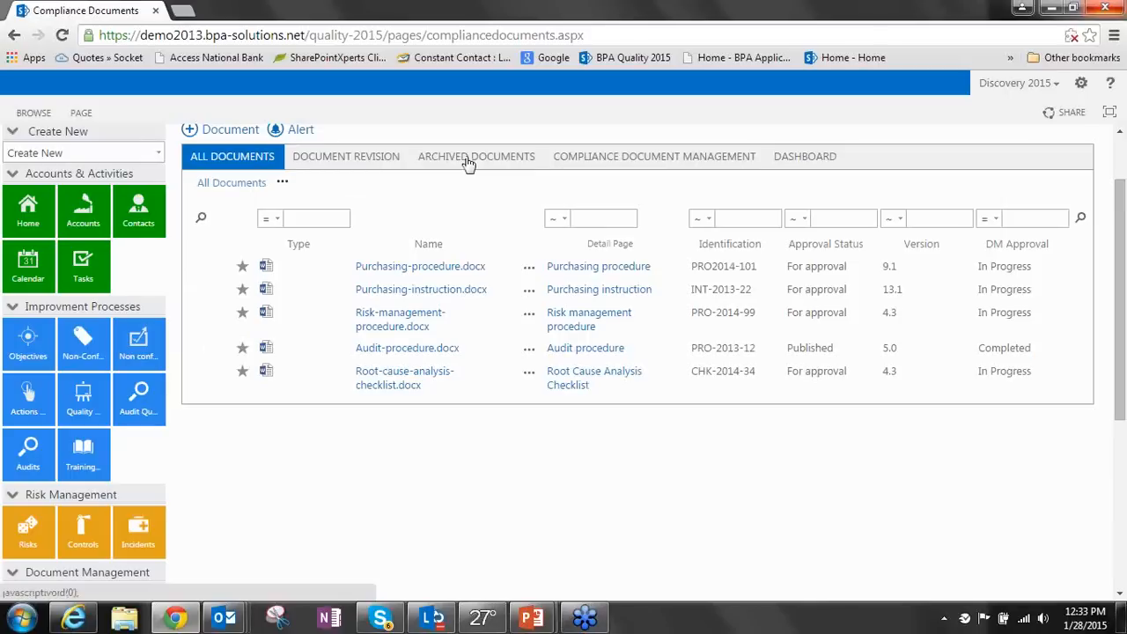
click(346, 156)
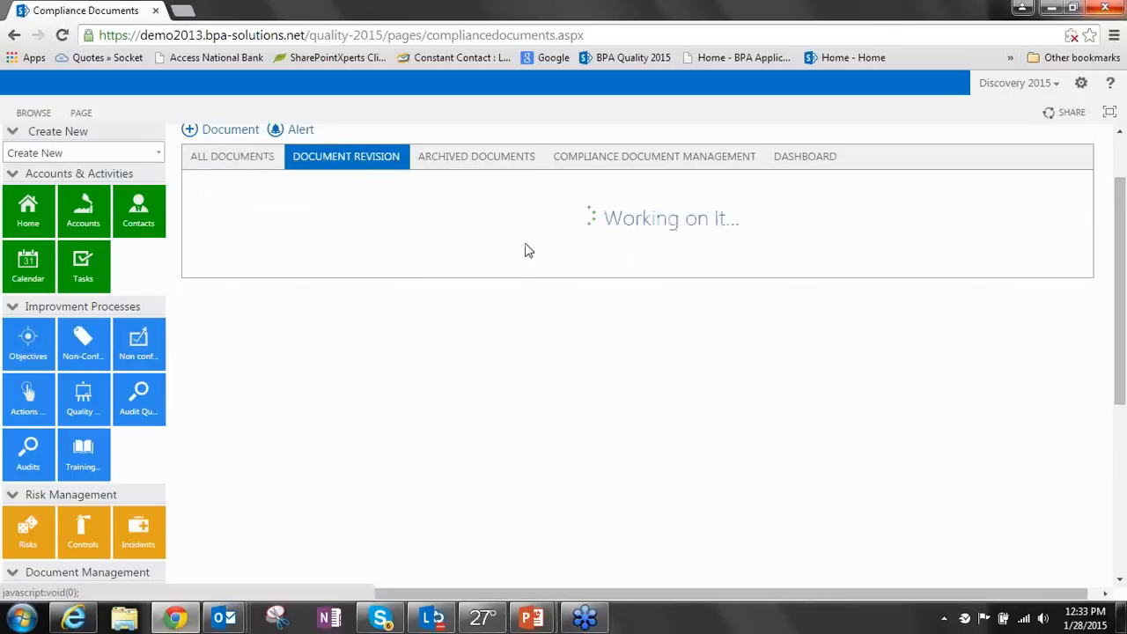
mouse_move(241, 449)
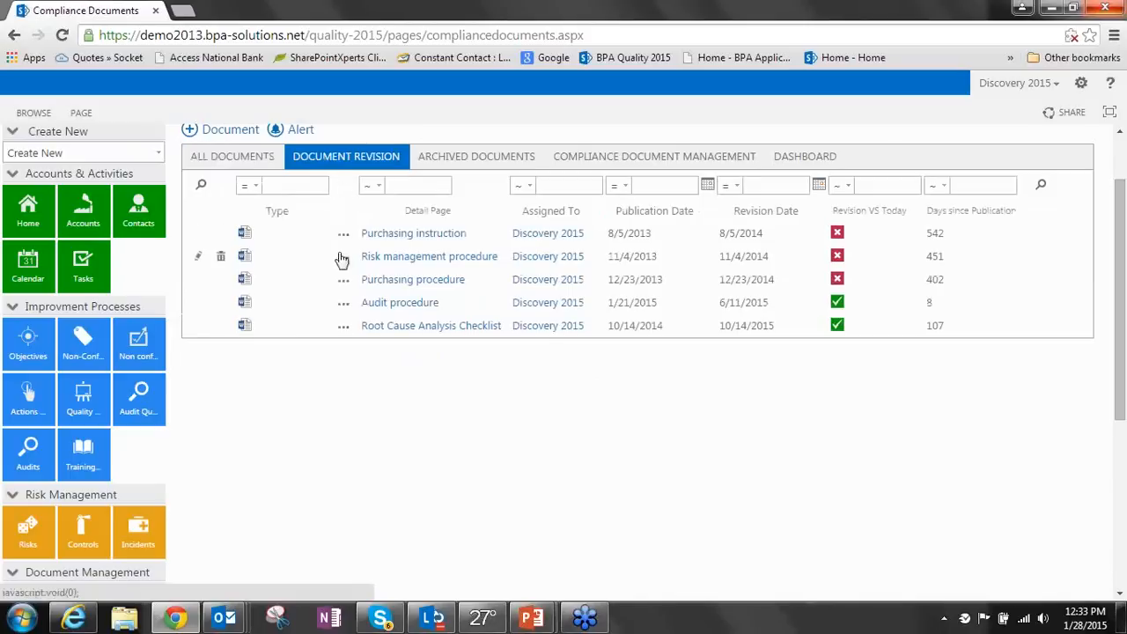
mouse_move(790, 247)
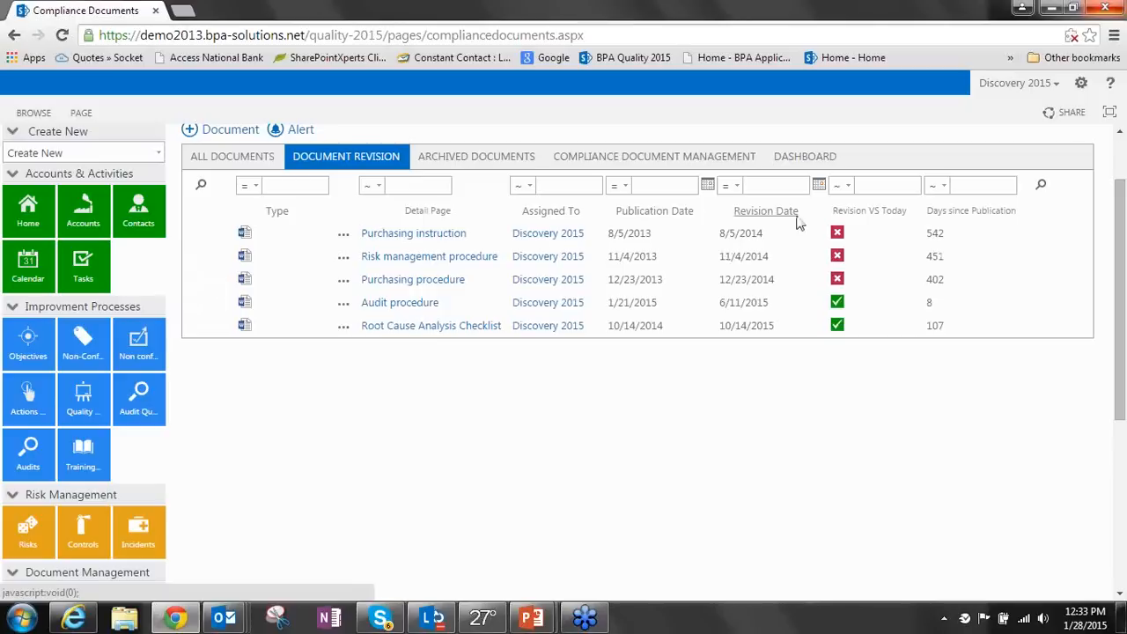
mouse_move(836, 233)
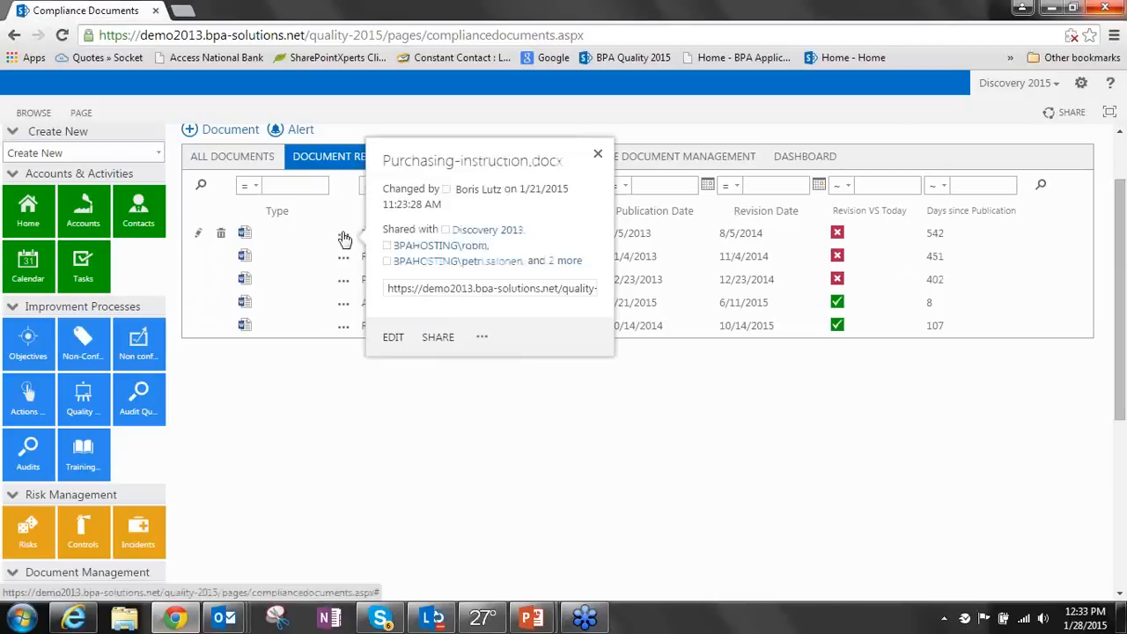
View the workflows running on Purchasing-instruction.docx, with DM Approval running
click(482, 337)
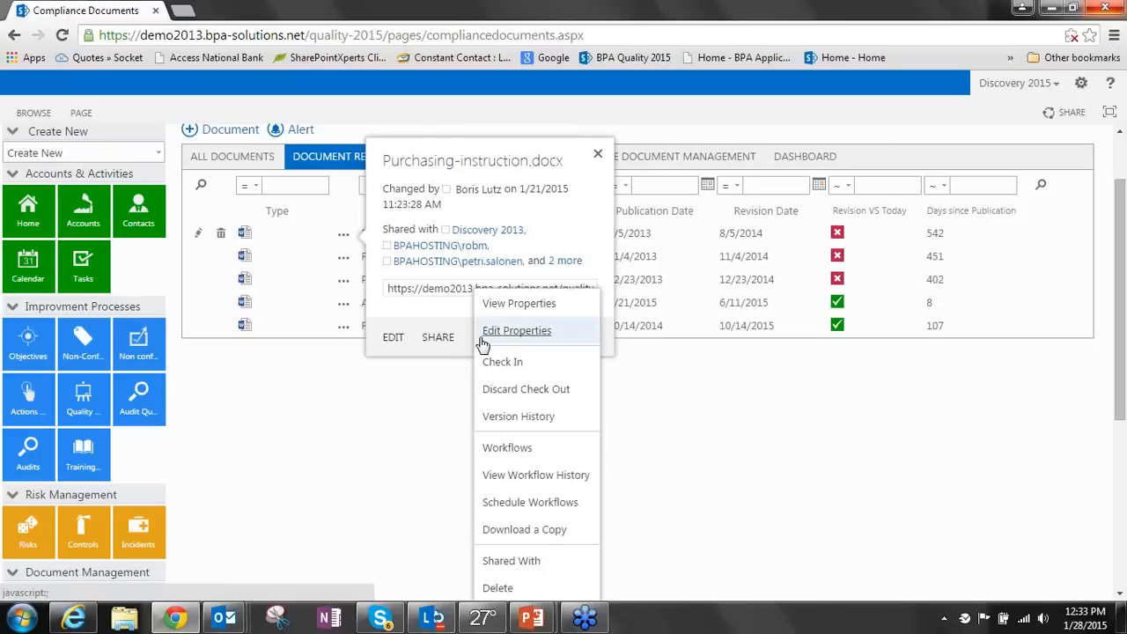
mouse_move(537, 447)
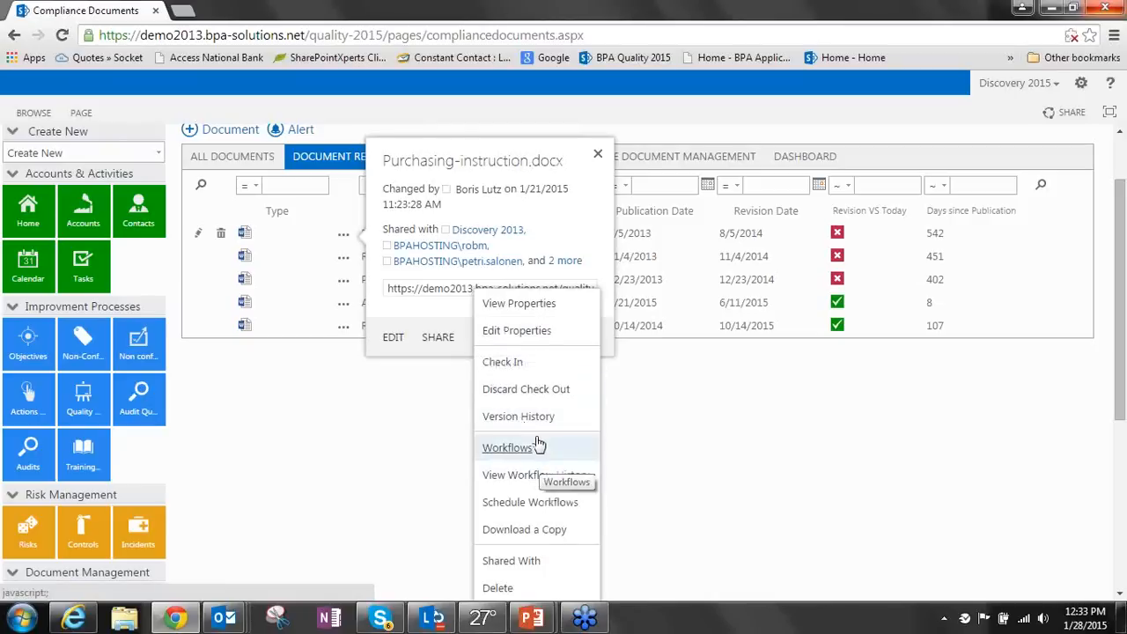
click(506, 447)
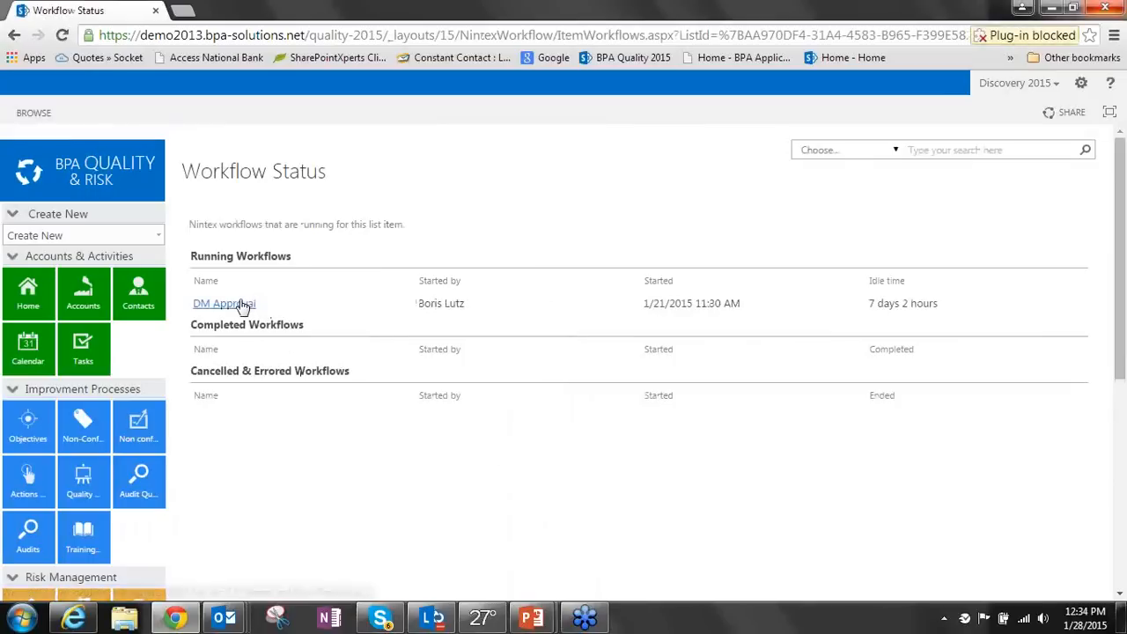
mouse_move(175, 318)
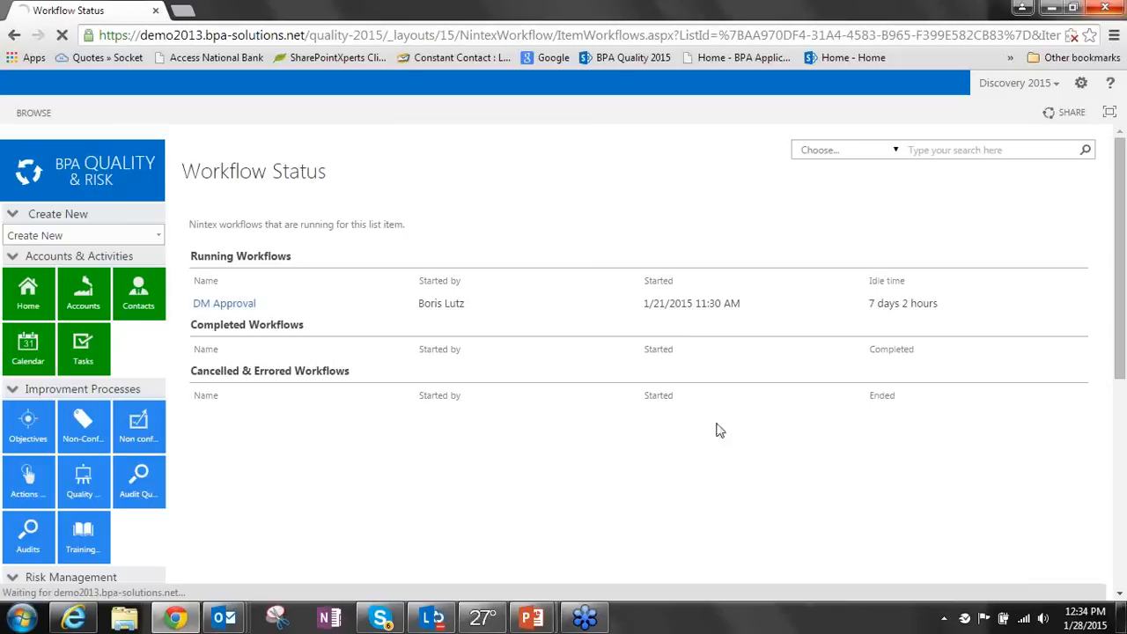
Inspect the DM Approval progress diagram showing Approvers Vote approved and the workflow running
click(224, 303)
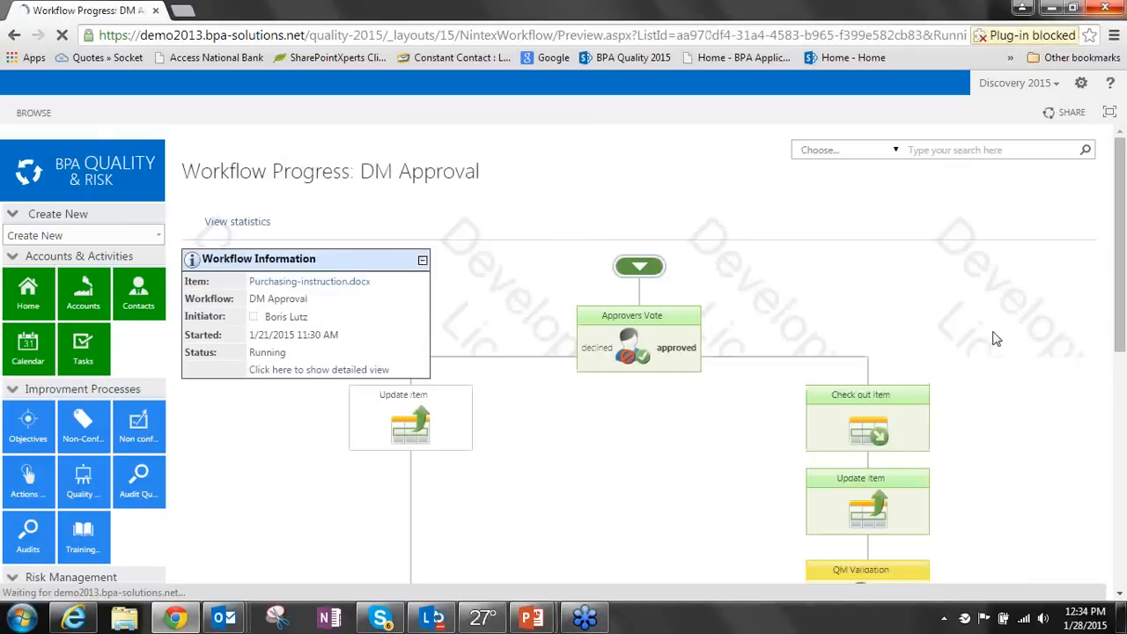
scroll(down, 3)
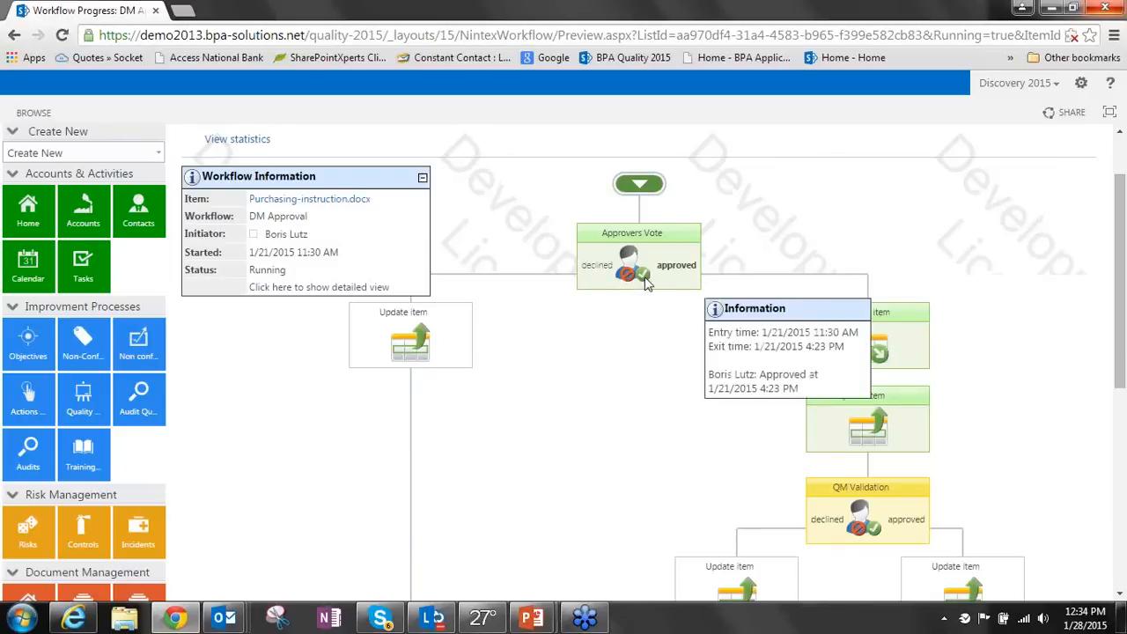
mouse_move(637, 277)
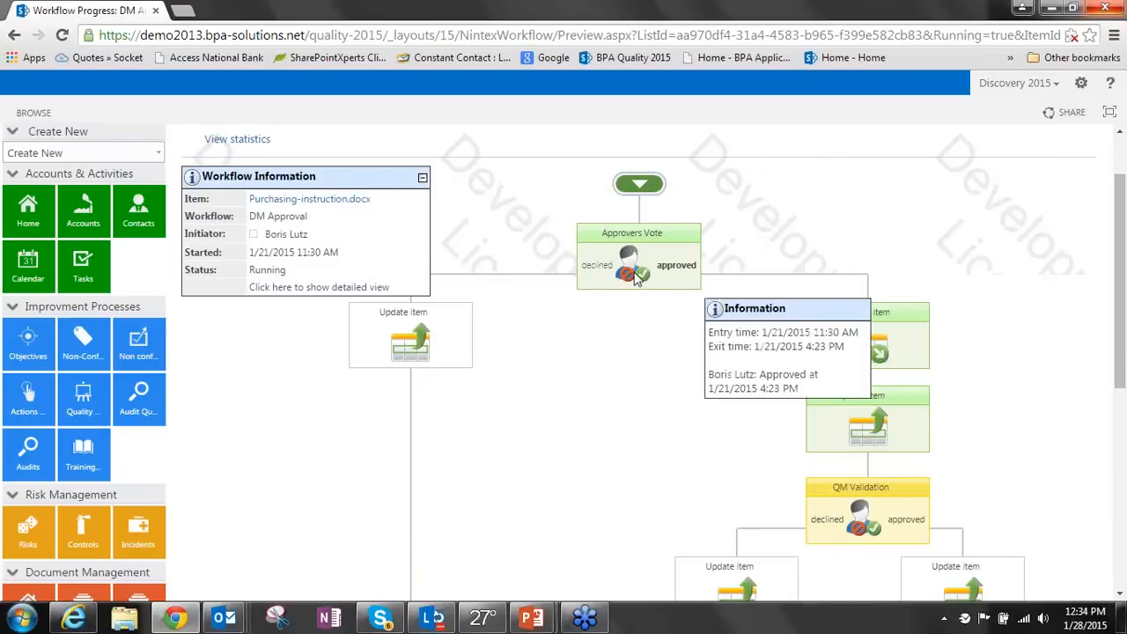
scroll(down, 3)
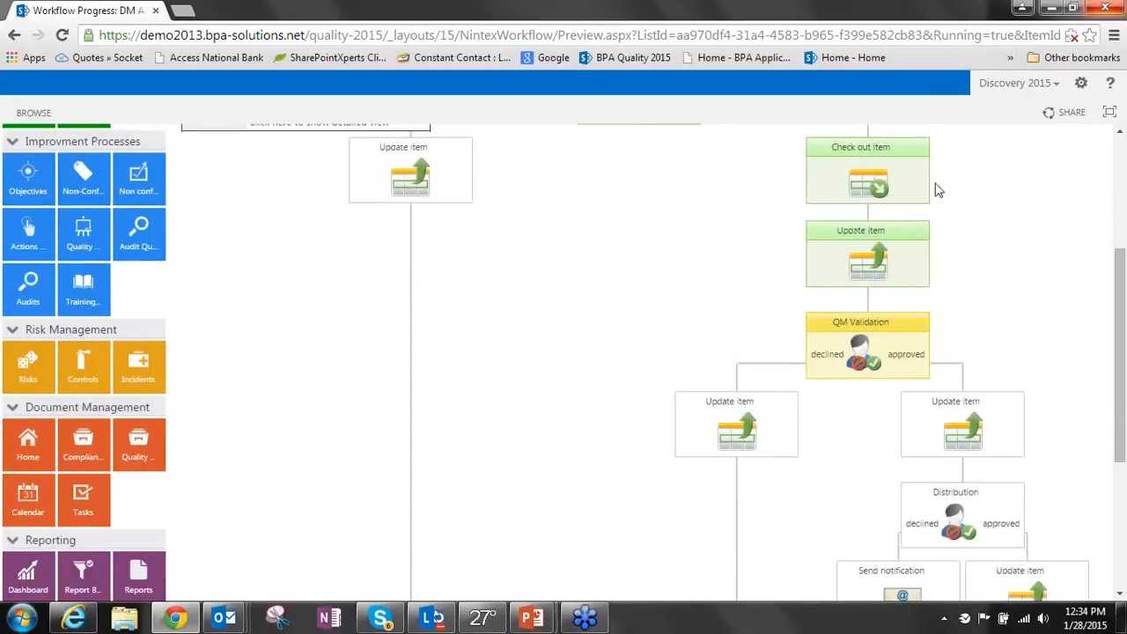
scroll(down, 3)
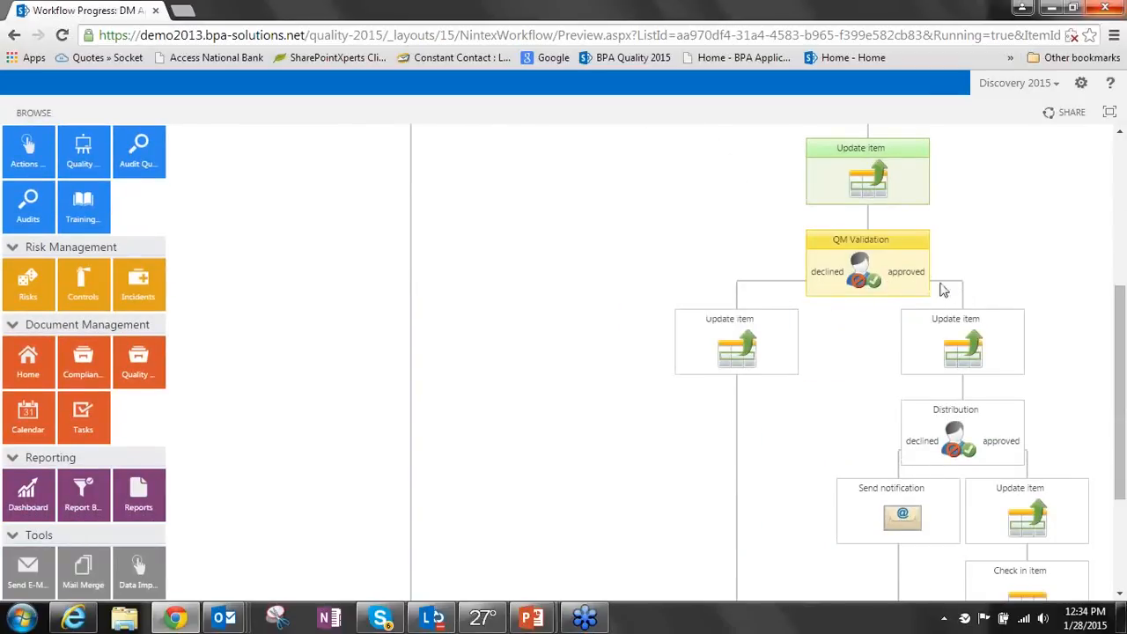
scroll(down, 3)
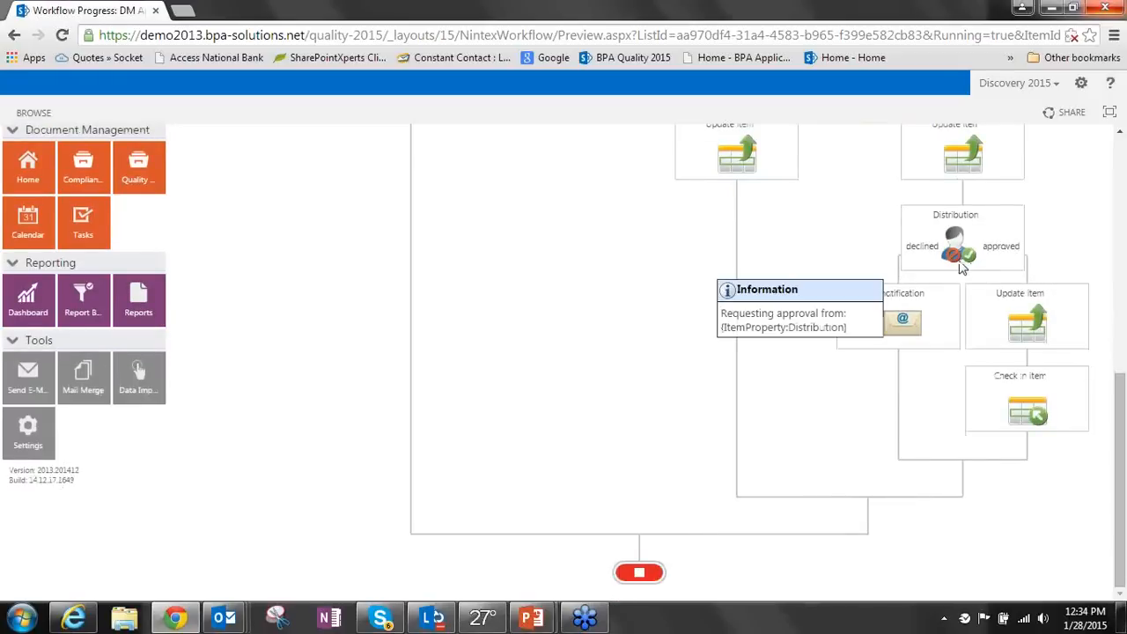
mouse_move(670, 402)
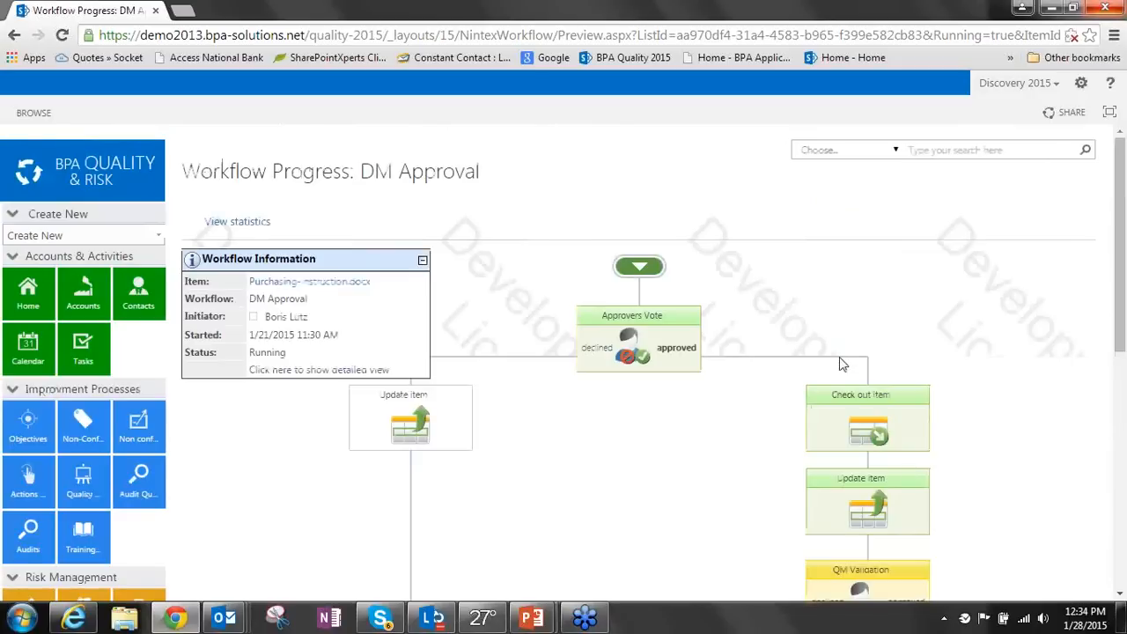
mouse_move(362, 374)
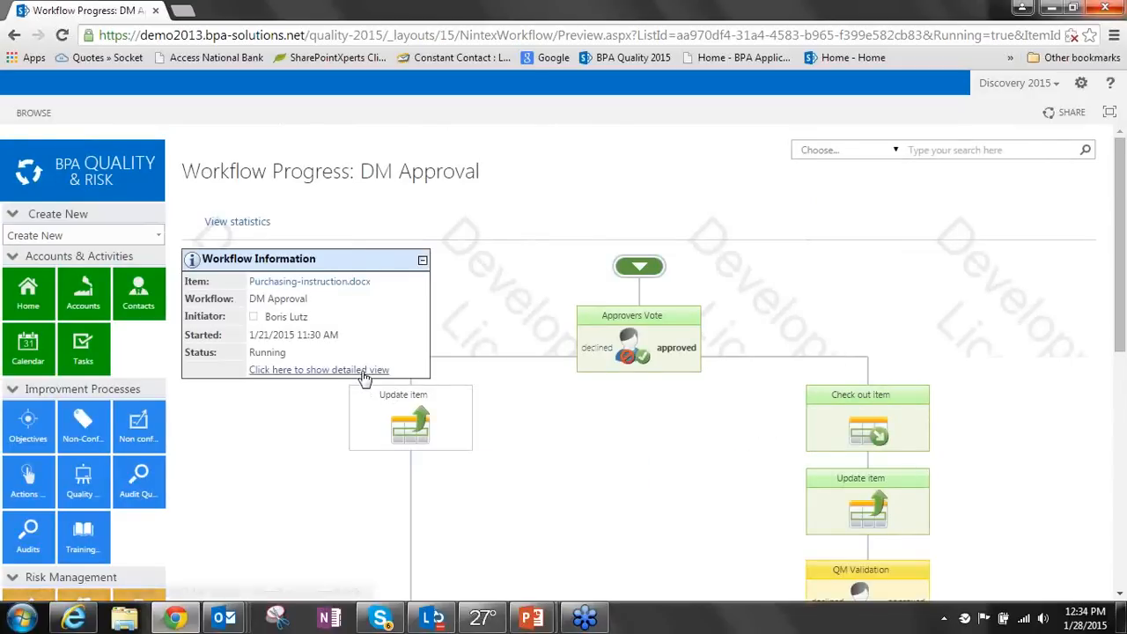
Show the workflow's detailed history with QM Validation pending, then head to the Compliance library
click(318, 369)
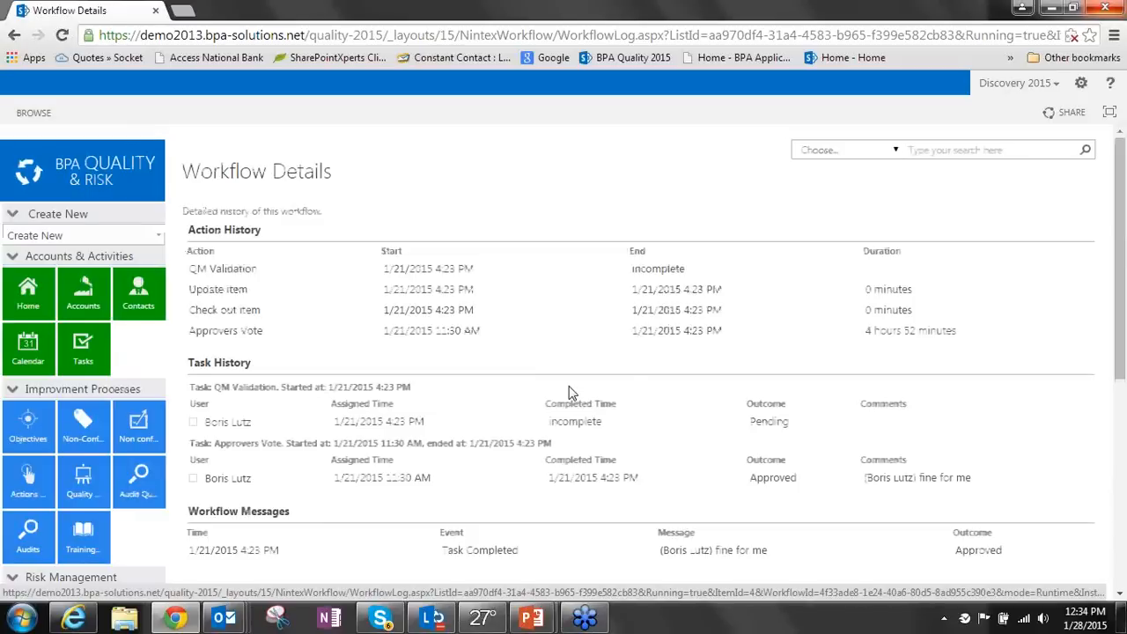
scroll(down, 3)
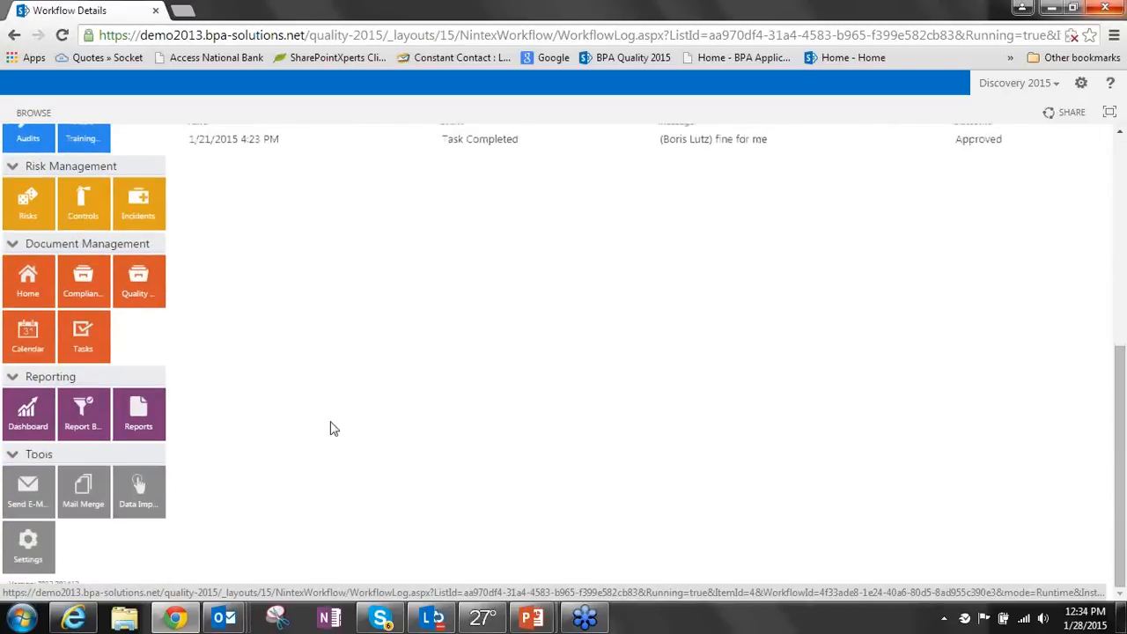
click(83, 280)
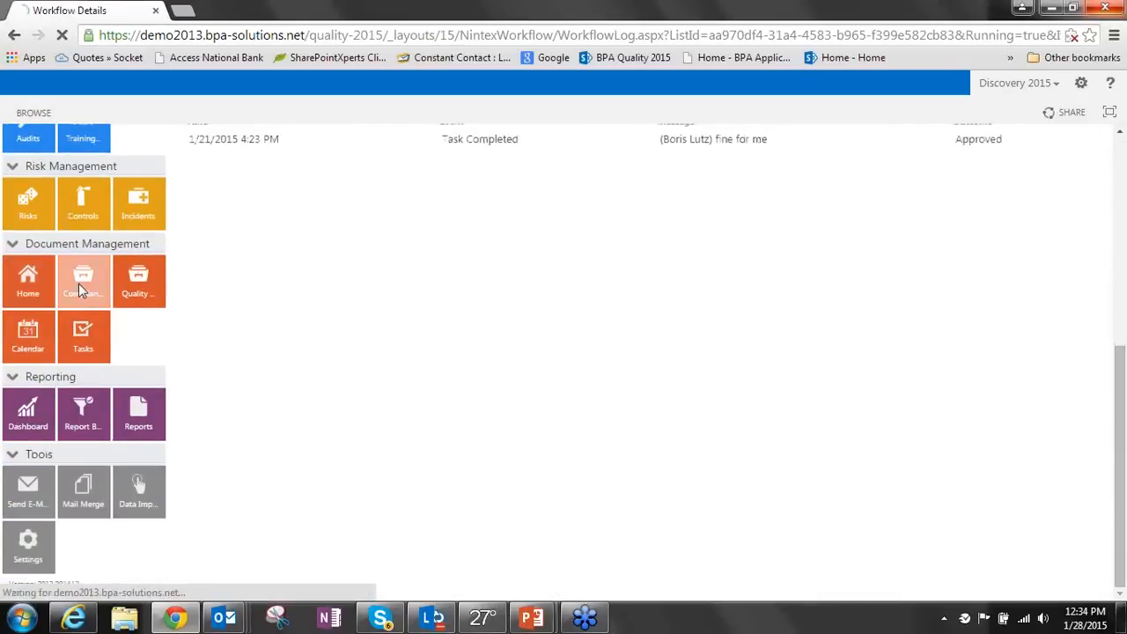
click(83, 280)
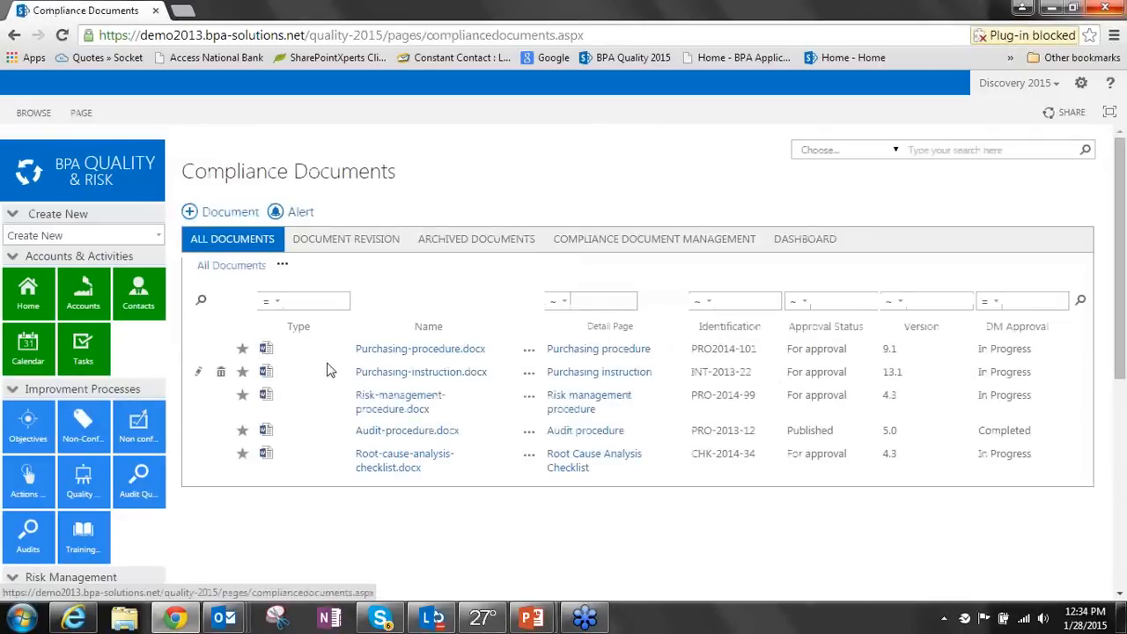
click(529, 349)
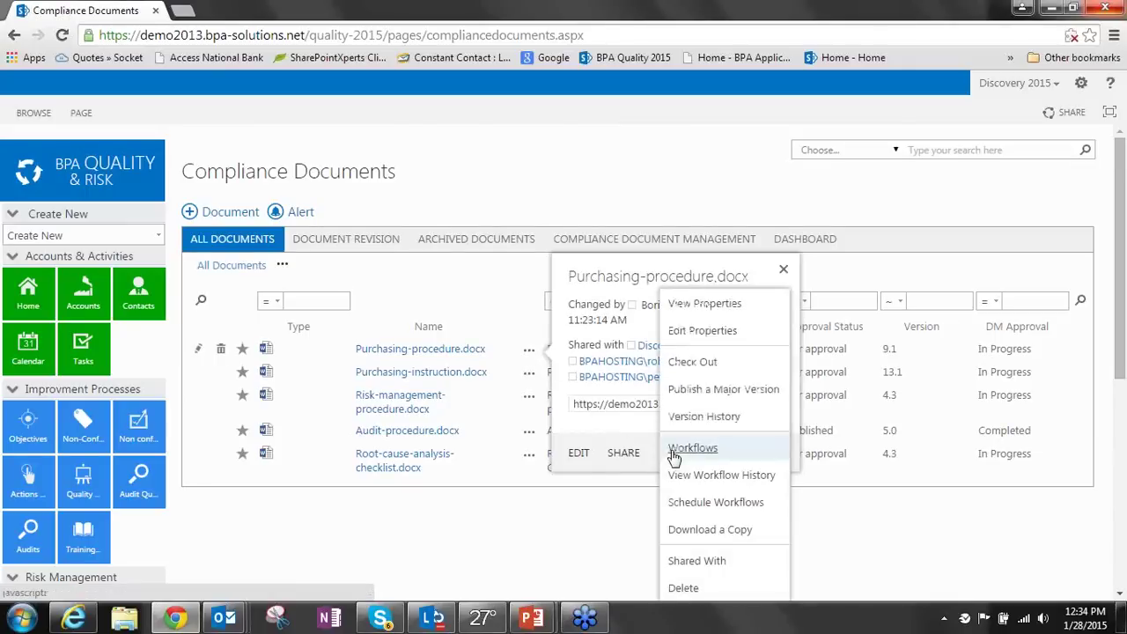
mouse_move(717, 405)
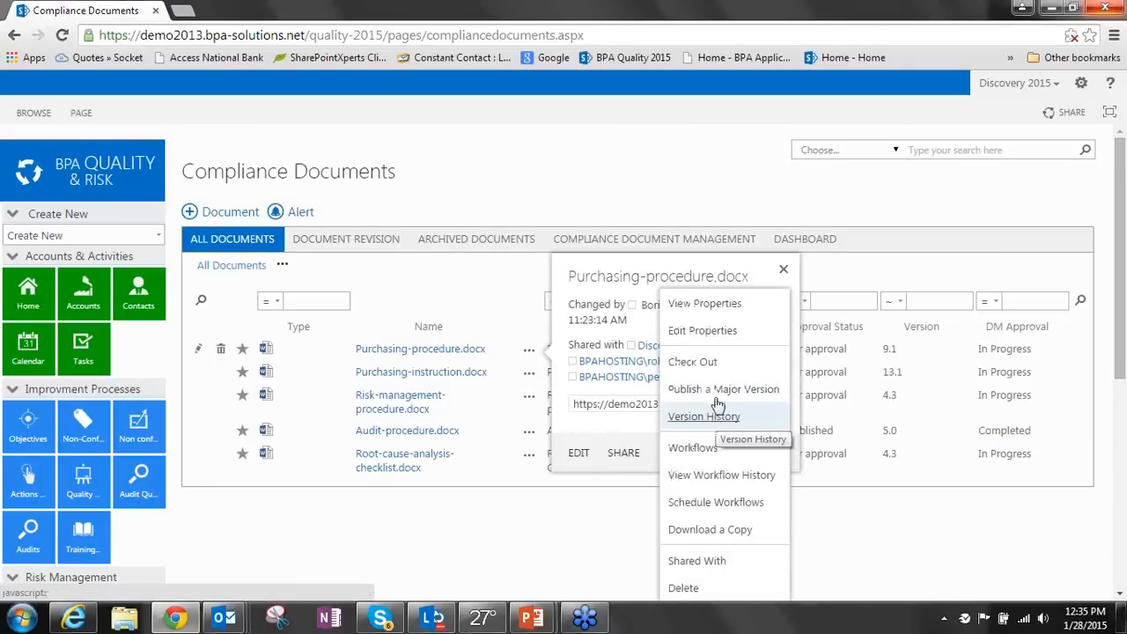
click(704, 415)
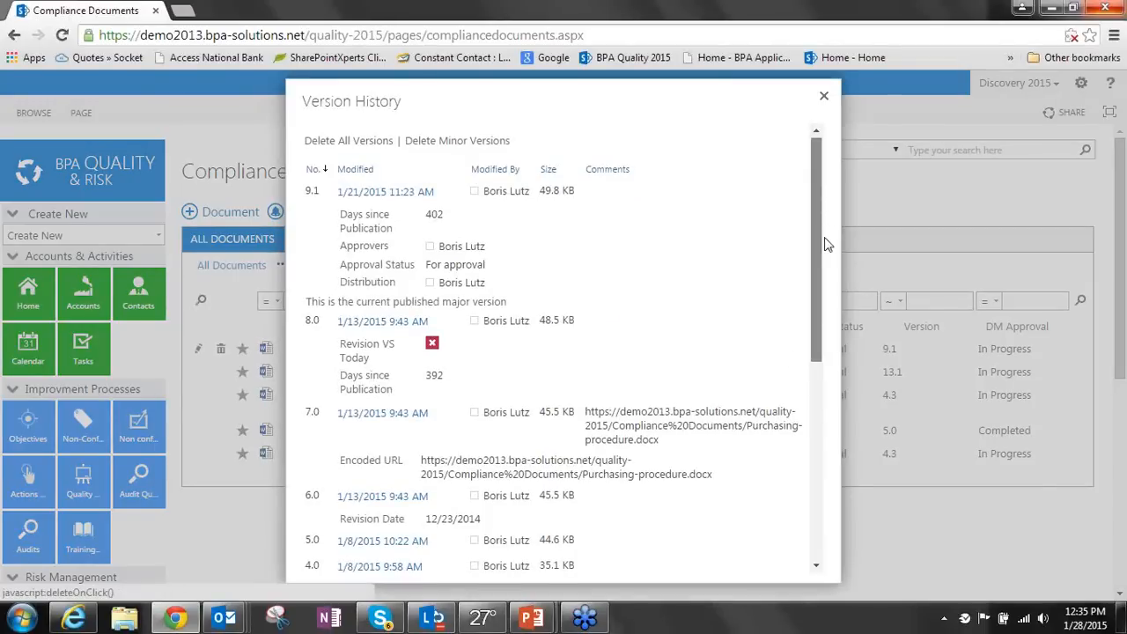
scroll(down, 3)
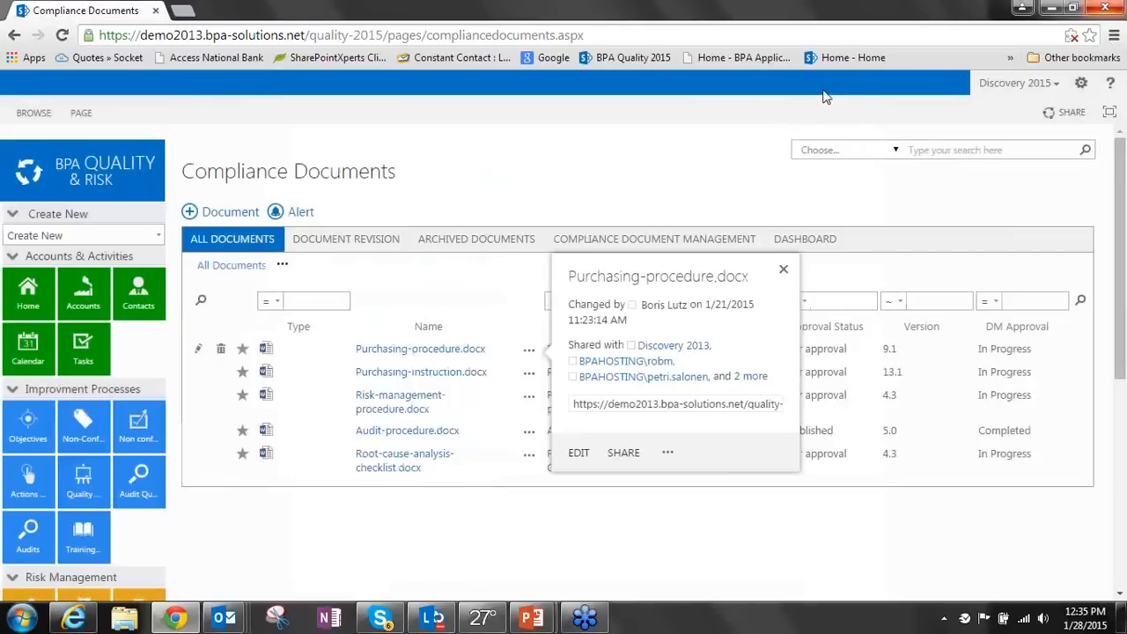
Close the Purchasing-procedure.docx details card and scroll through the five Compliance Documents
click(783, 268)
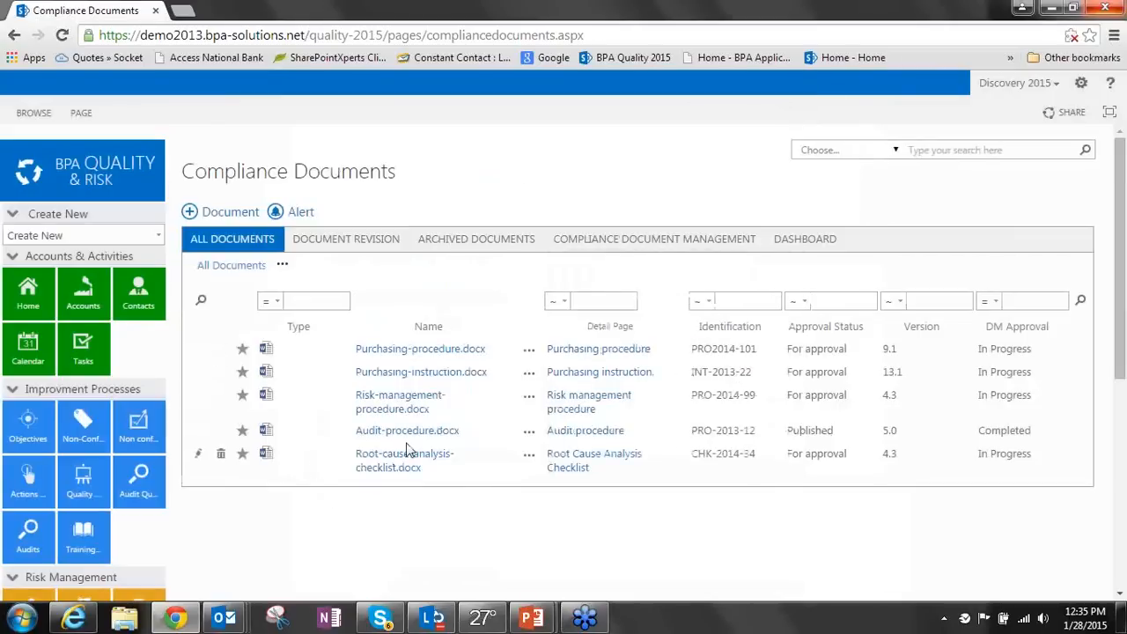
mouse_move(370, 512)
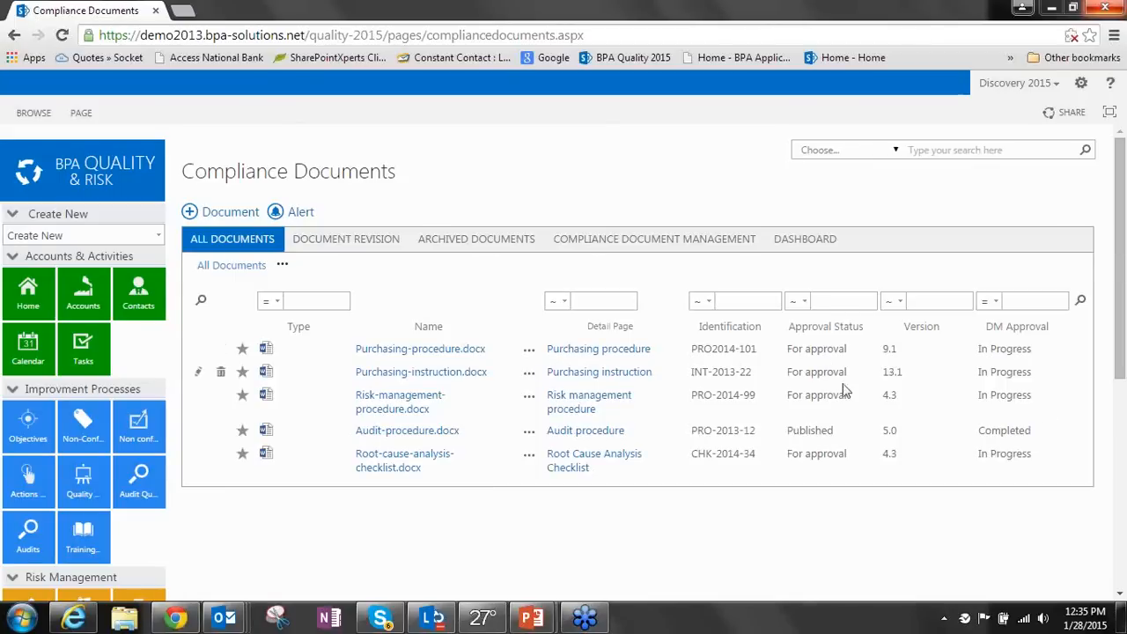
mouse_move(901, 254)
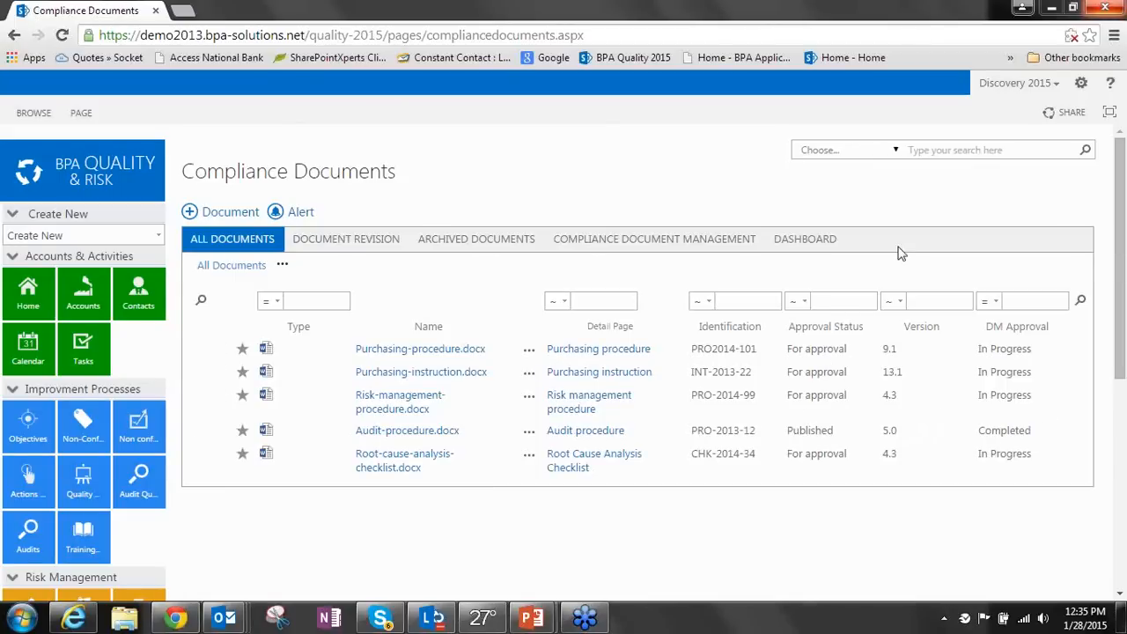
mouse_move(948, 428)
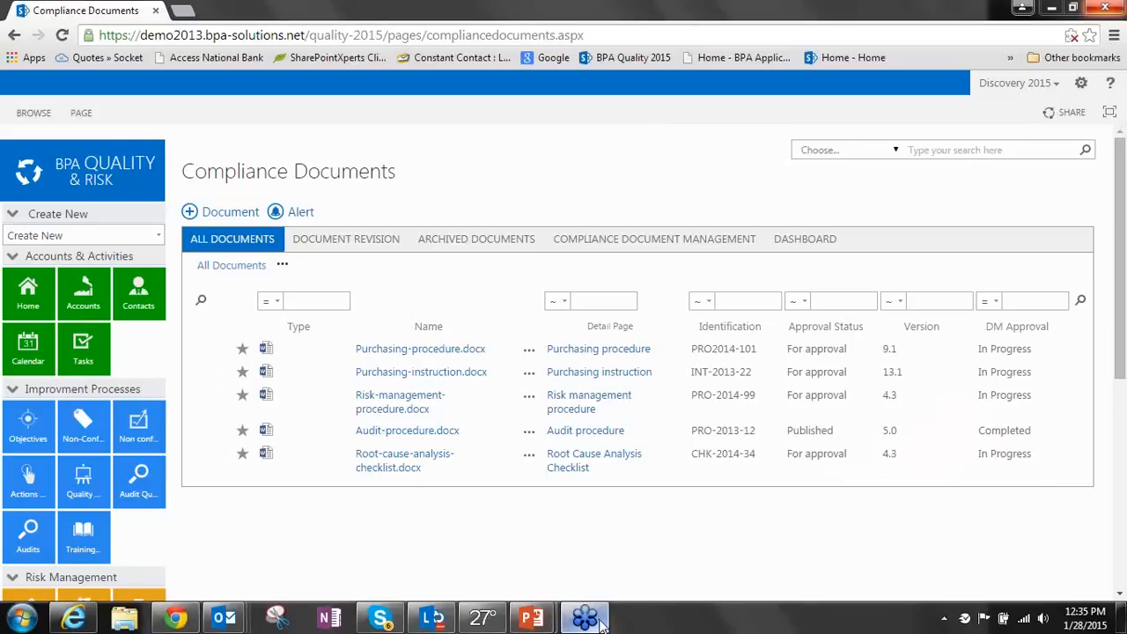
mouse_move(885, 199)
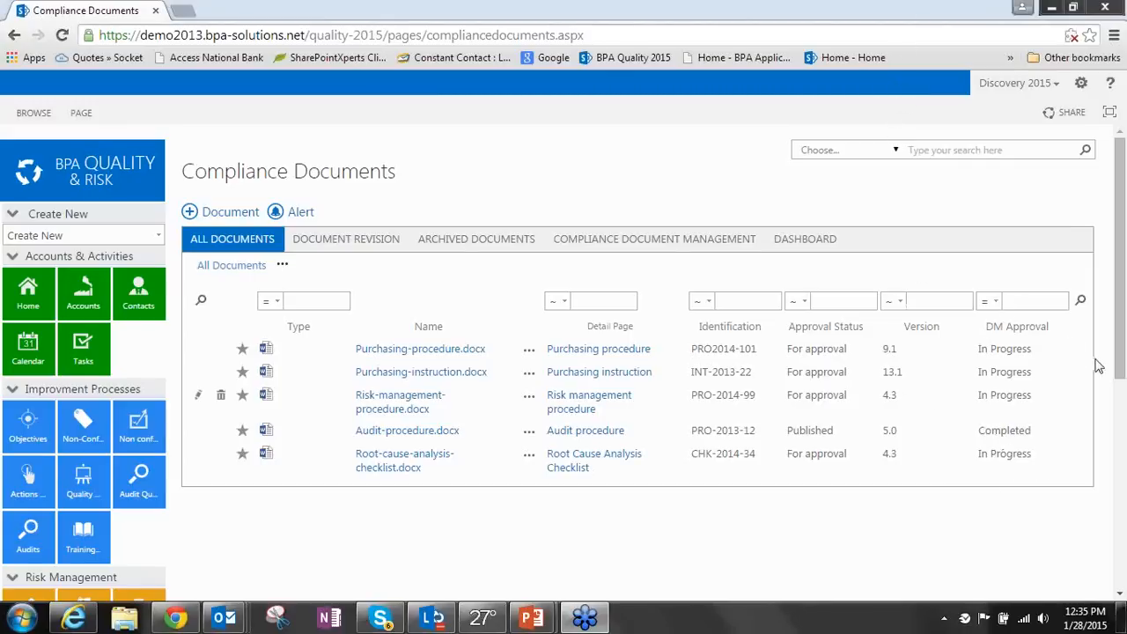
mouse_move(1017, 317)
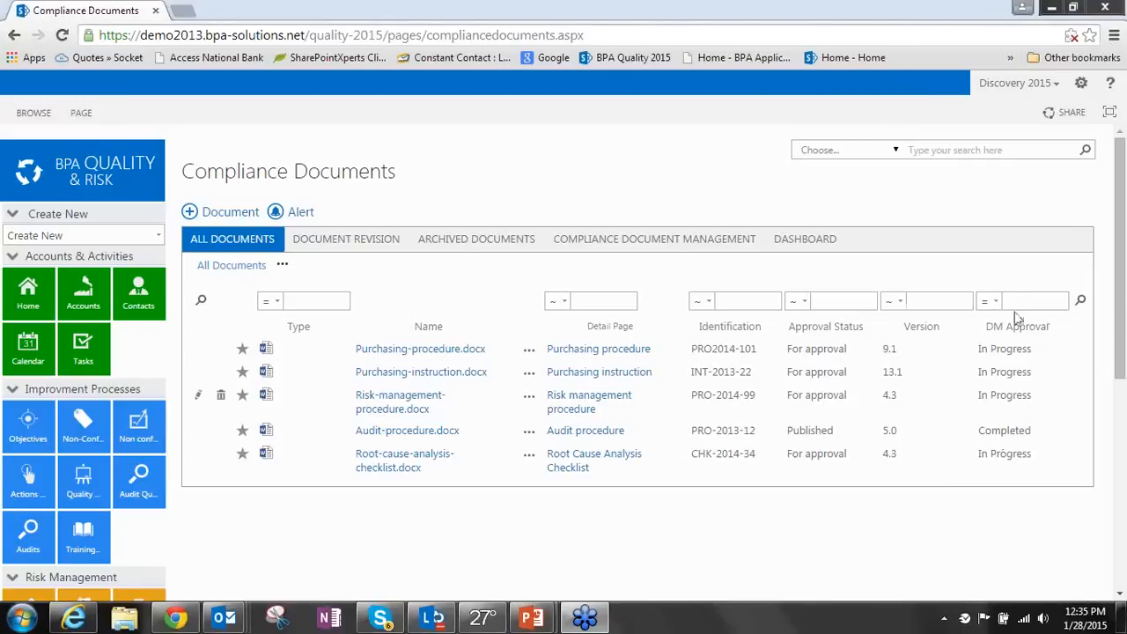
mouse_move(975, 314)
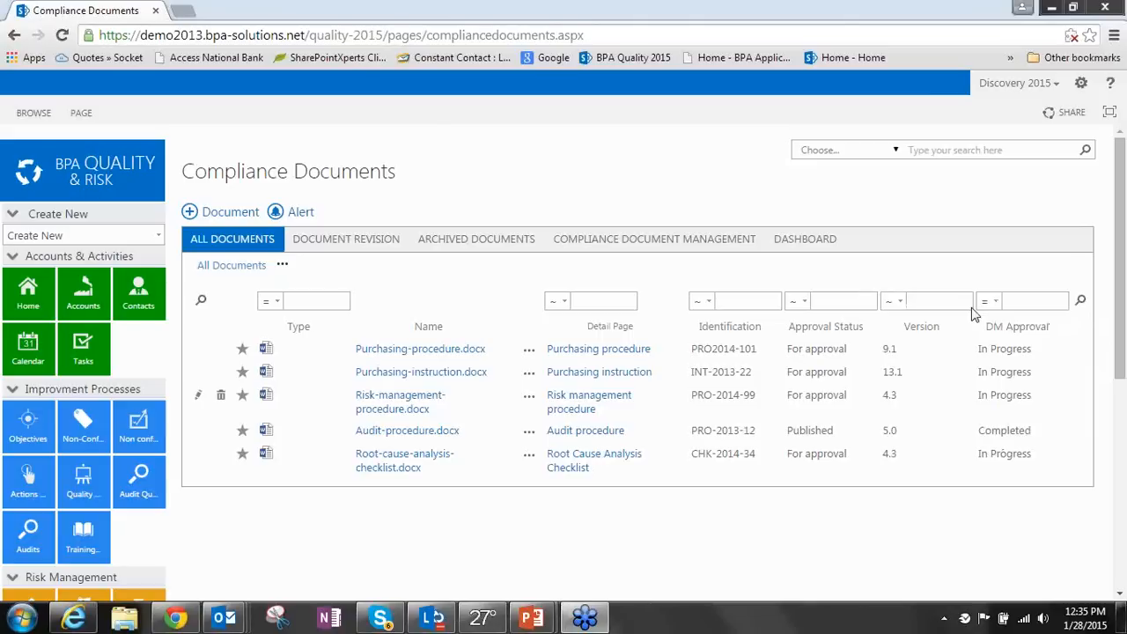
mouse_move(1120, 370)
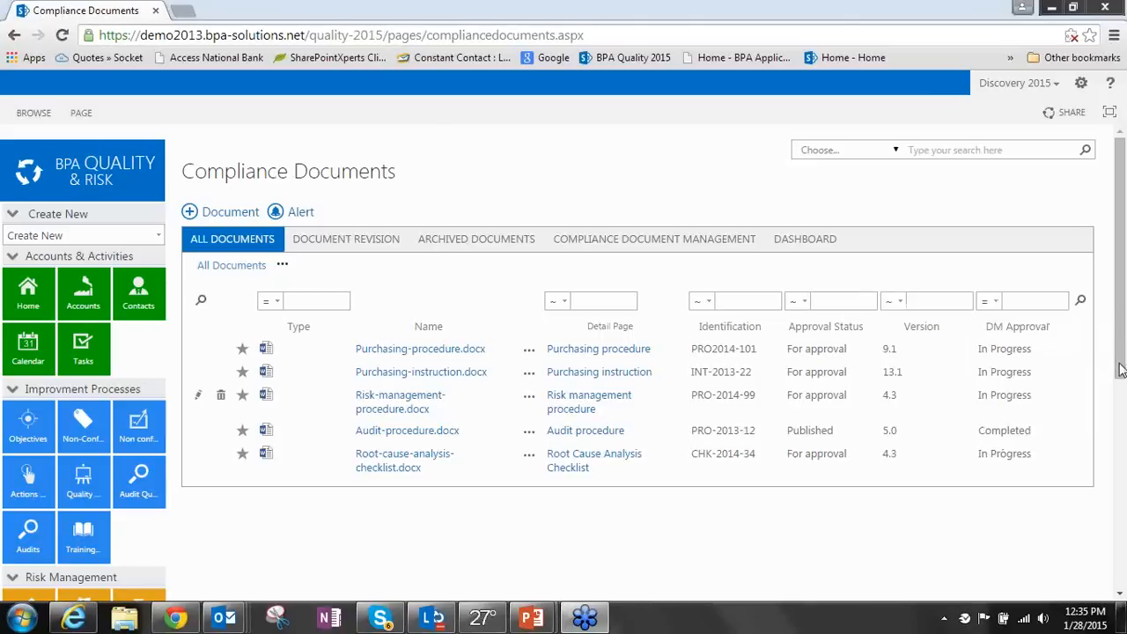
mouse_move(893, 40)
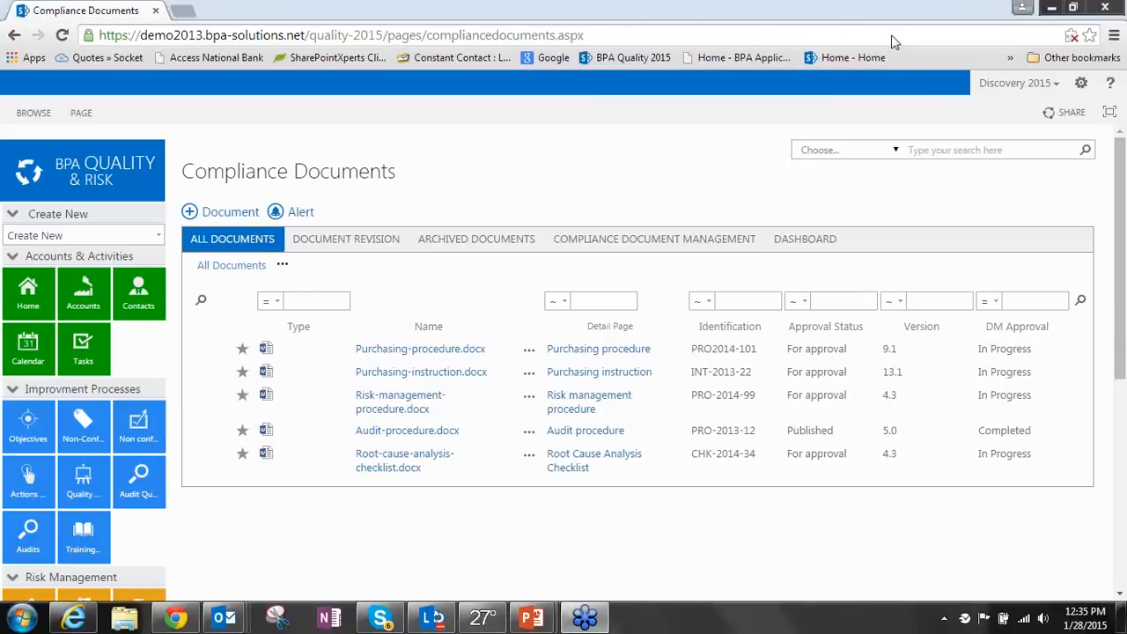
mouse_move(390, 509)
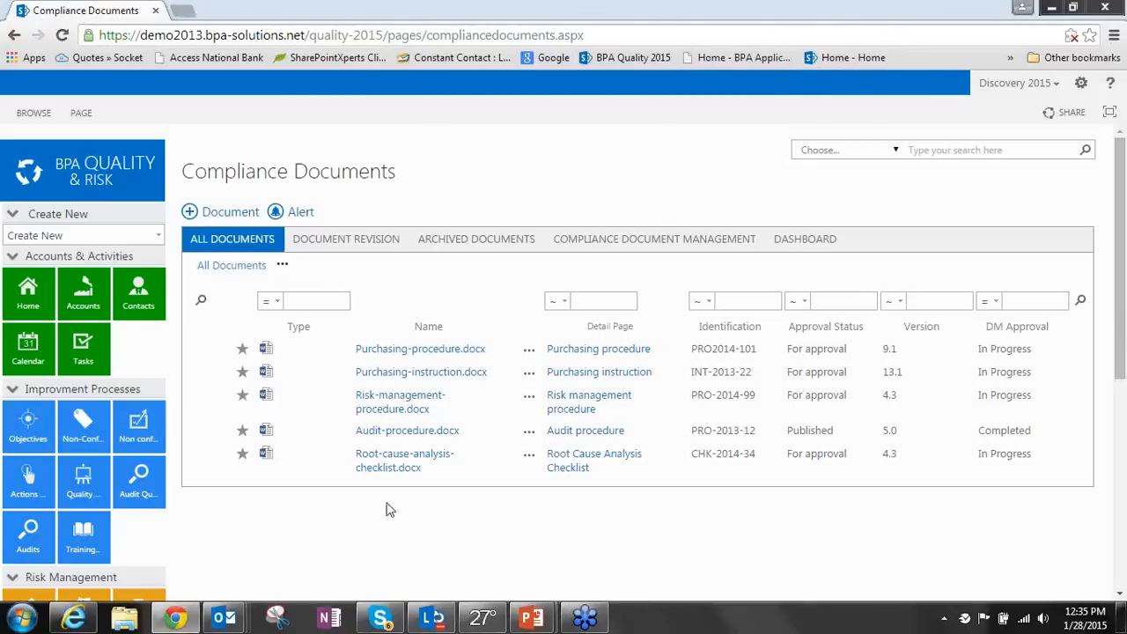
scroll(down, 3)
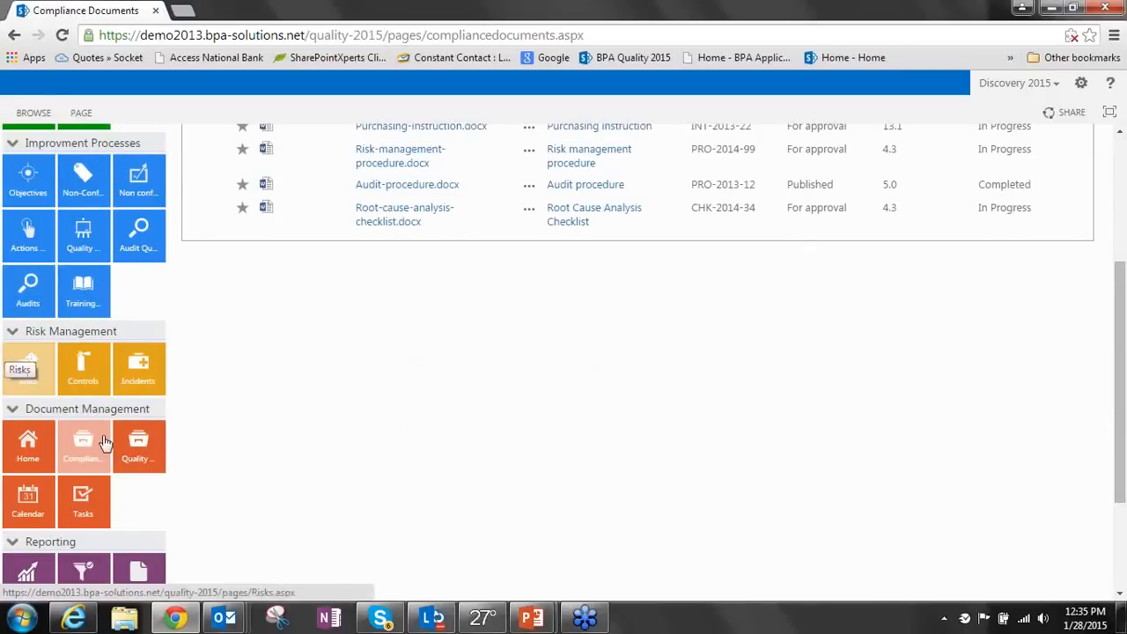
scroll(up, 3)
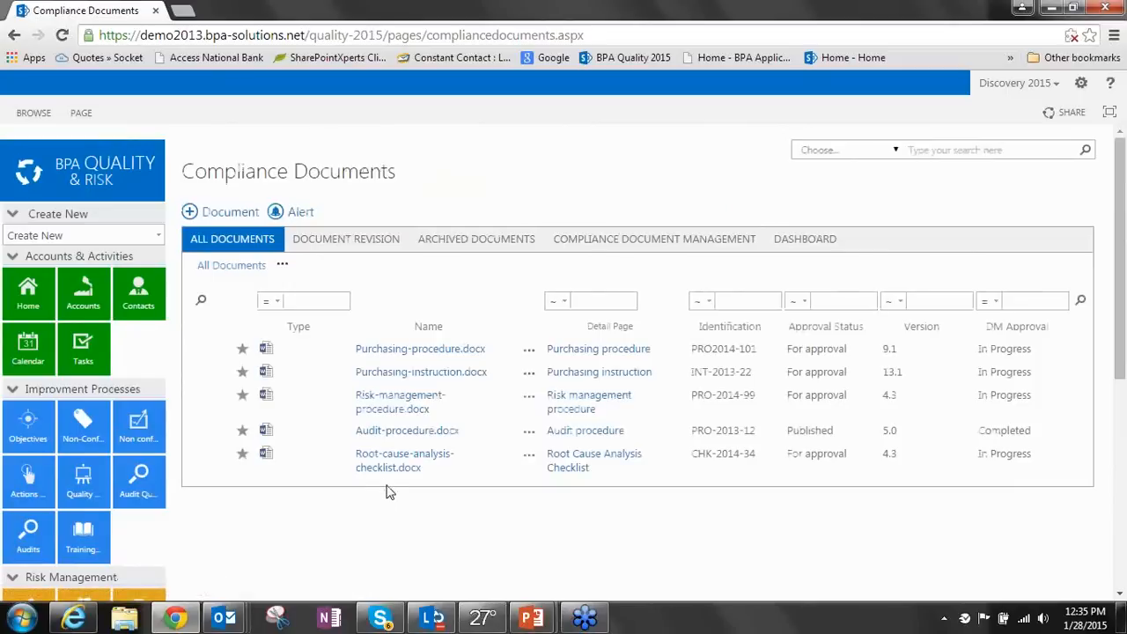
scroll(down, 3)
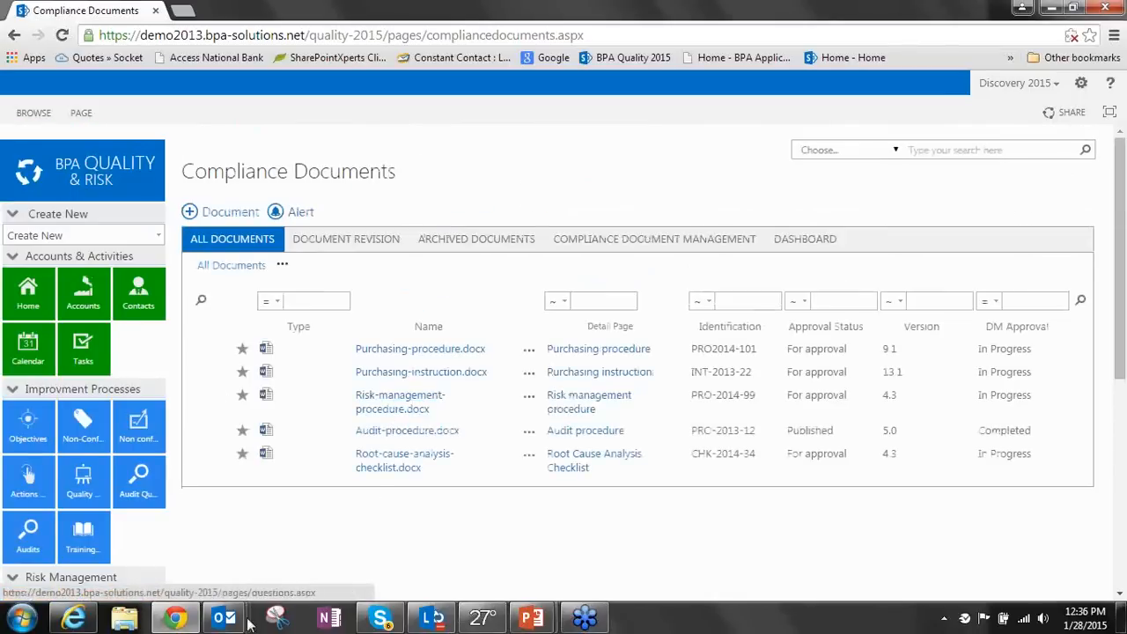
Return to PowerPoint showing the closing Contact slide with the three office addresses
click(529, 618)
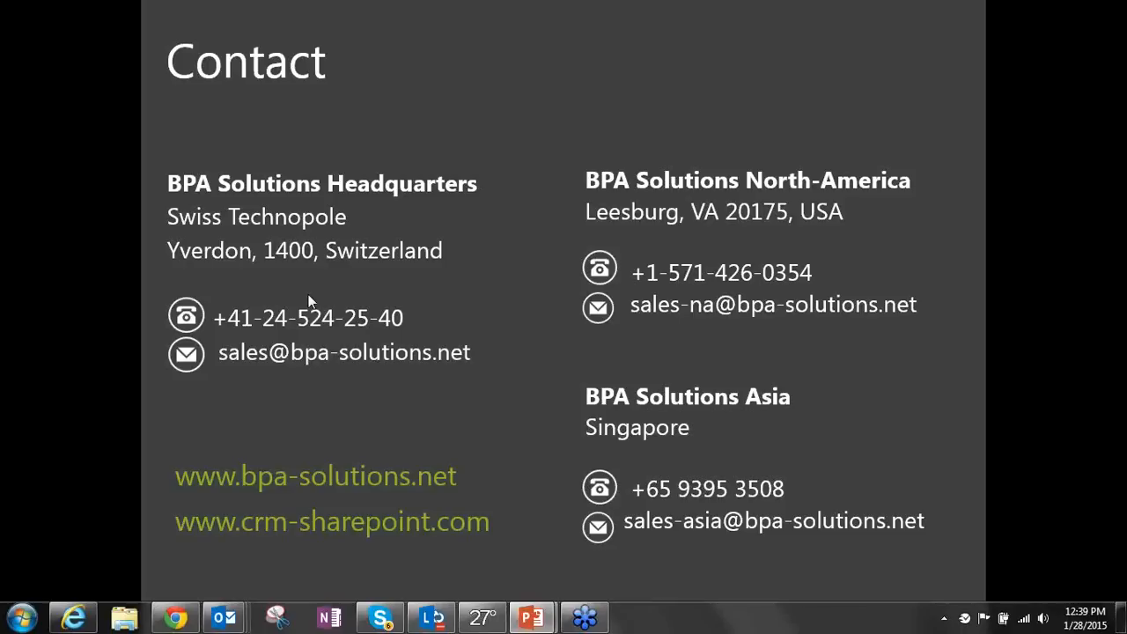
mouse_move(1039, 30)
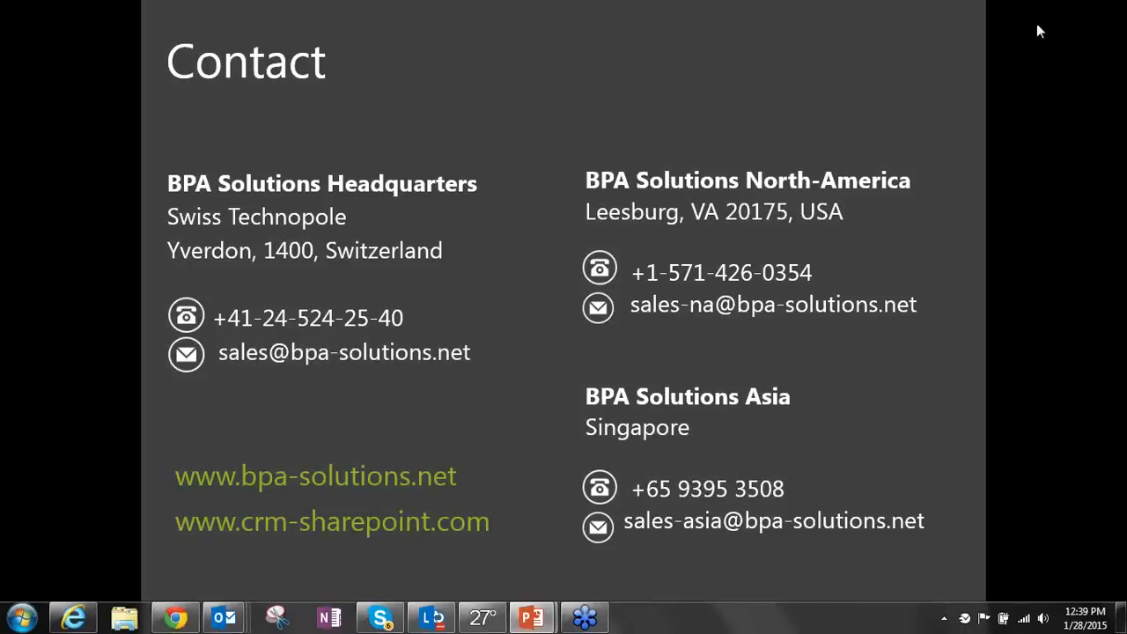
mouse_move(1112, 44)
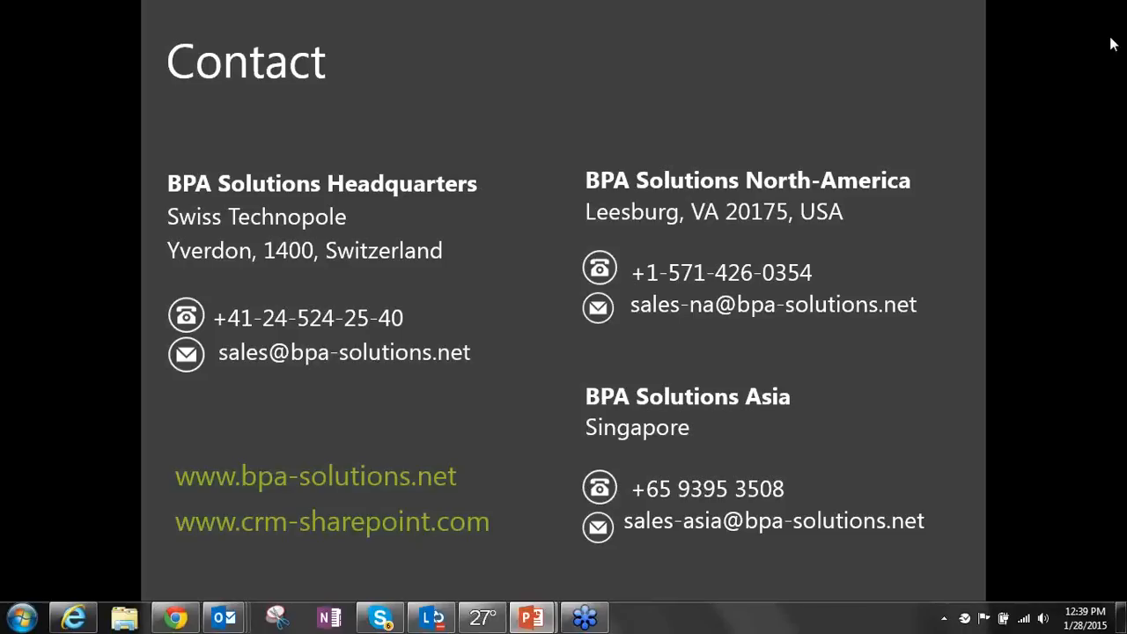
mouse_move(935, 104)
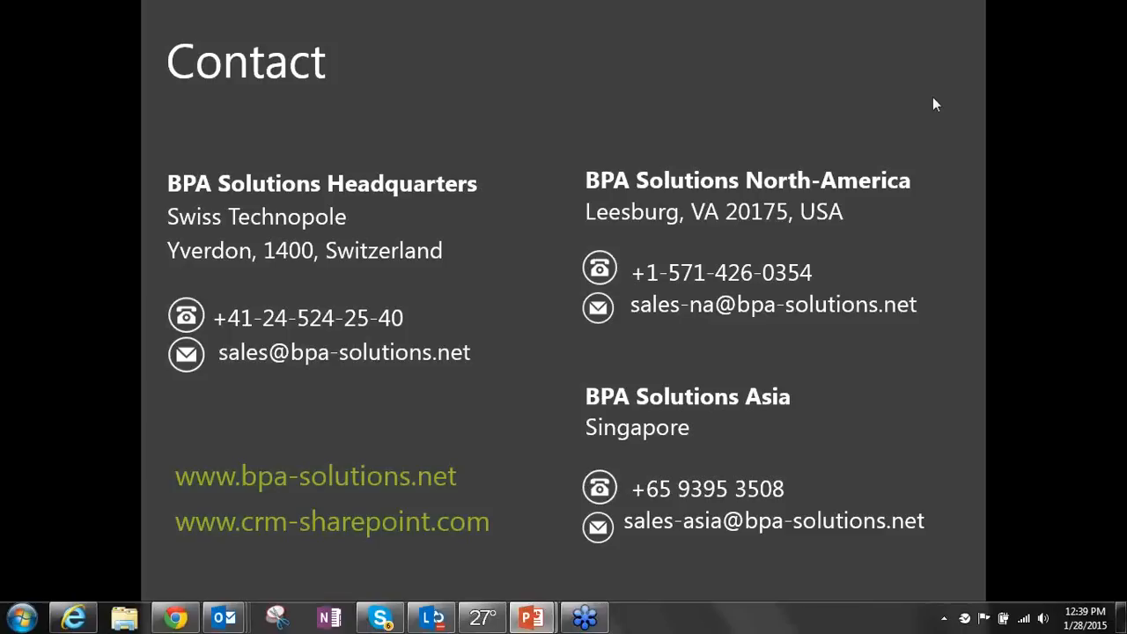
mouse_move(936, 117)
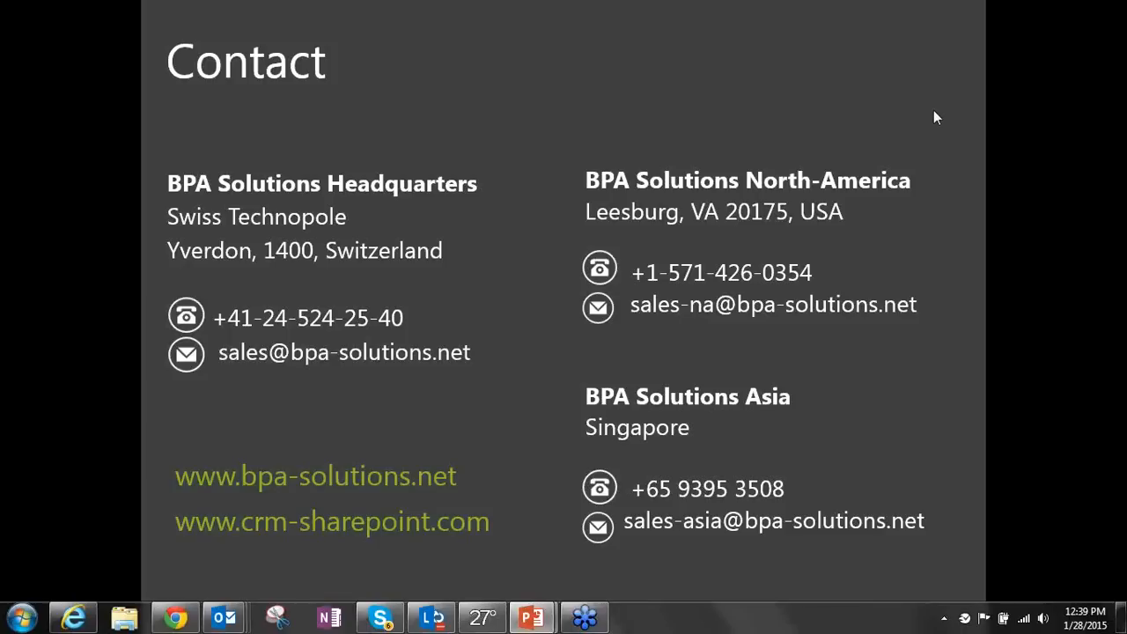